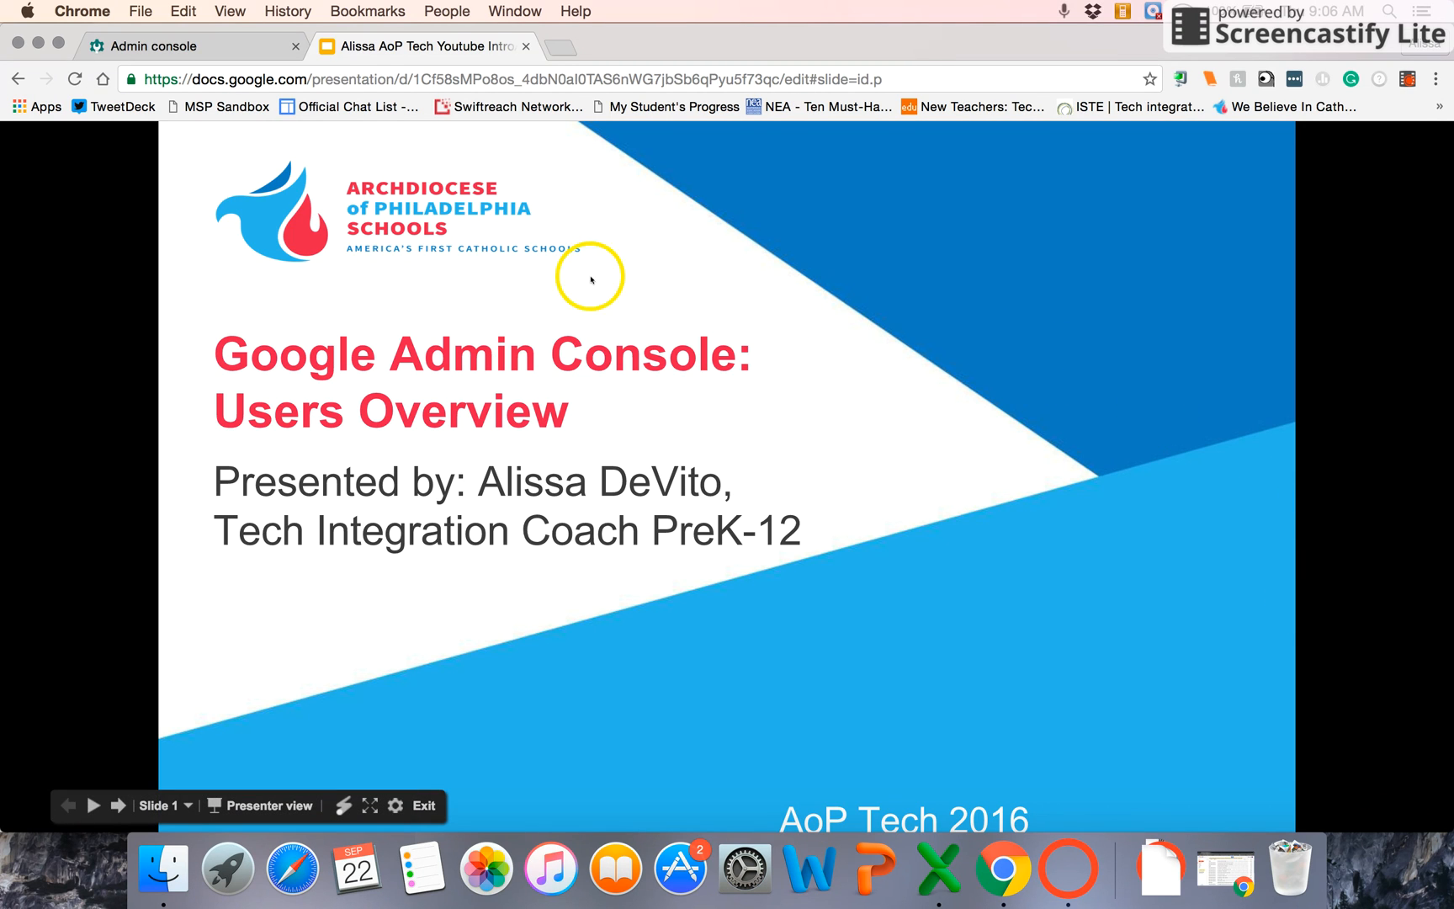
mouse_move(157, 46)
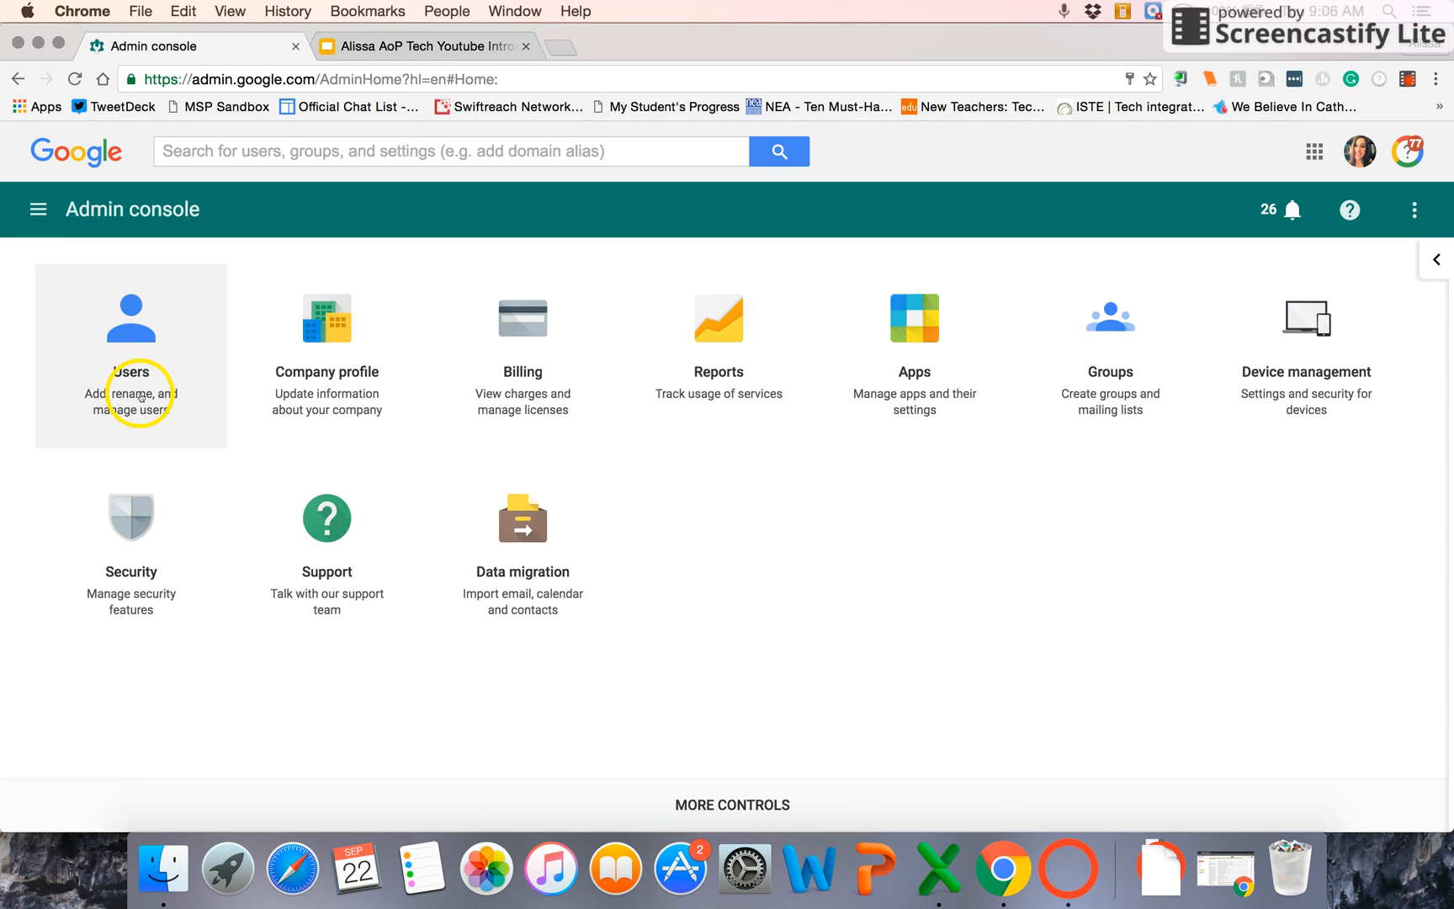
mouse_move(1103, 518)
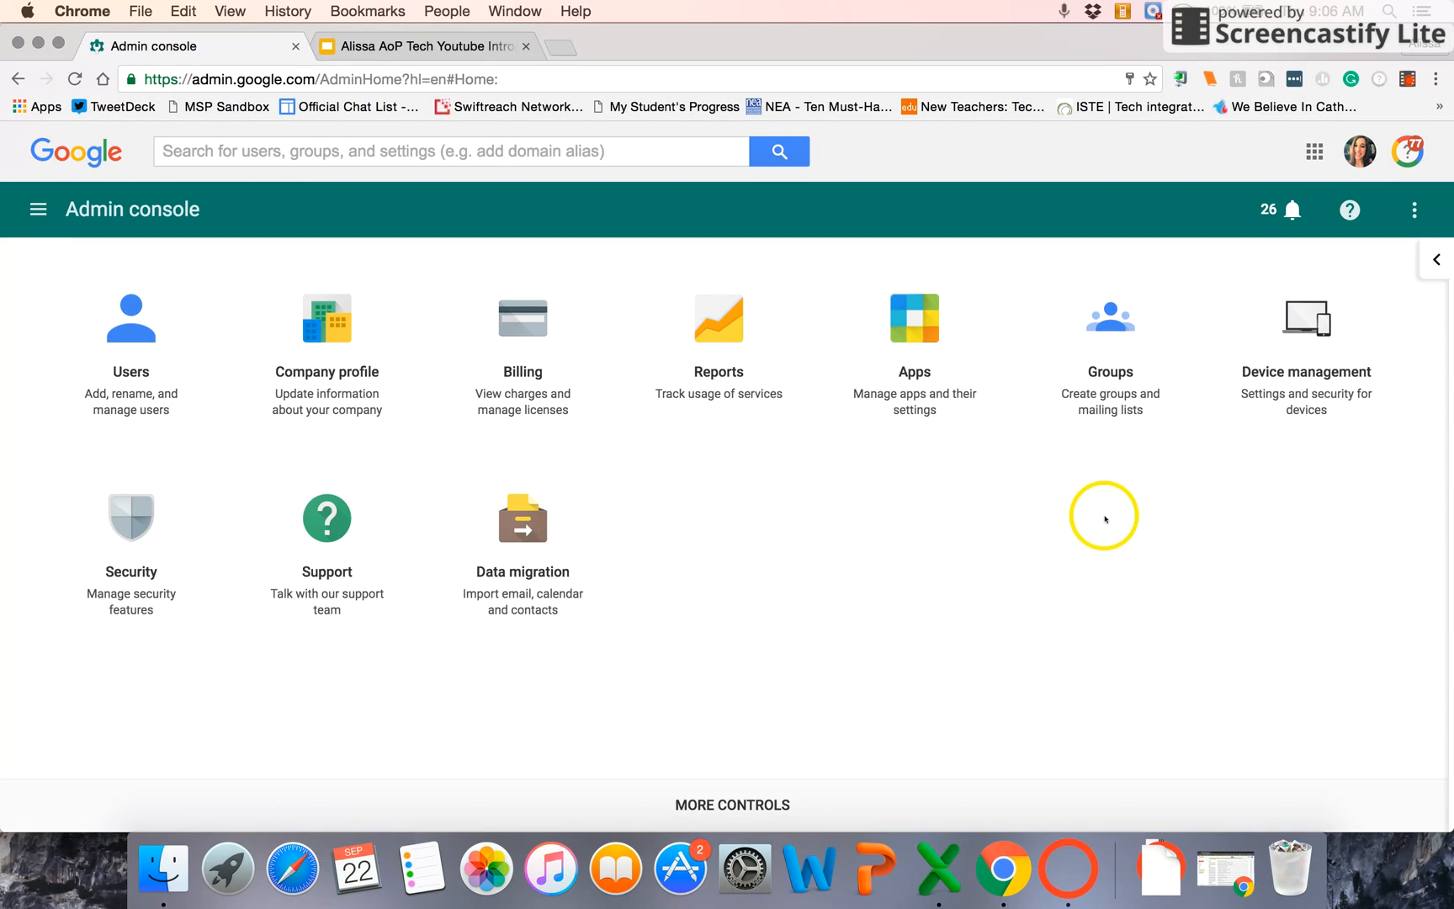
mouse_move(911, 487)
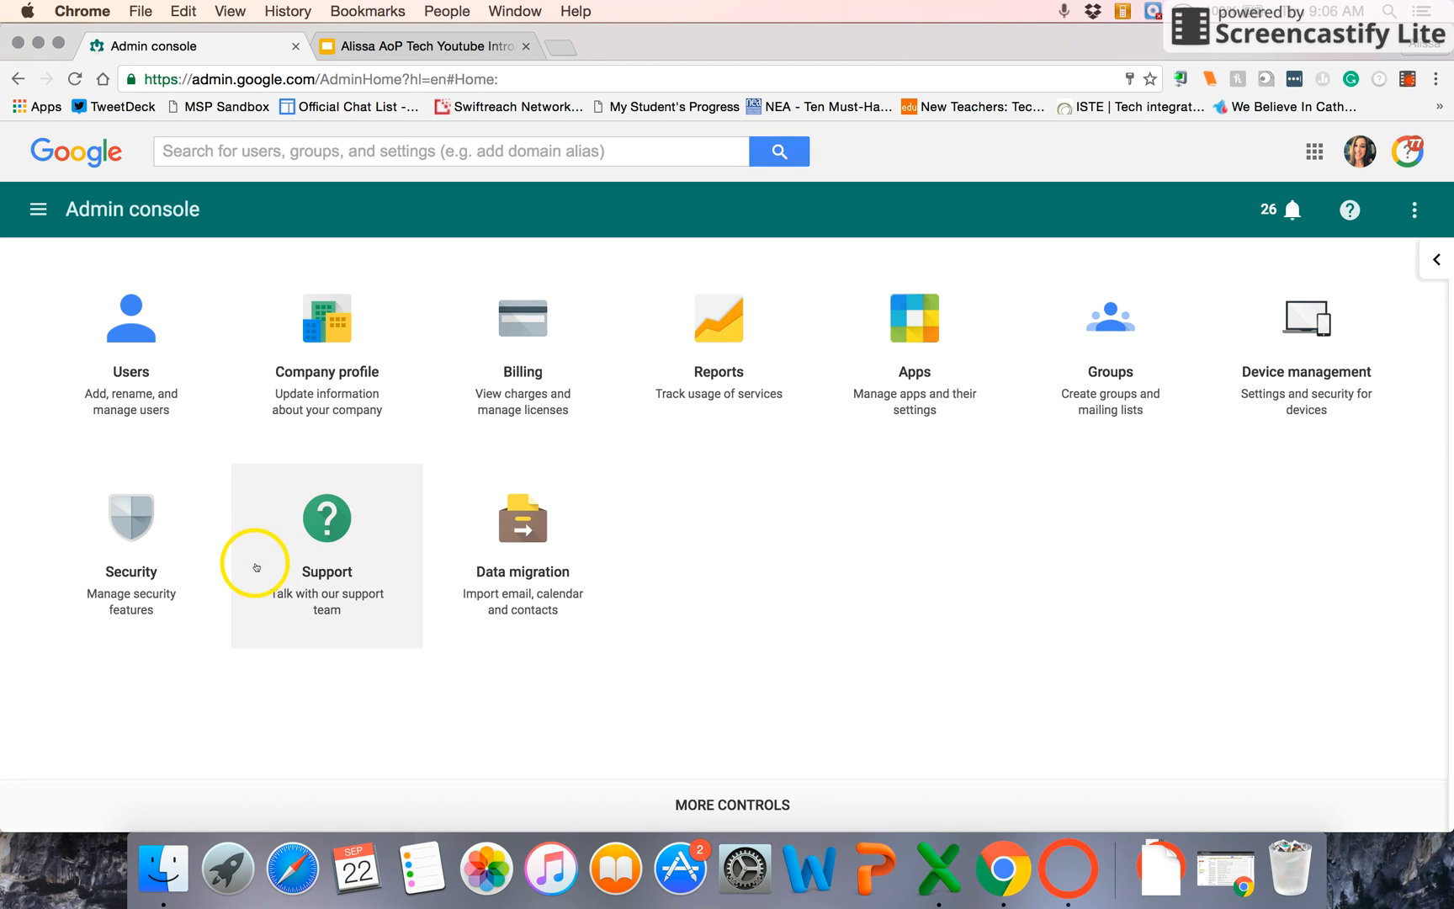
mouse_move(335, 790)
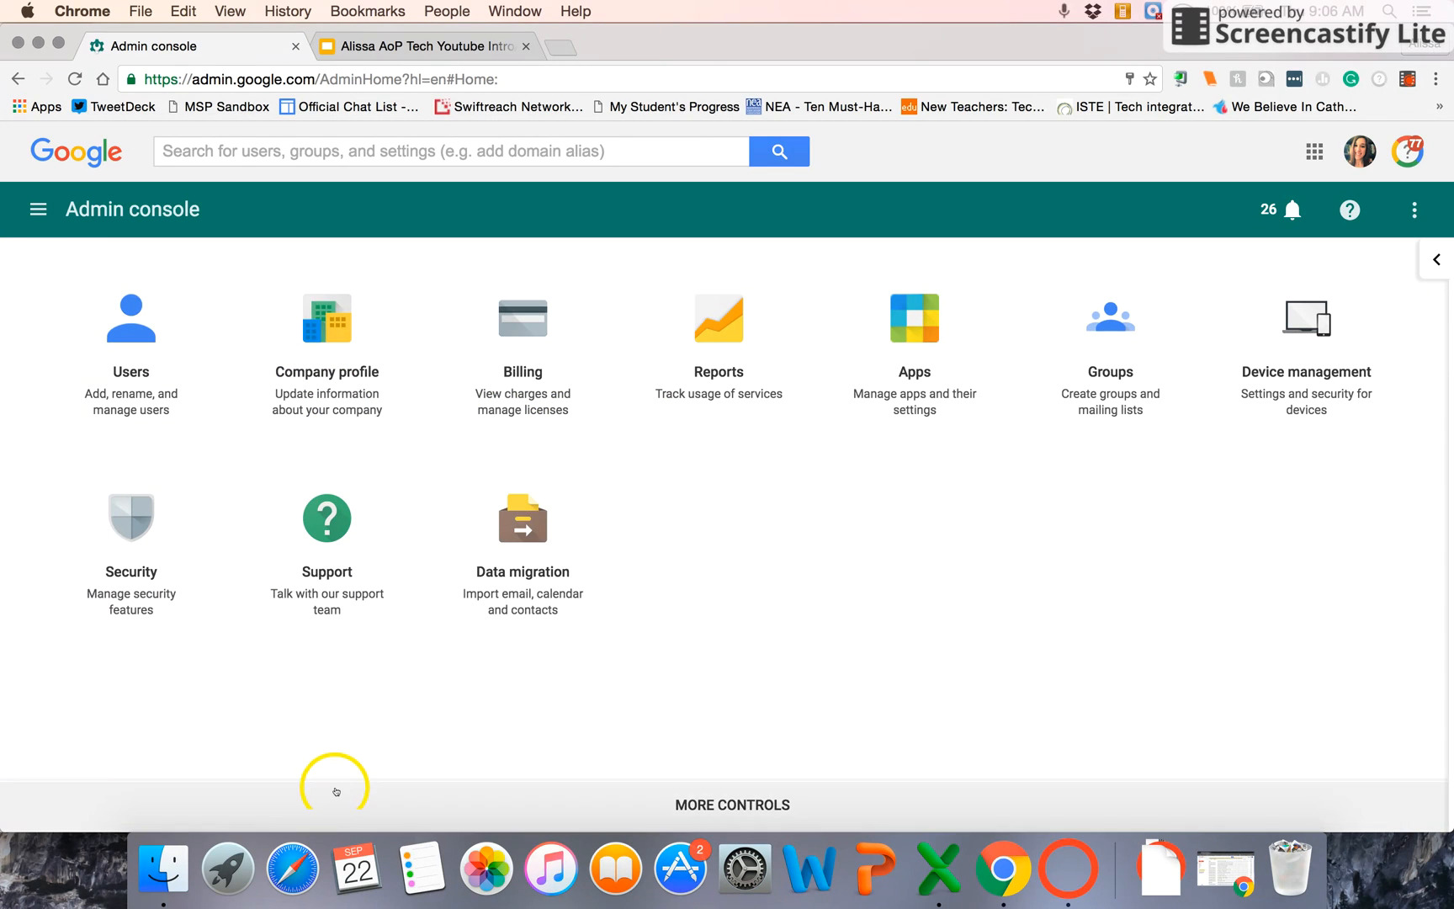
Step: Expand MORE CONTROLS to reveal the Admin roles, Domains and App Engine apps tiles
click(732, 804)
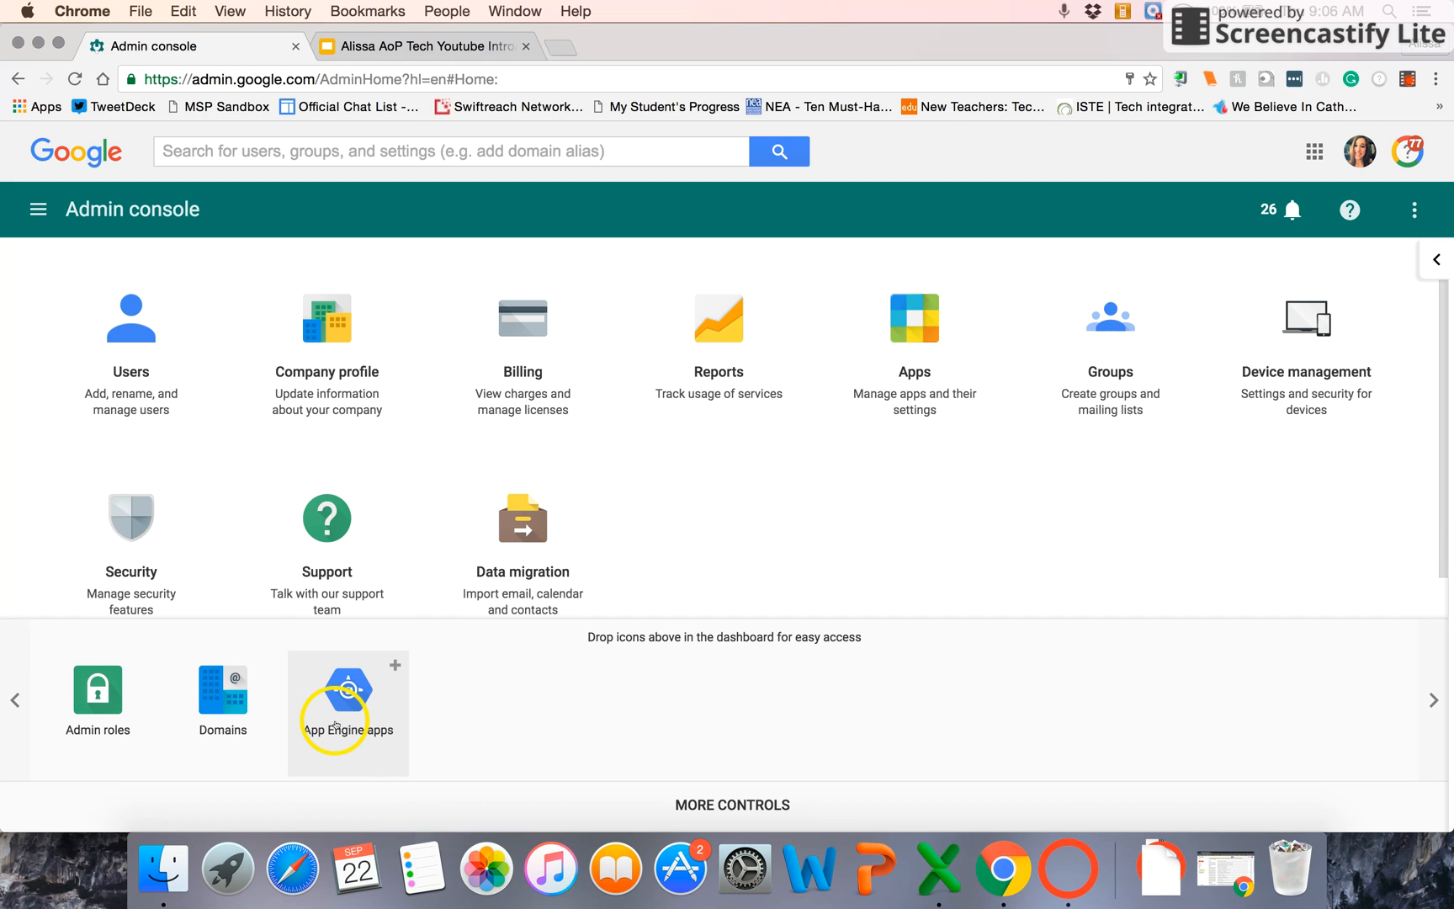
mouse_move(348, 687)
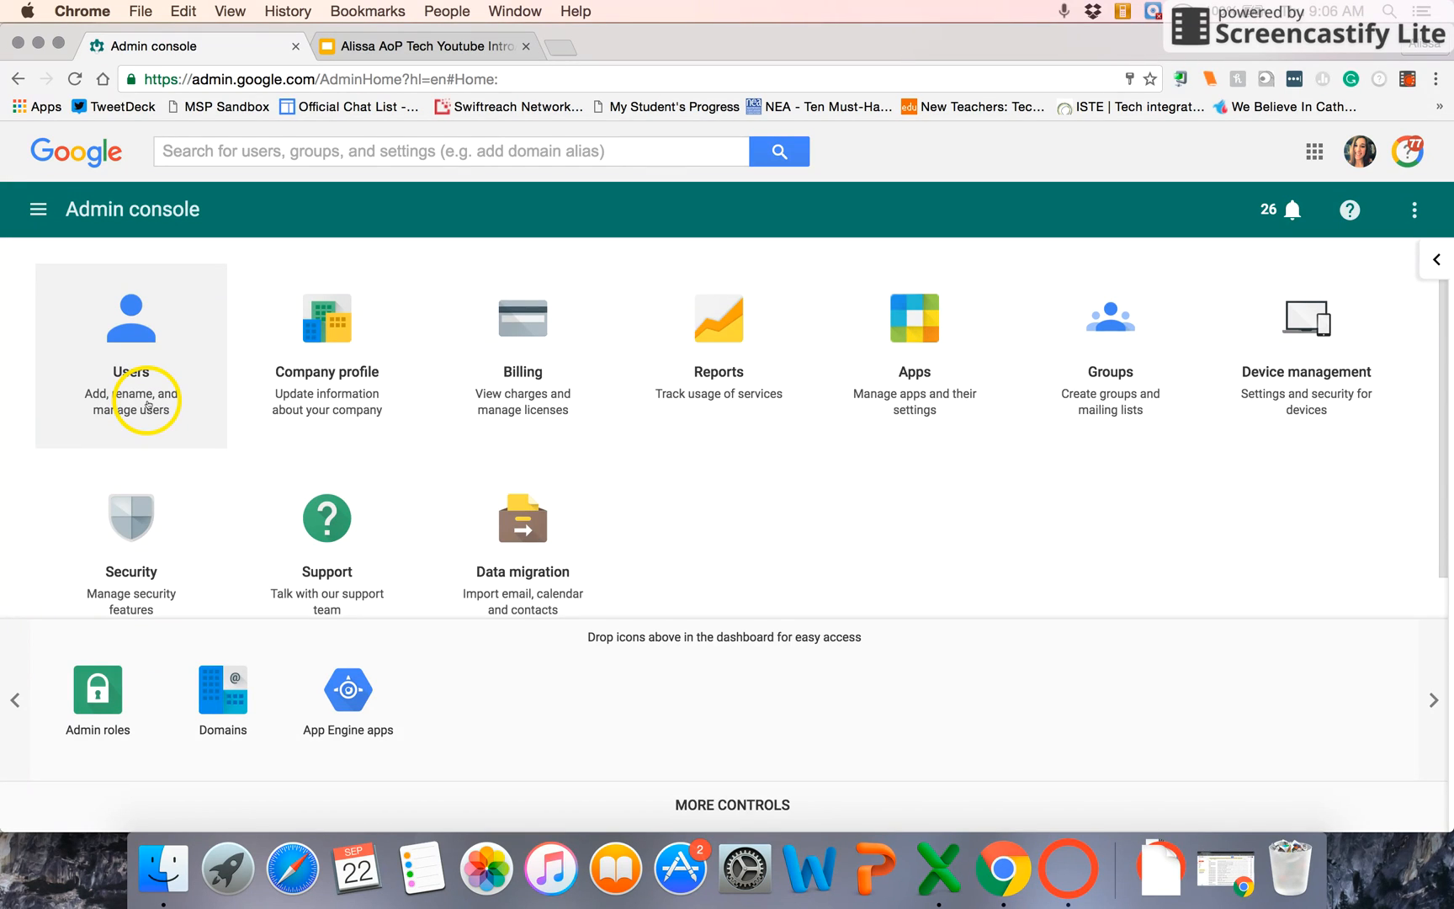
Step: Open the Users page listing 58 accounts and reveal the Add user options
click(130, 355)
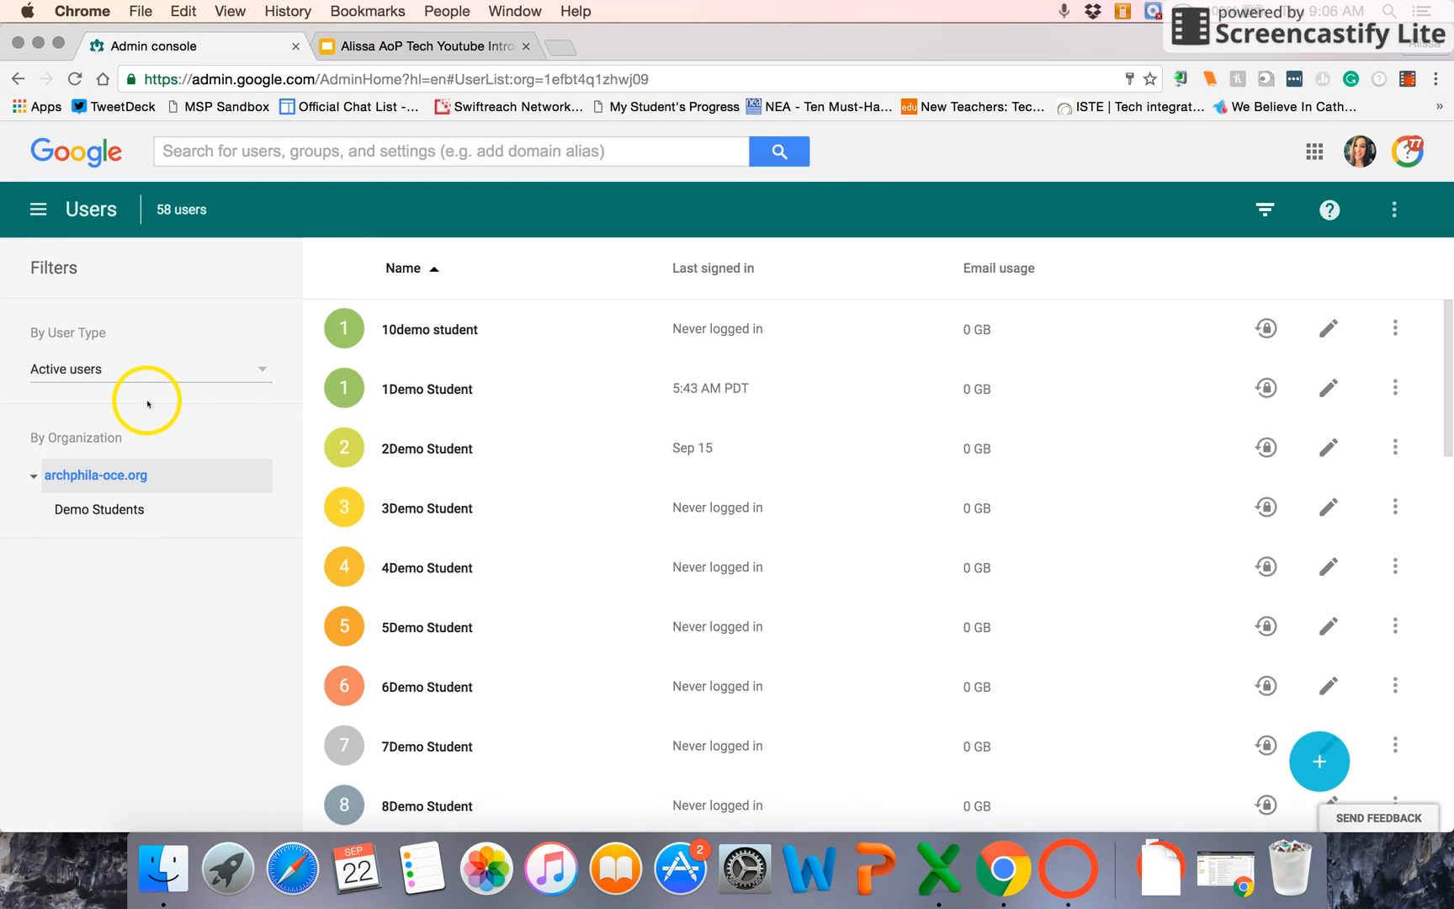
mouse_move(428, 772)
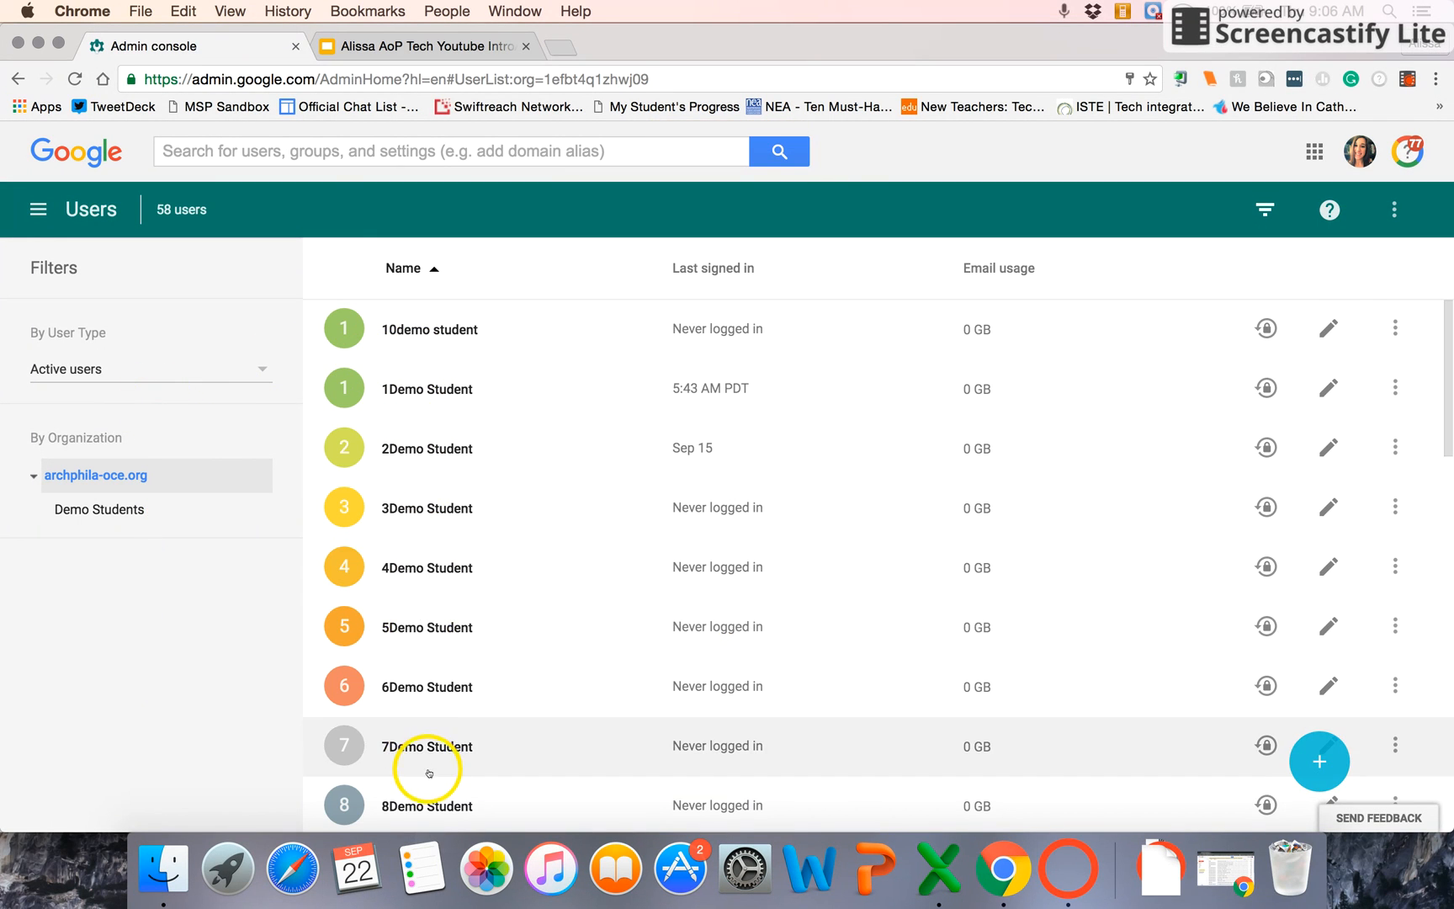
mouse_move(540, 360)
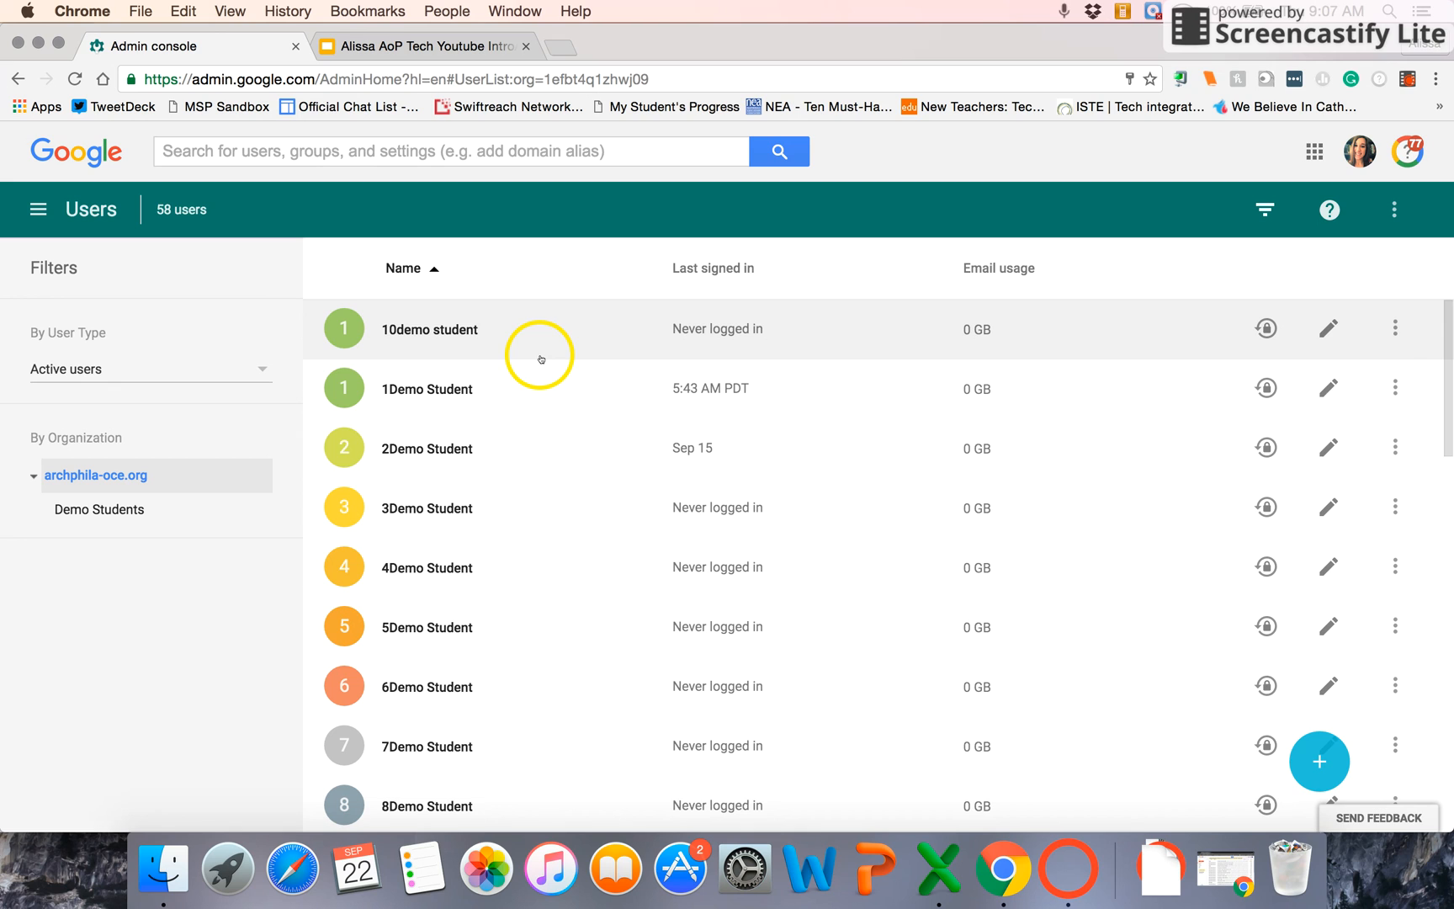
mouse_move(553, 358)
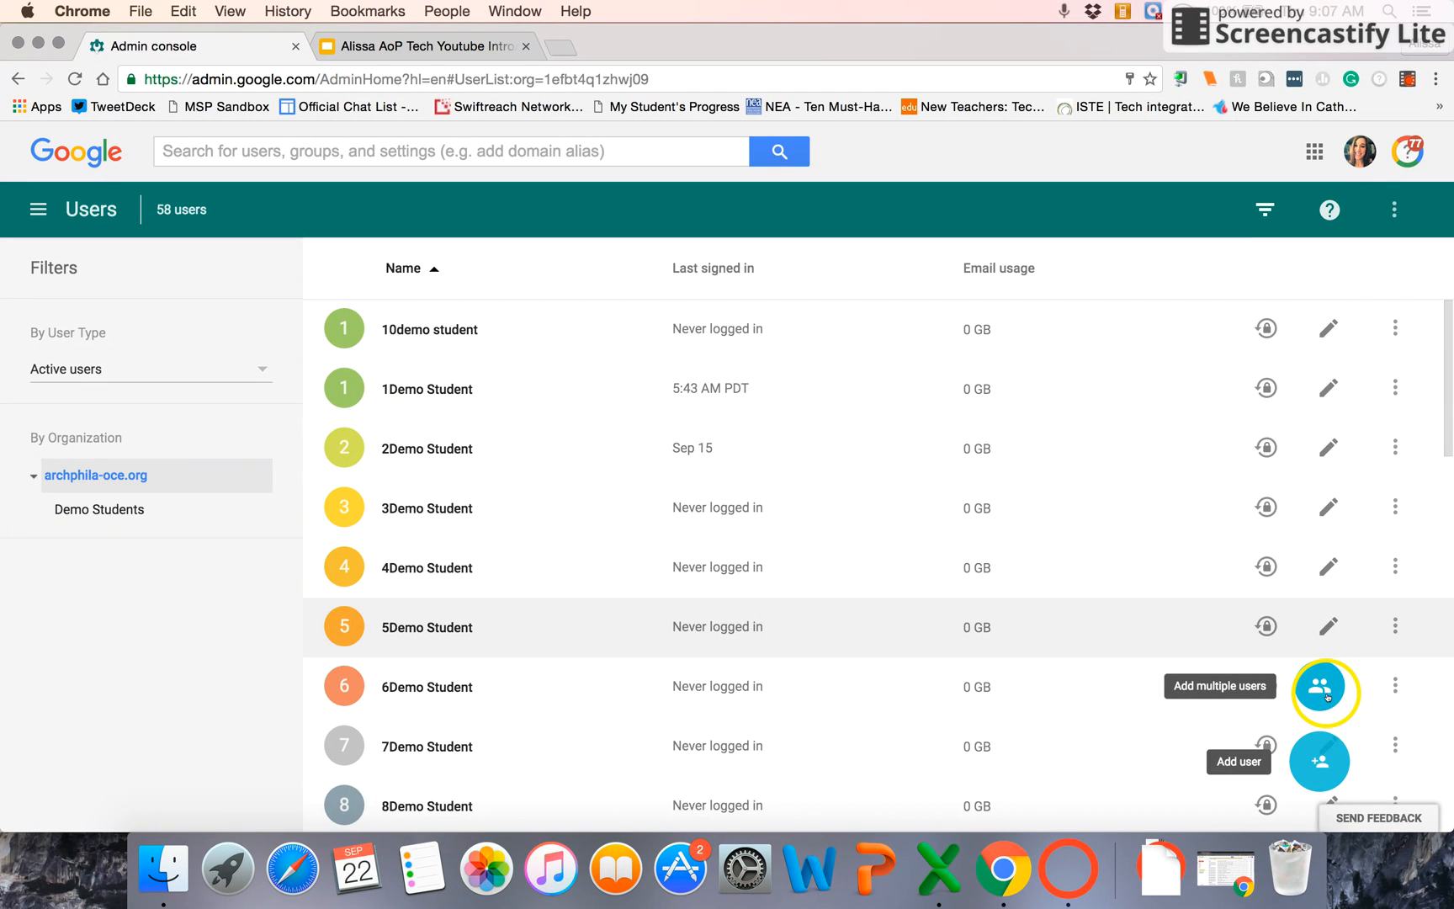
mouse_move(1396, 777)
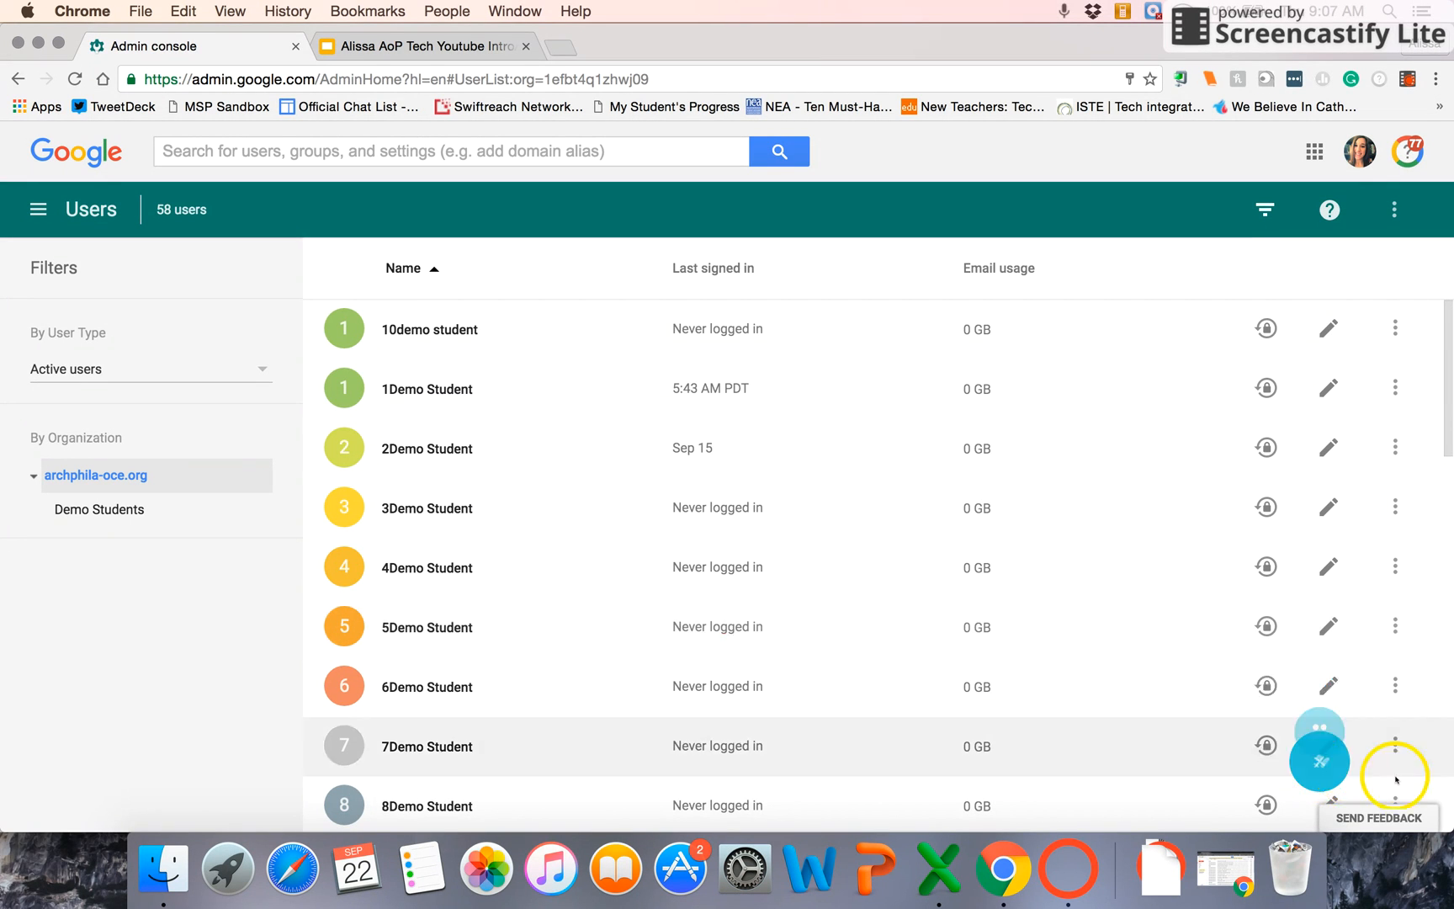
click(1319, 759)
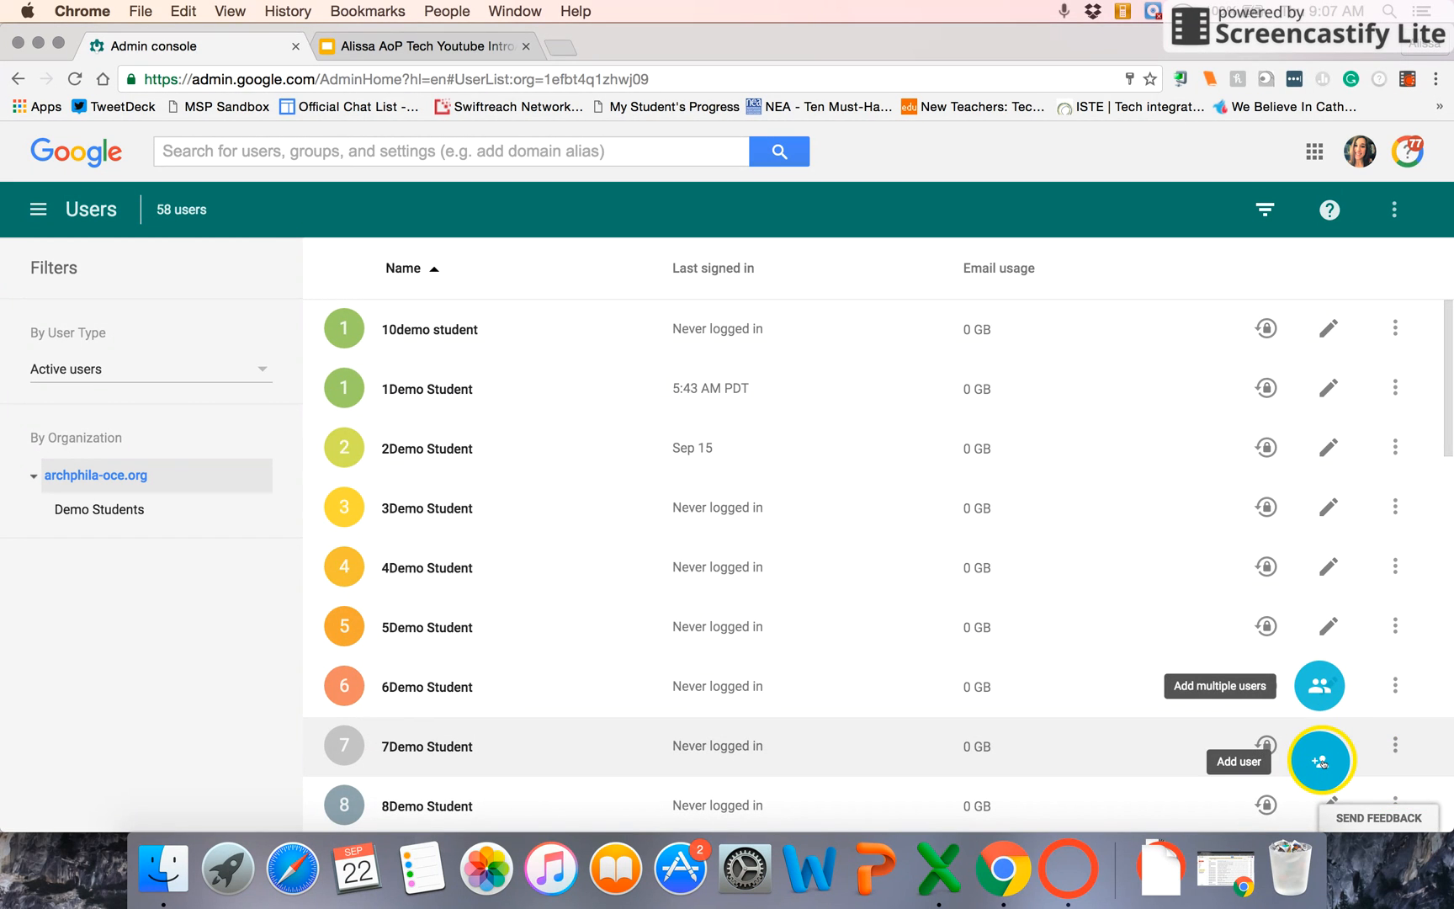
Step: Fill a new user form: first name 11Demo, last name Student, email 11demostudent
click(1320, 761)
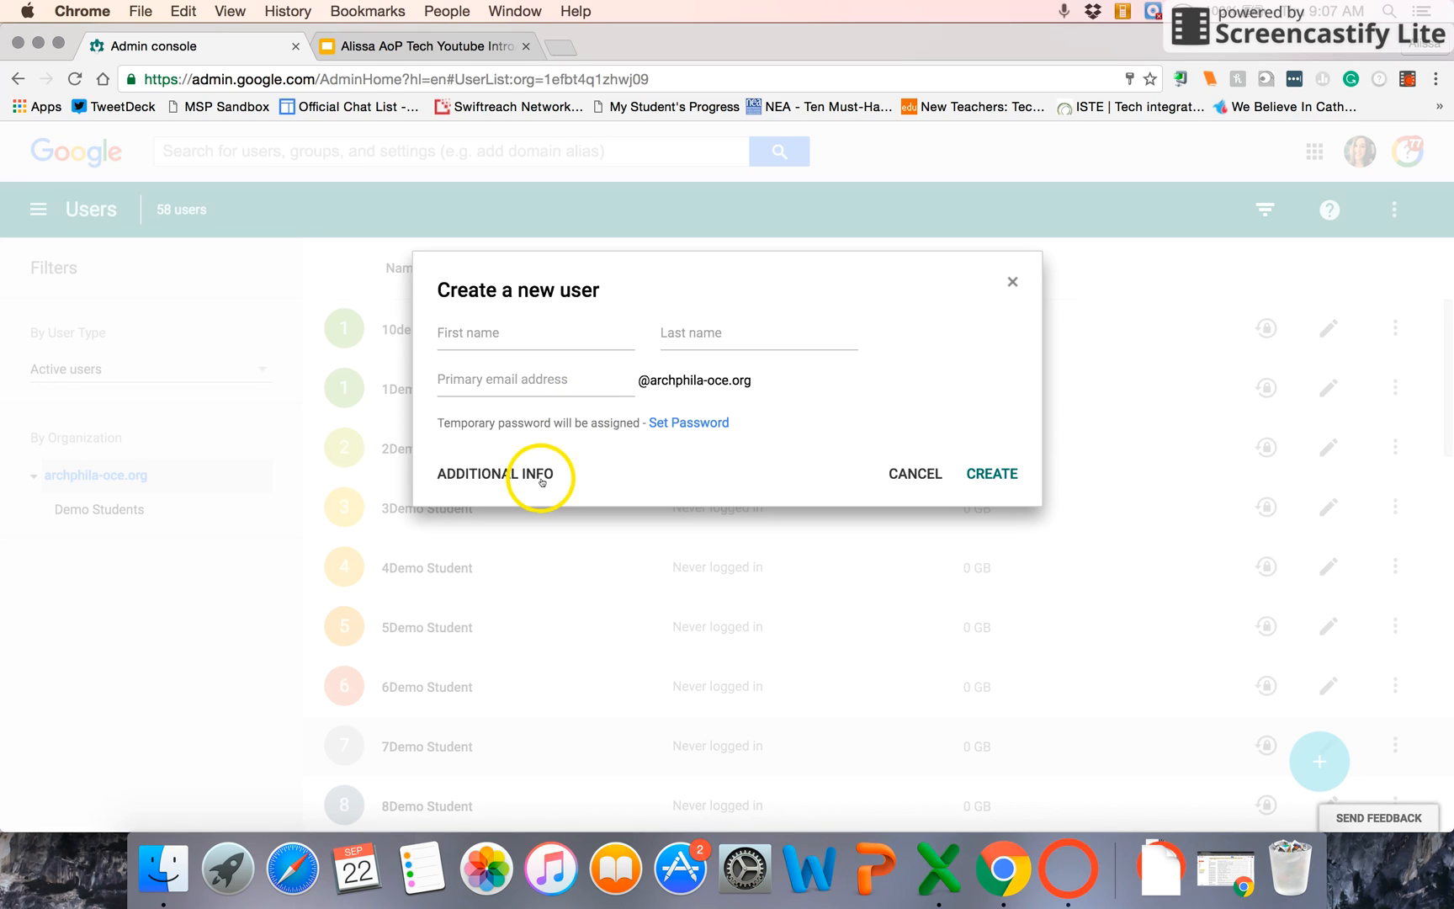
text(11Demo)
text(S)
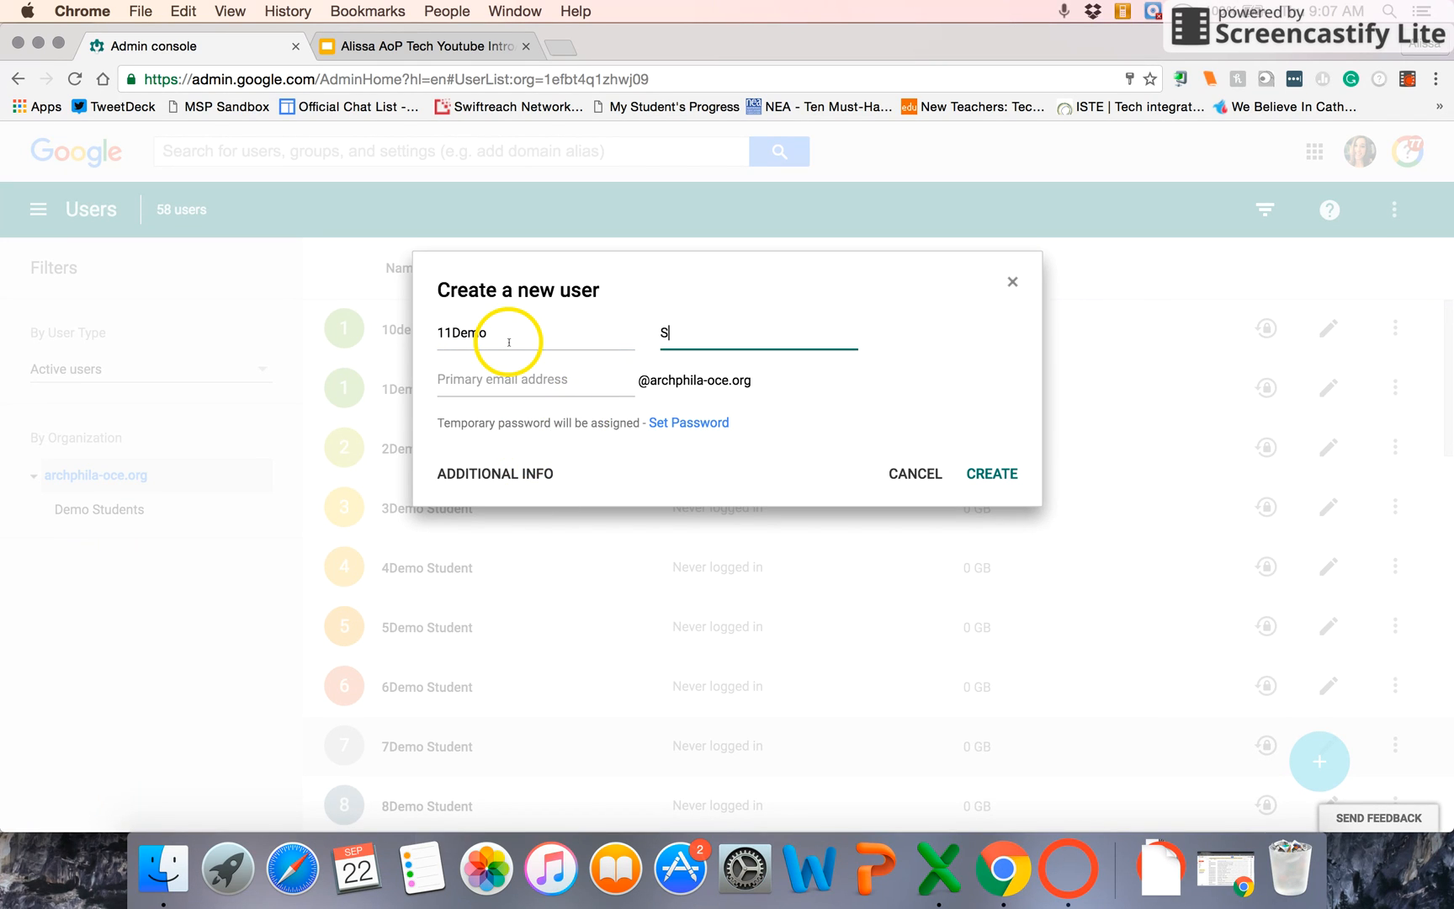
text(tudent)
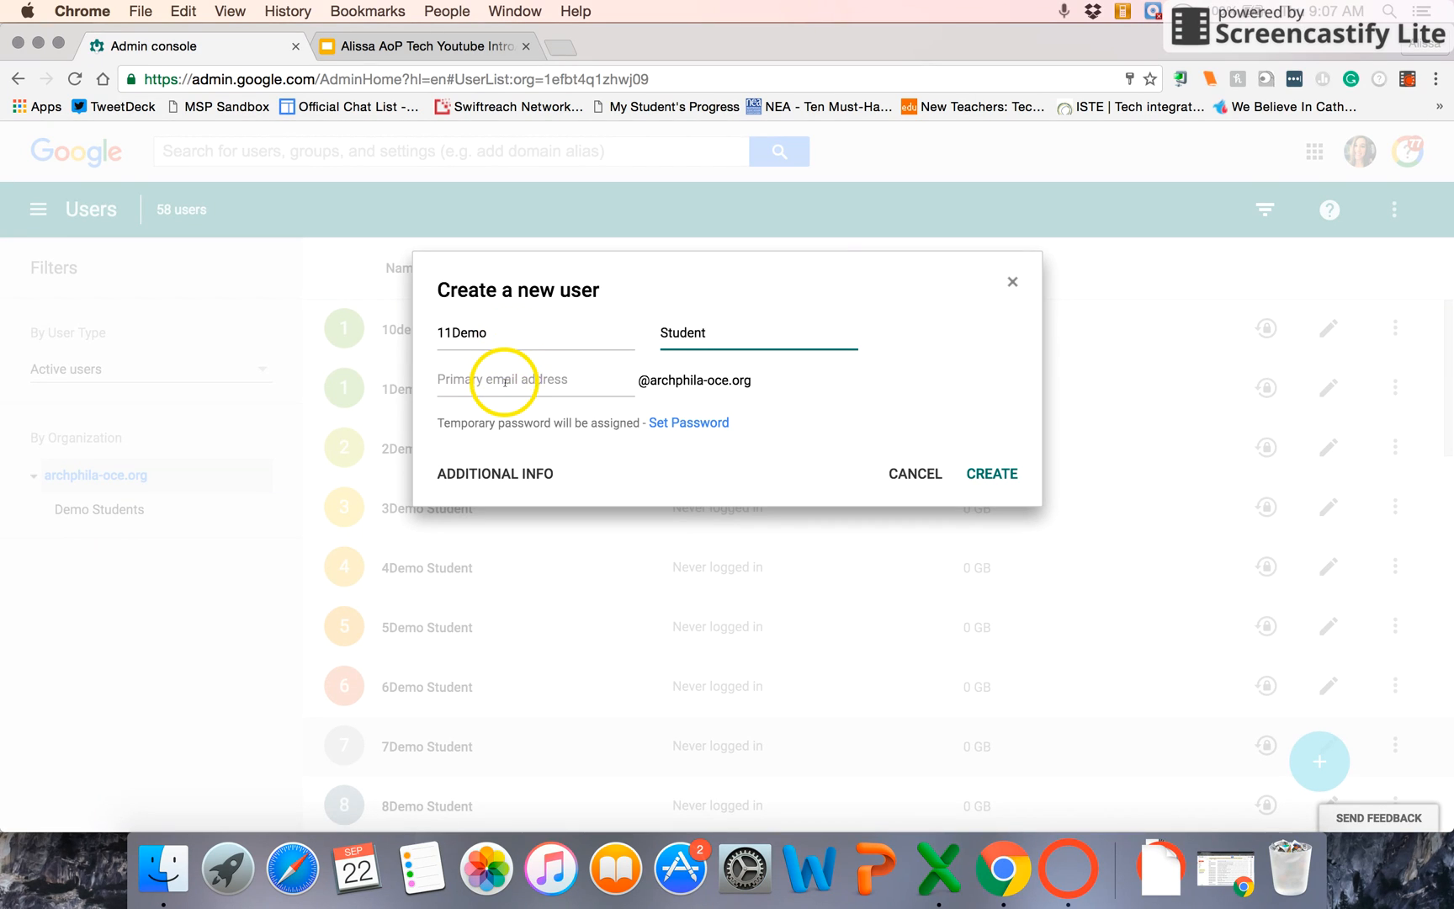
click(535, 380)
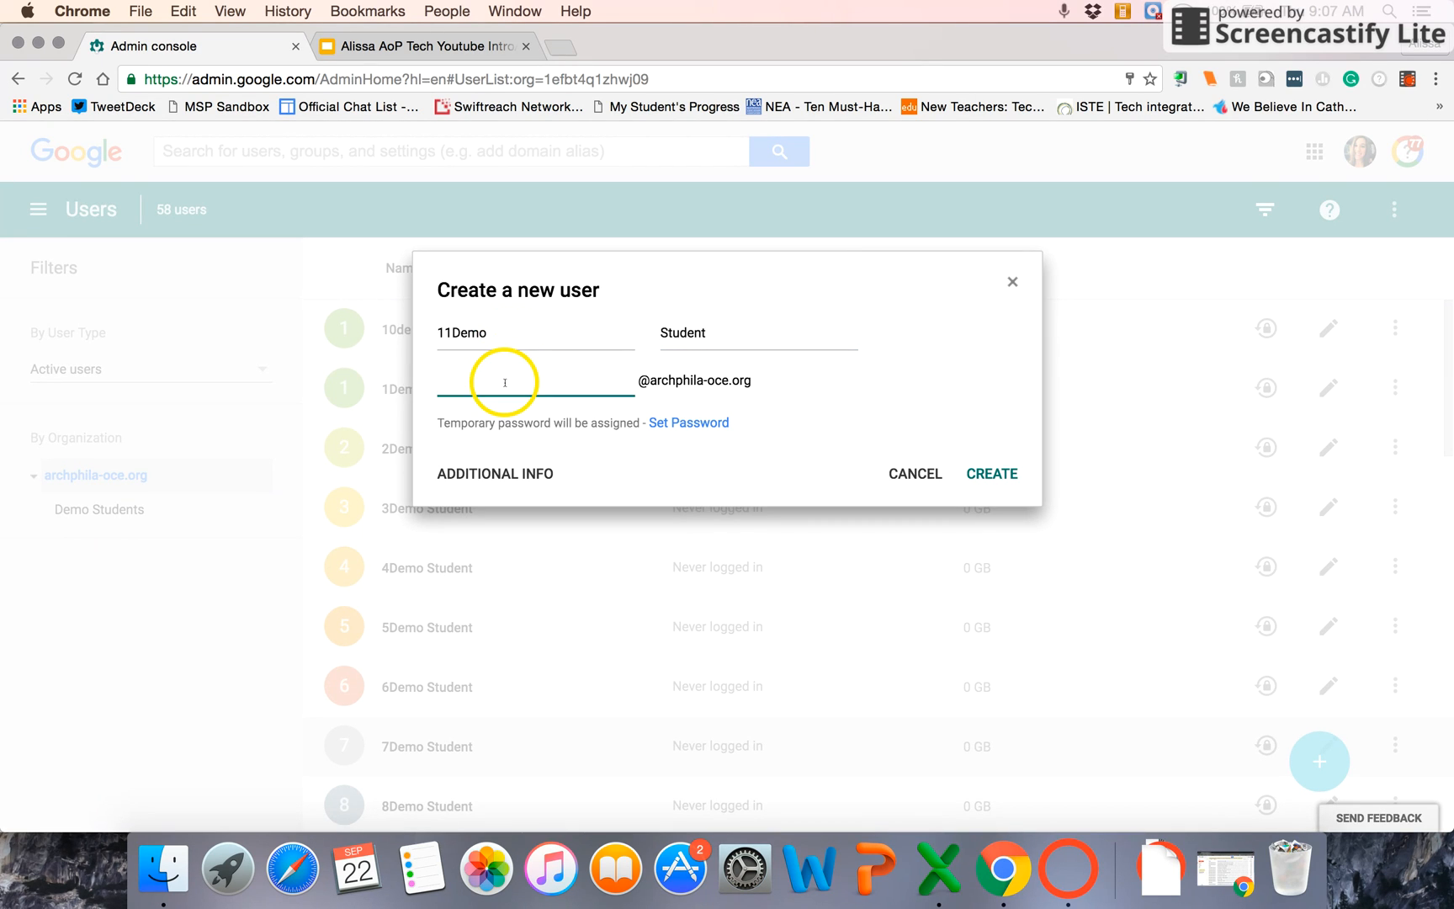
text(11)
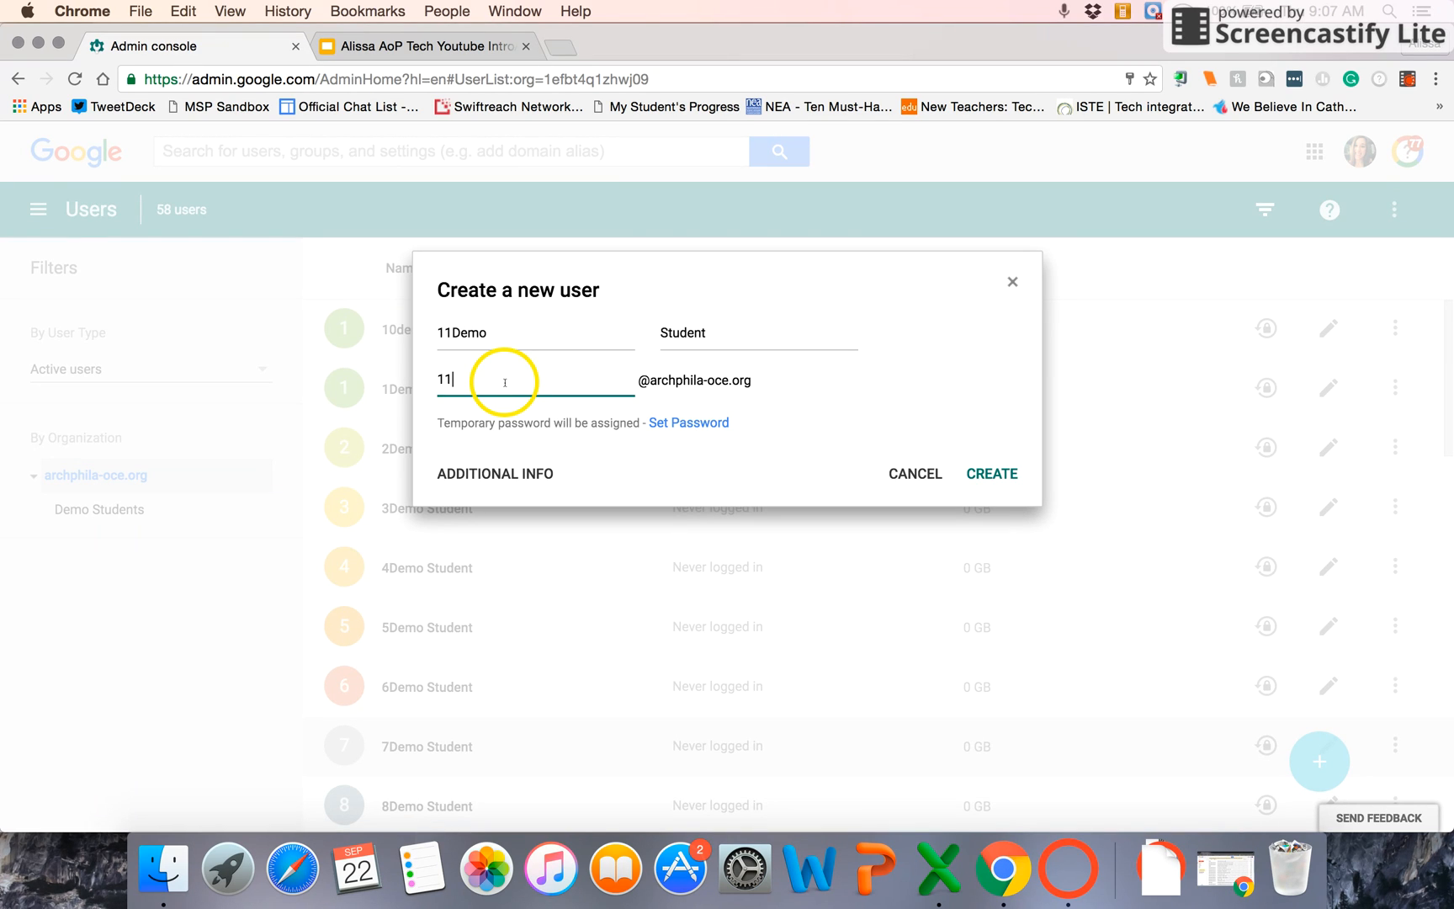
text(demostudent)
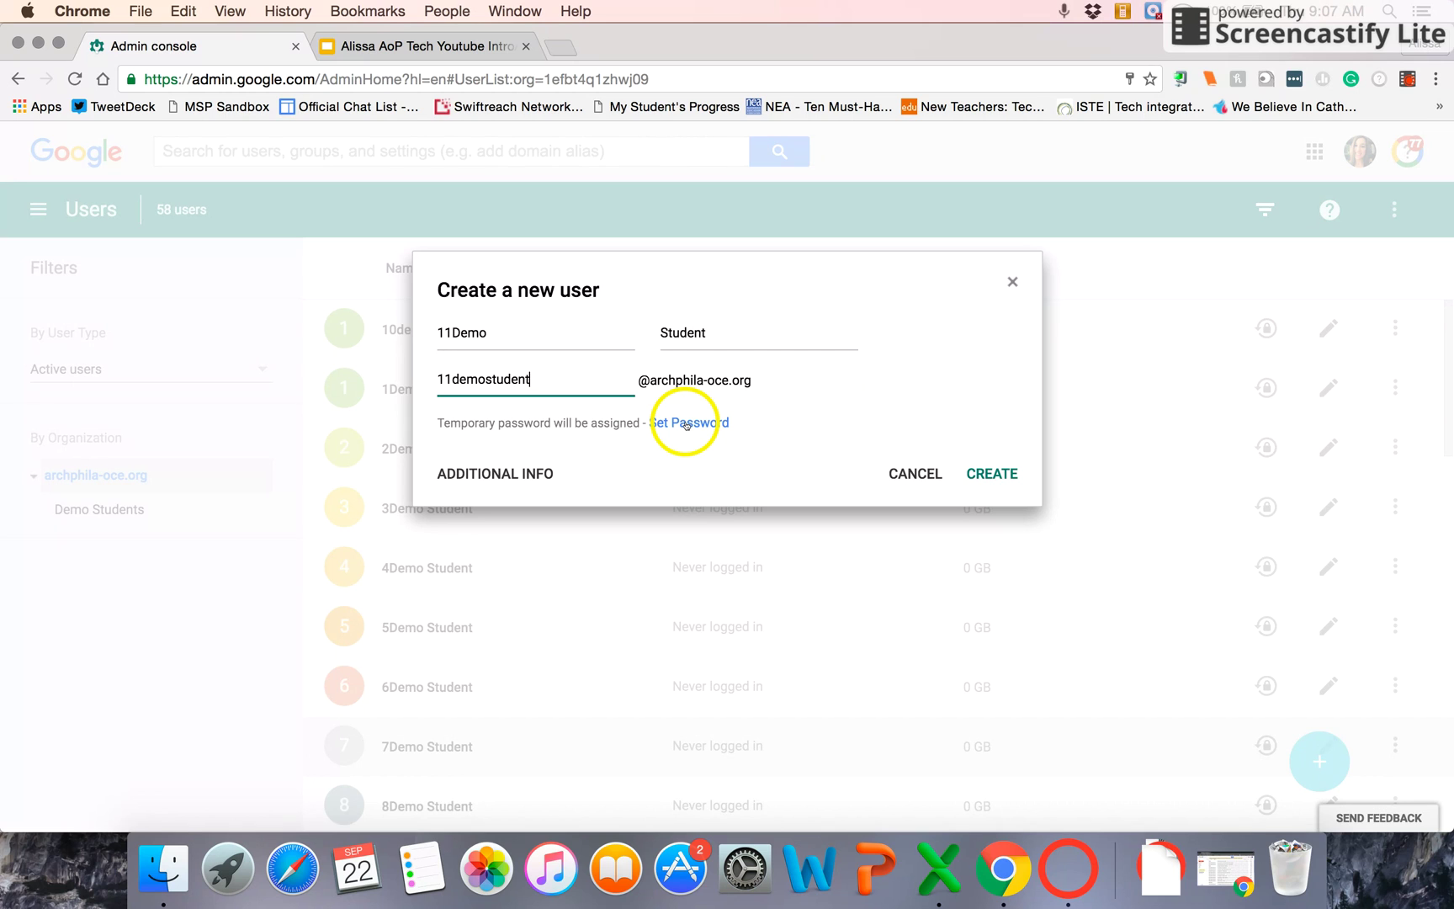
Step: Set and confirm a custom password for 11Demo Student and create the account
click(689, 422)
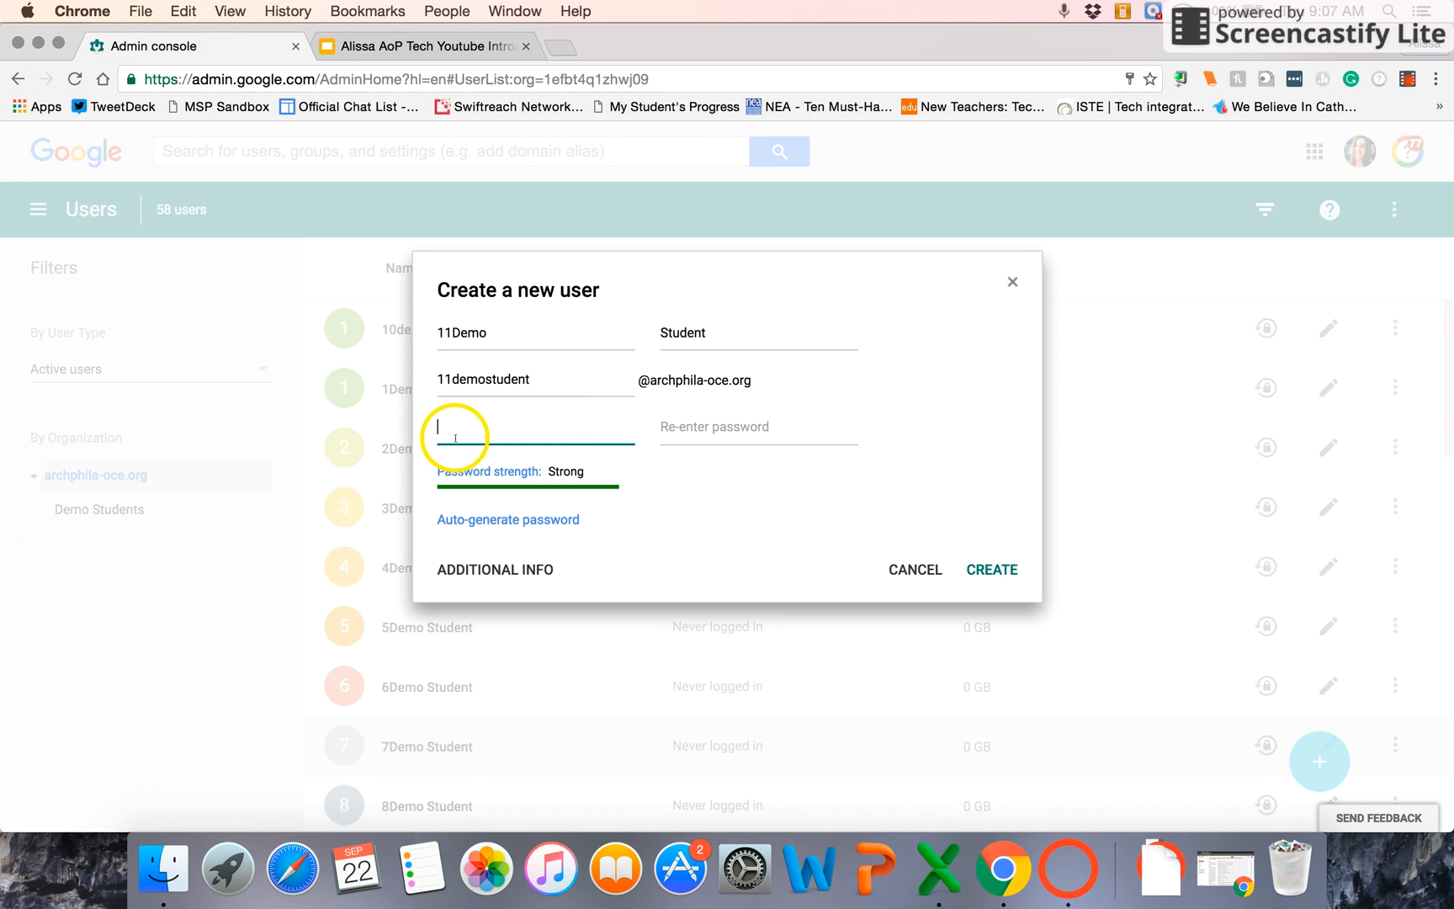
mouse_move(575, 439)
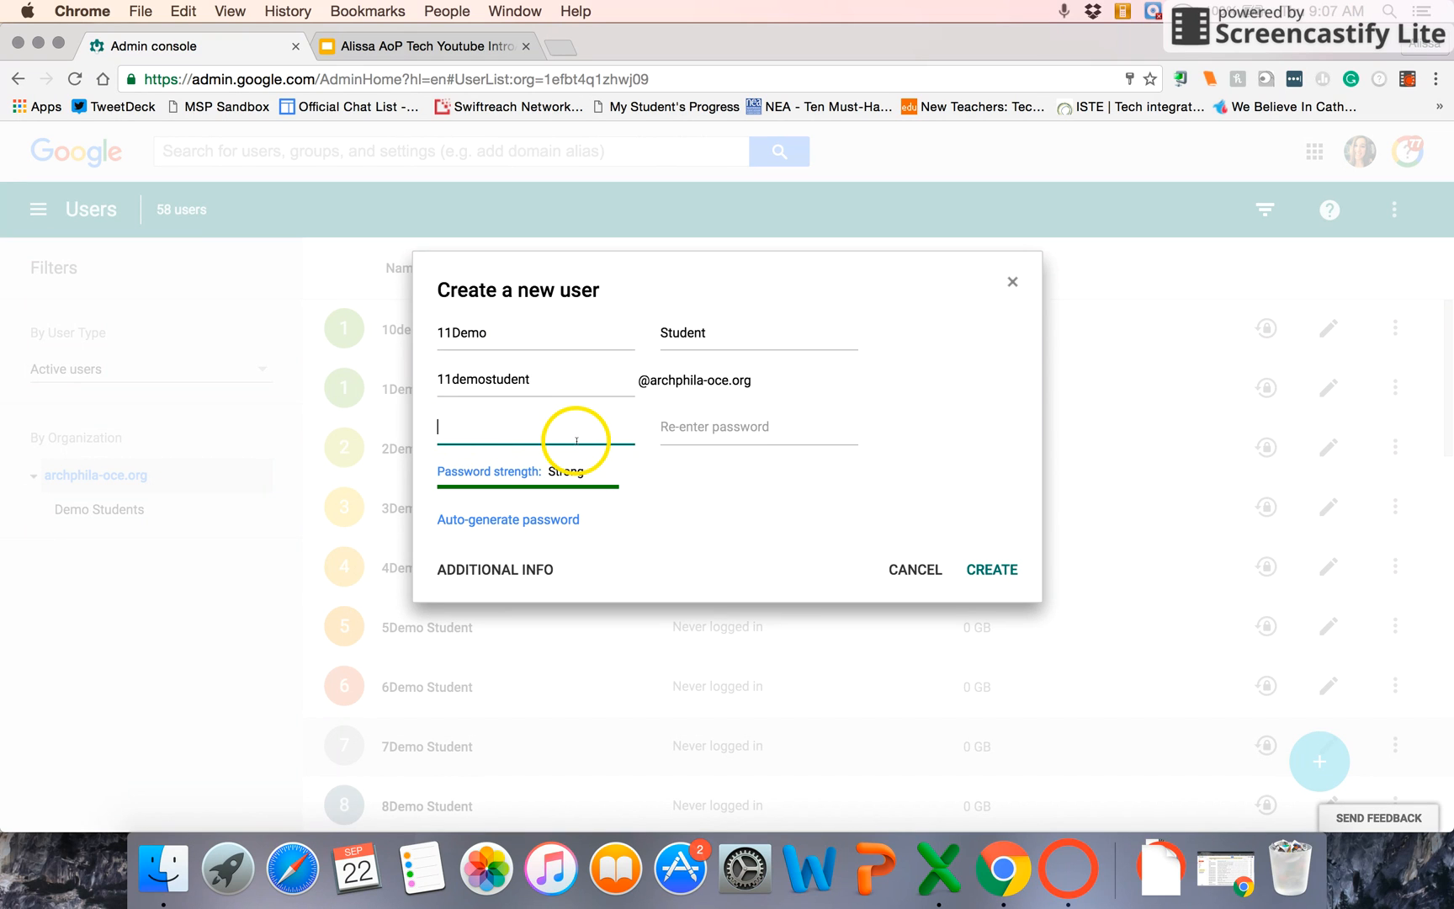
mouse_move(772, 426)
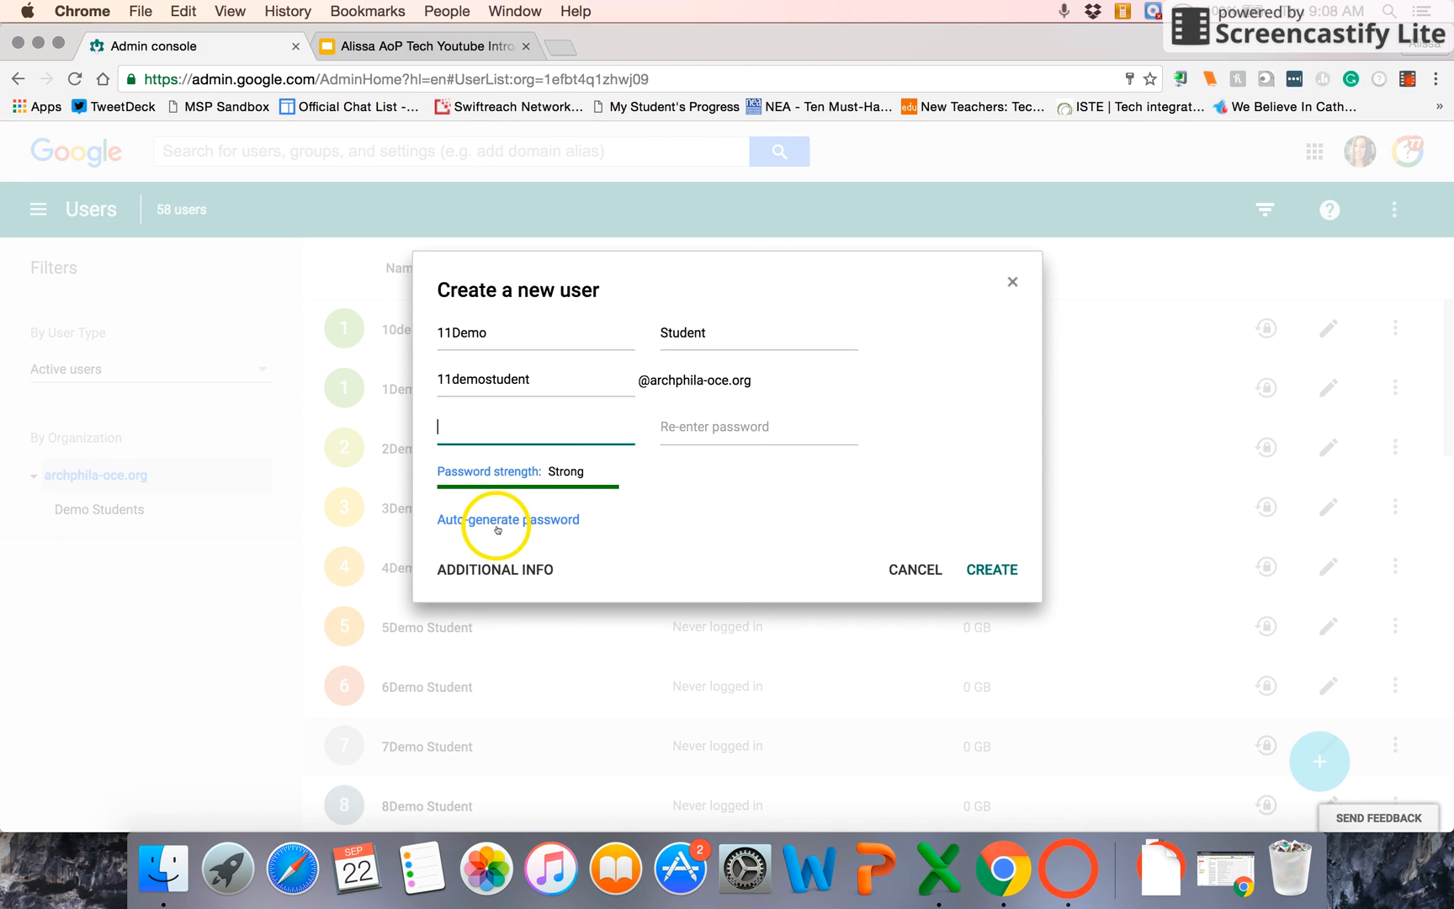
text(a)
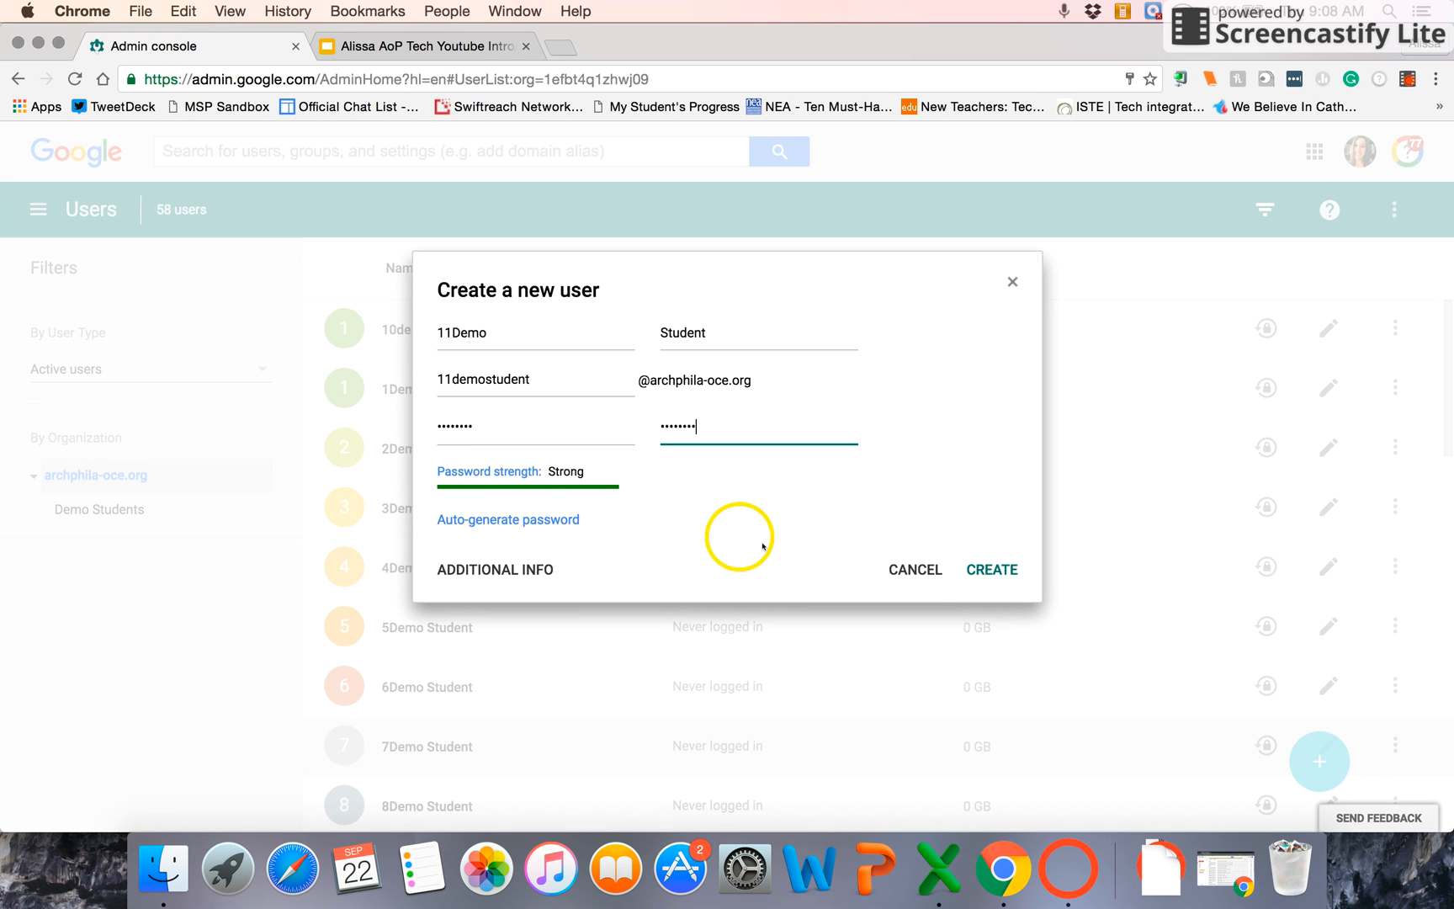
mouse_move(528, 582)
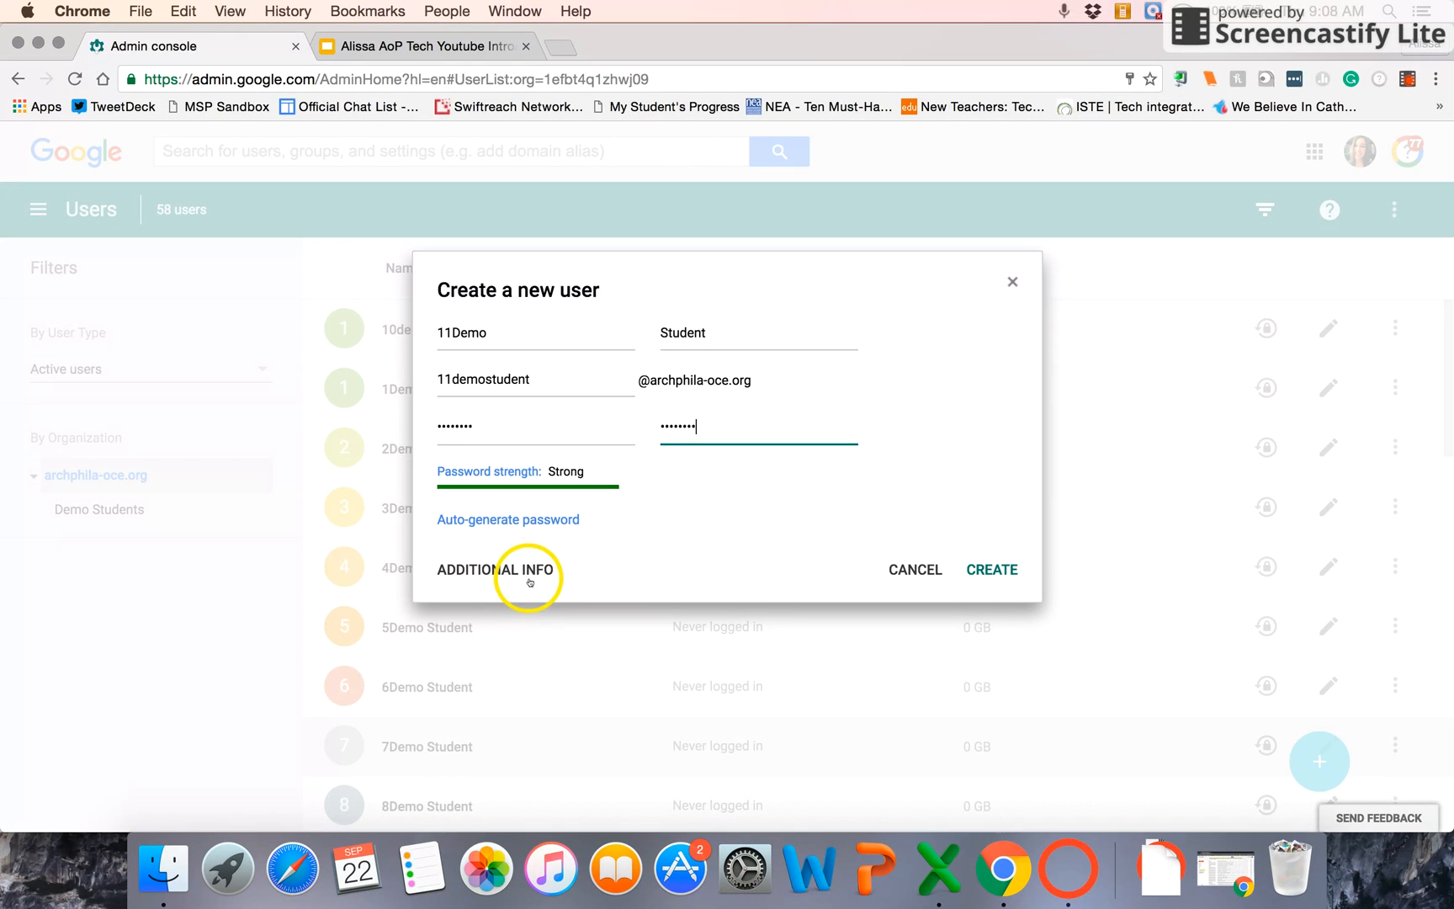
mouse_move(990, 569)
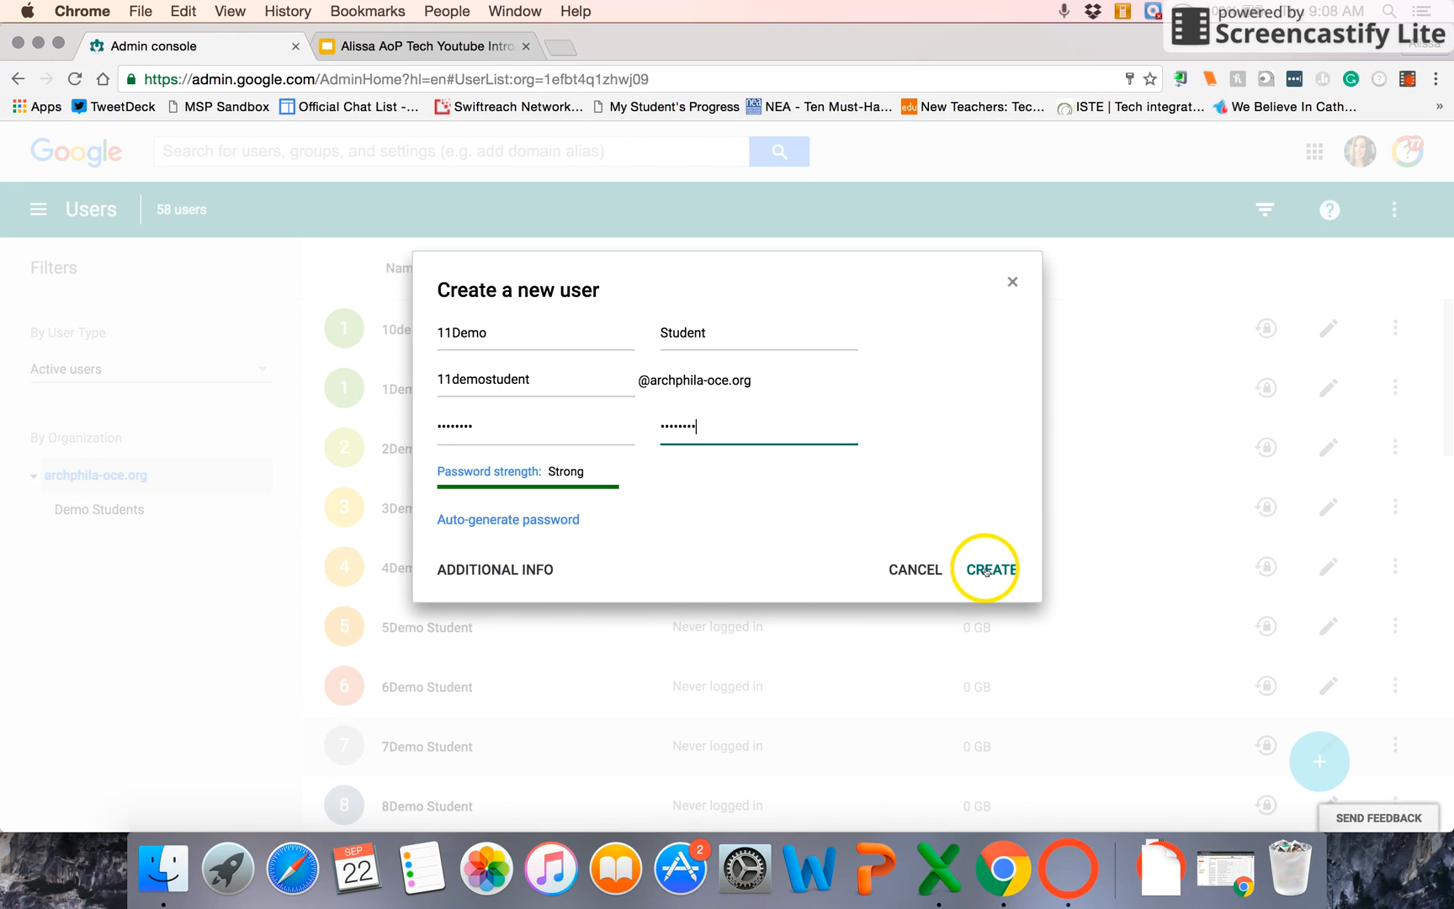
click(989, 570)
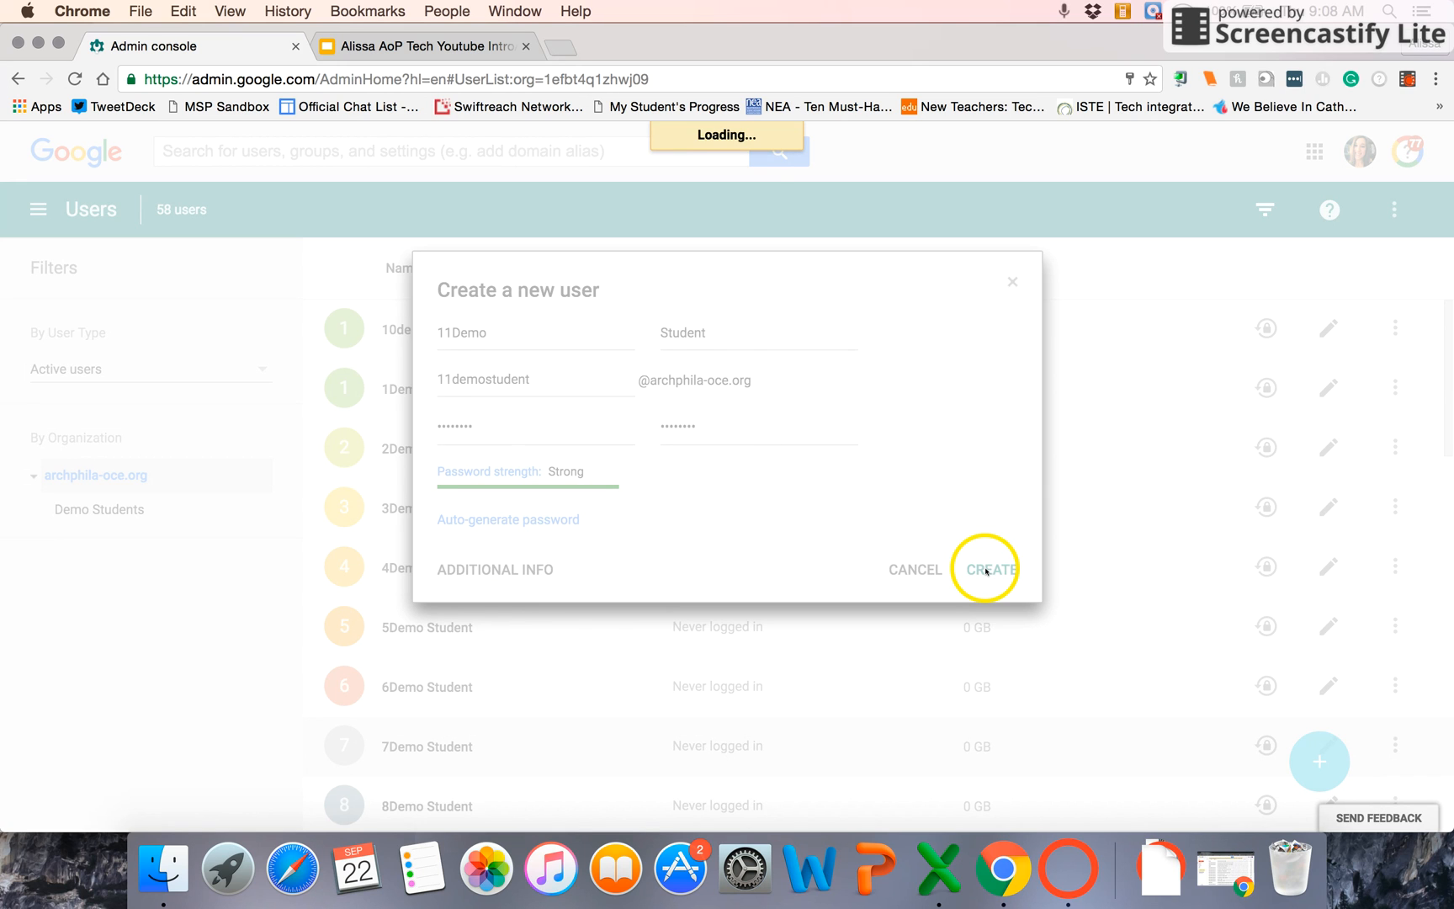
Step: Close the new-account confirmation and show add-user options on the 59-user list
click(990, 569)
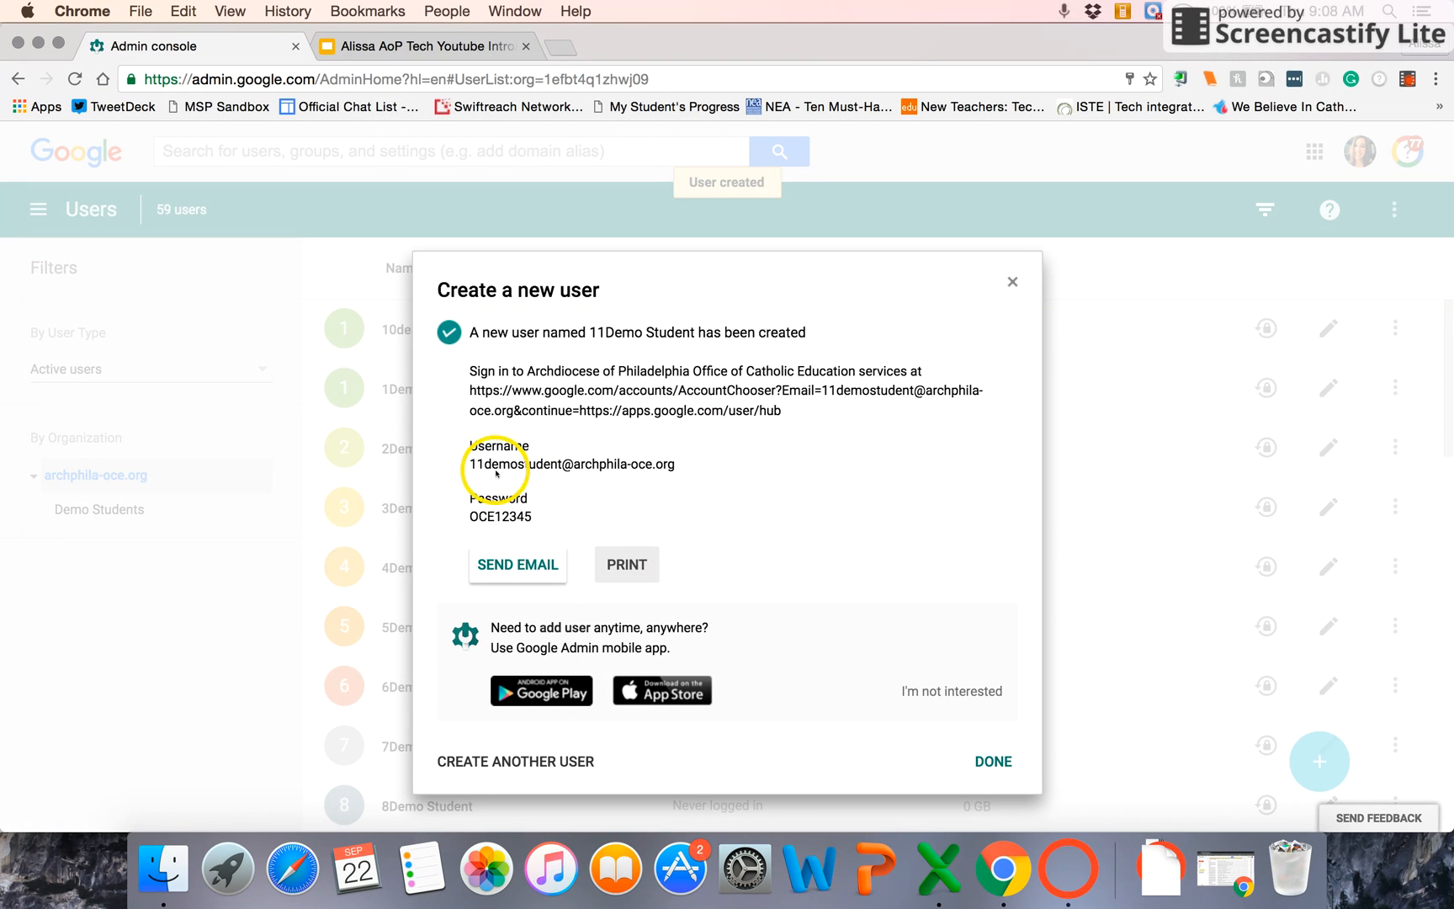
mouse_move(546, 511)
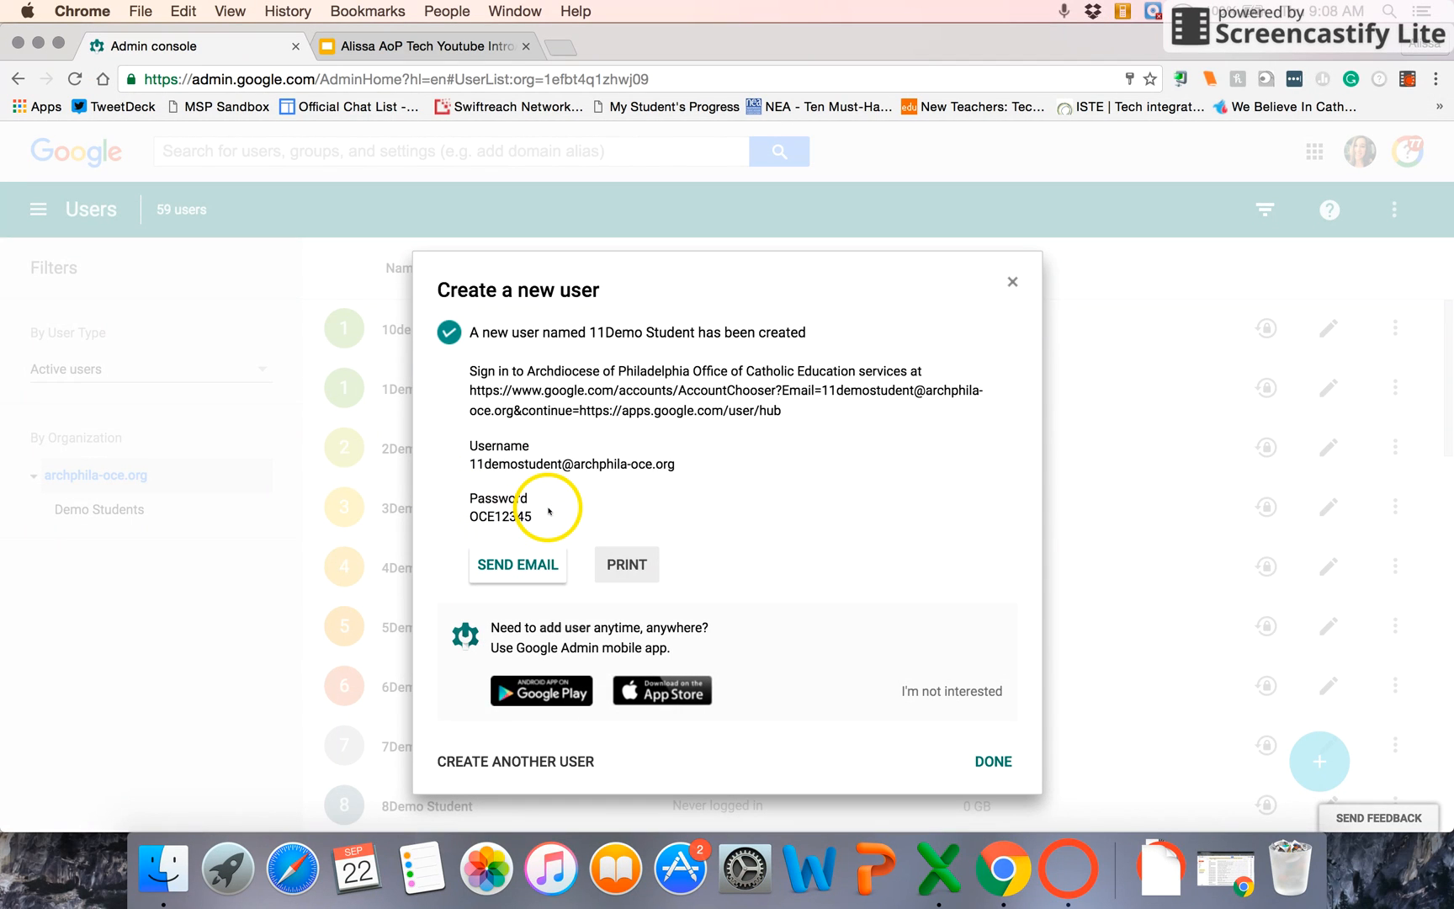
click(992, 761)
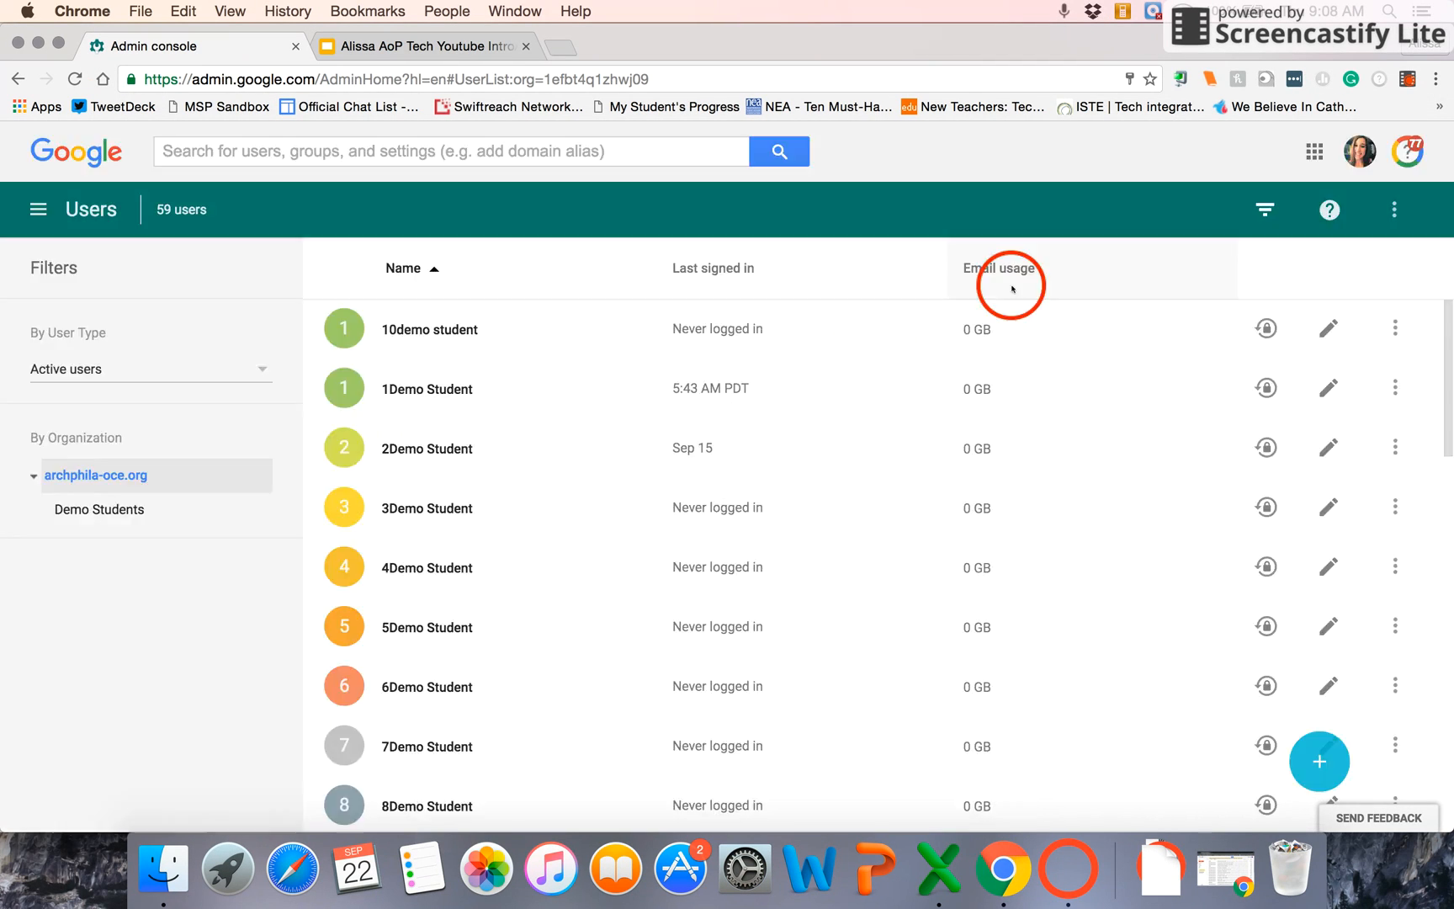
click(1319, 761)
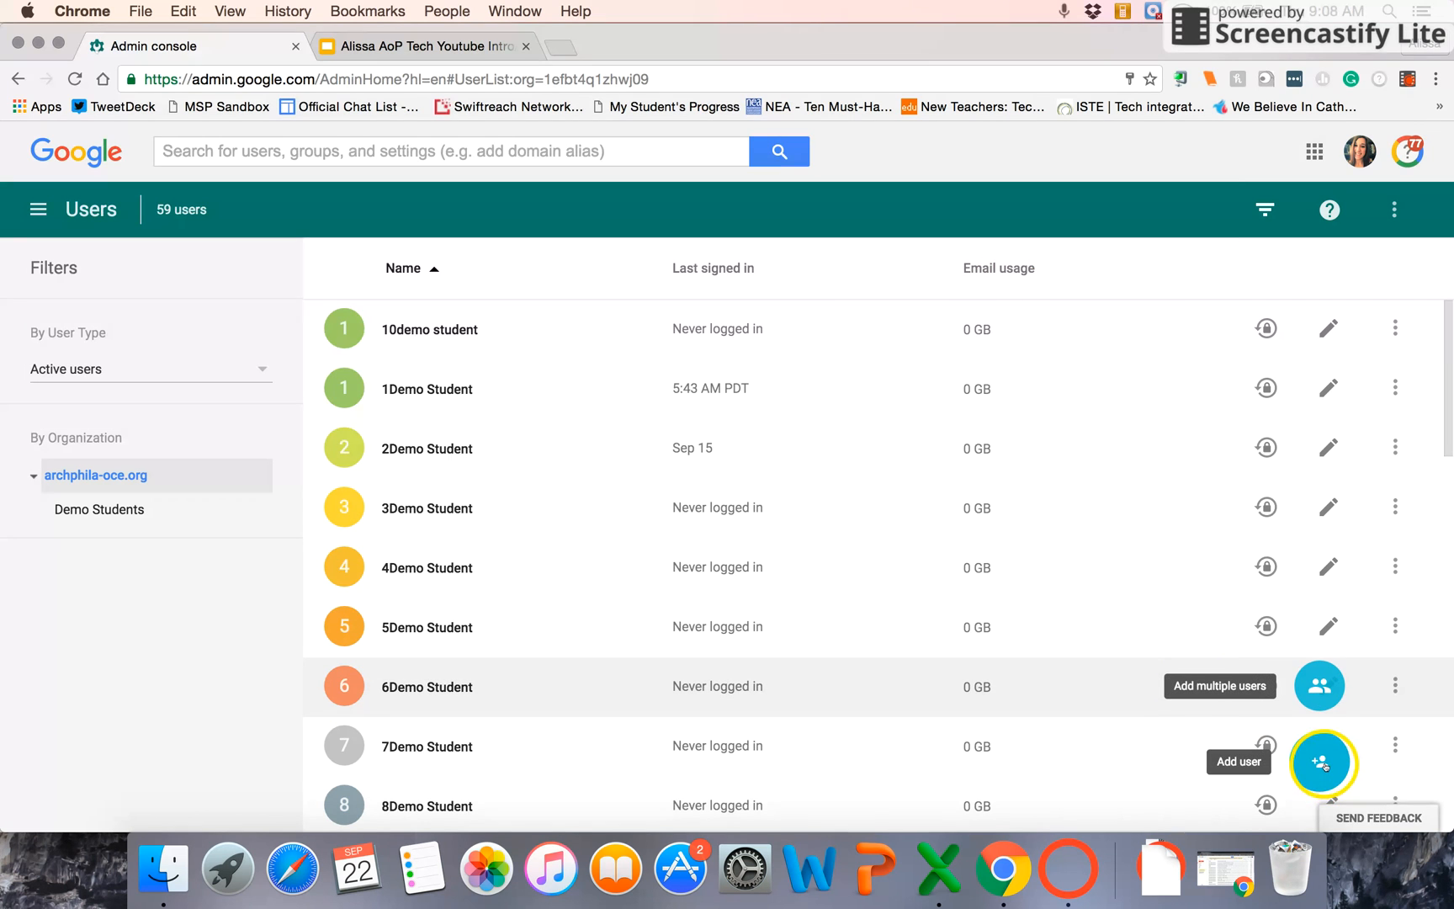
Step: Open Add multiple users and download the sample user CSV template
click(1317, 685)
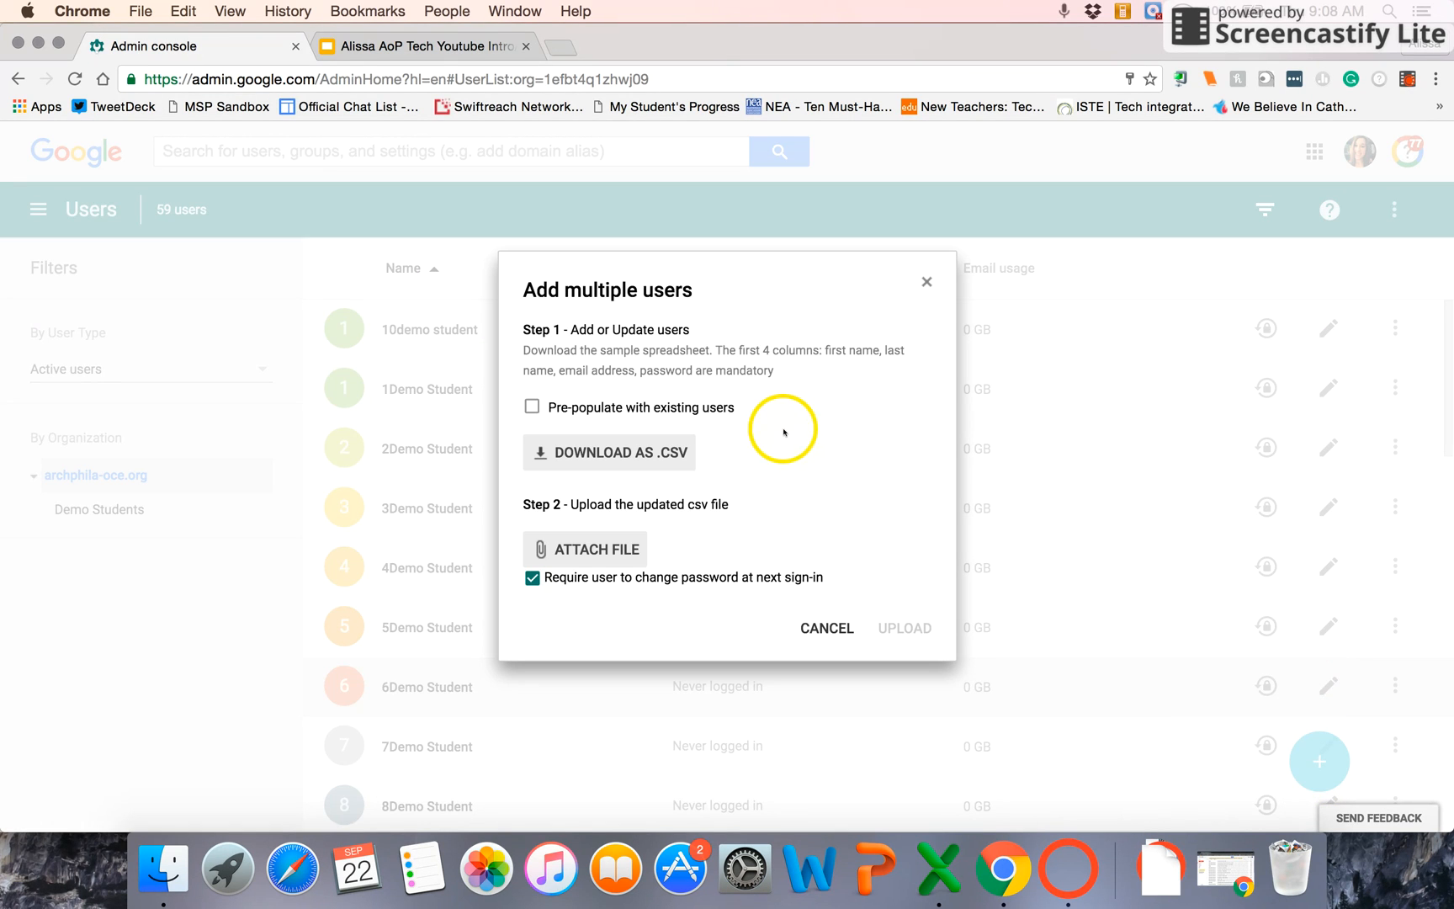
mouse_move(559, 425)
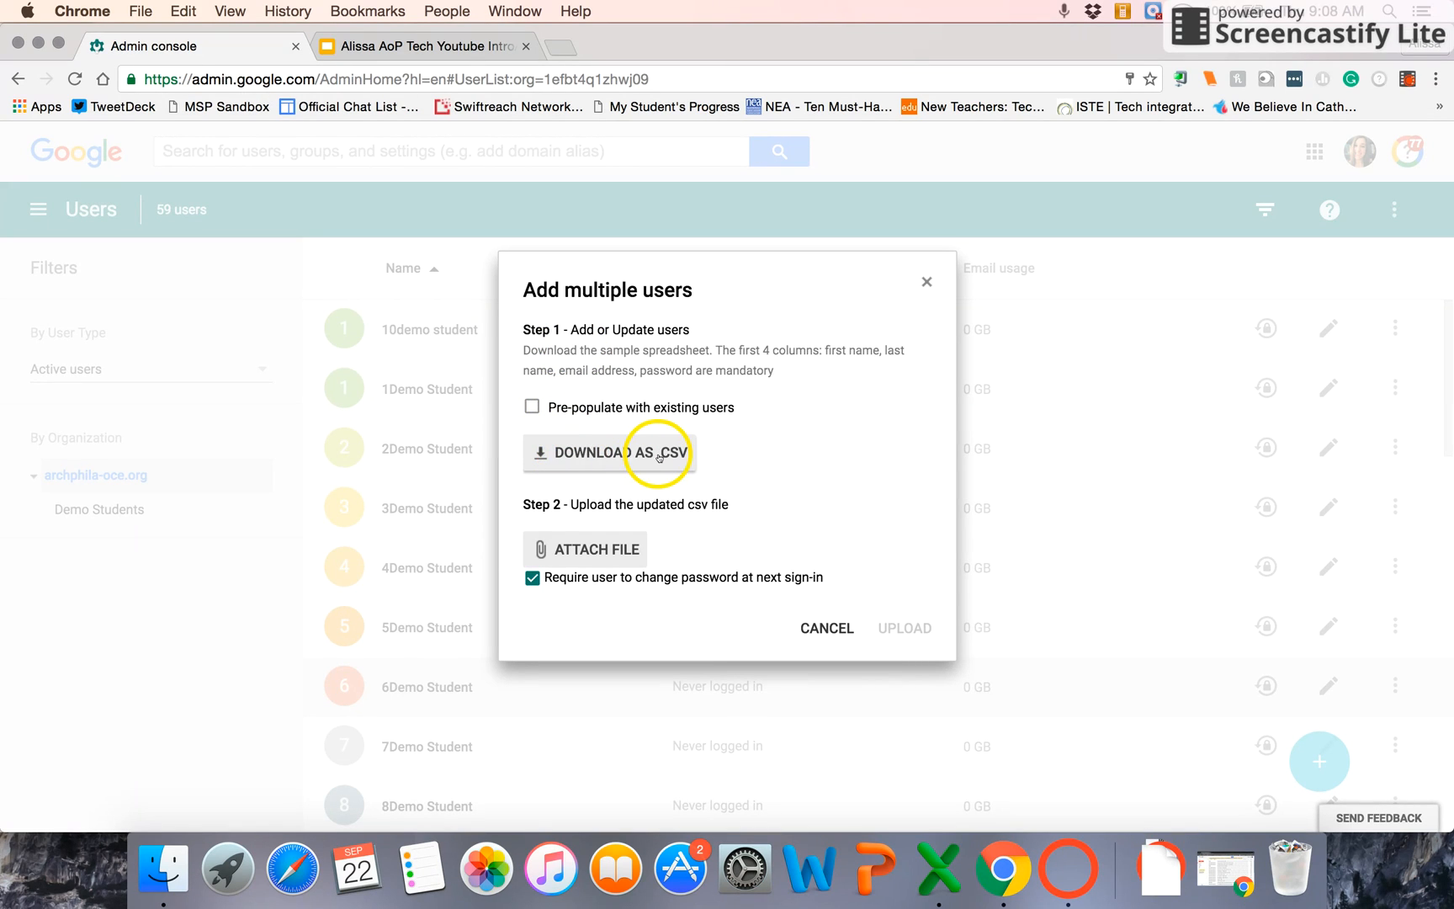
mouse_move(767, 452)
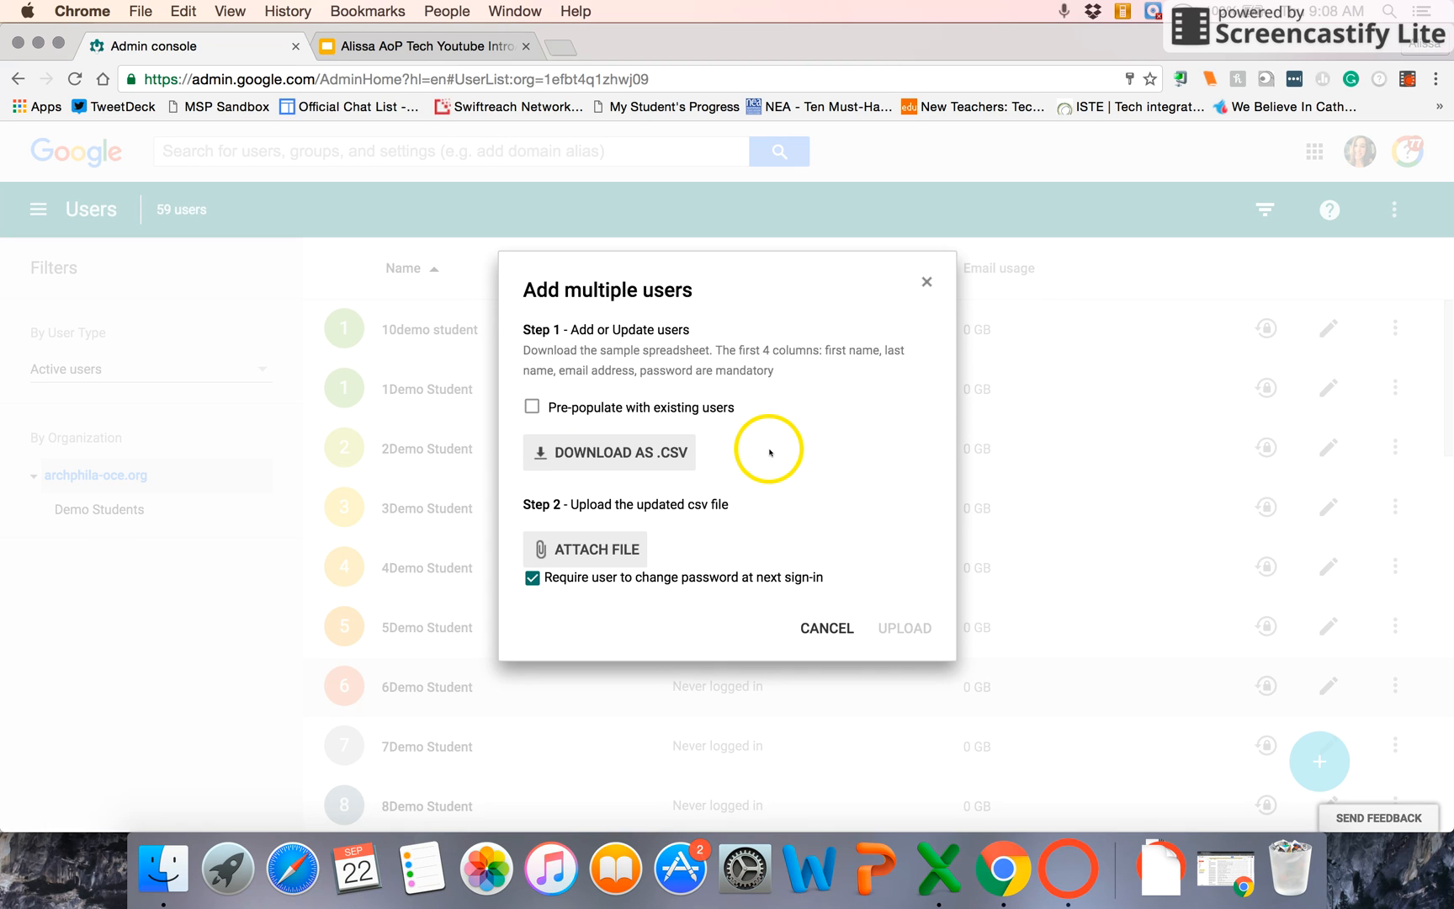
click(608, 453)
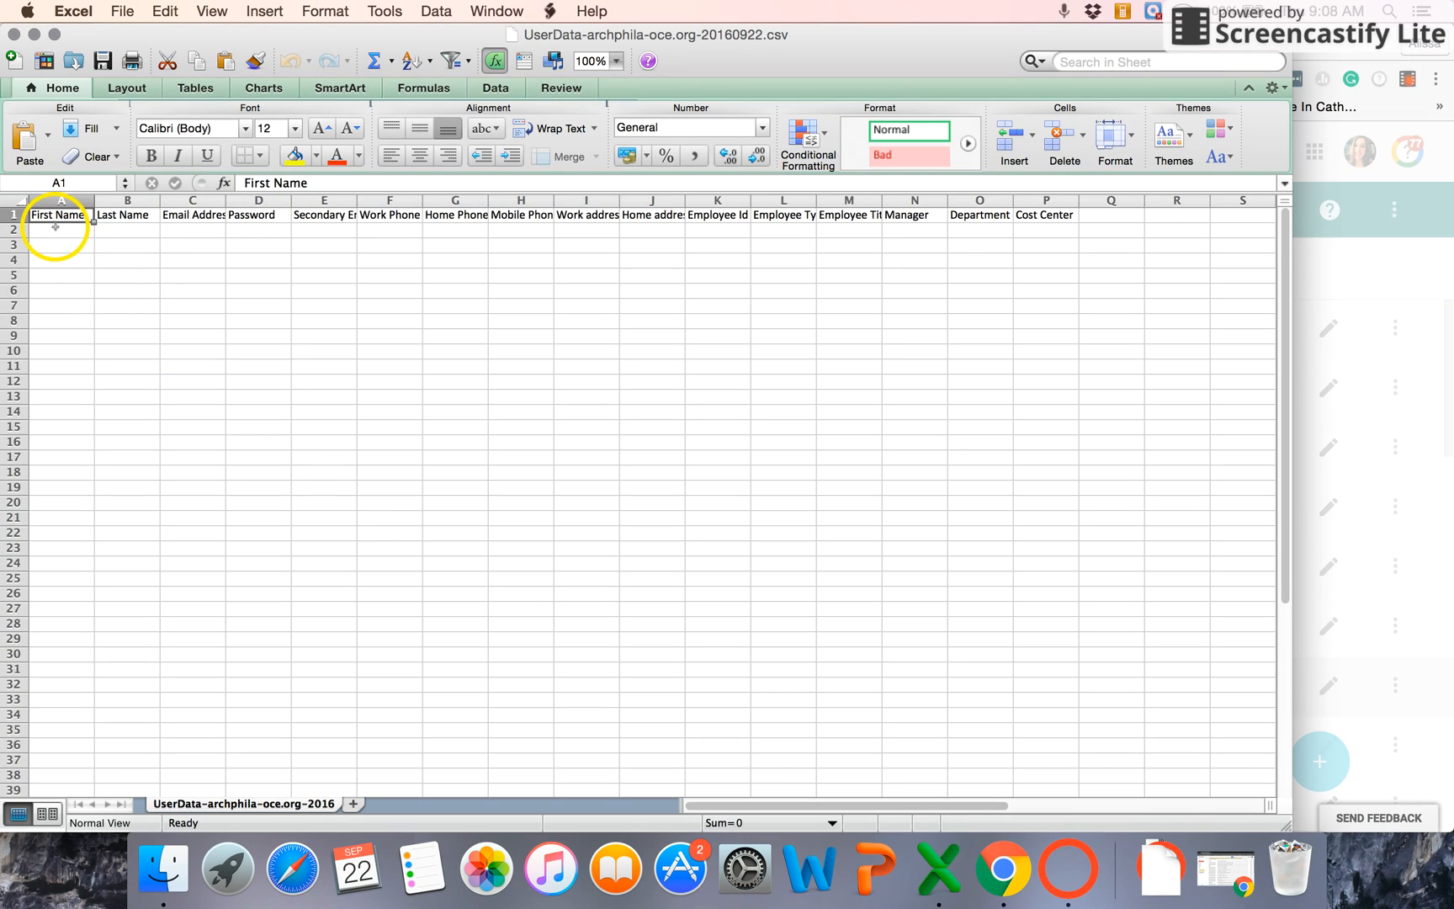
mouse_move(251, 227)
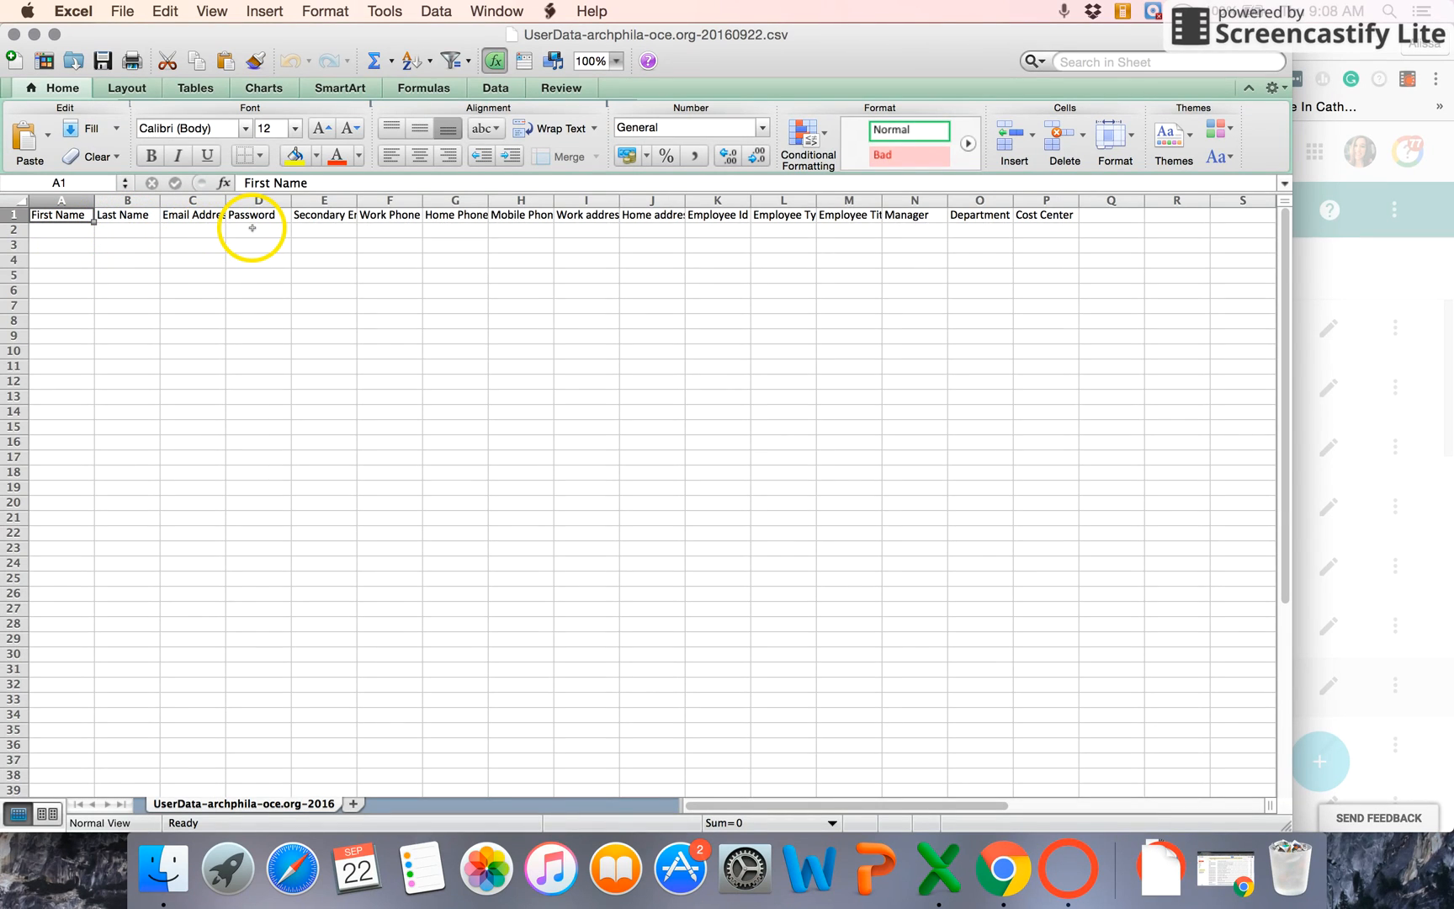
mouse_move(37, 257)
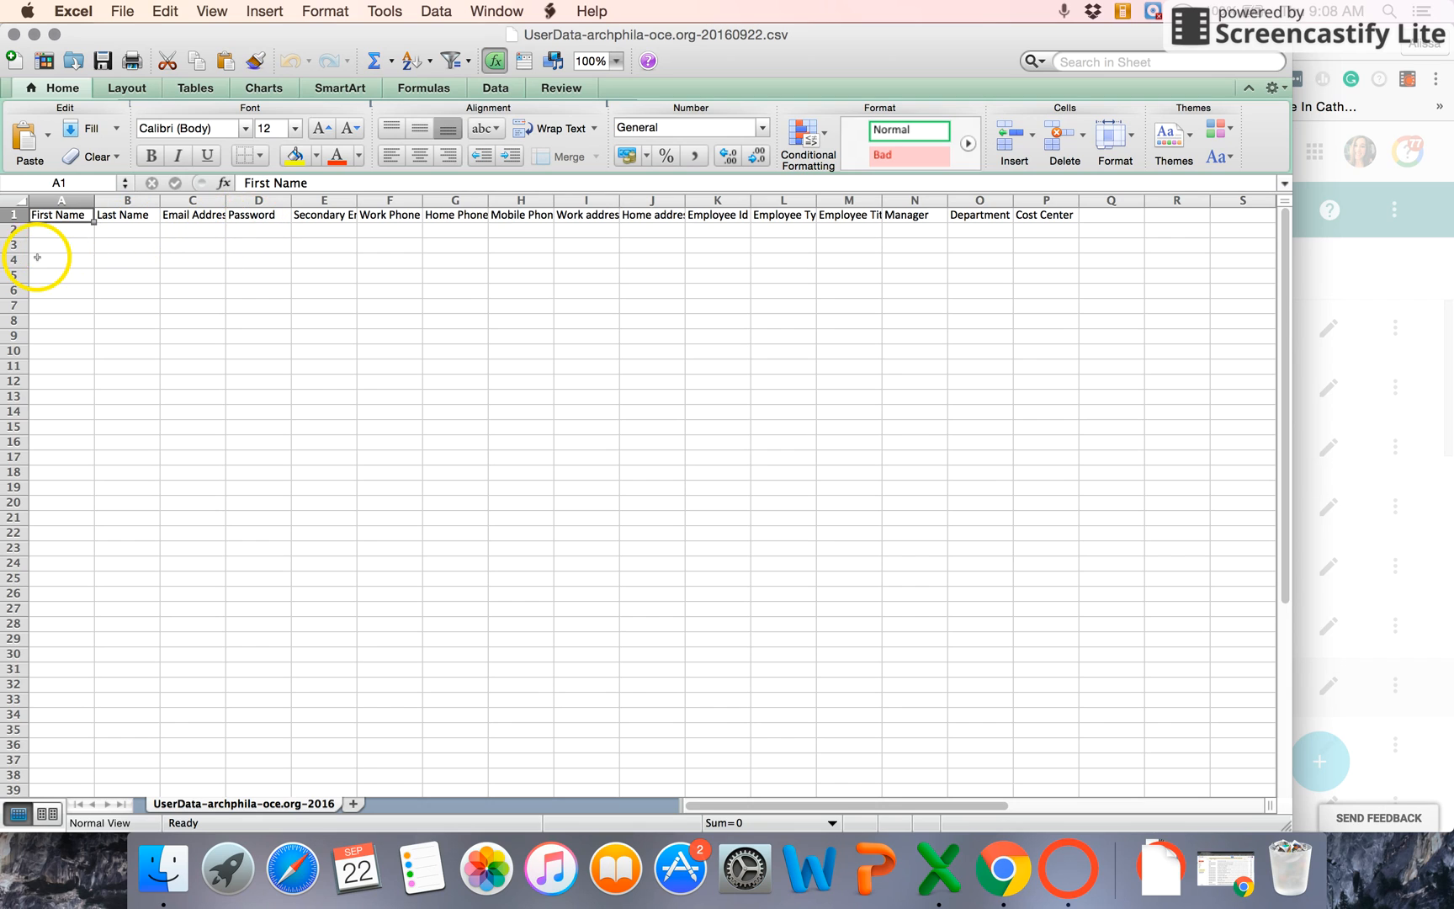
mouse_move(316, 399)
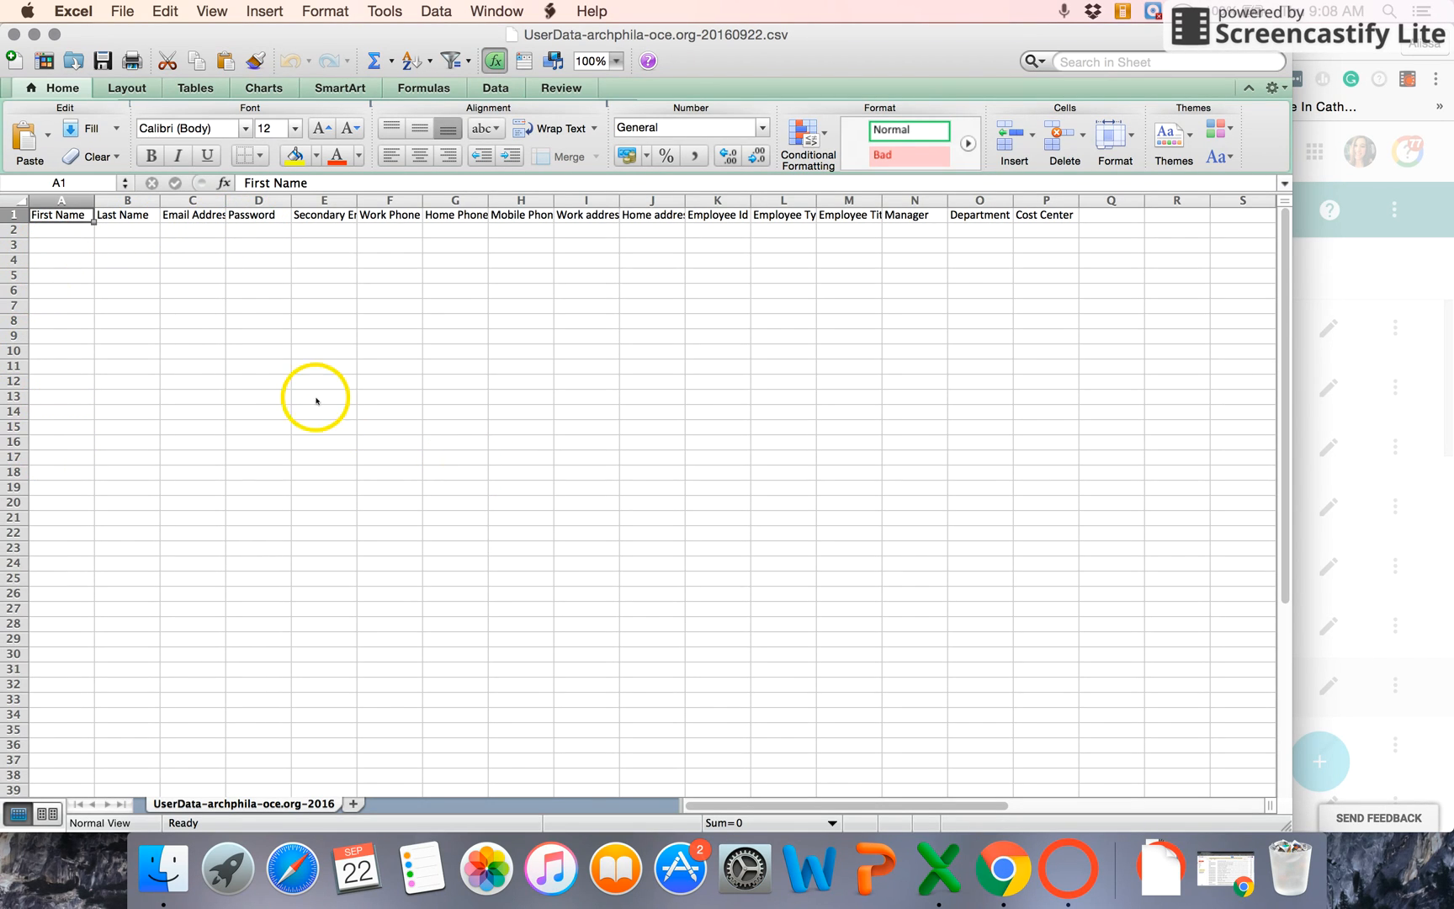
mouse_move(233, 349)
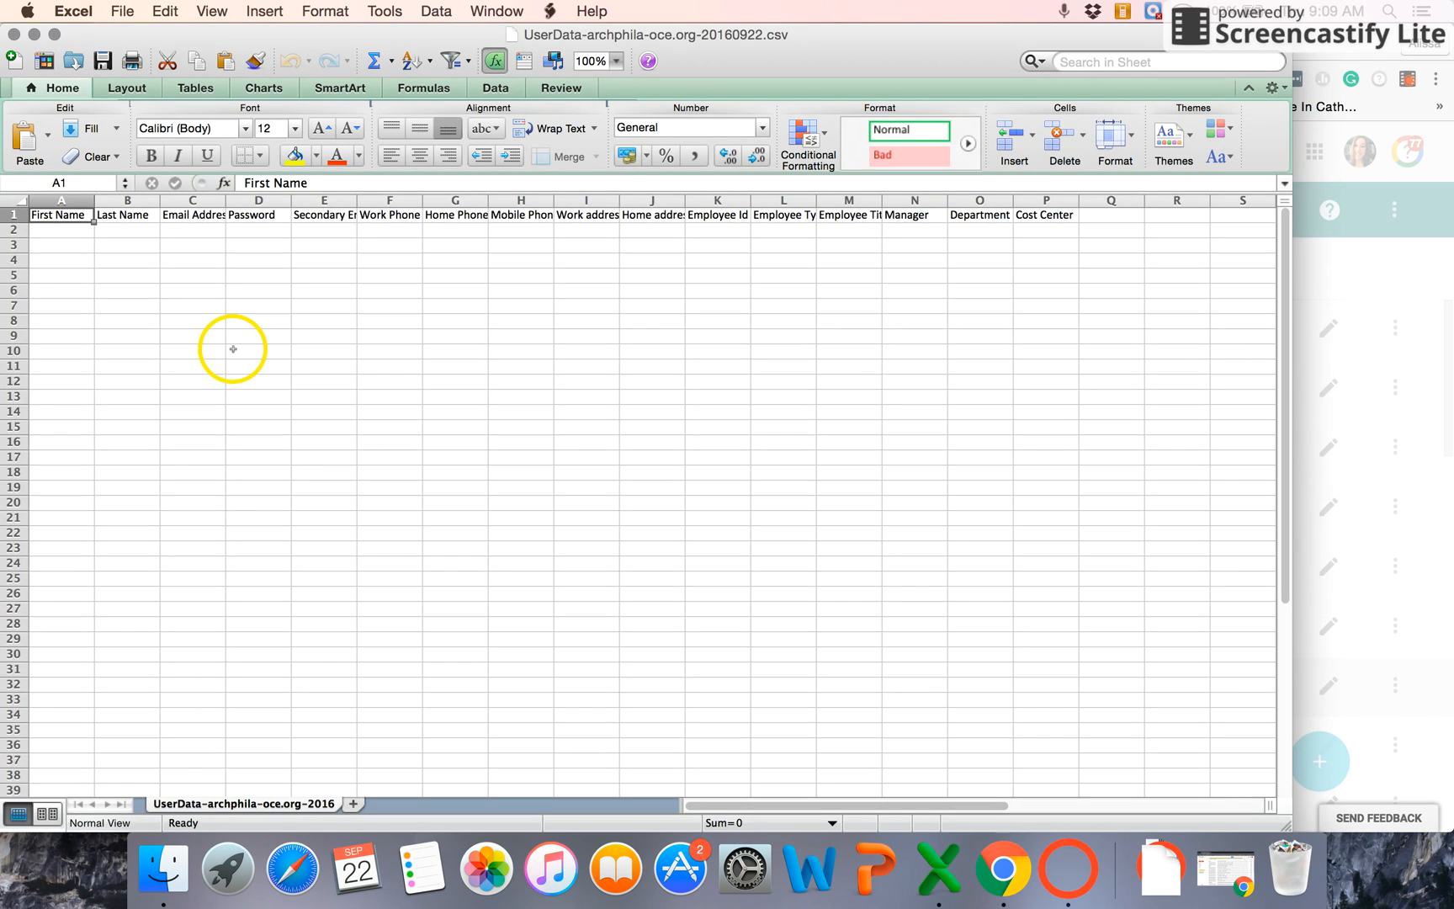
mouse_move(220, 234)
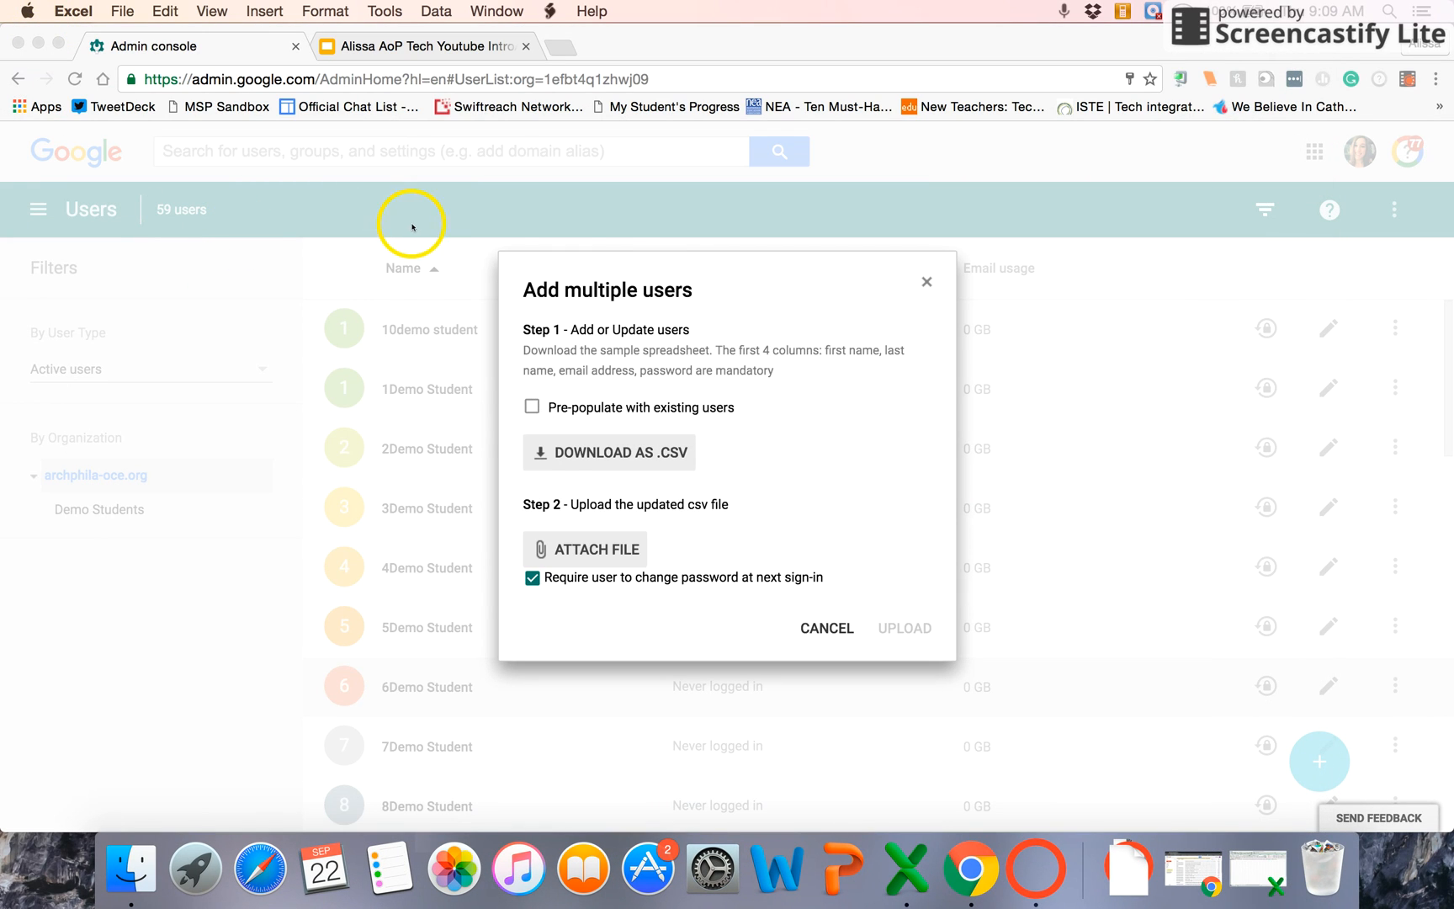
mouse_move(753, 313)
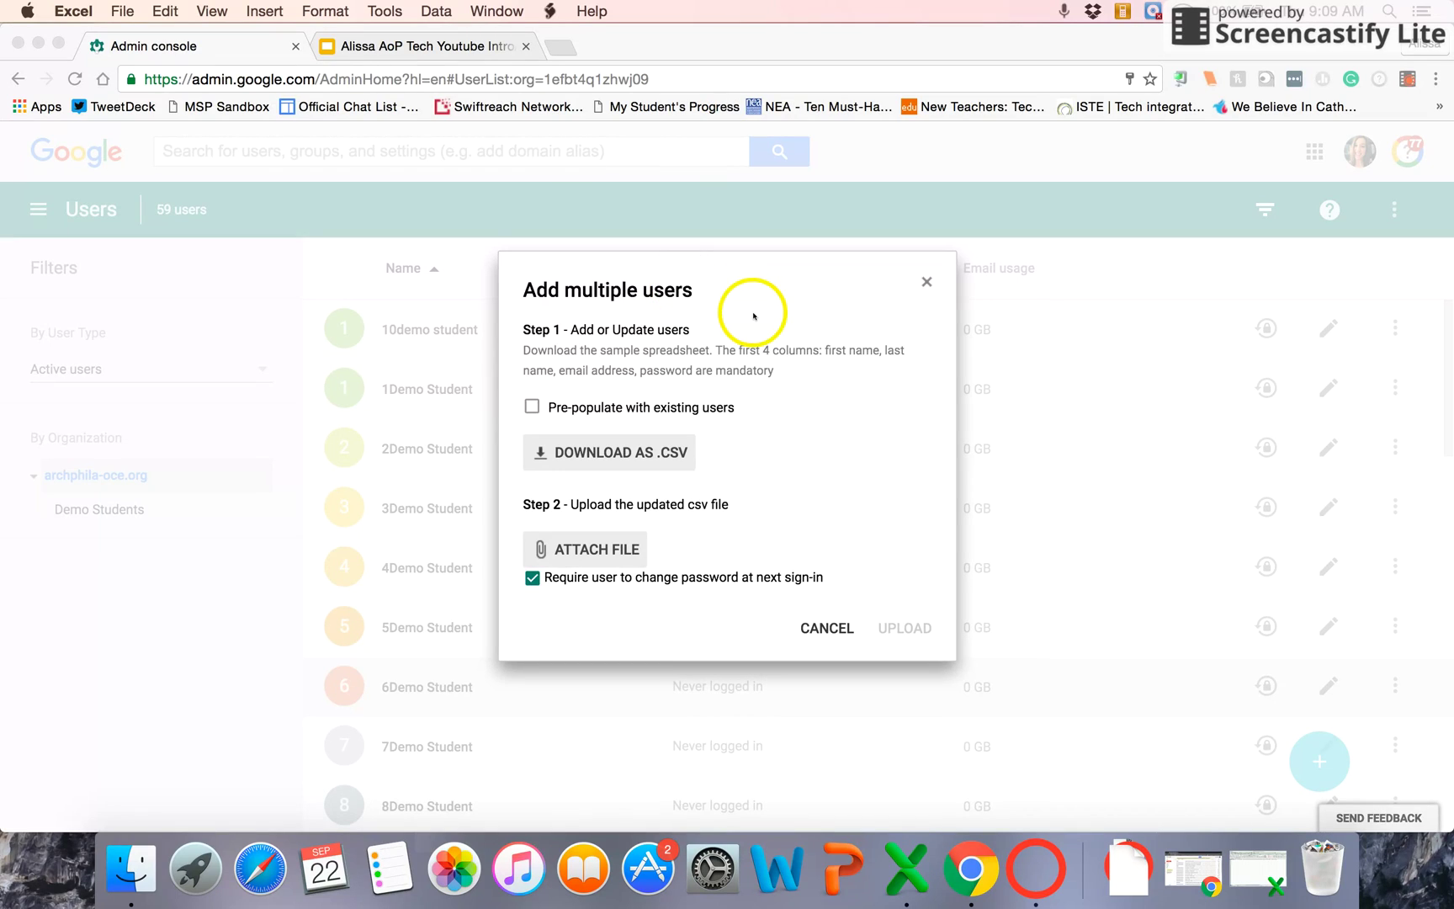
mouse_move(826, 505)
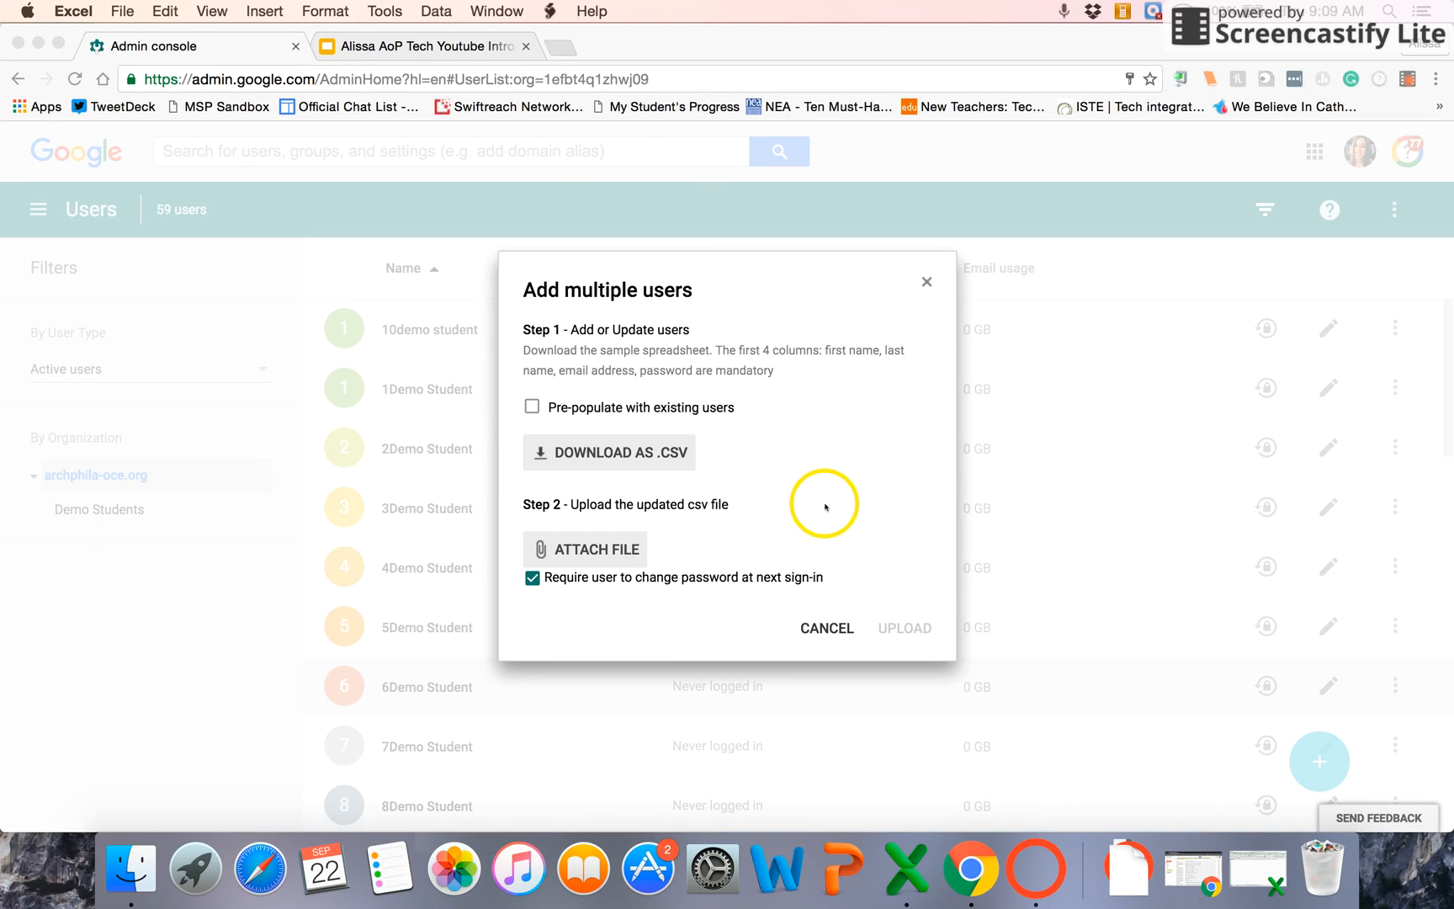
mouse_move(603, 549)
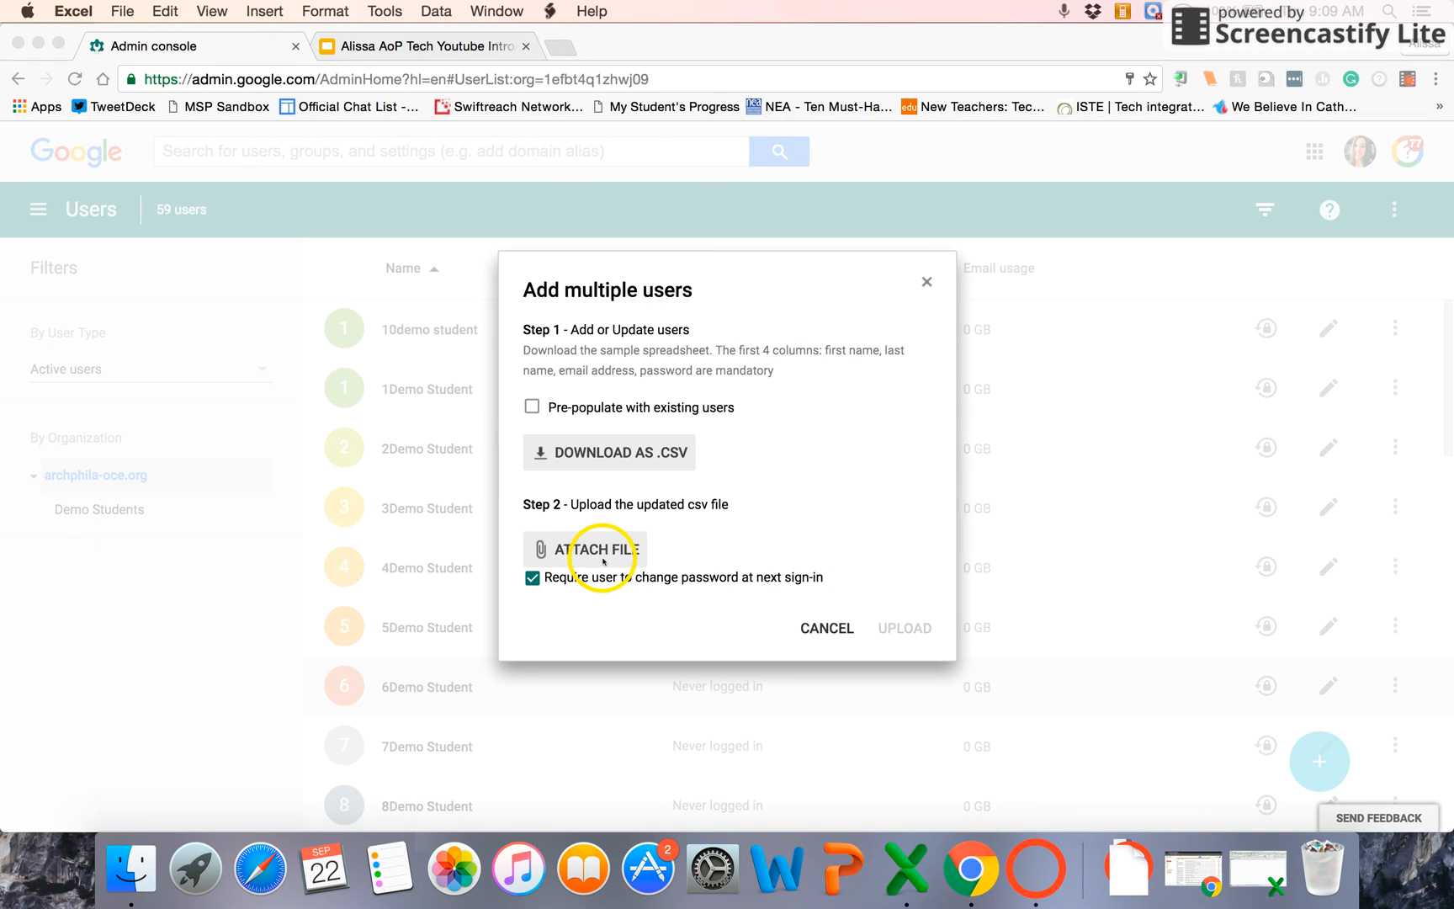
mouse_move(912, 302)
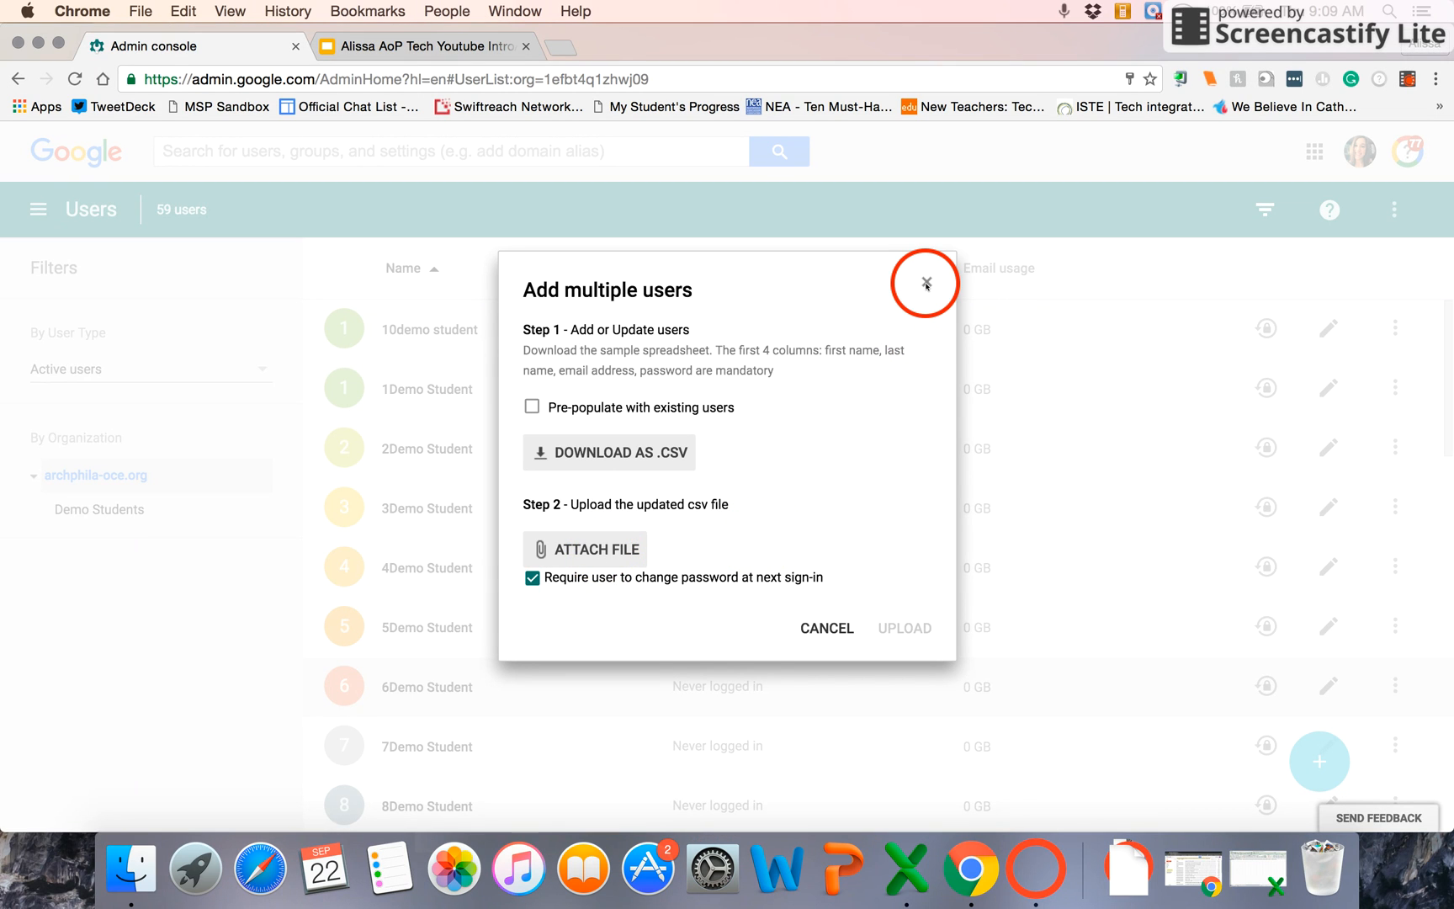
Step: Close the Add multiple users dialog without uploading a file
click(924, 284)
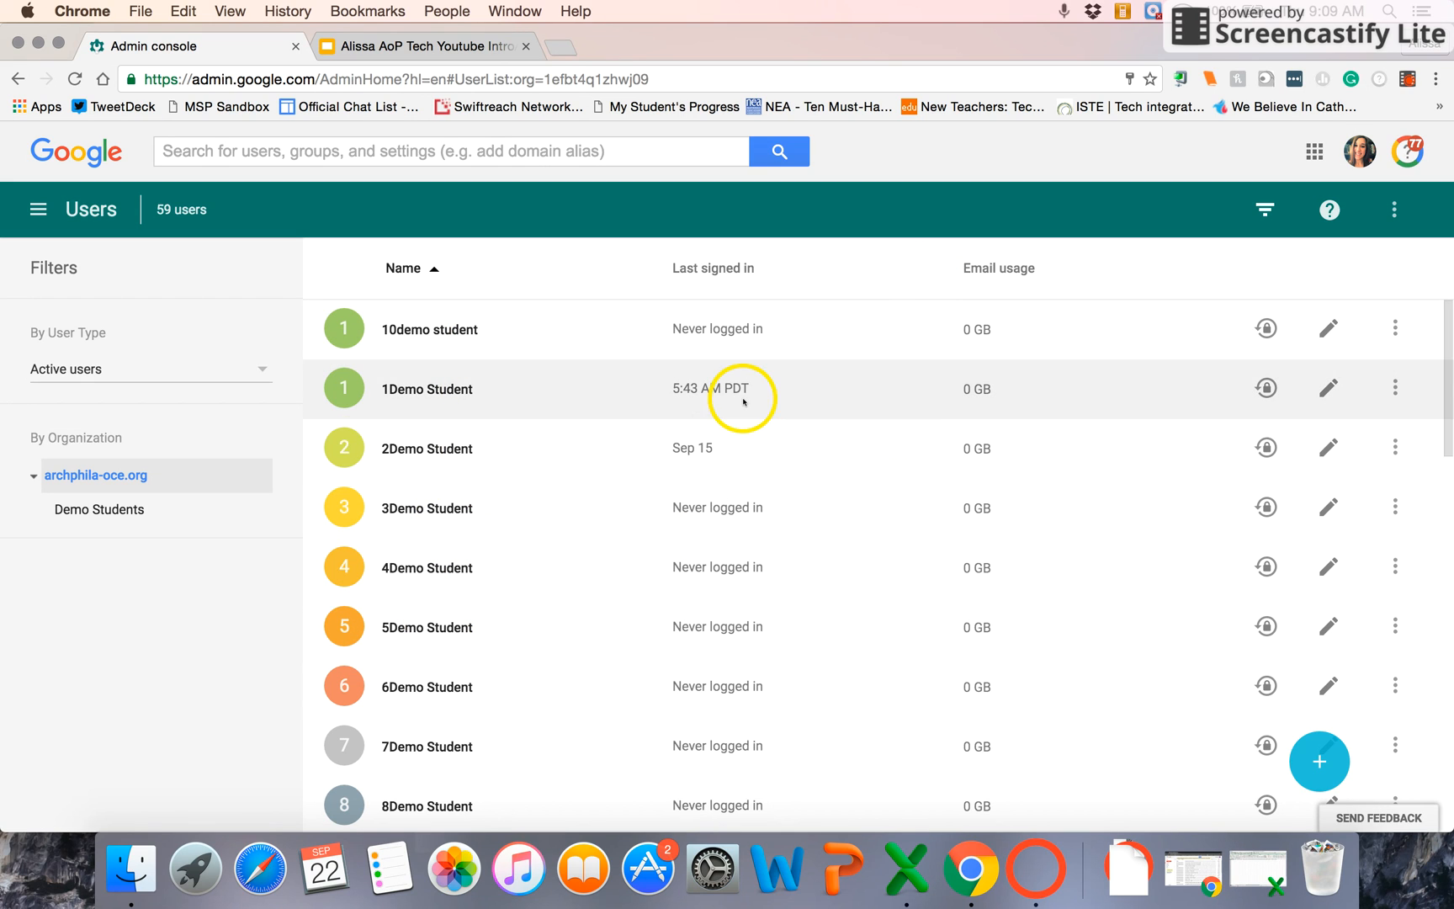
mouse_move(800, 381)
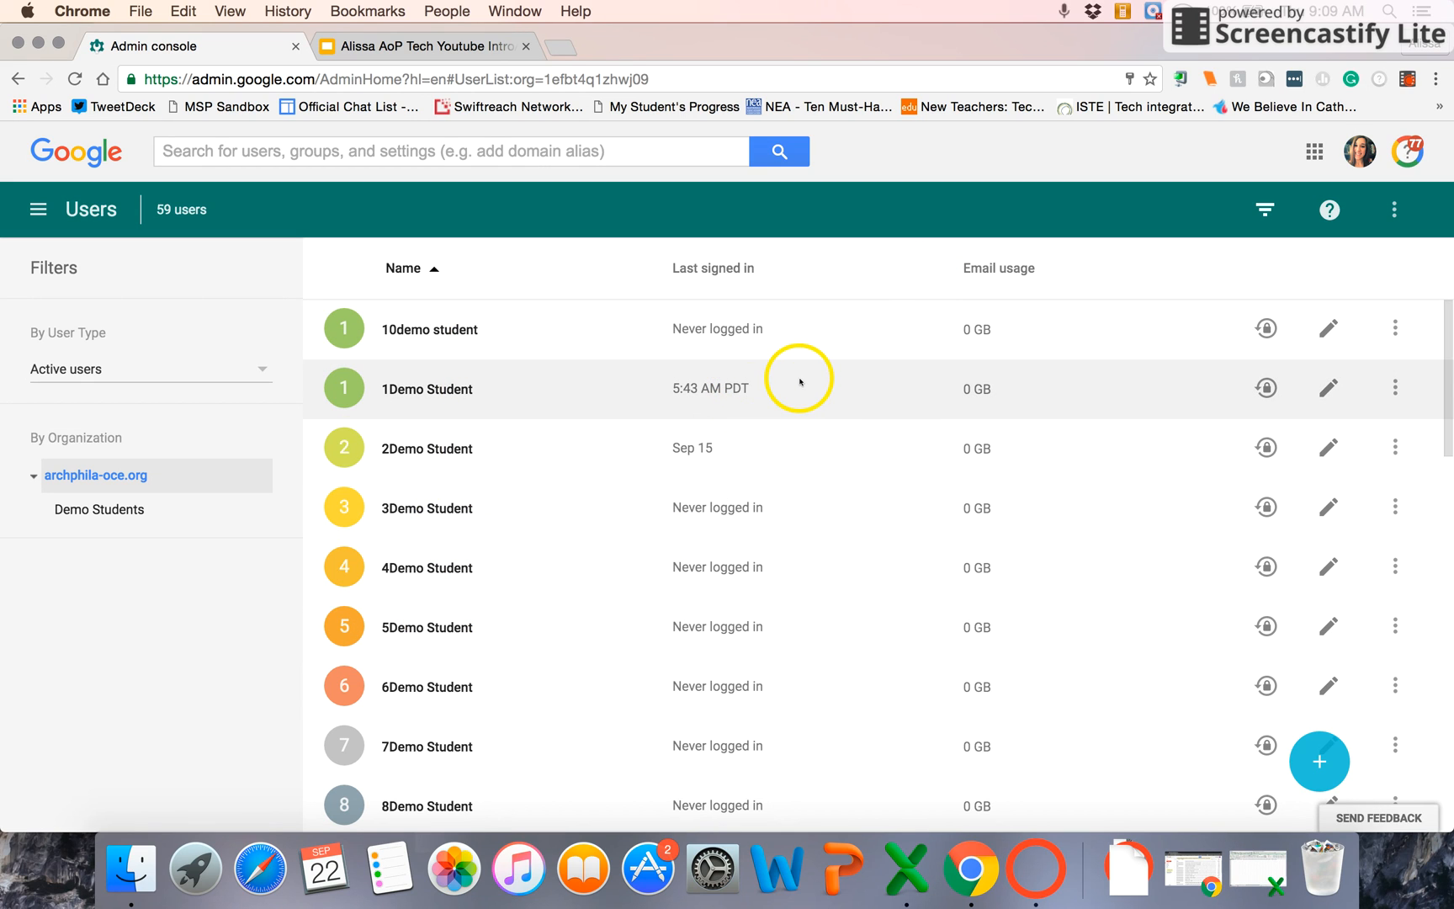
mouse_move(1000, 349)
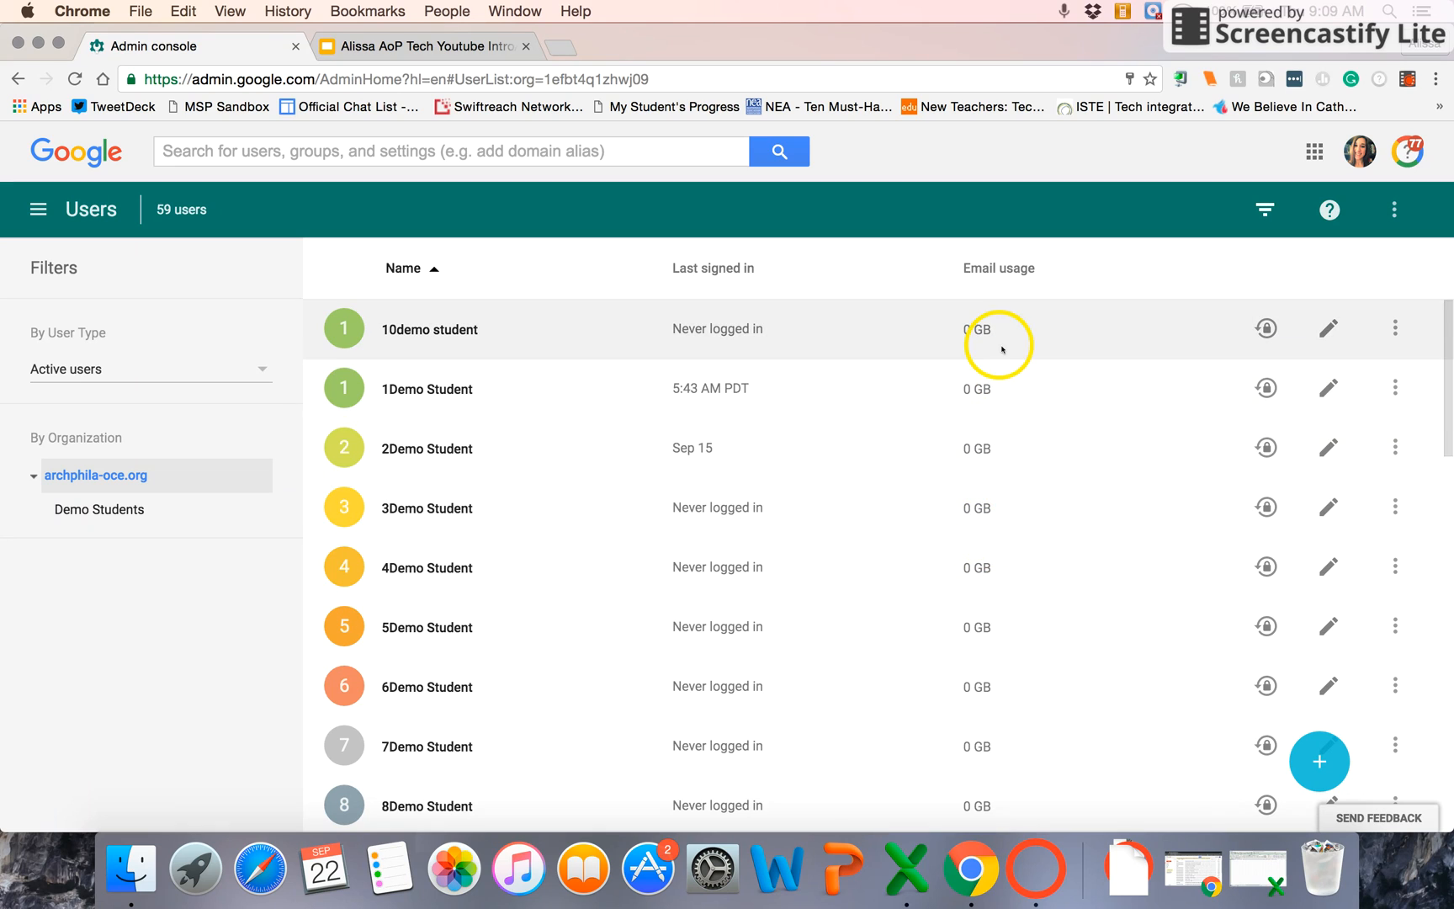
mouse_move(1265, 328)
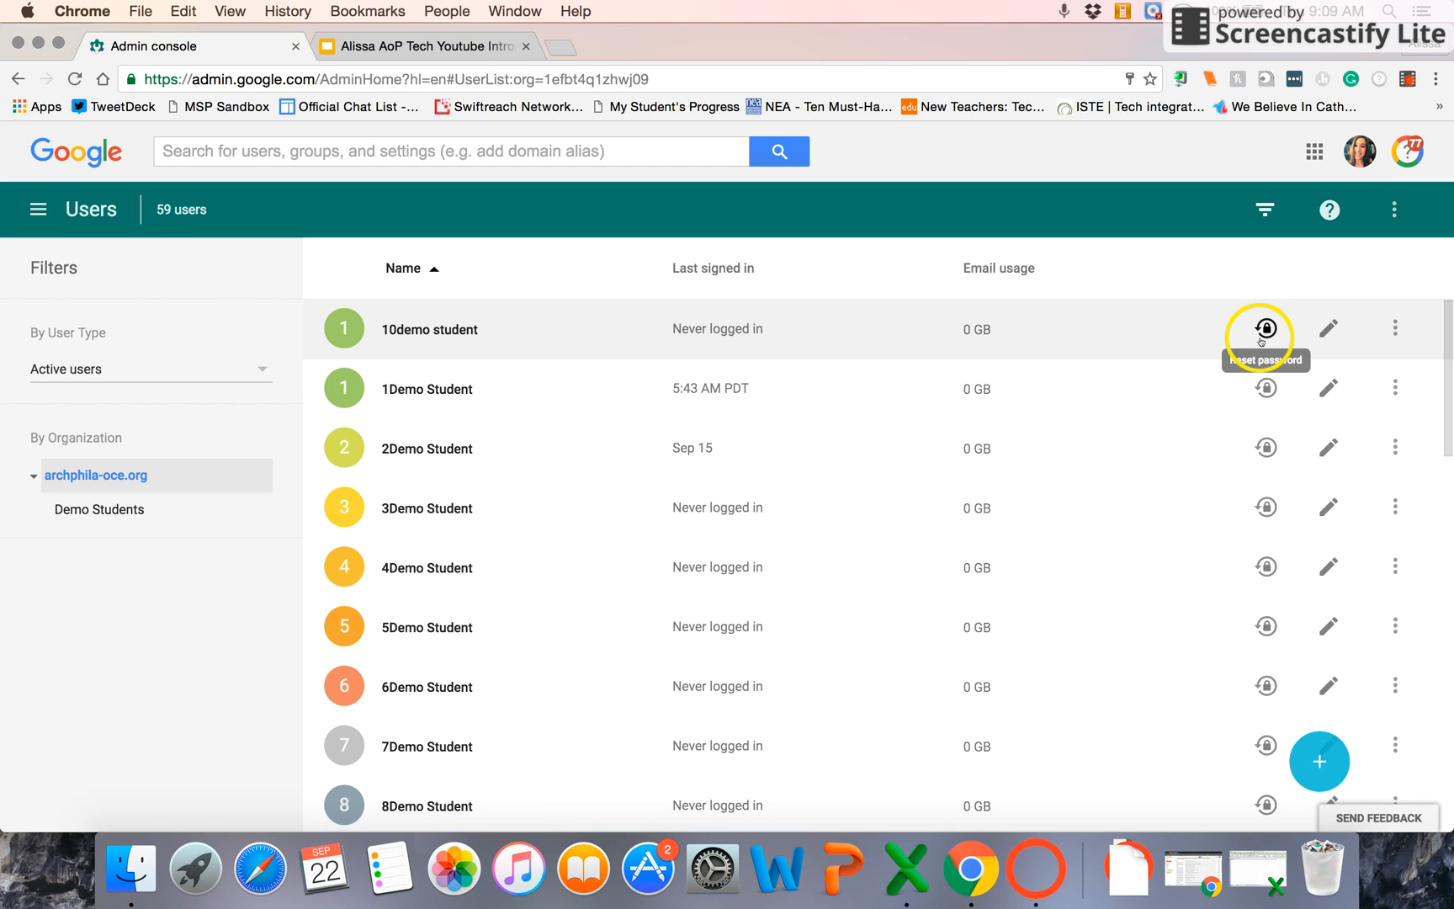
mouse_move(1327, 328)
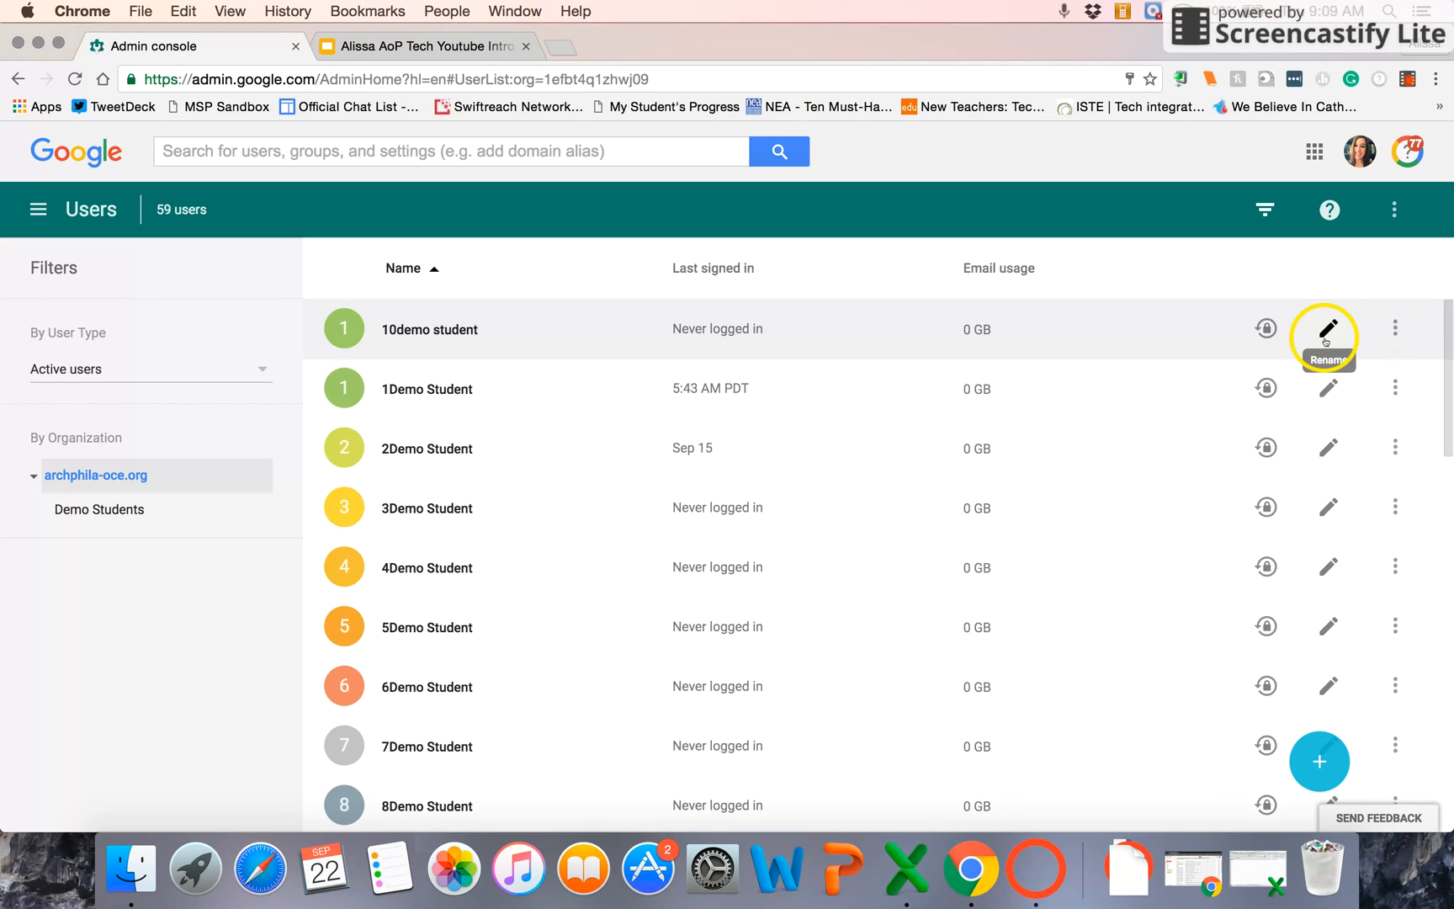
mouse_move(1394, 329)
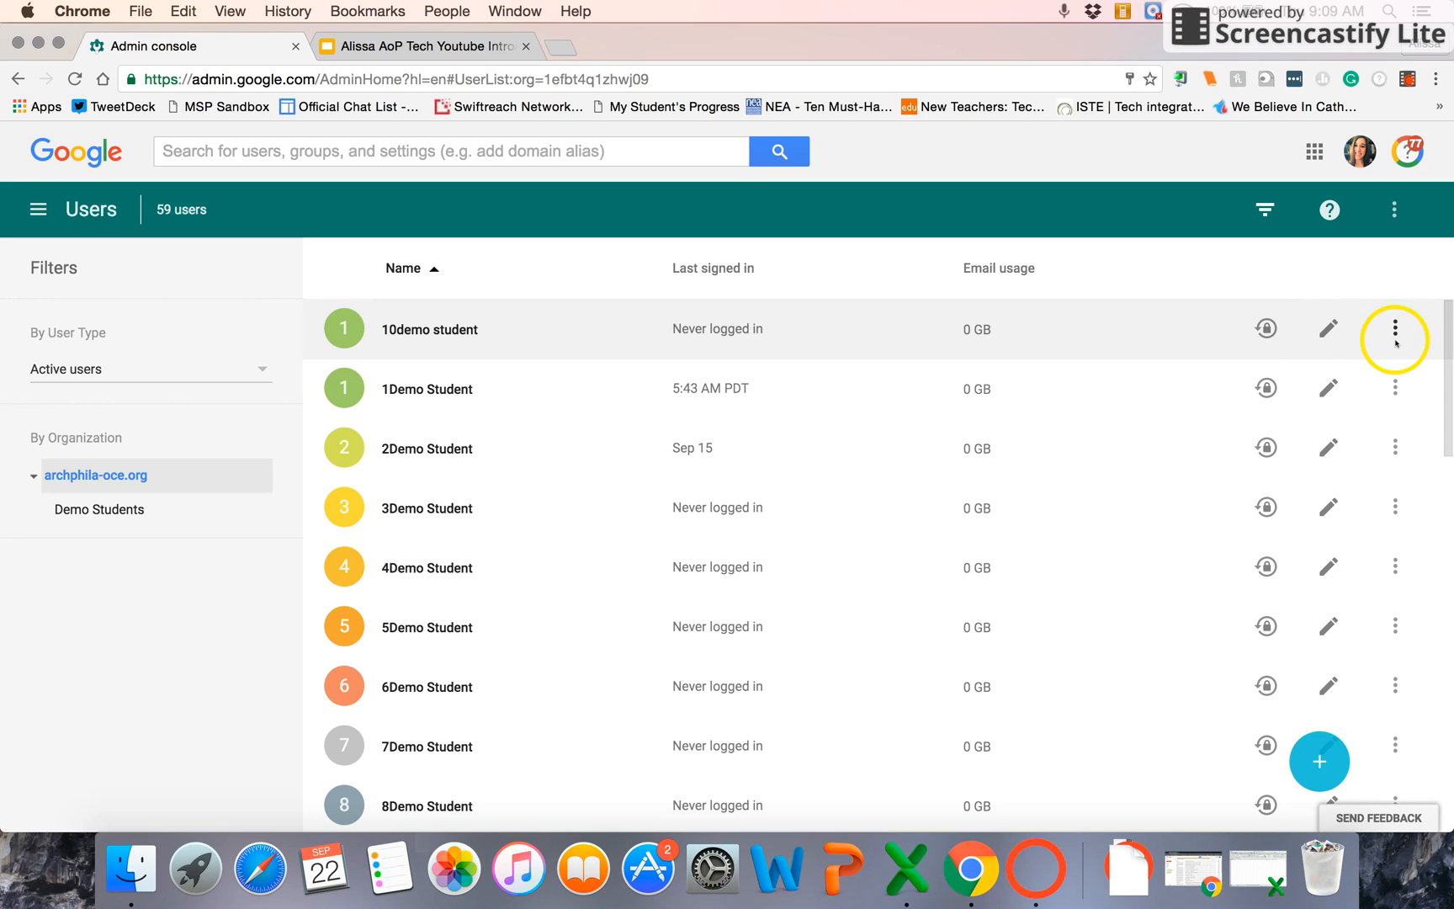
Step: Open 10demo student's More menu offering Delete, Suspend and Send Email
click(1394, 328)
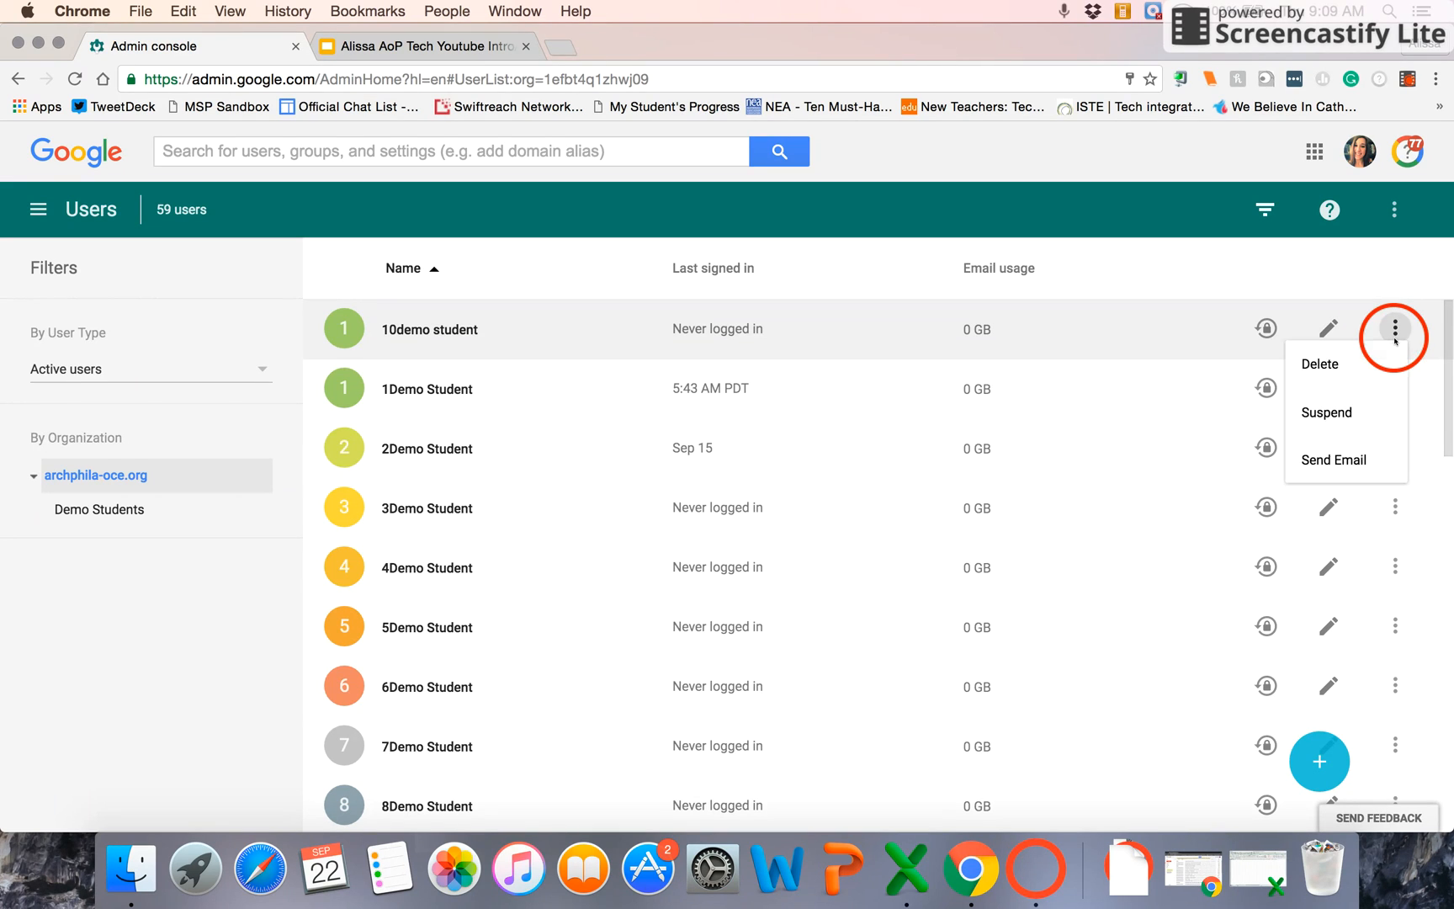
mouse_move(1319, 363)
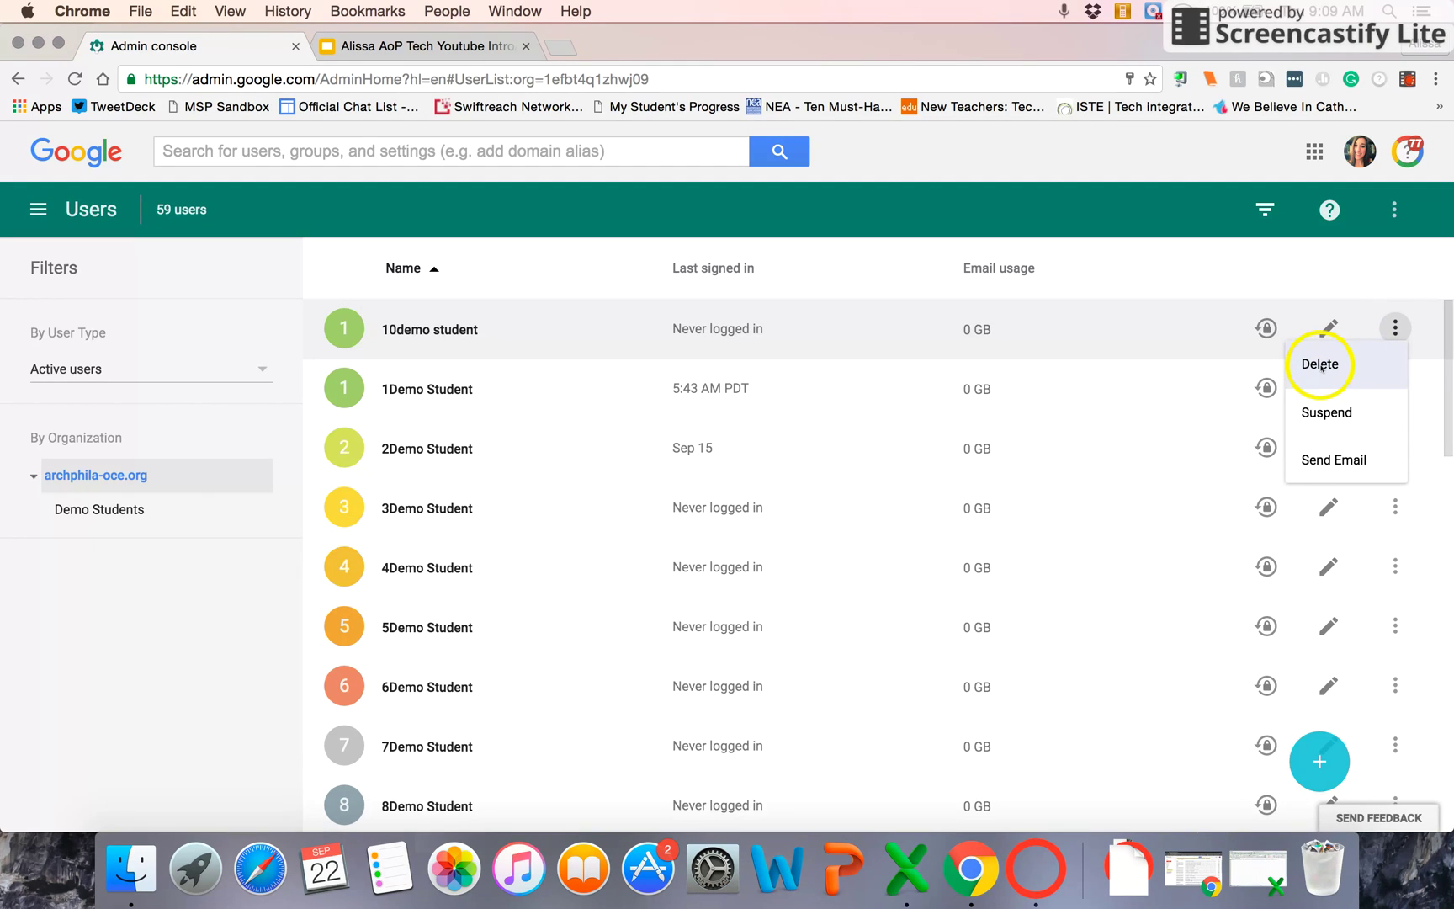
mouse_move(1325, 411)
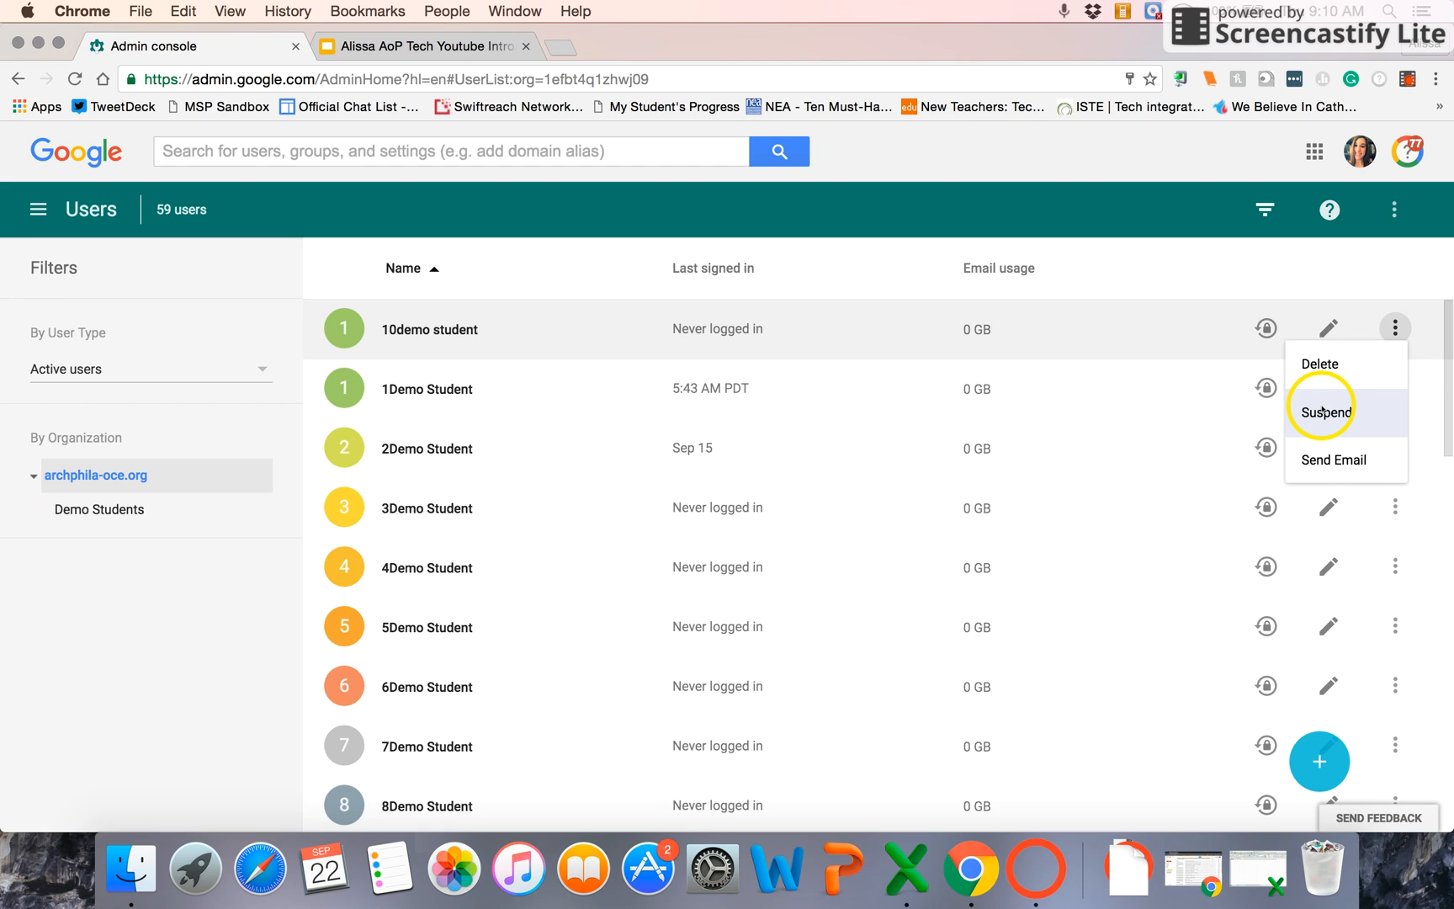
mouse_move(1334, 459)
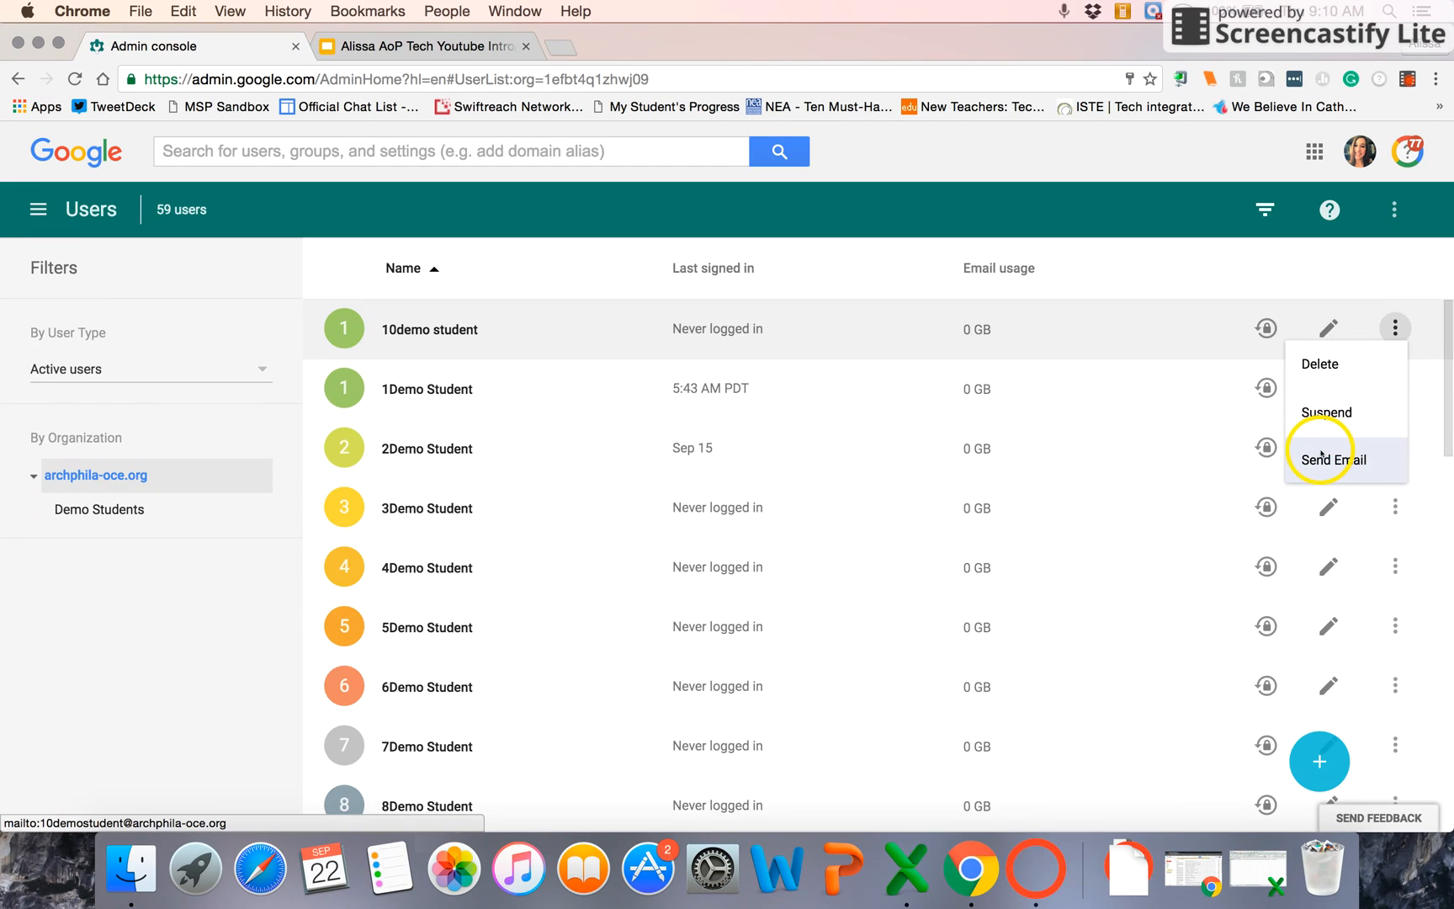
mouse_move(1265, 327)
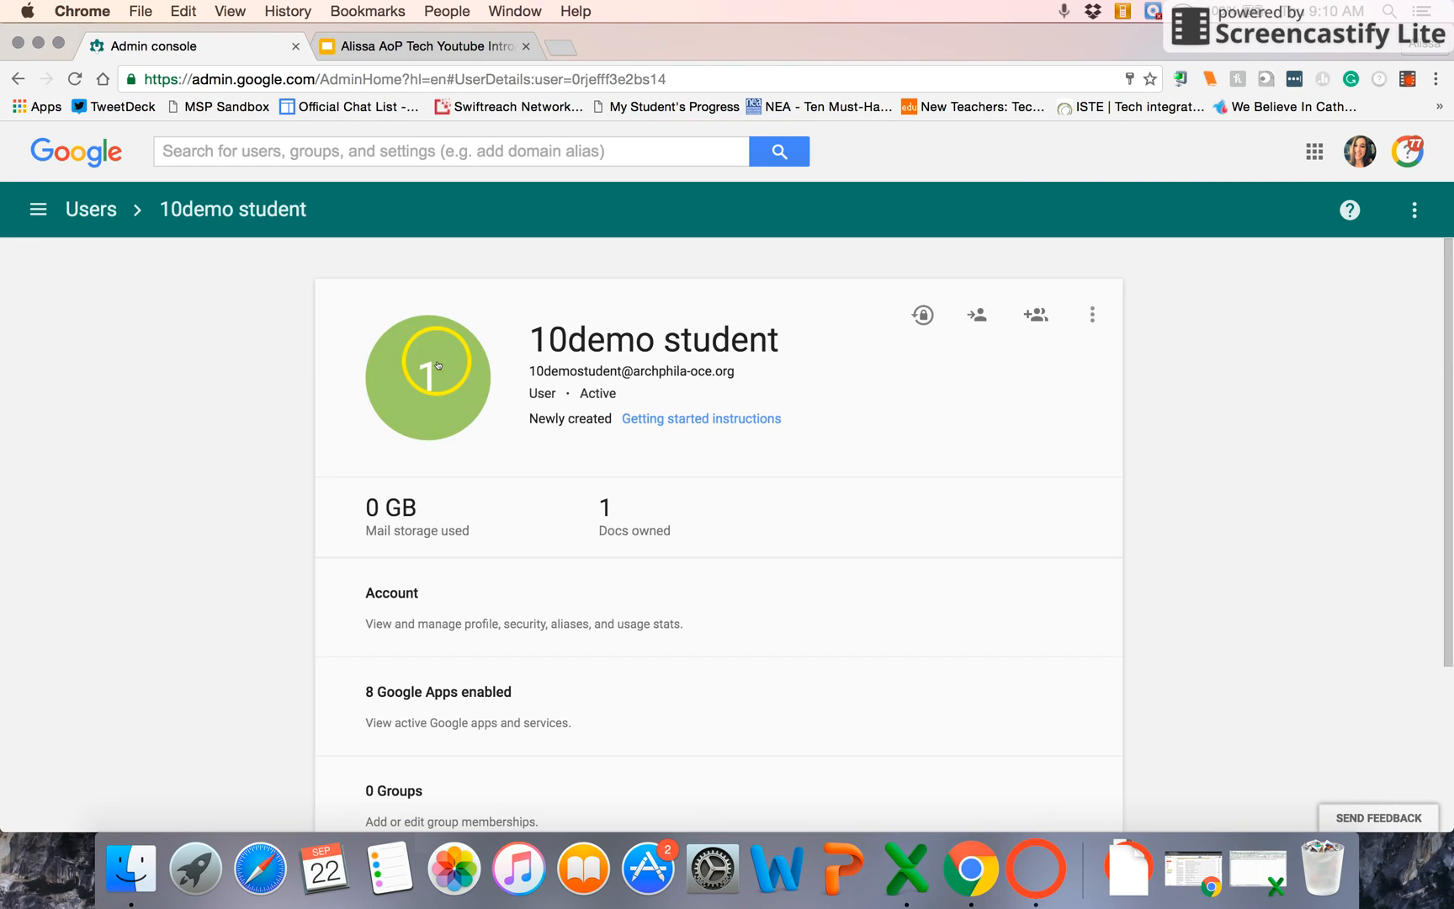
mouse_move(747, 554)
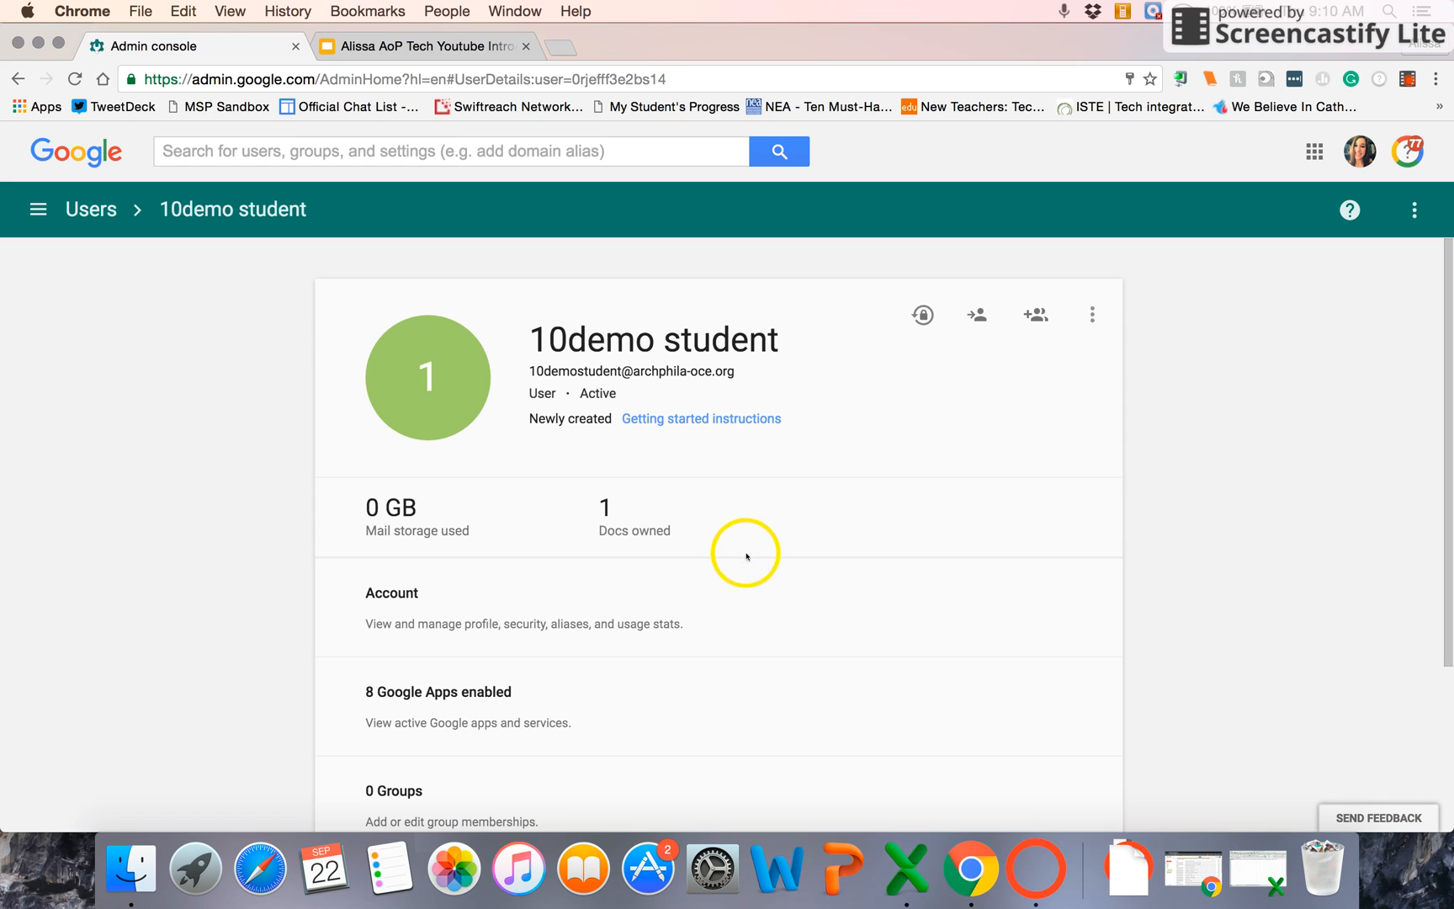
mouse_move(812, 487)
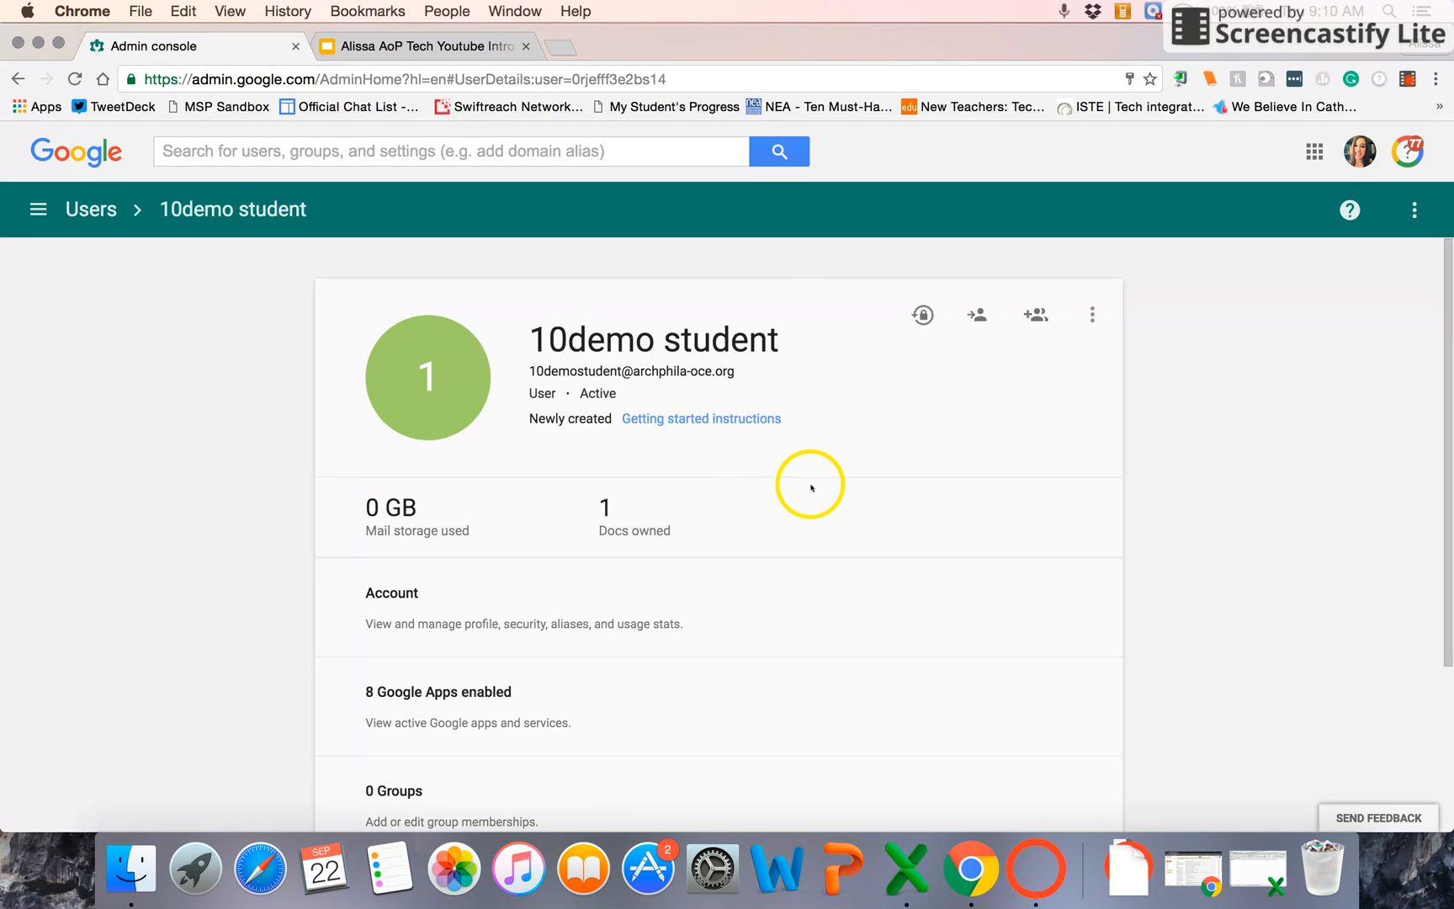
Step: Browse 10demo student's profile and its more-actions menu, then go back to the users list
scroll(down, 3)
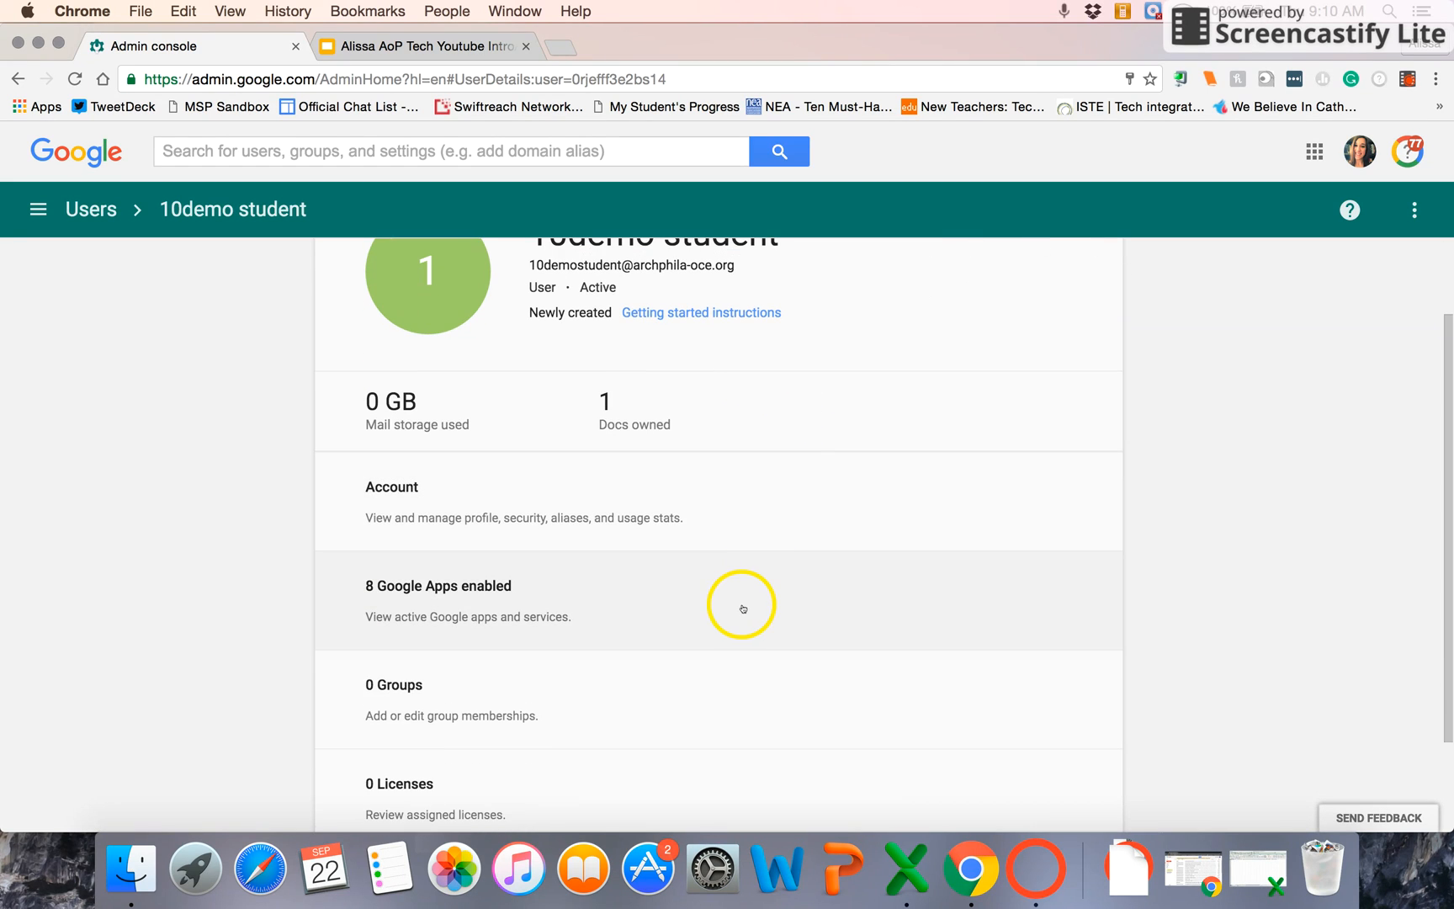
scroll(down, 3)
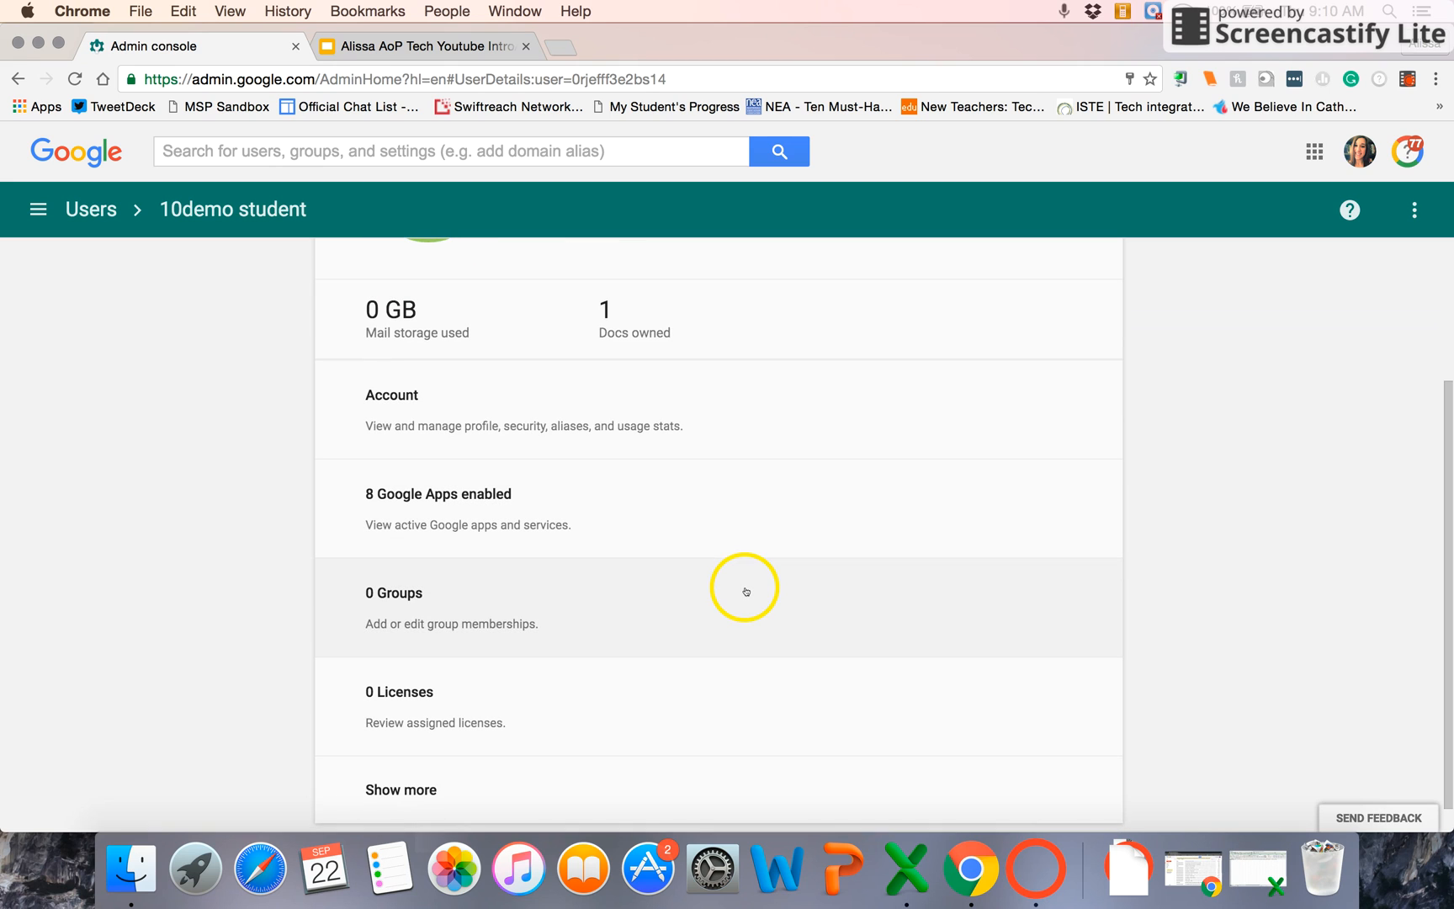
mouse_move(612, 629)
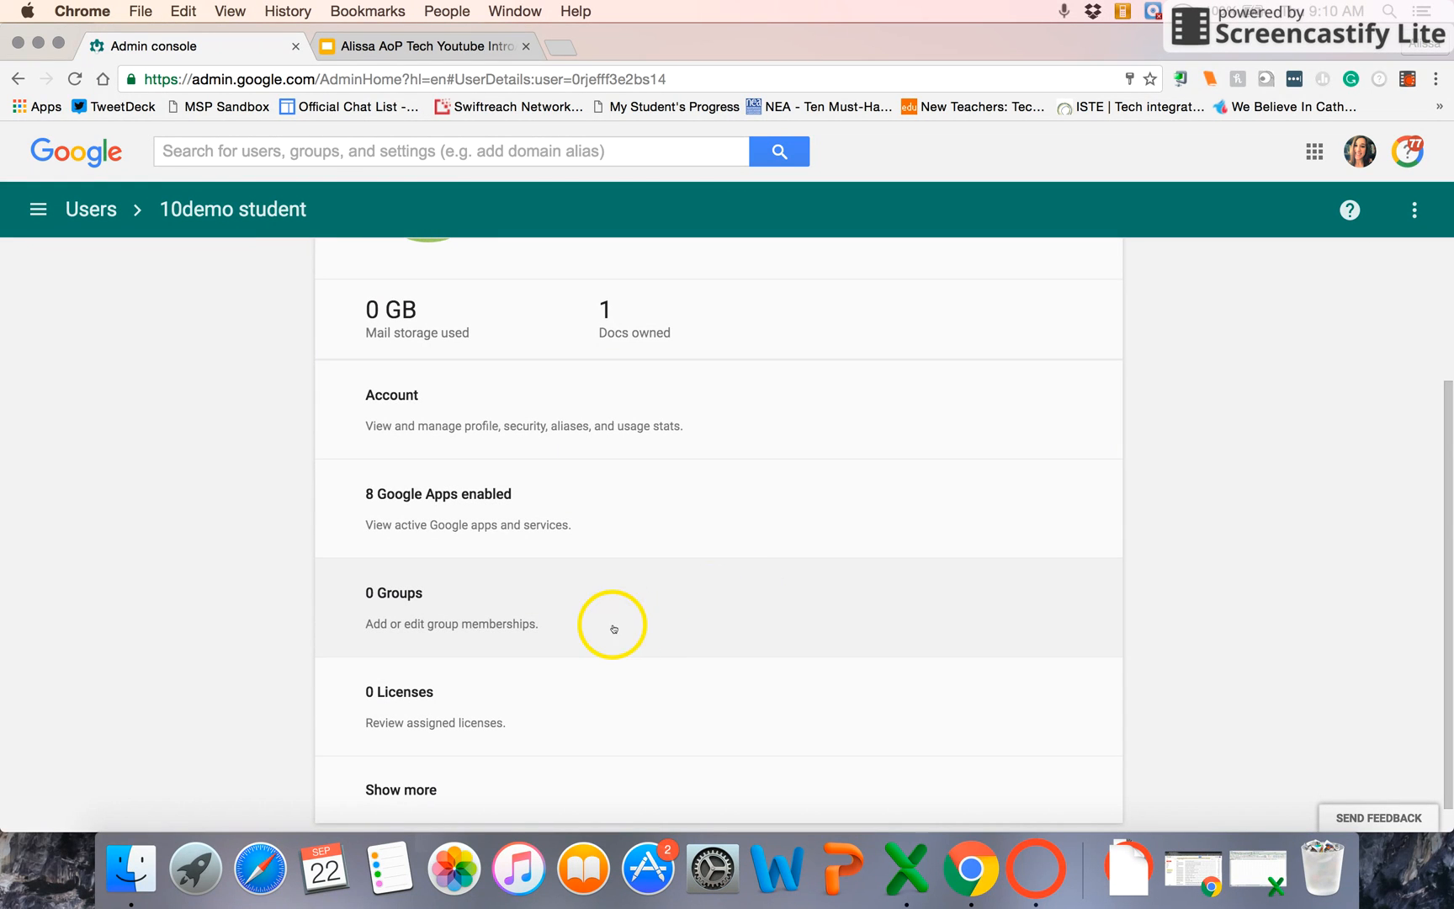
mouse_move(528, 637)
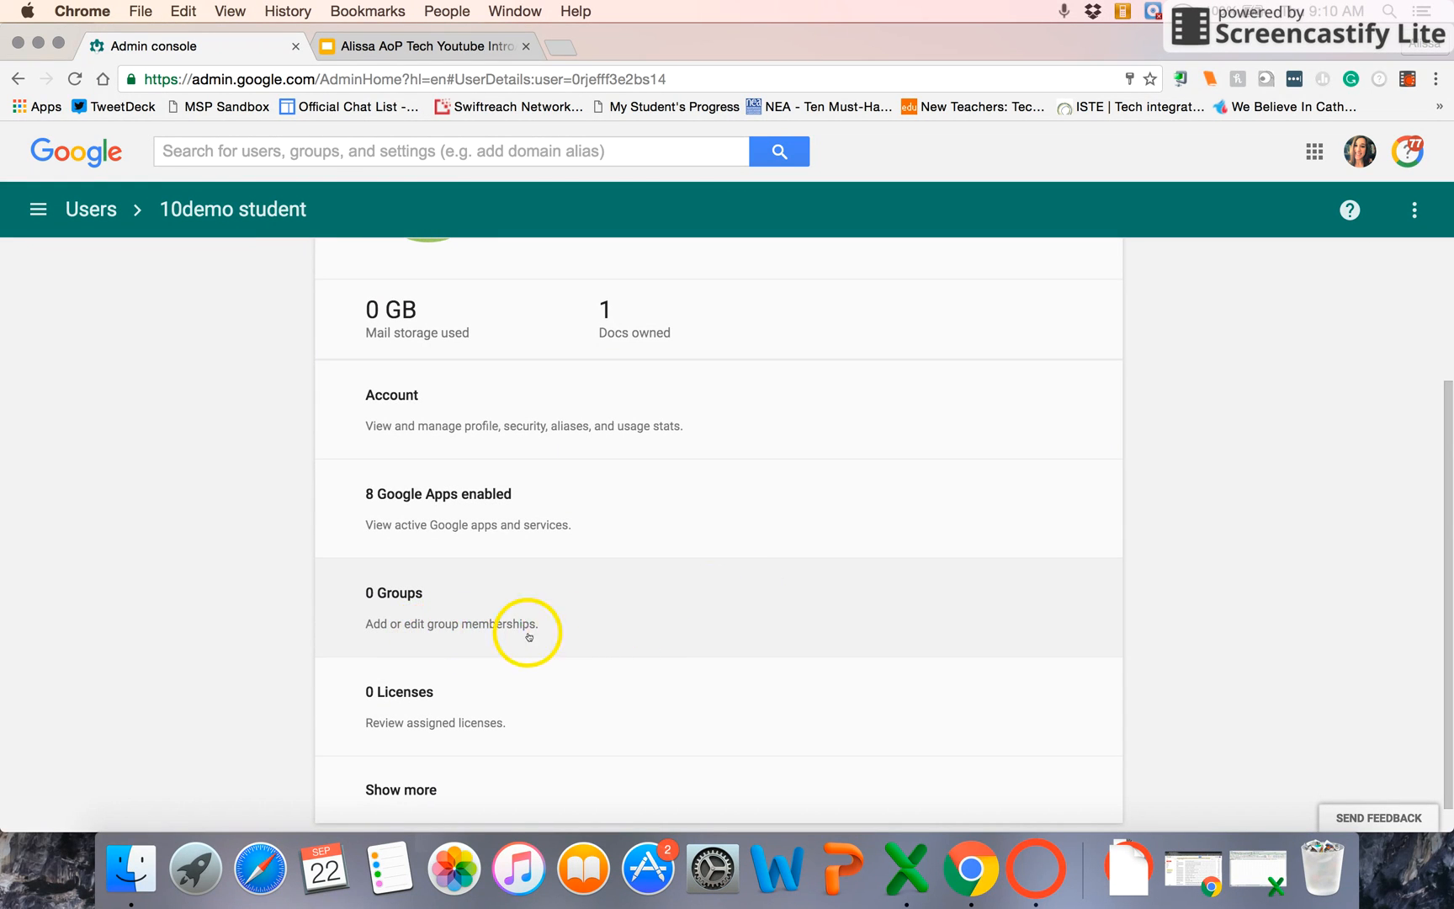
scroll(up, 3)
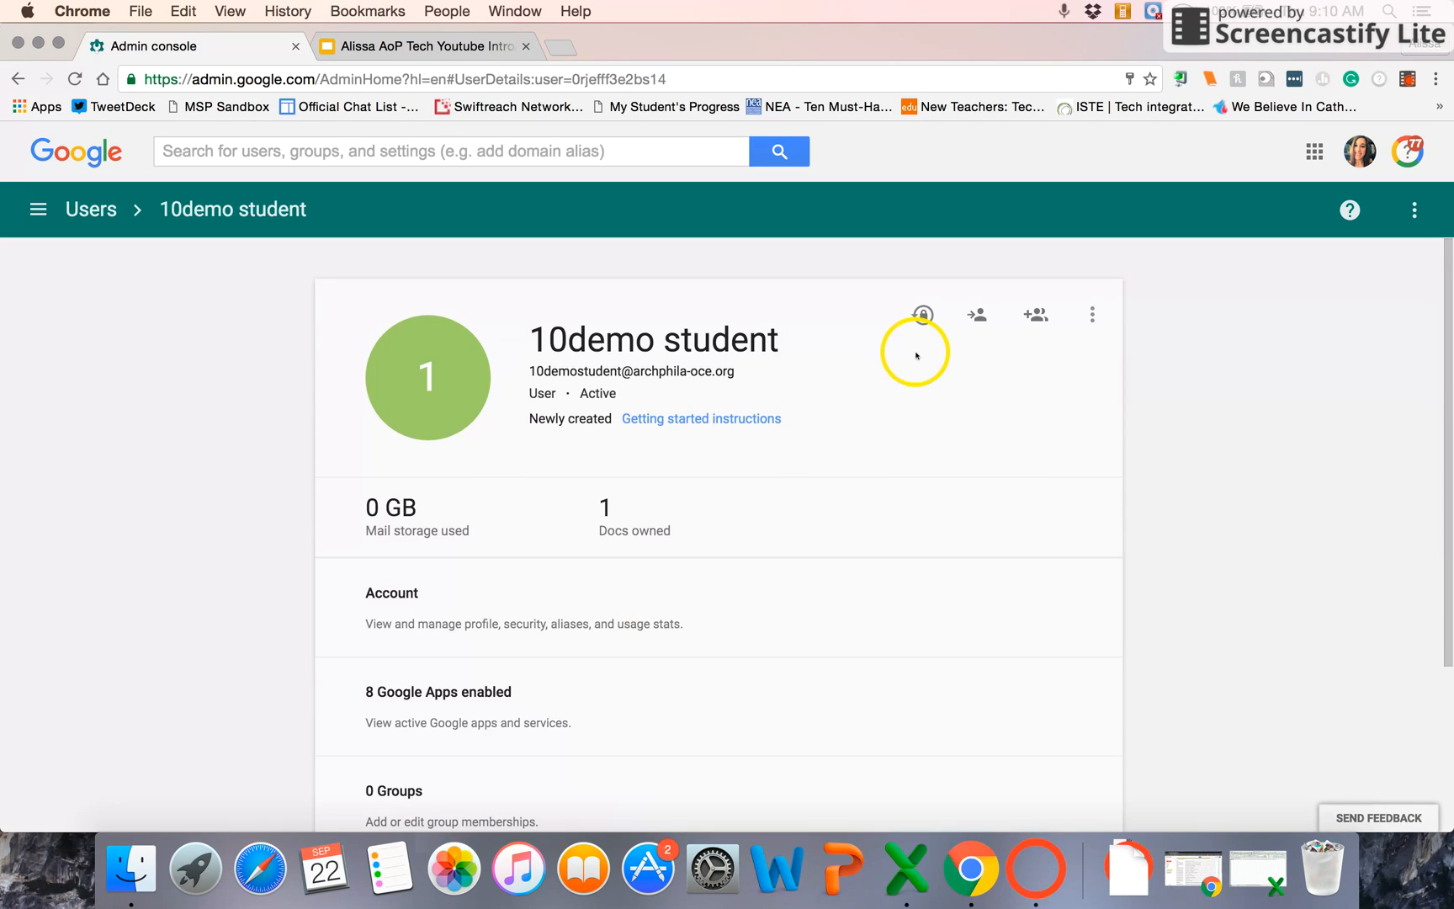
mouse_move(976, 338)
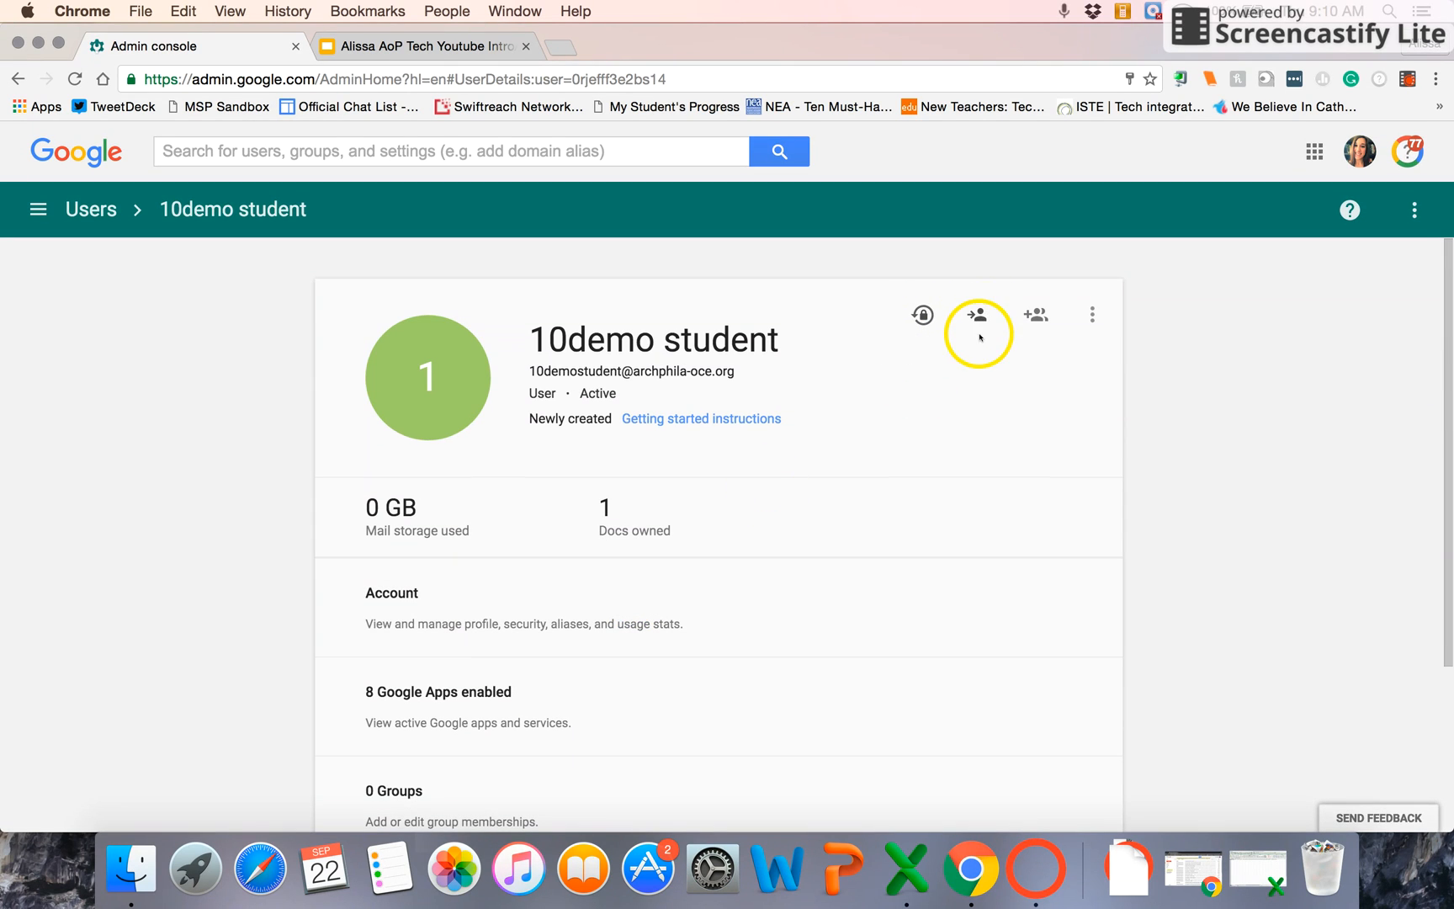
mouse_move(976, 315)
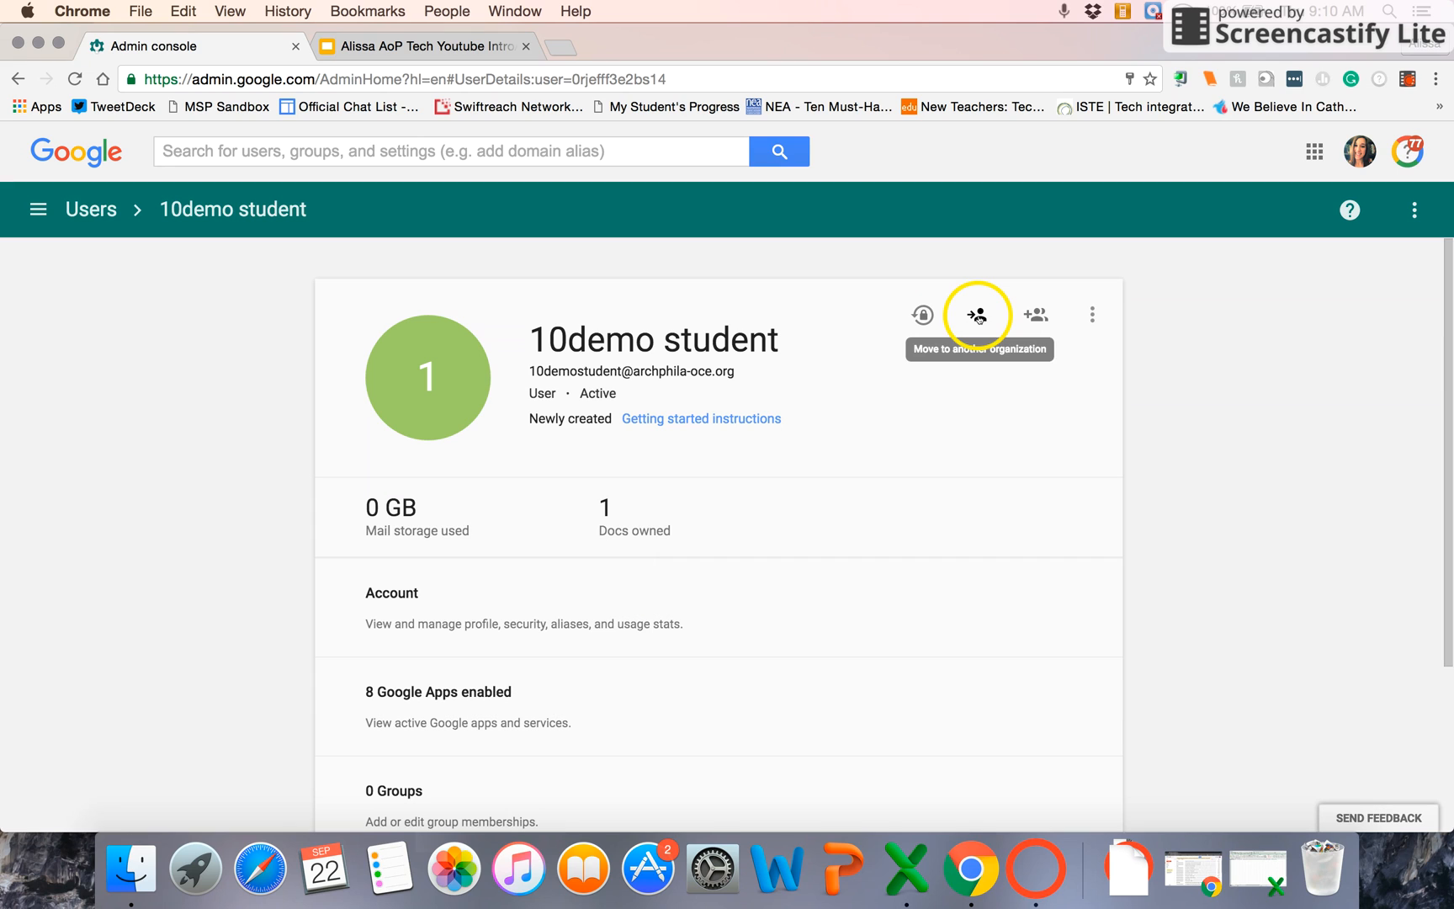
mouse_move(1036, 315)
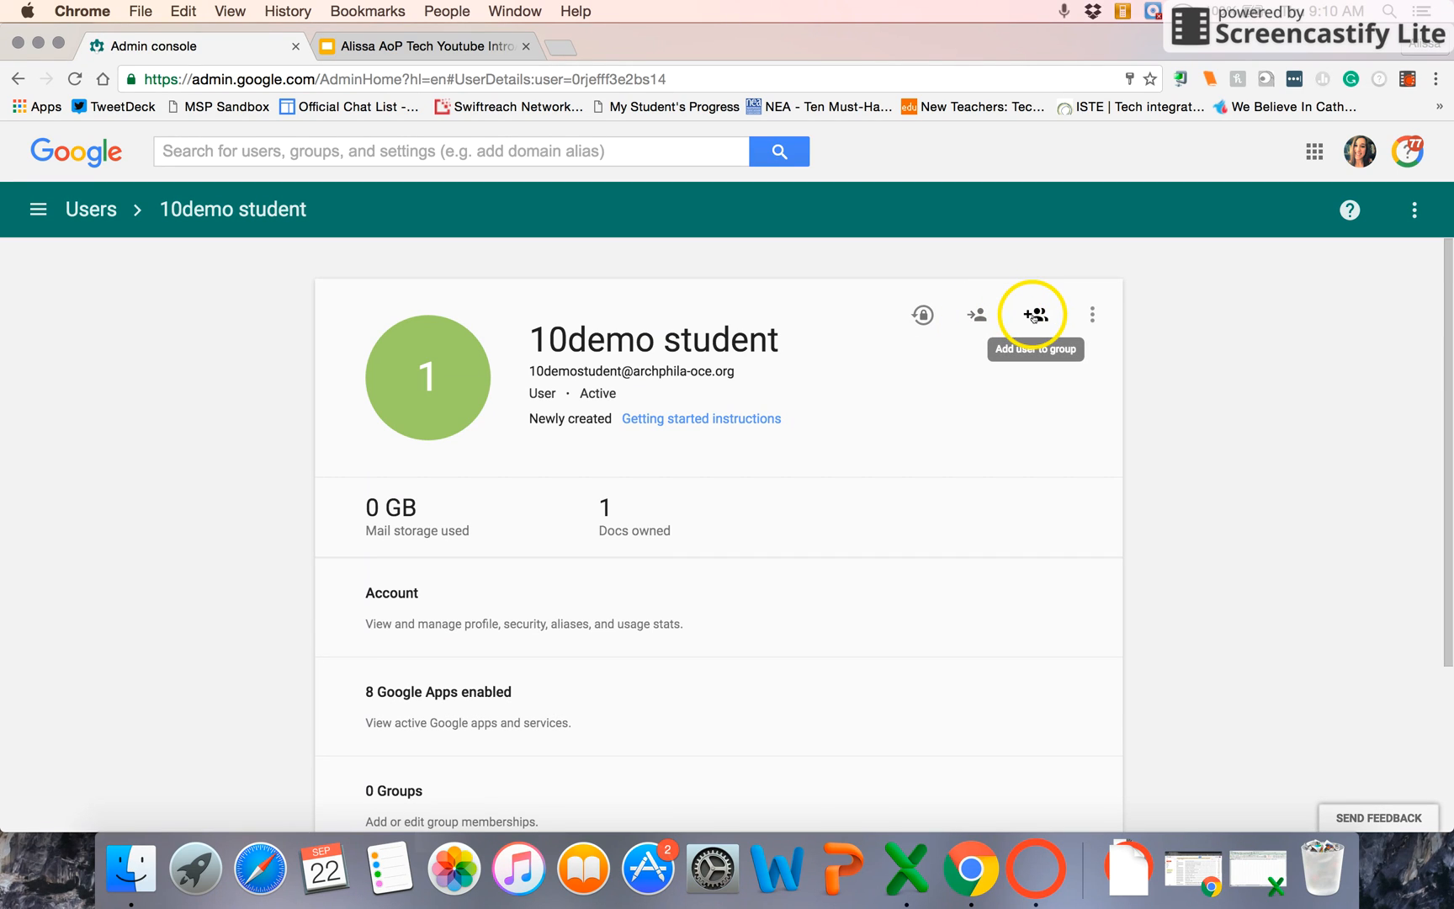
click(1092, 314)
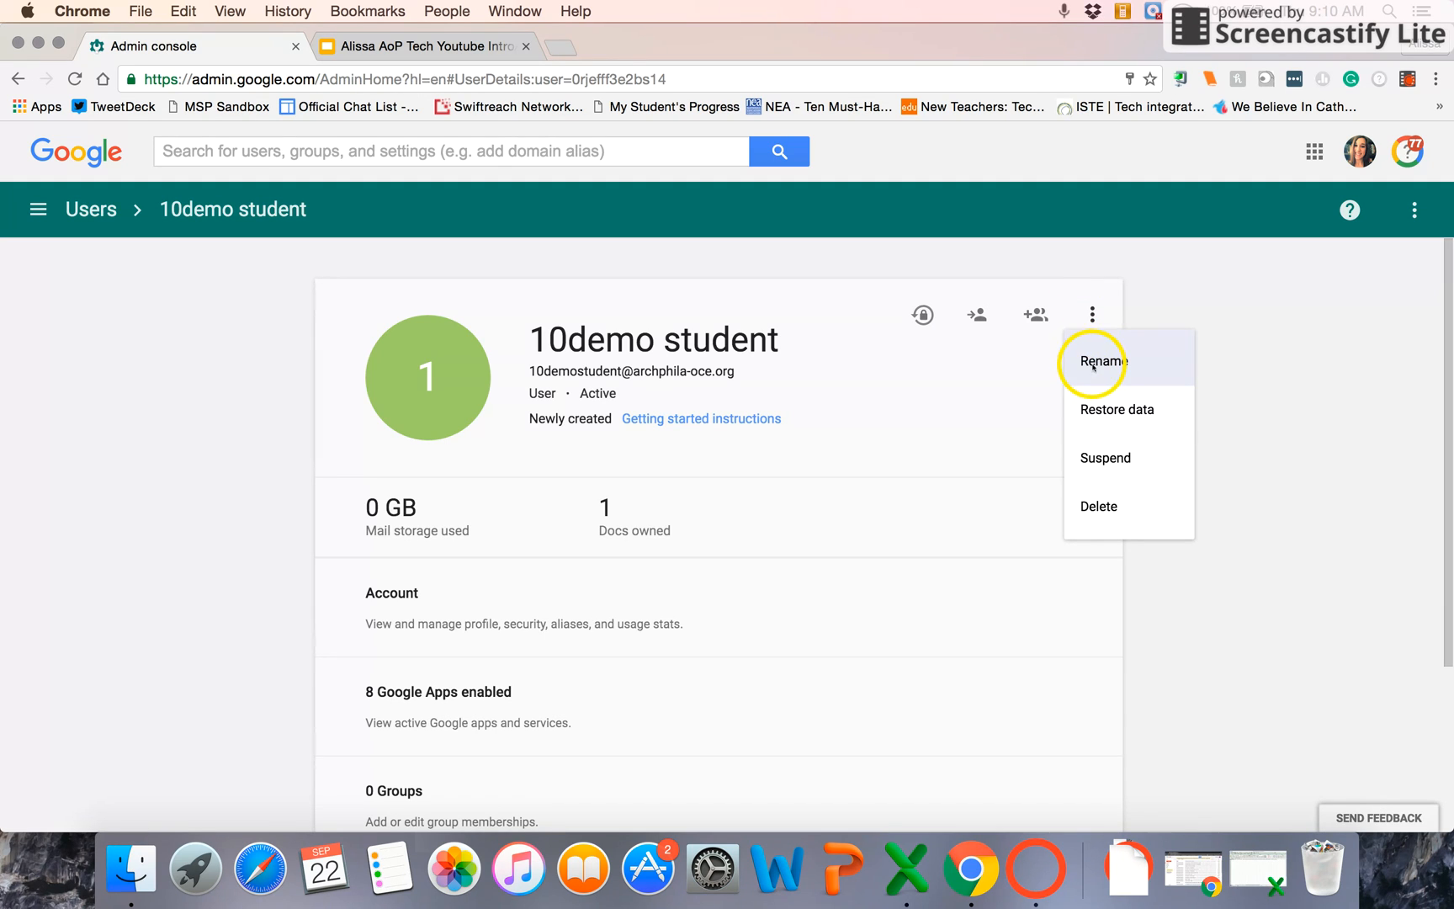
mouse_move(1167, 345)
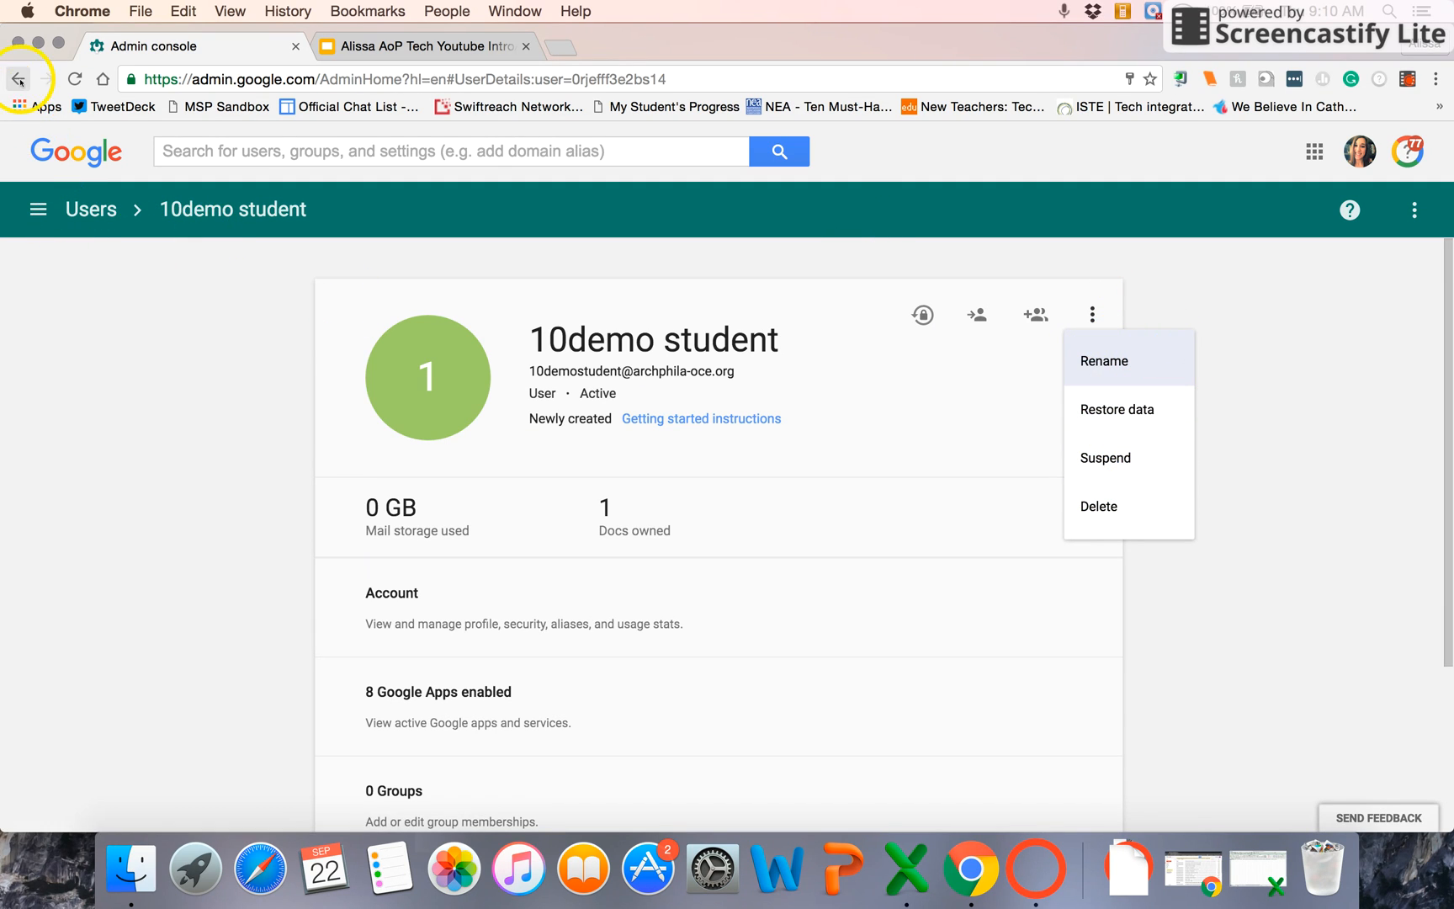
click(18, 80)
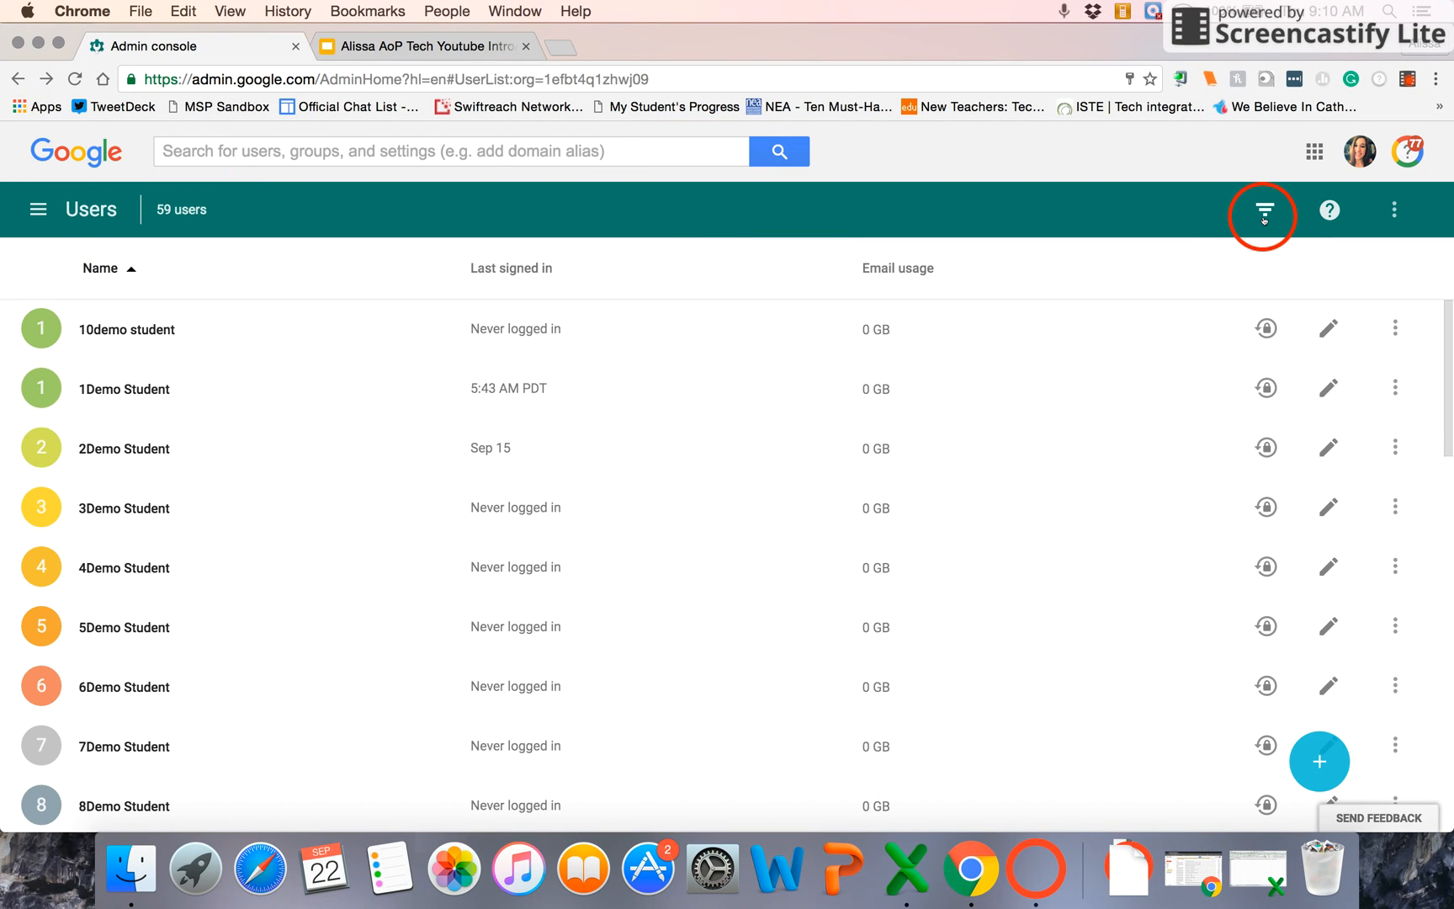
Step: Open the Filters panel with user type and organization filters, including Demo Students
click(1261, 209)
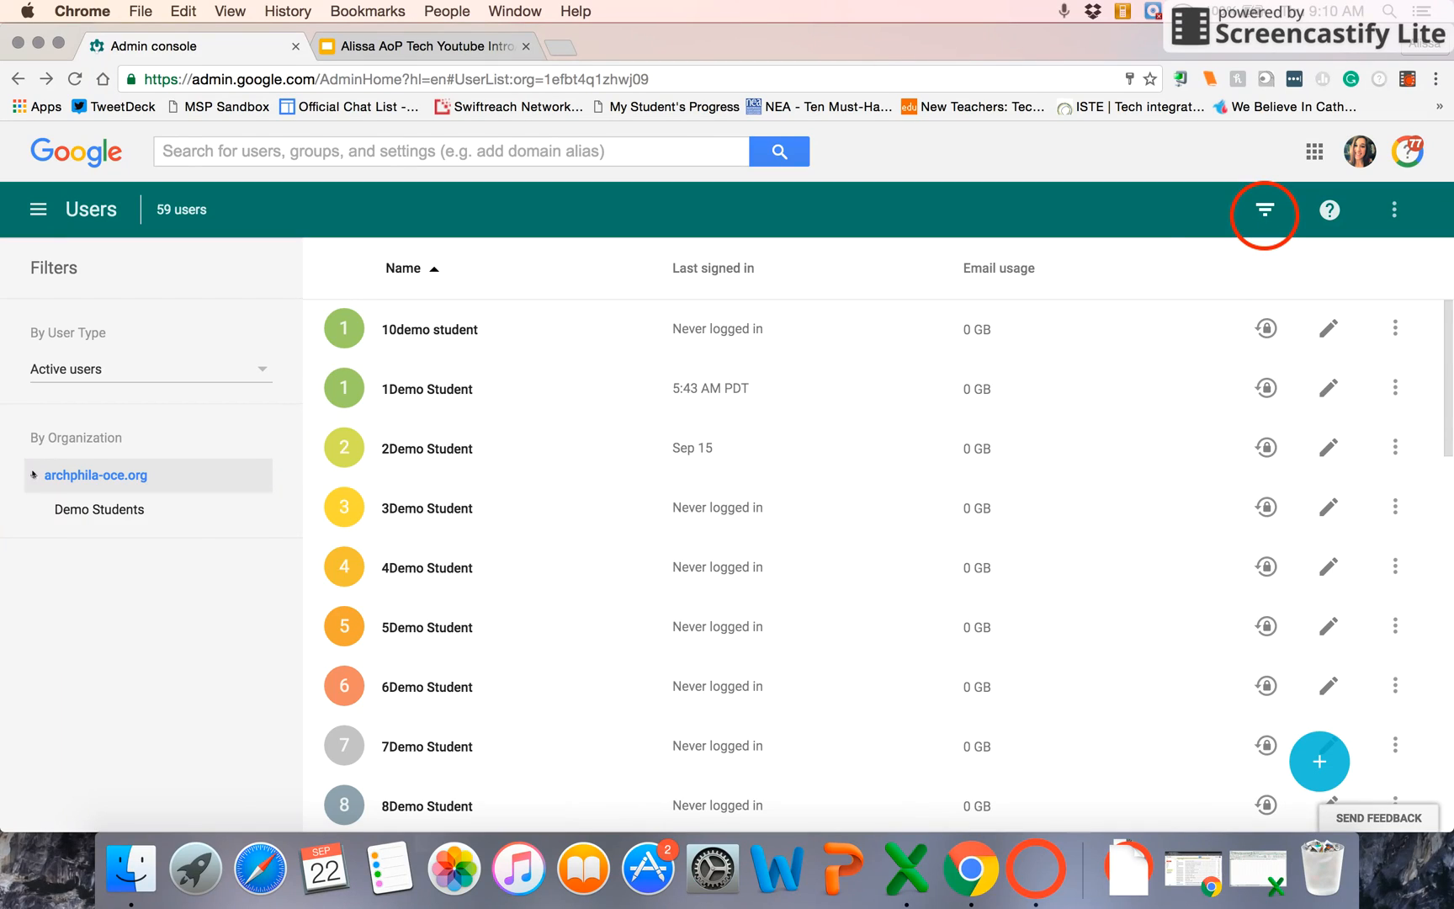
mouse_move(96, 475)
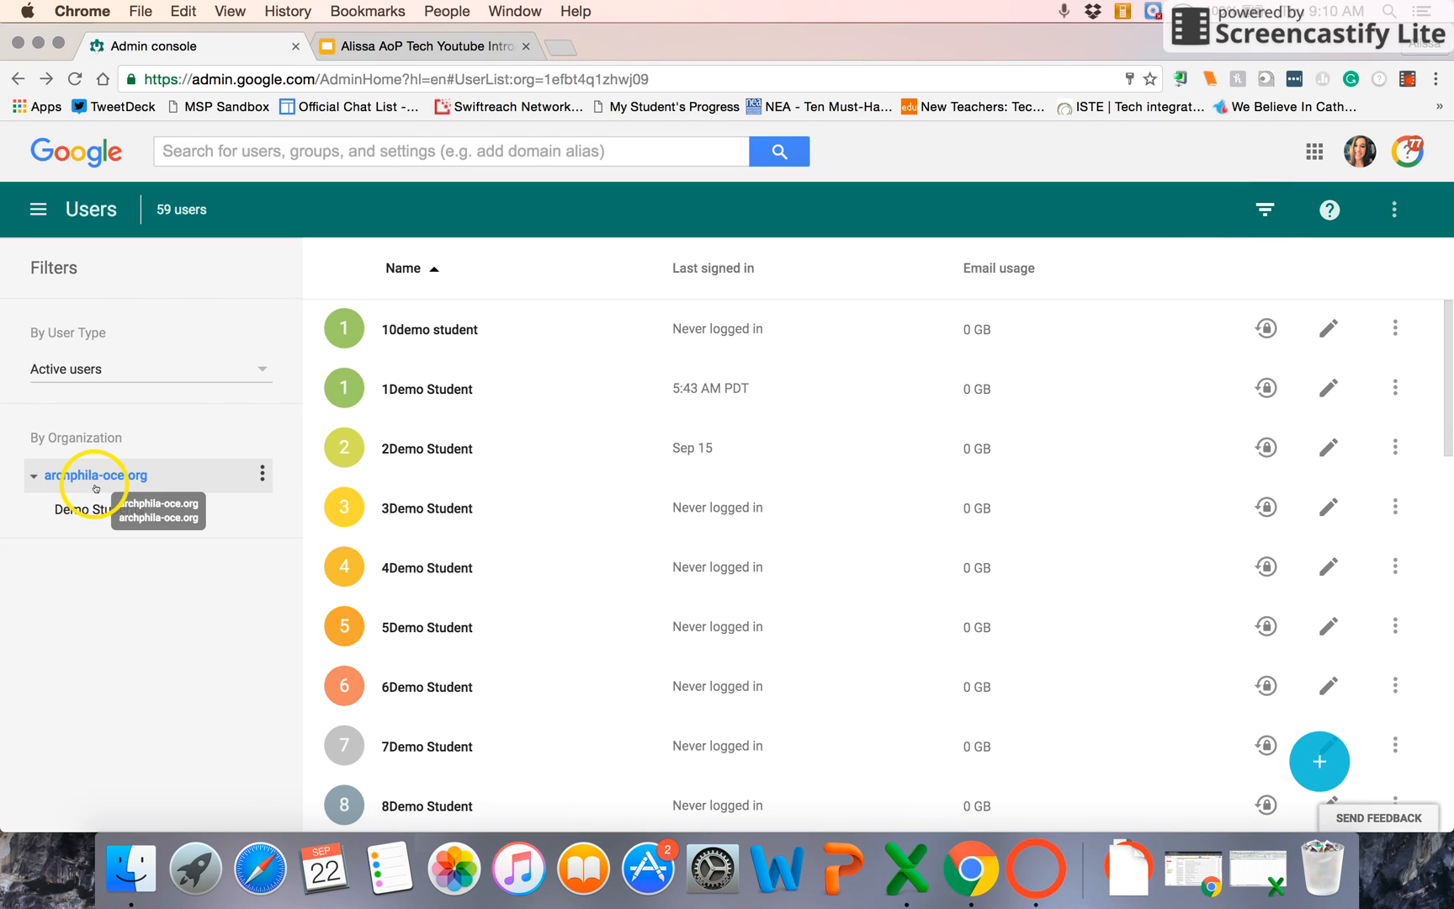
mouse_move(162, 475)
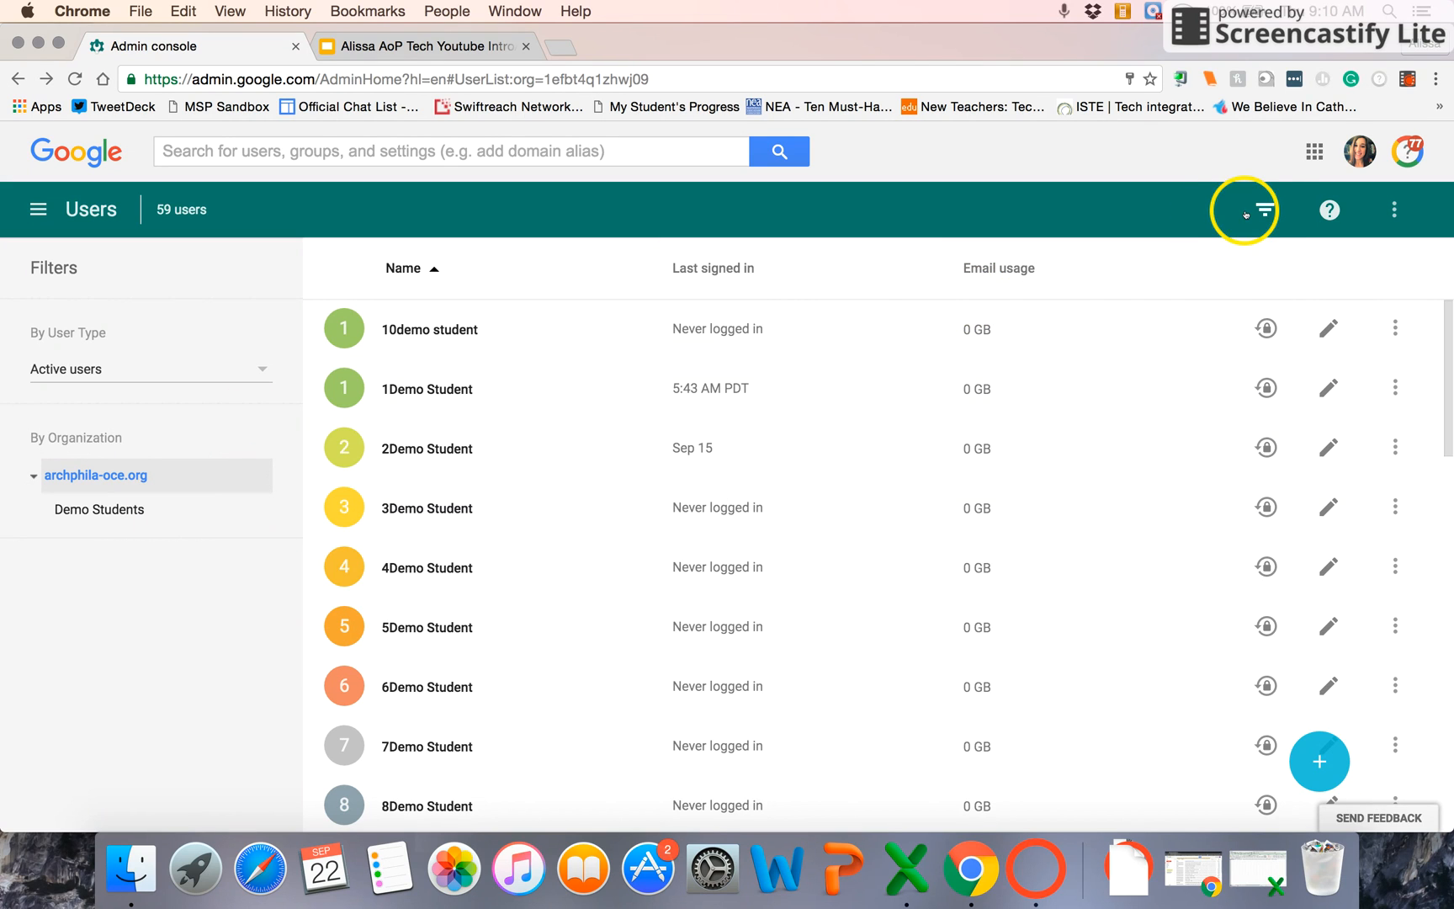
mouse_move(1263, 212)
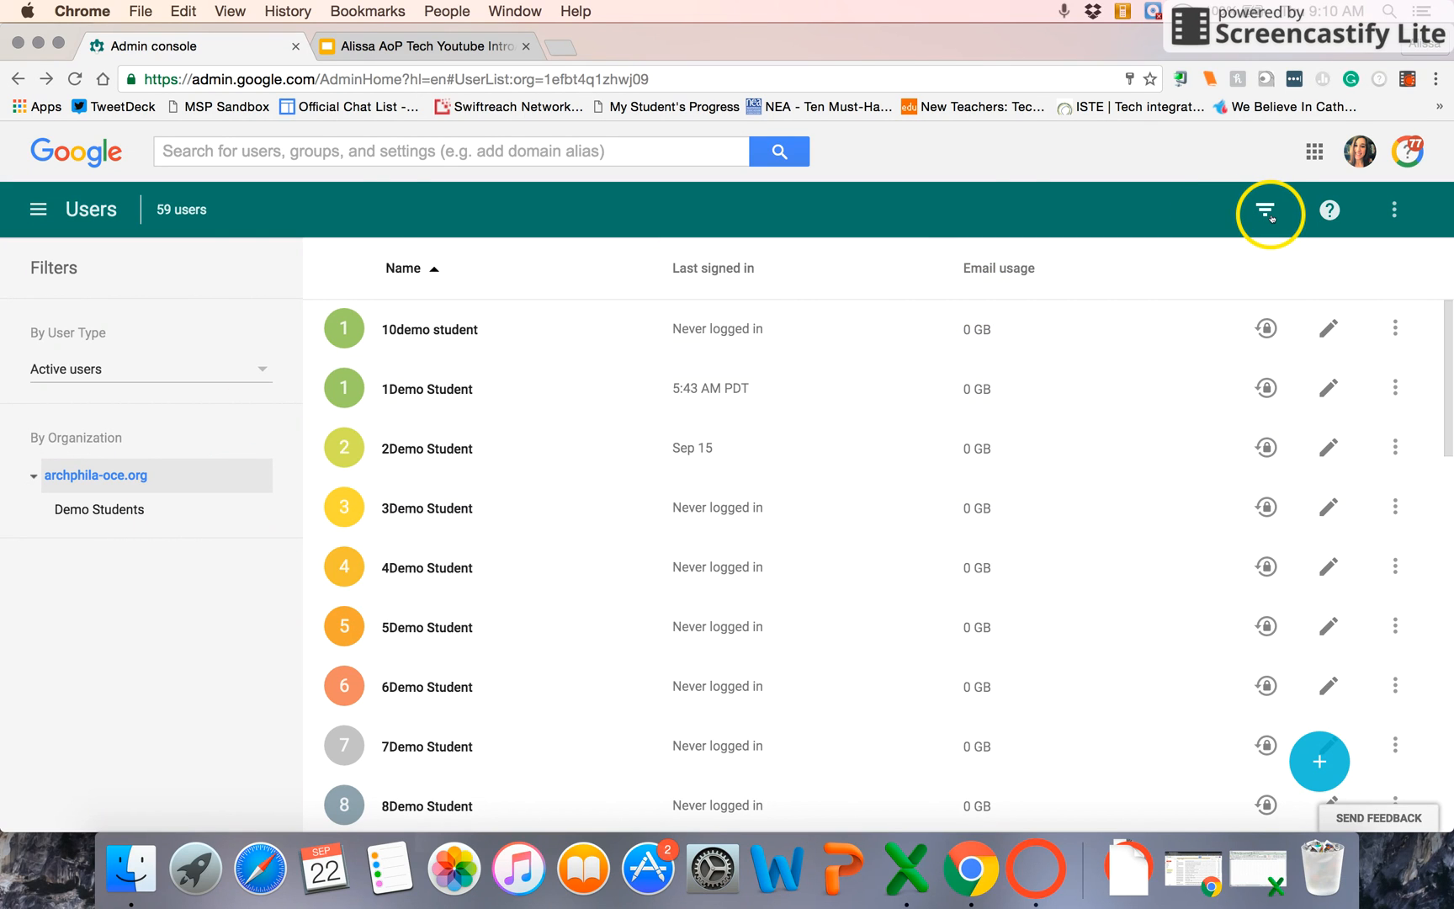
mouse_move(128, 536)
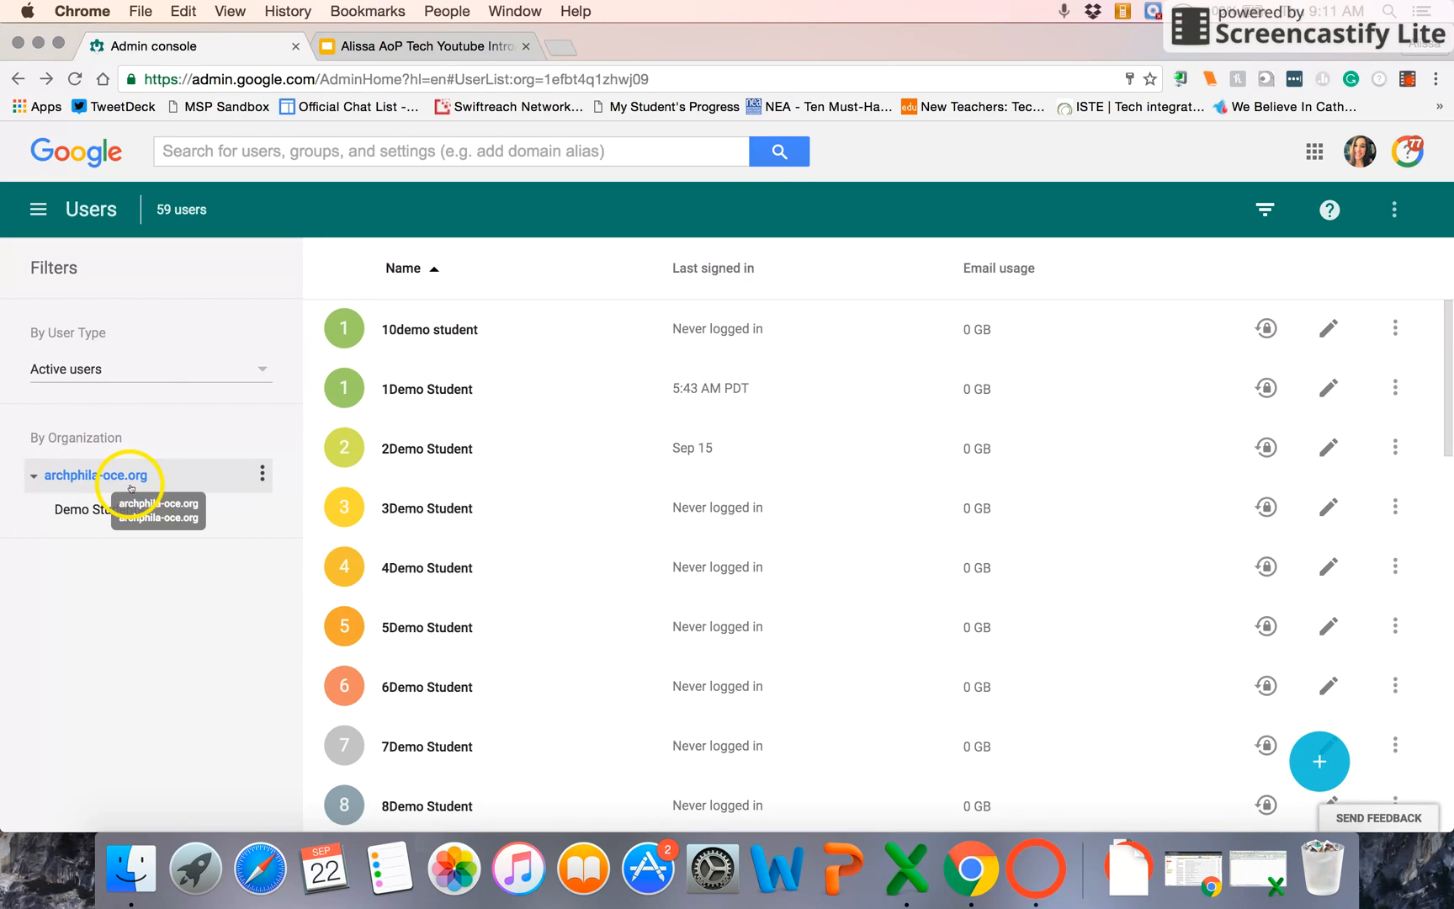
mouse_move(263, 474)
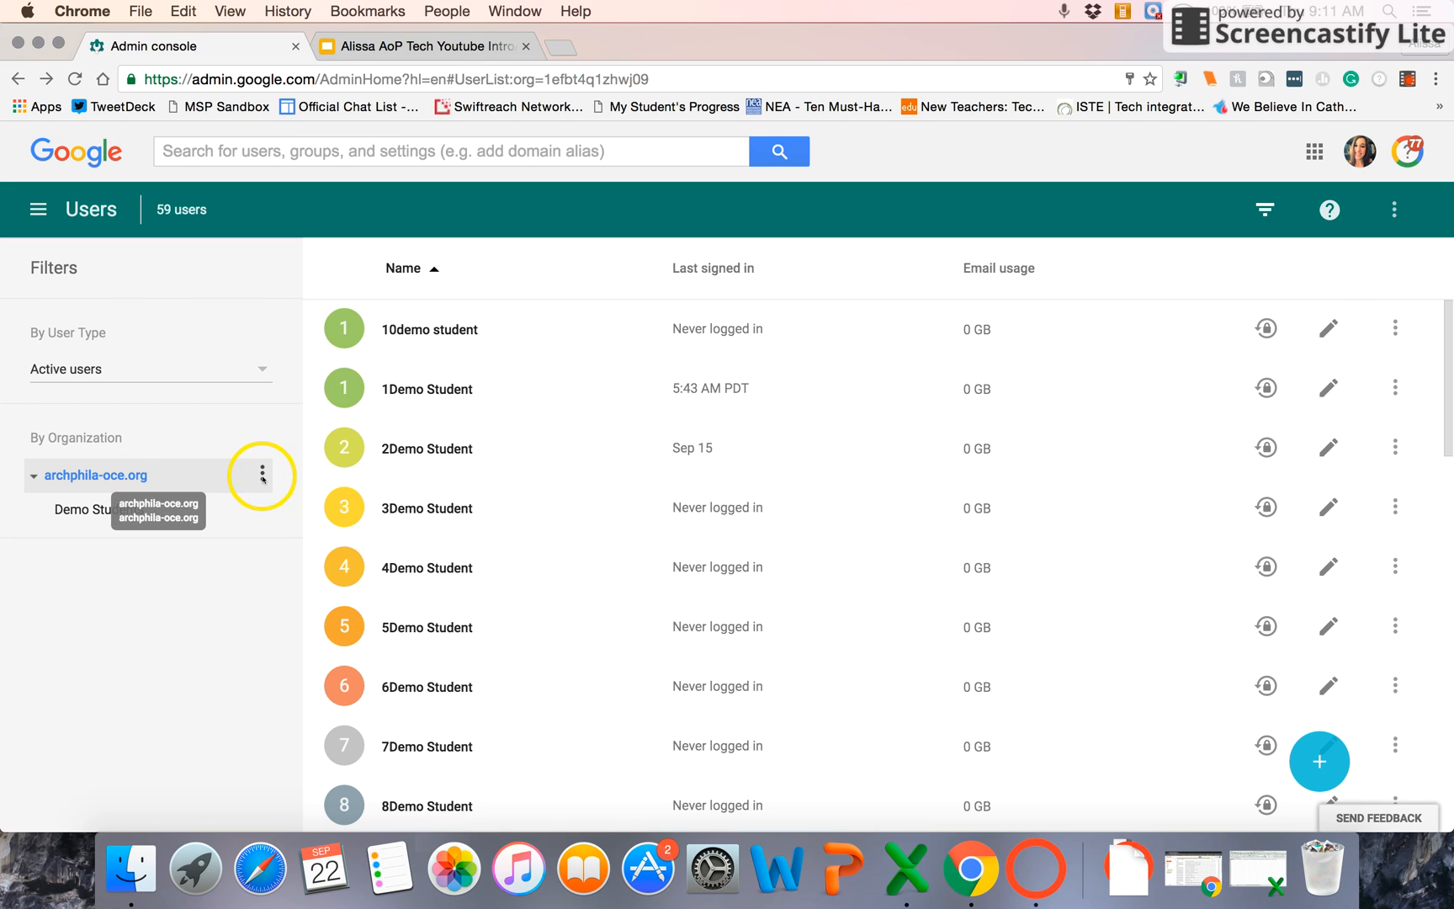
Step: From the archphila-oce.org options menu, choose Add sub organization
click(262, 475)
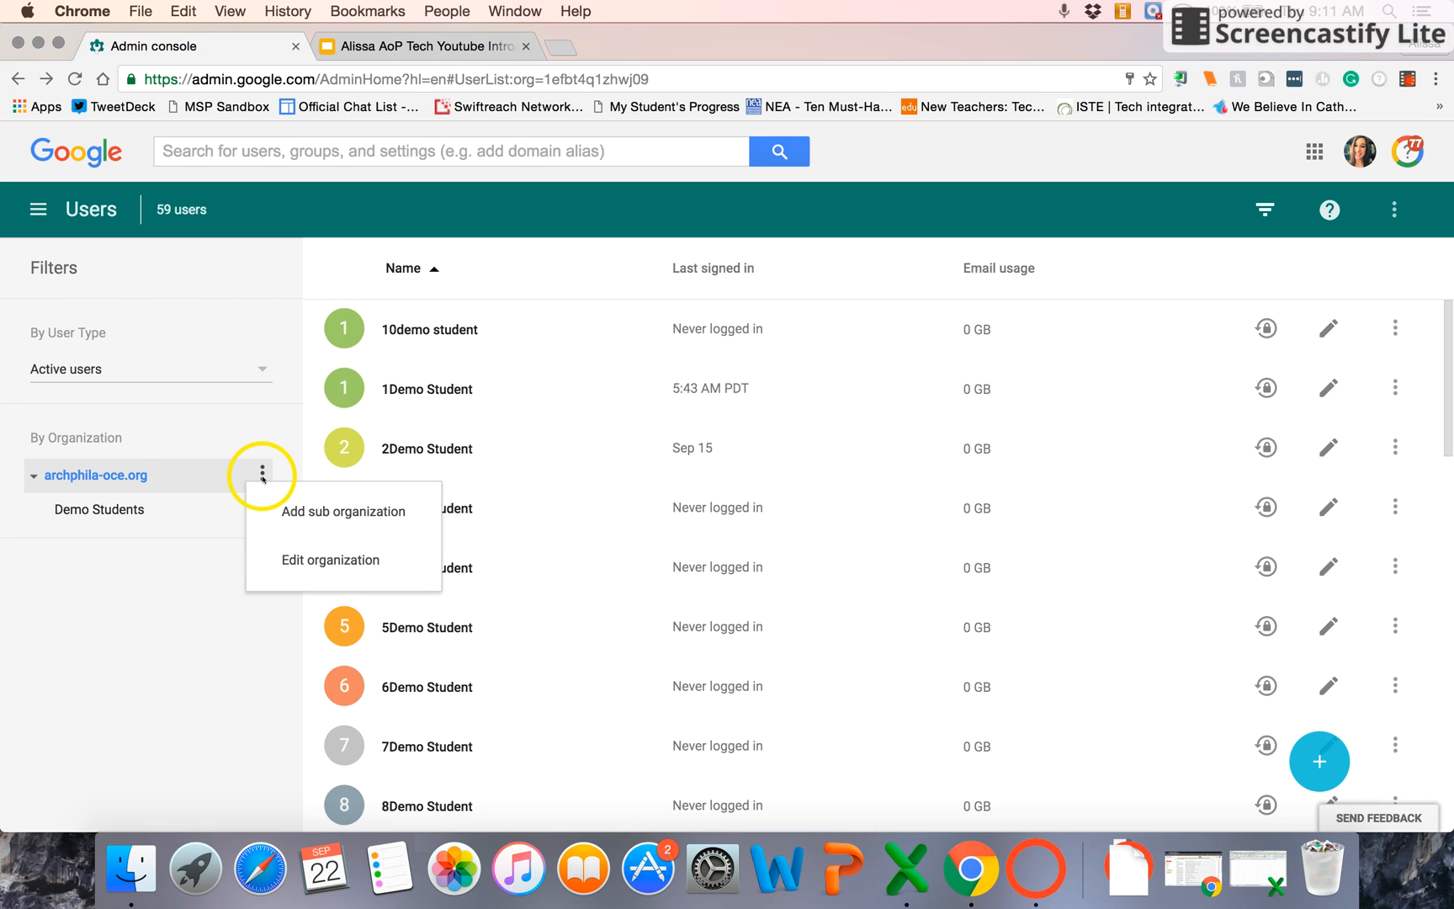
mouse_move(342, 510)
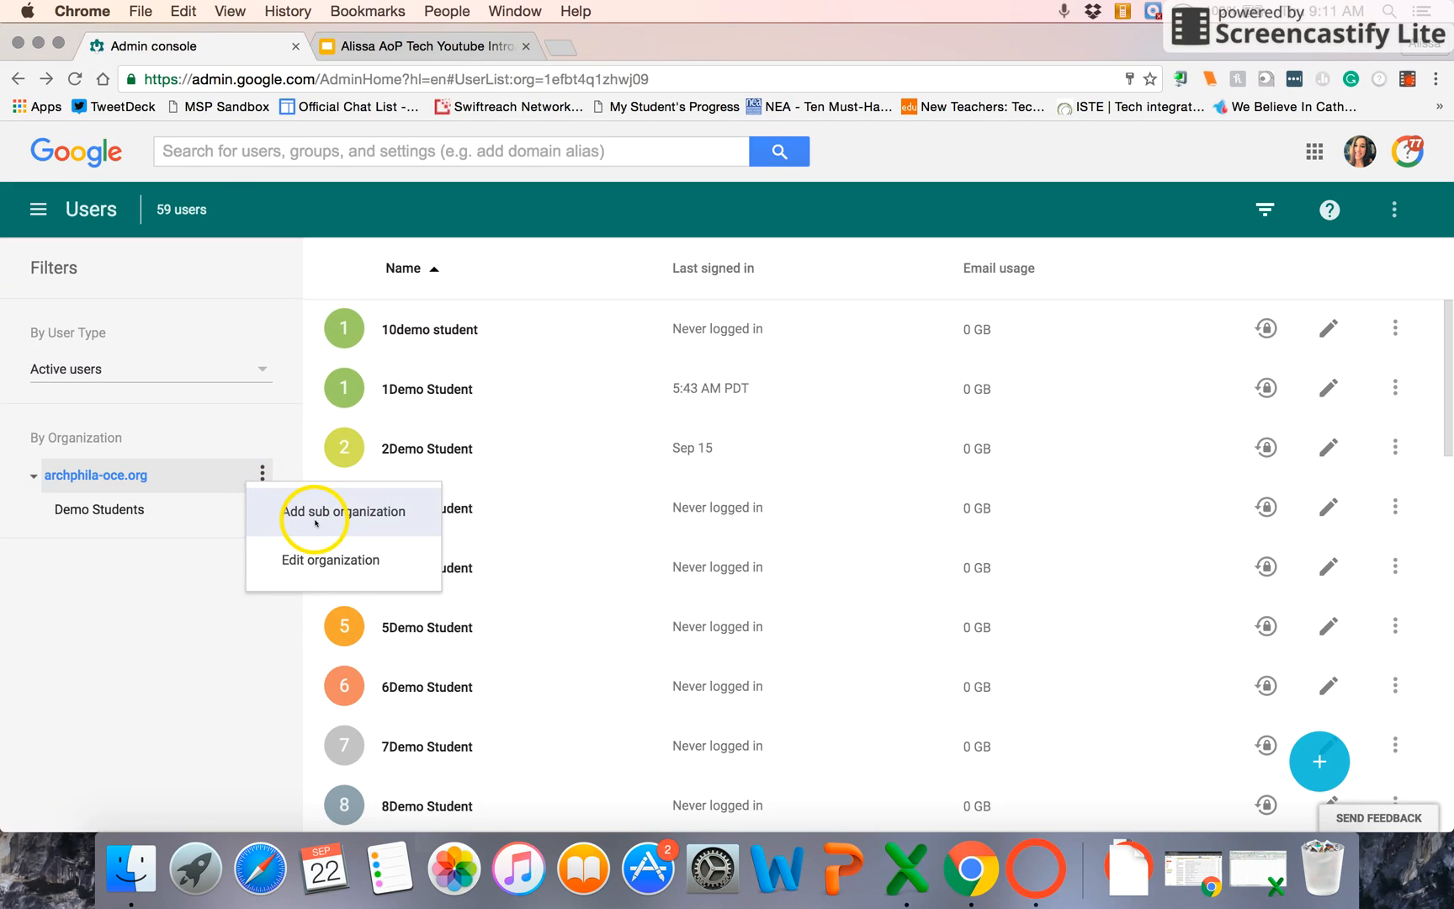
mouse_move(306, 559)
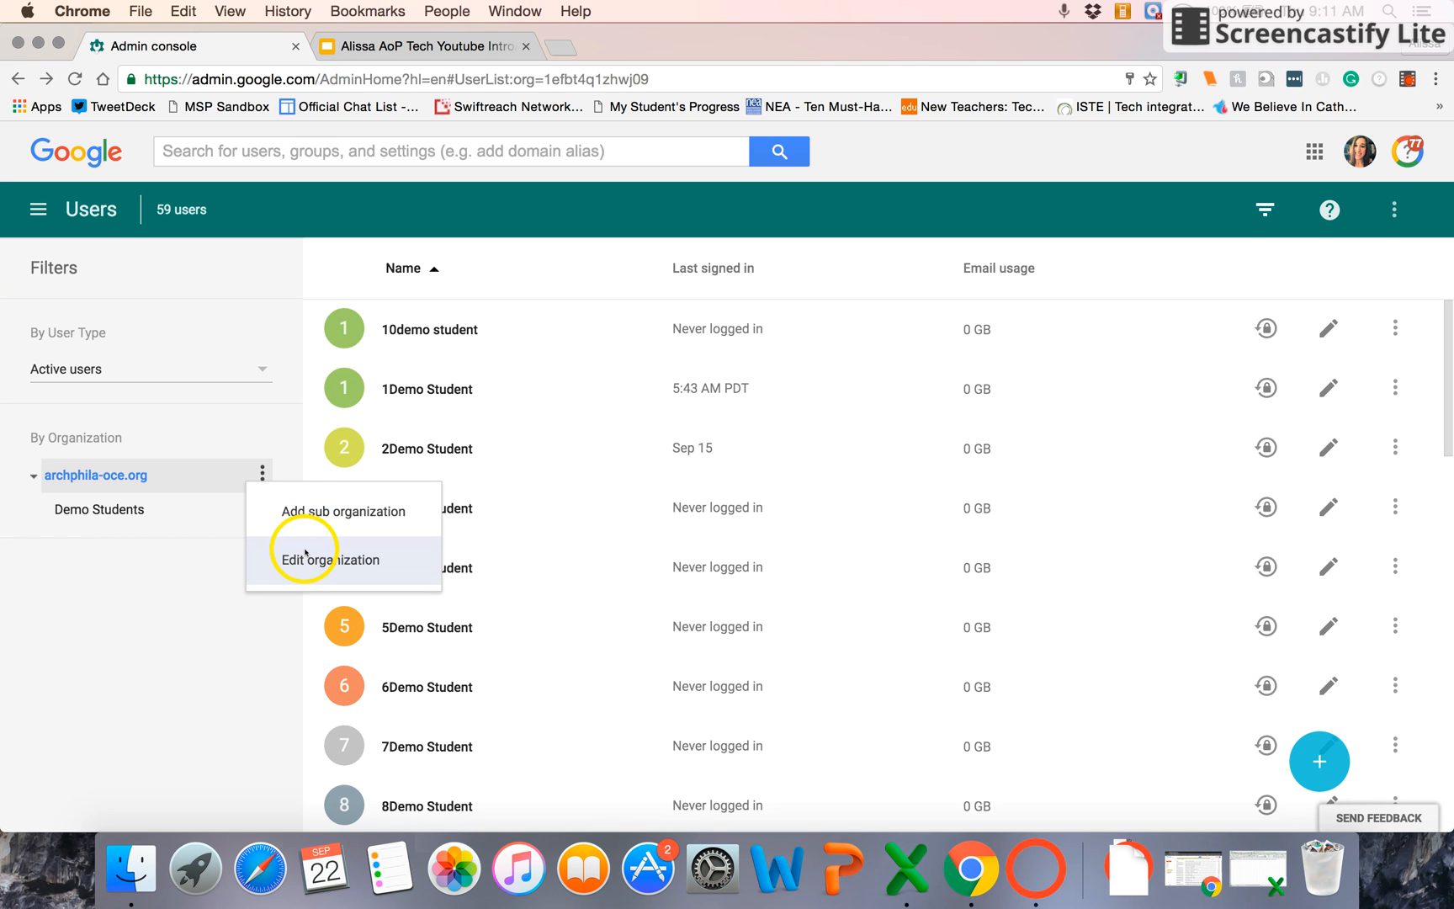
mouse_move(343, 511)
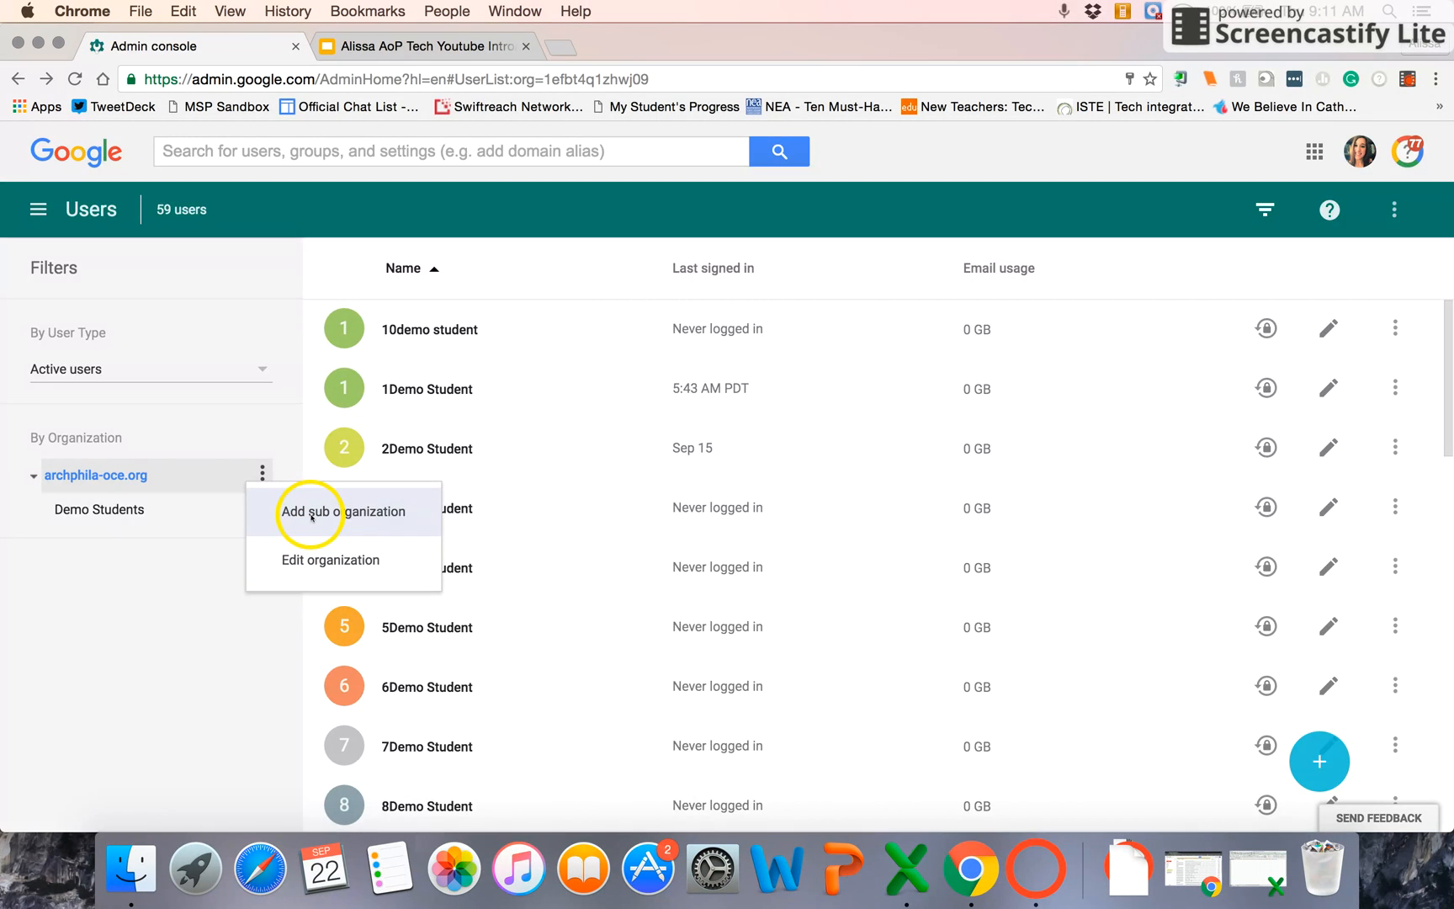
click(342, 511)
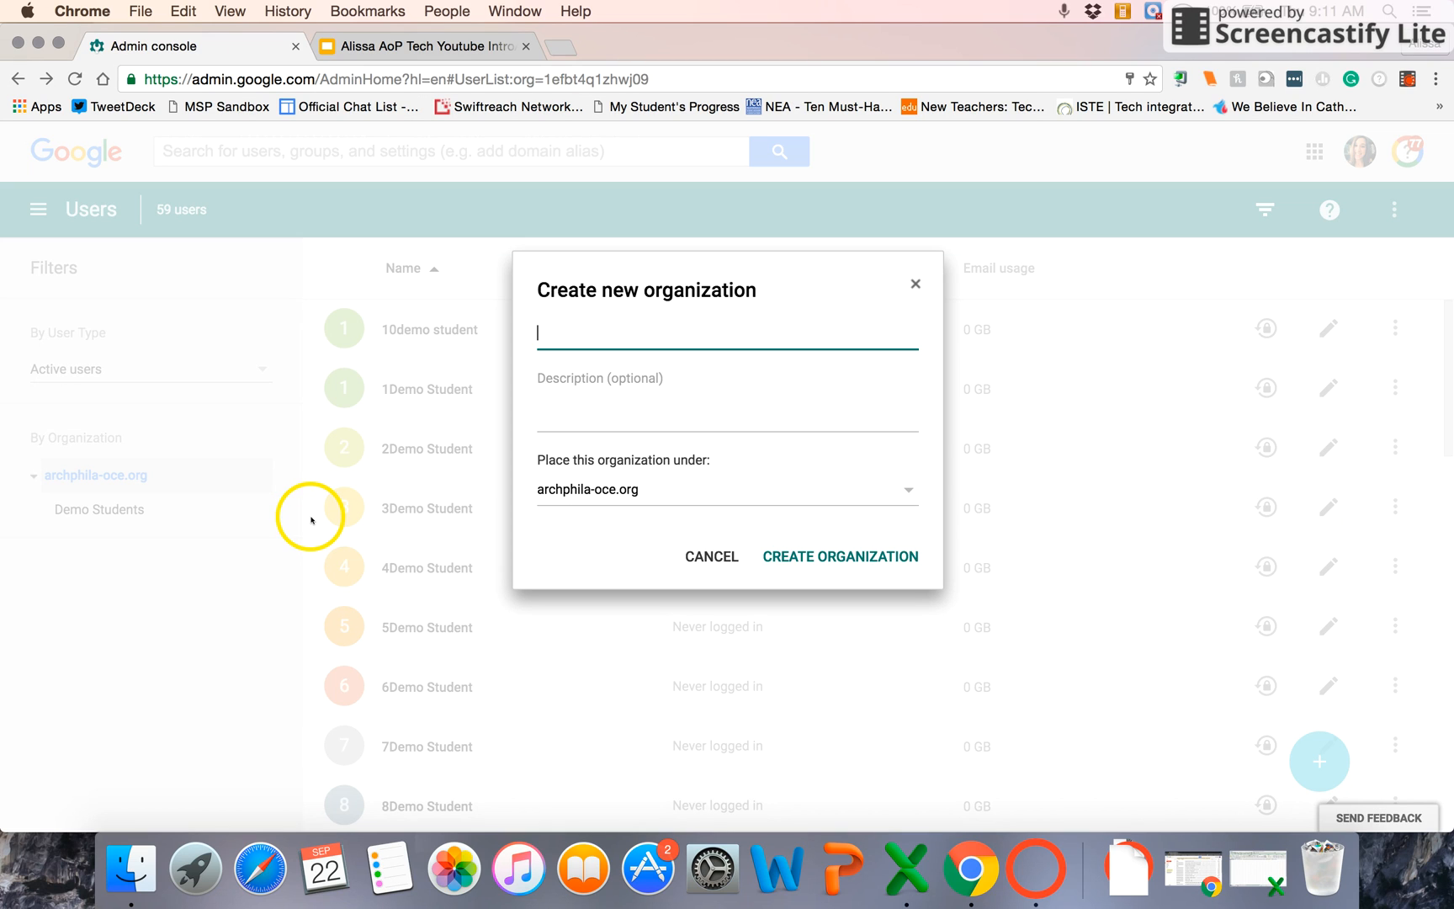
Step: Enter 'Grade 3' as the organization name, correcting the 'GRade' typo
text(GRade)
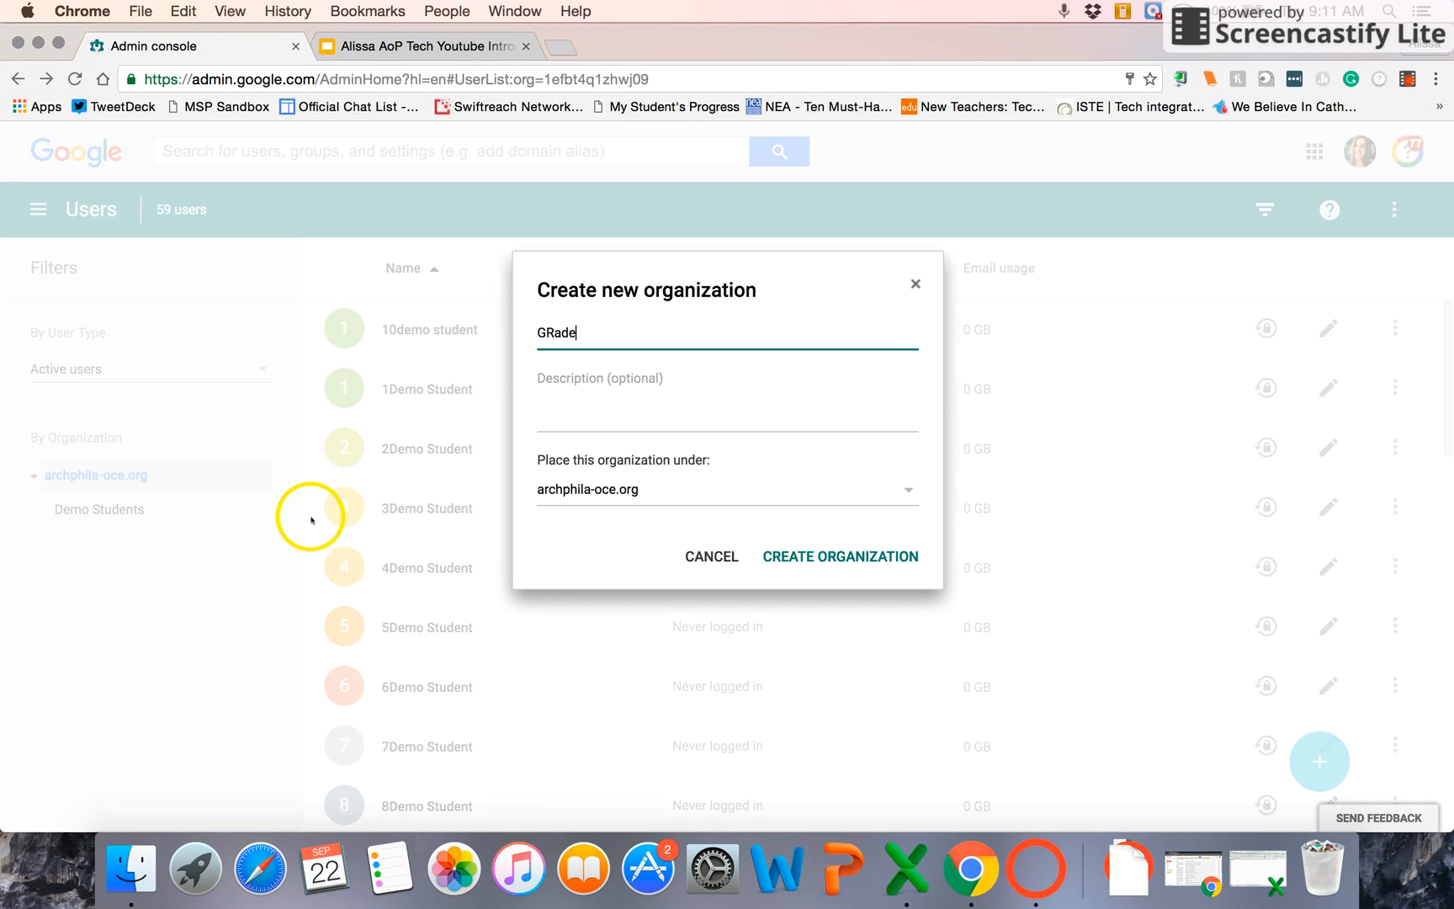
key(Backspace)
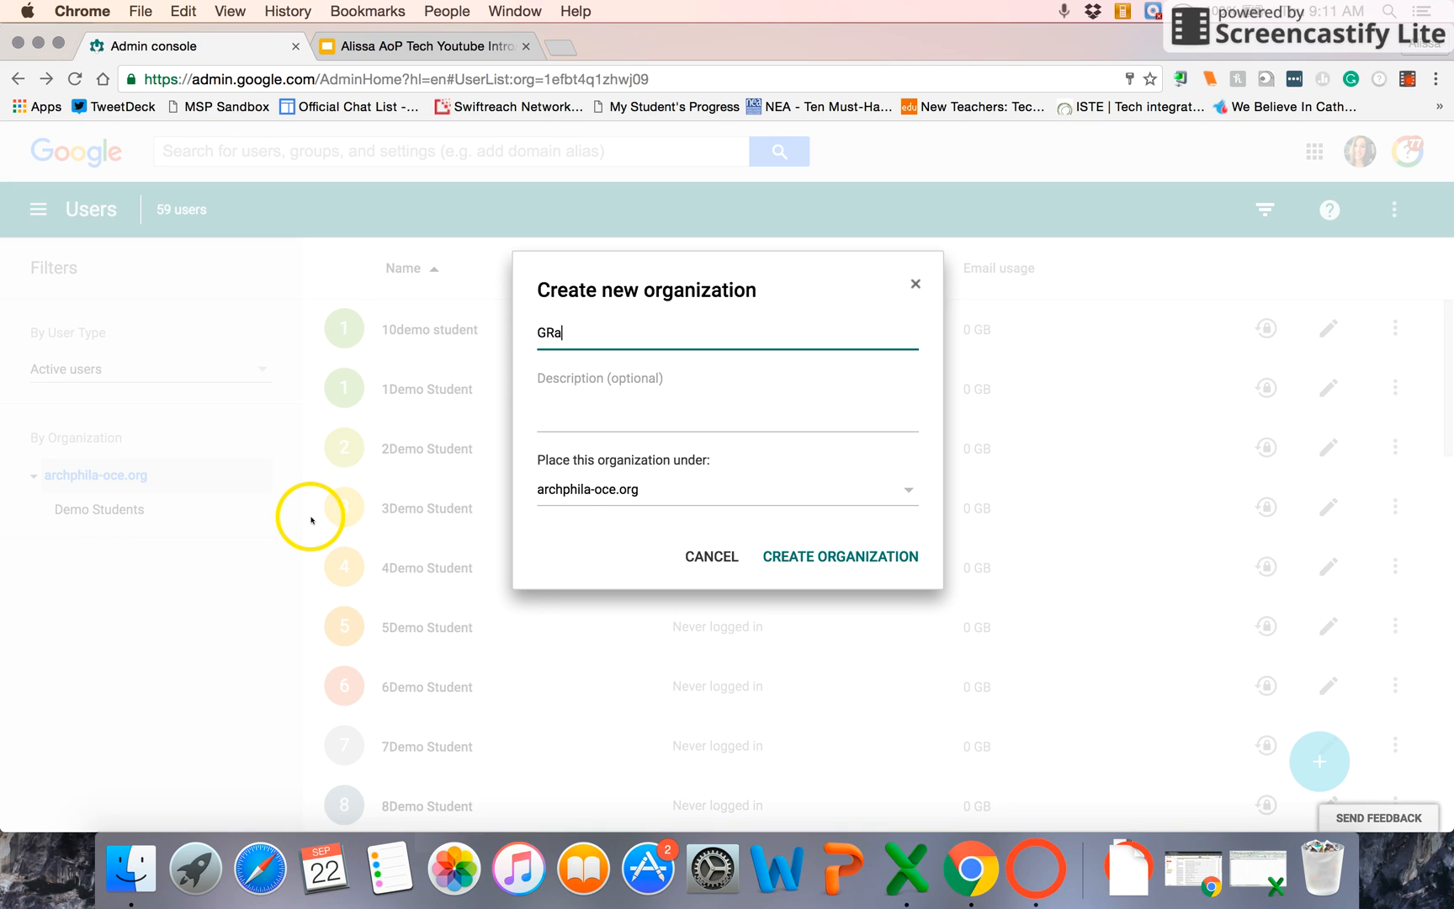
text(Grade)
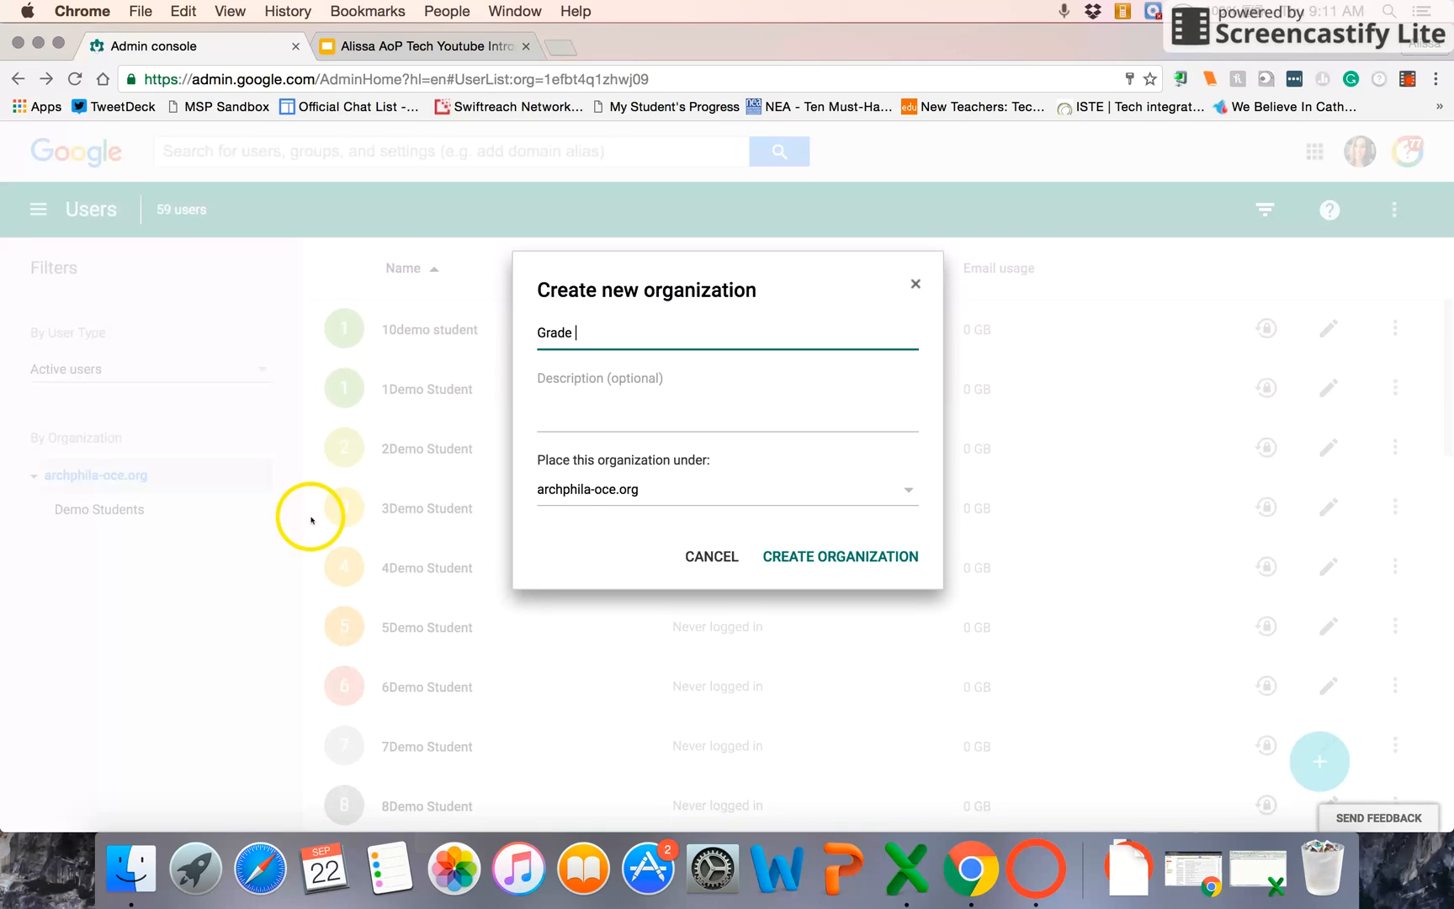
text(3)
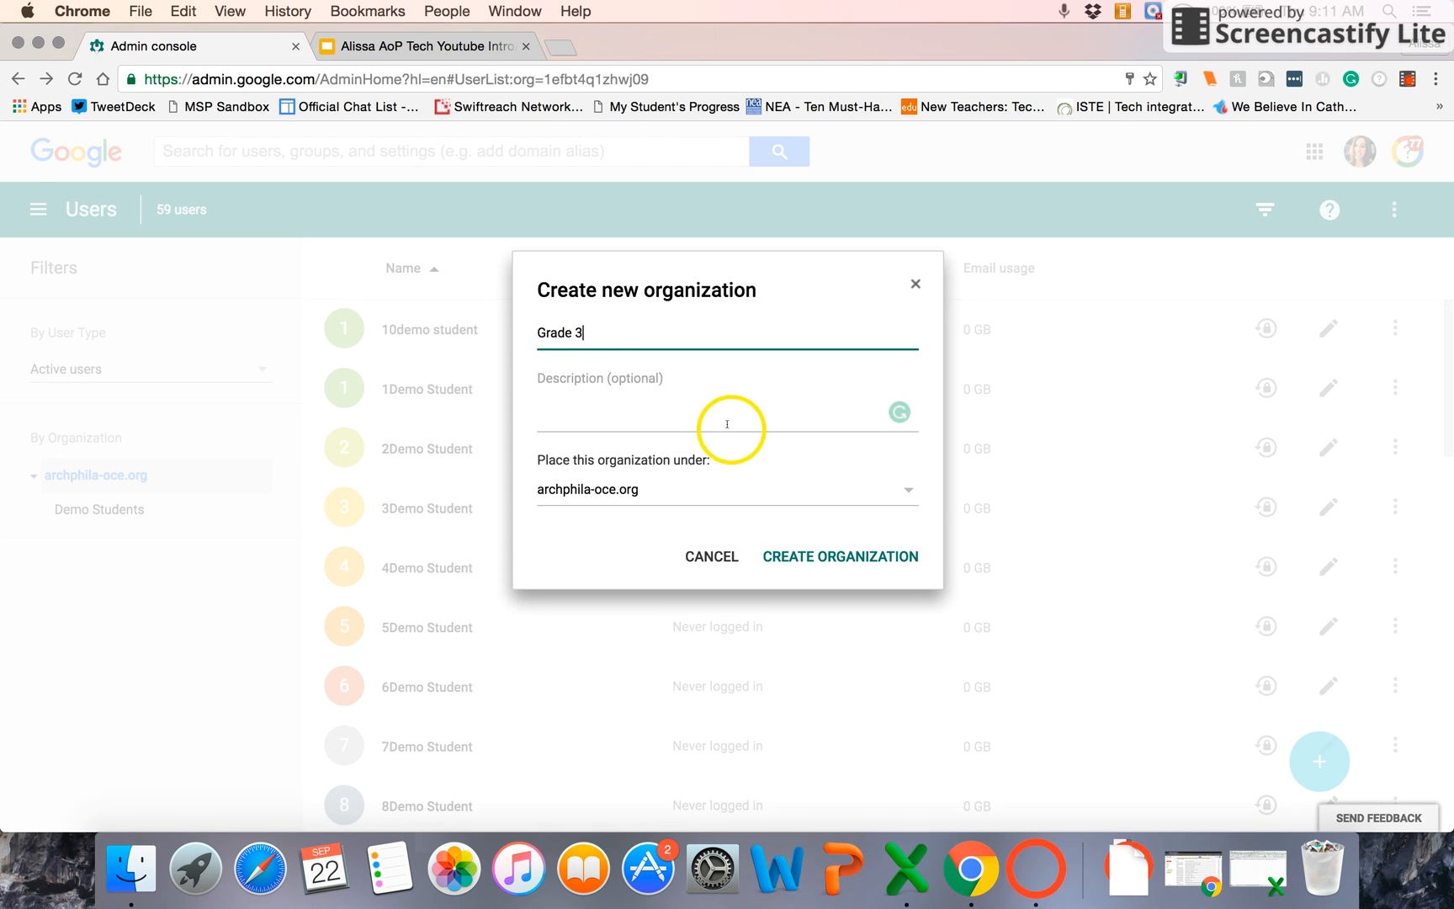
mouse_move(915, 284)
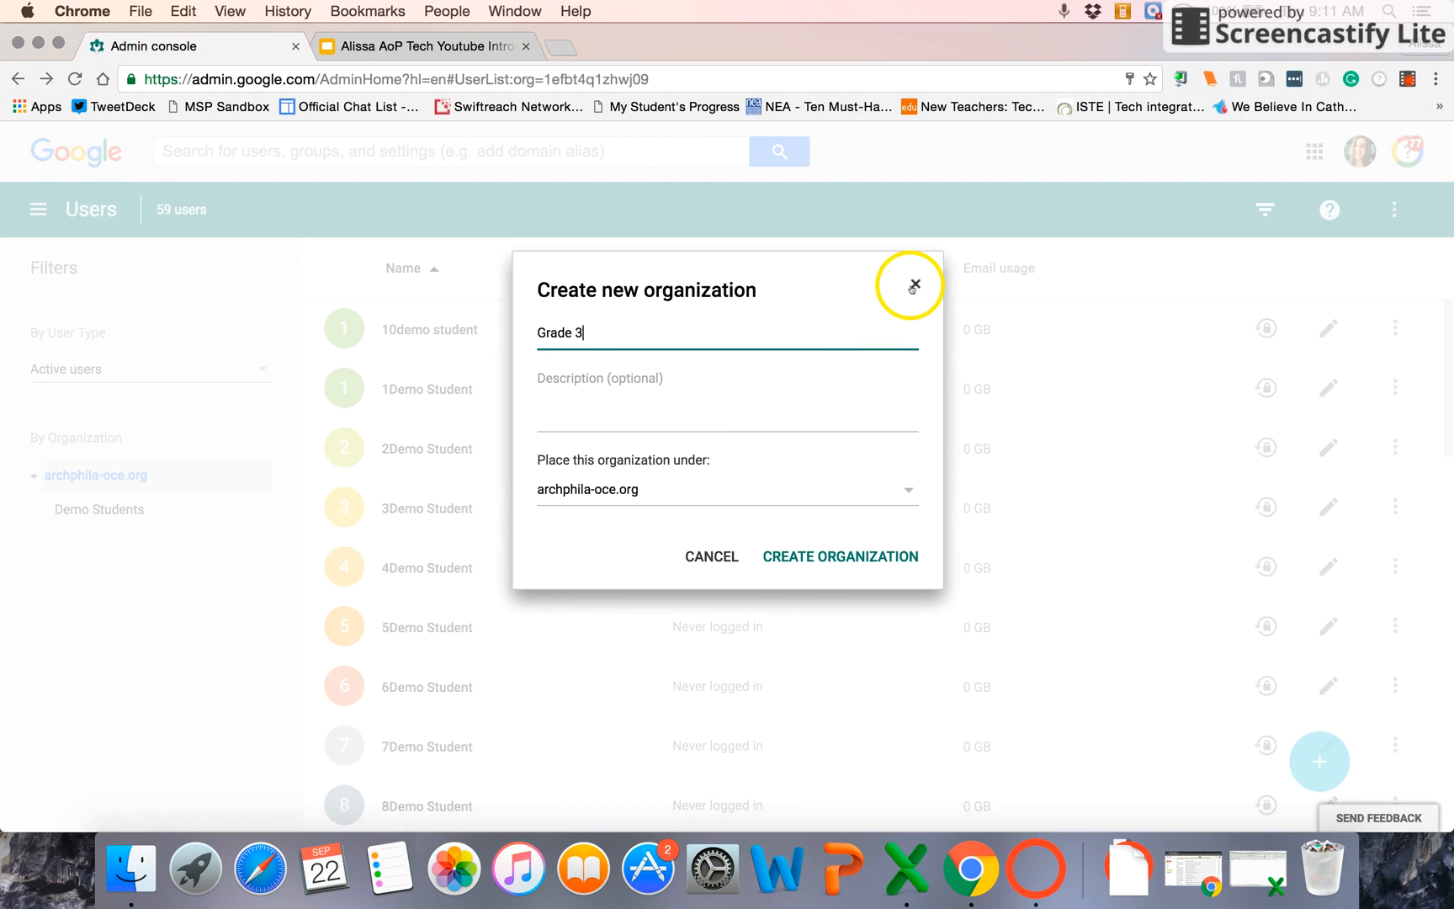
Step: Discard the Grade 3 form, find Demo Students empty, and list all 59 users
click(915, 283)
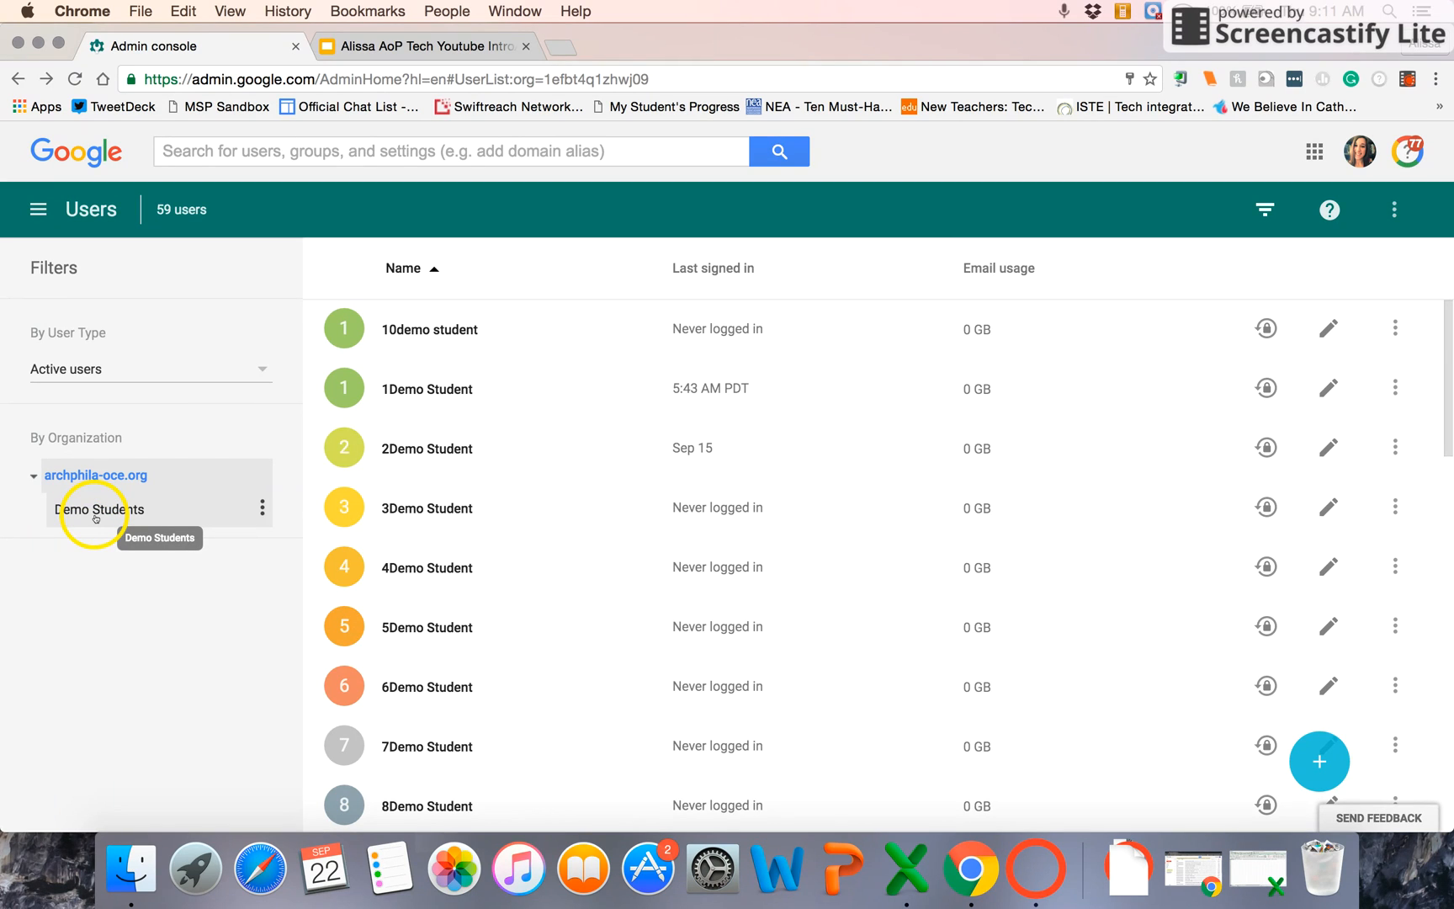
mouse_move(66, 517)
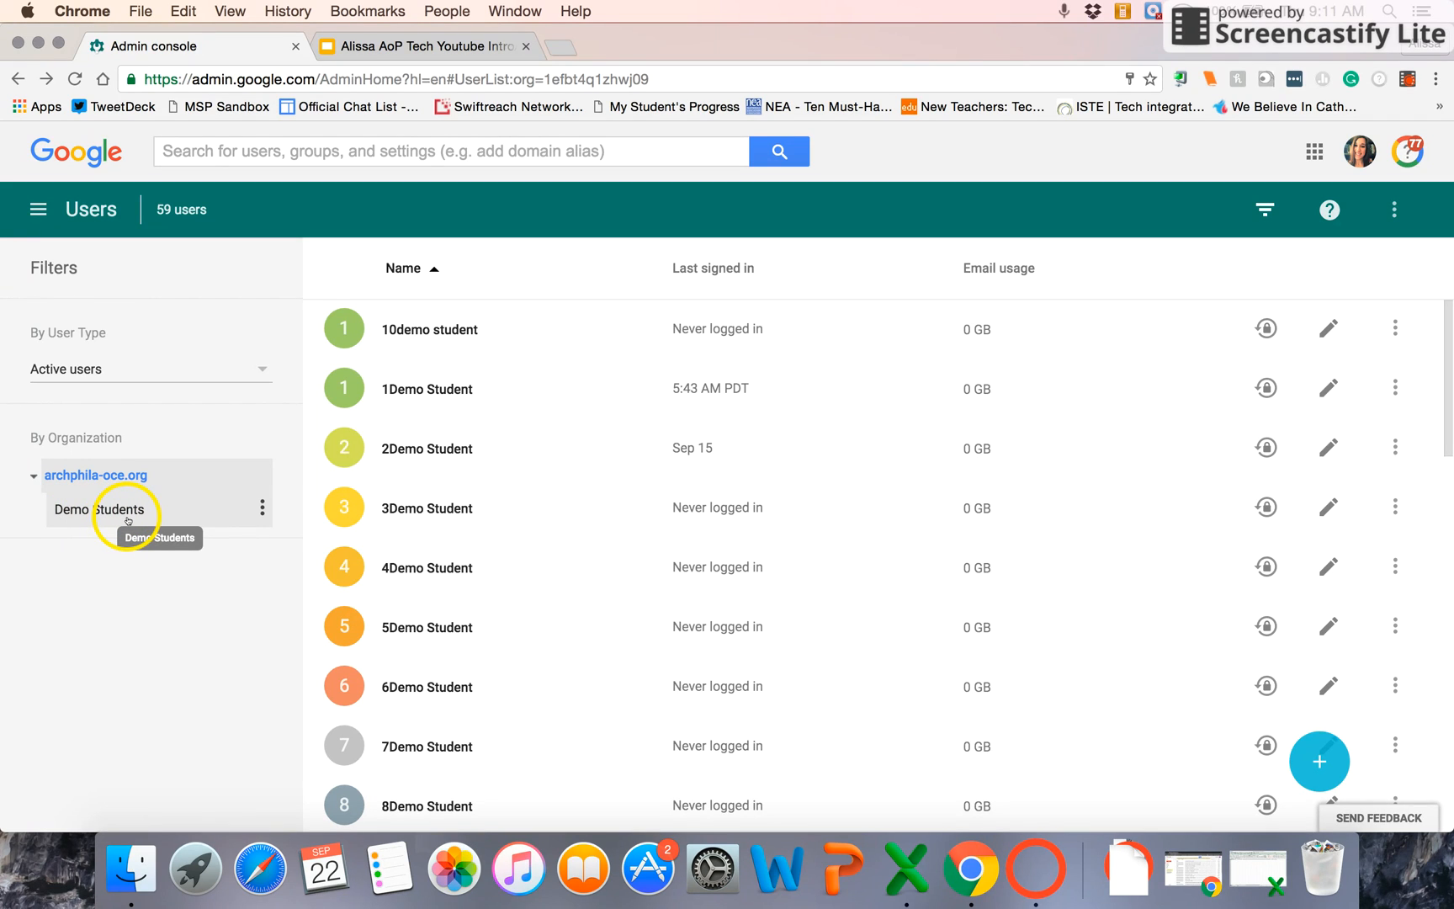
mouse_move(99, 509)
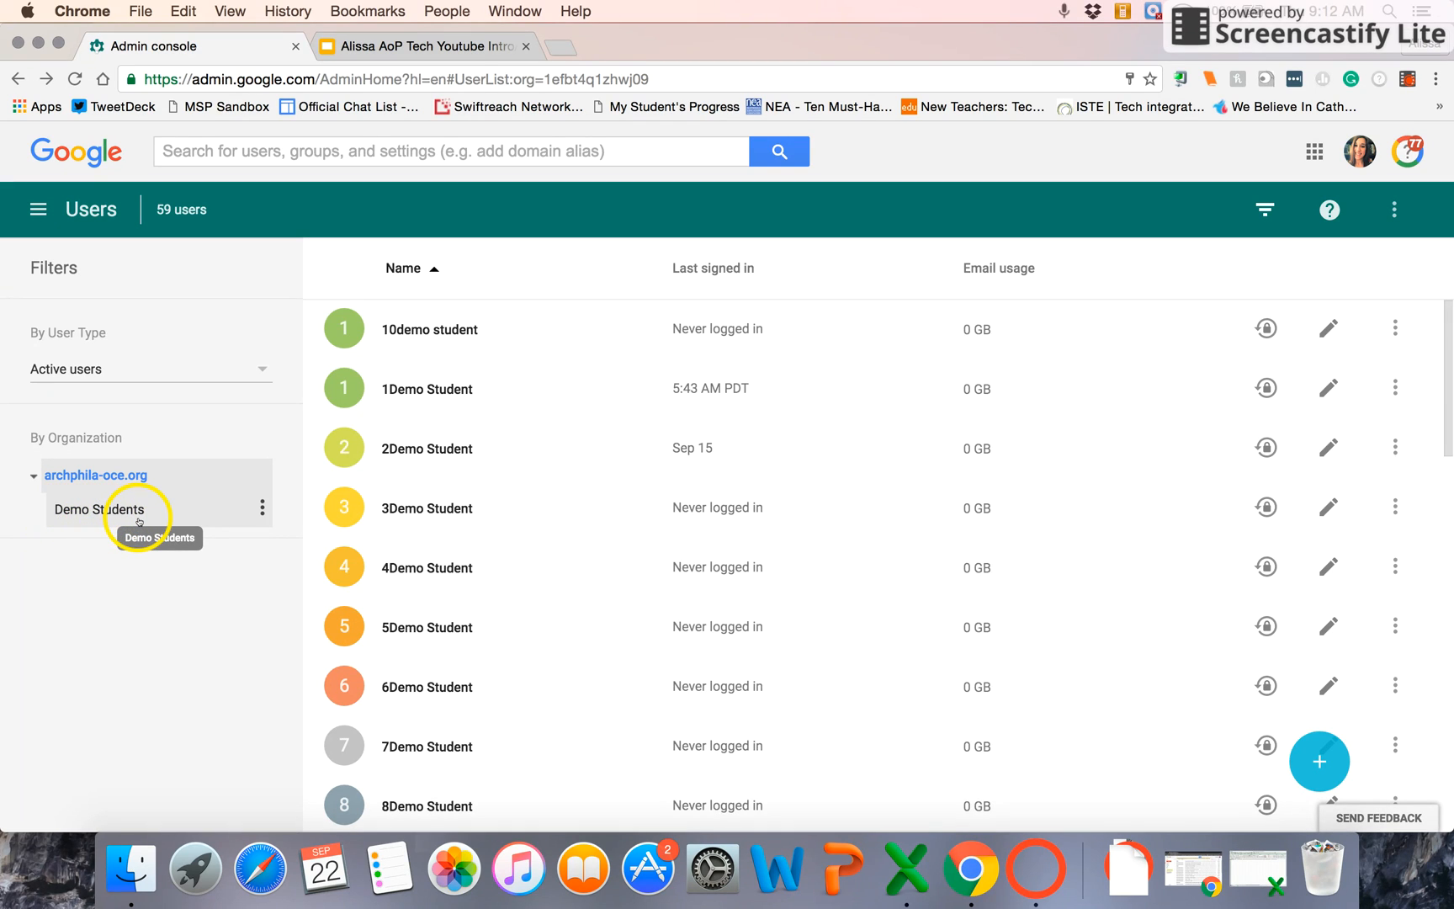
click(99, 509)
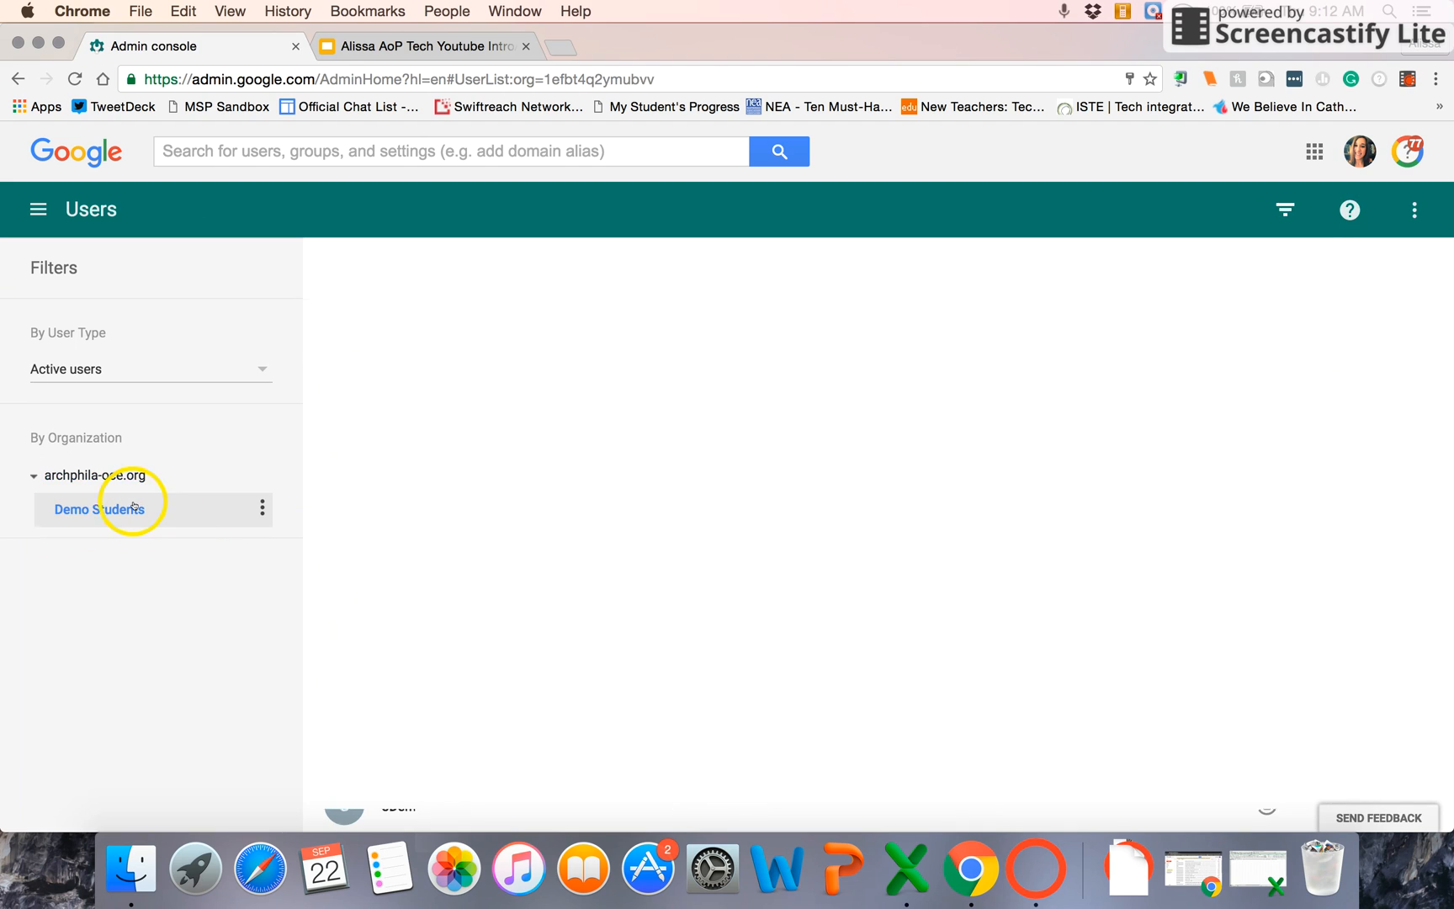
click(98, 509)
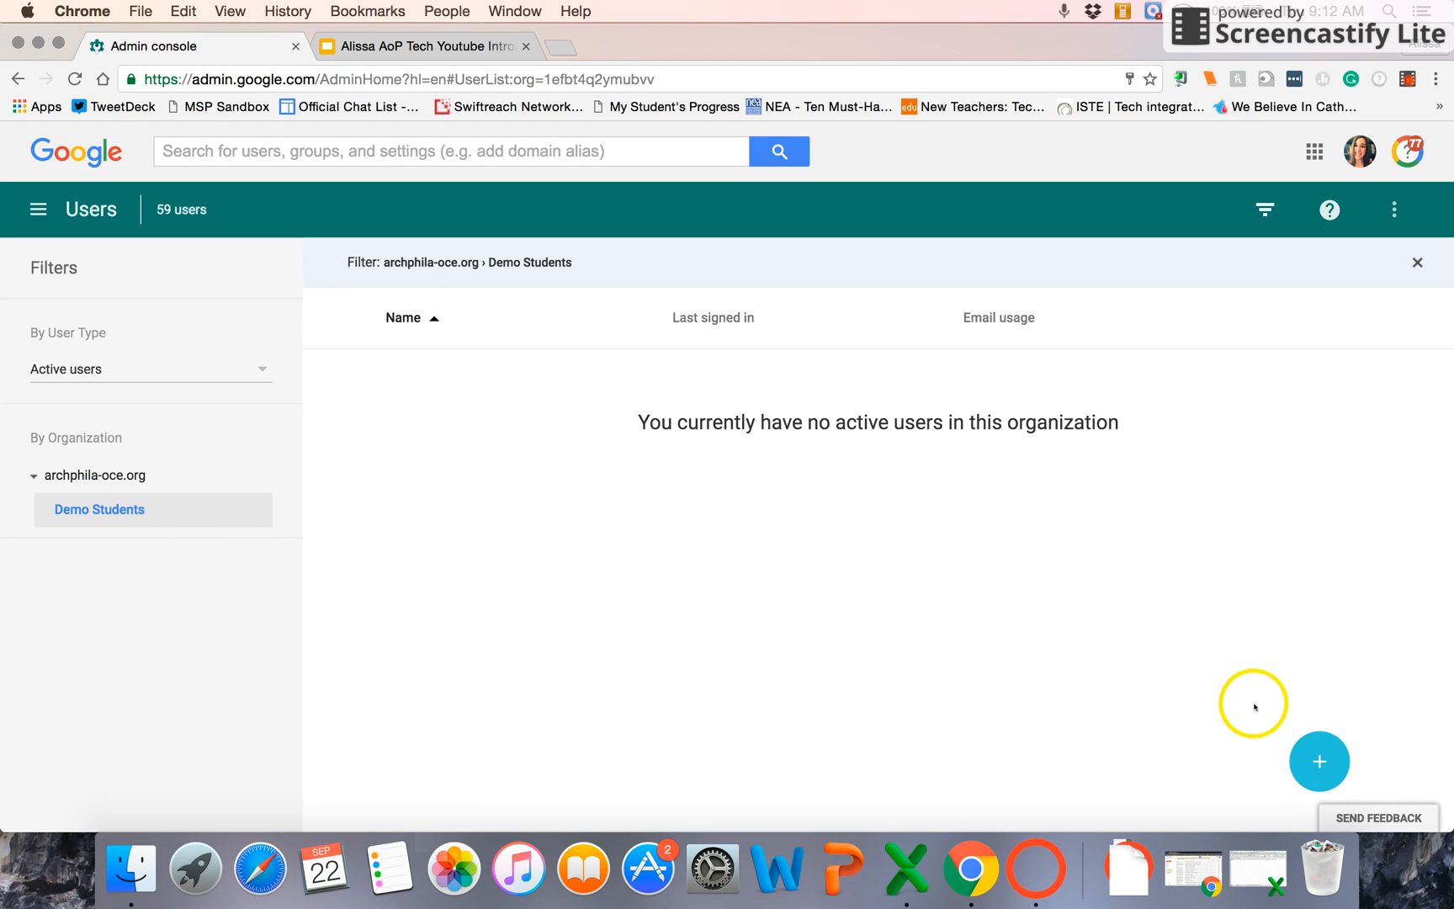
mouse_move(995, 600)
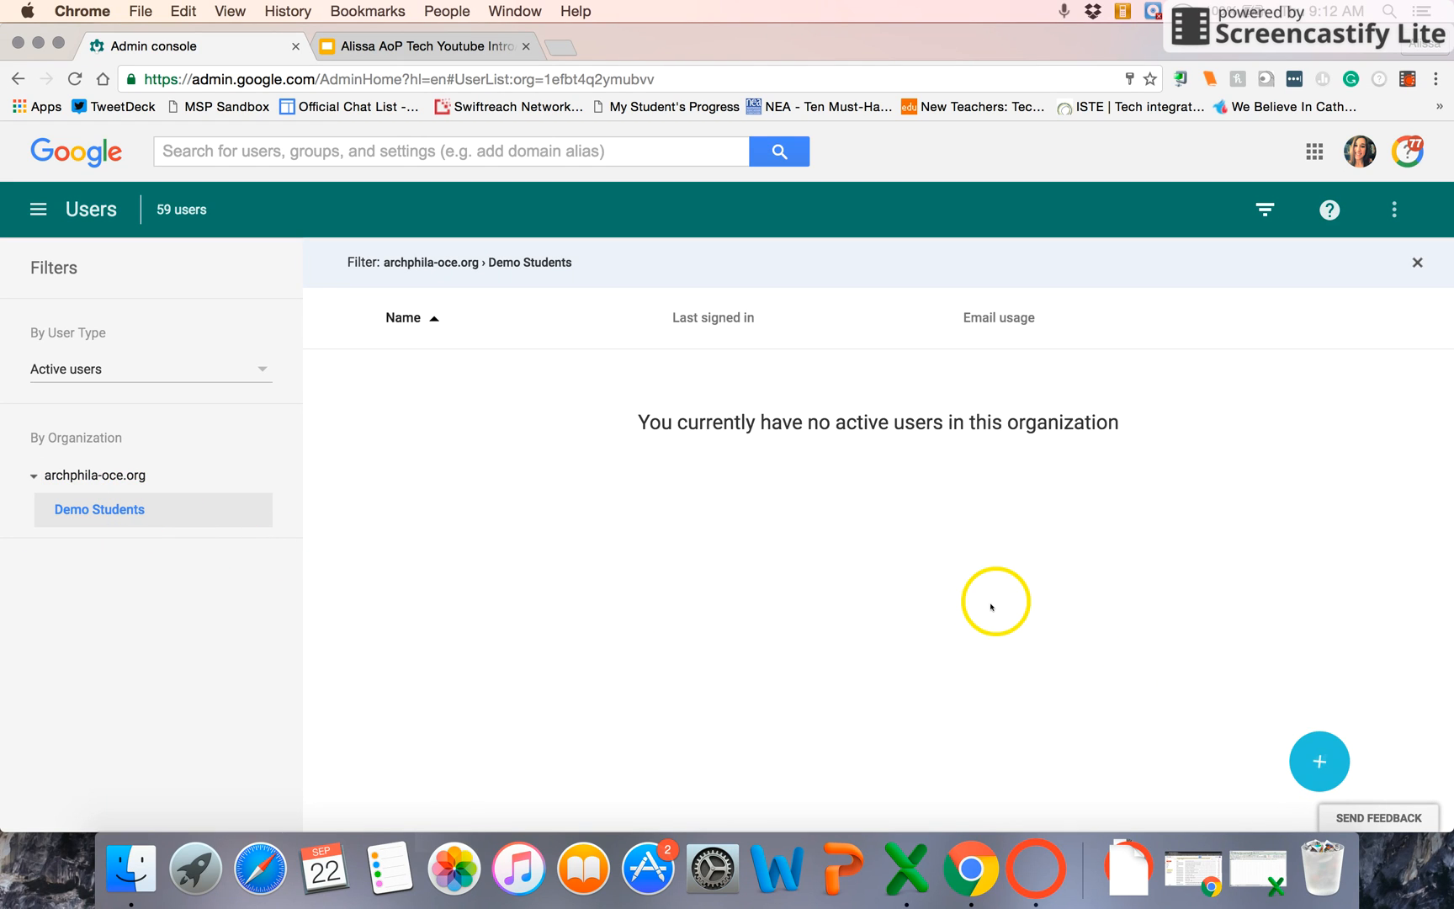
click(93, 474)
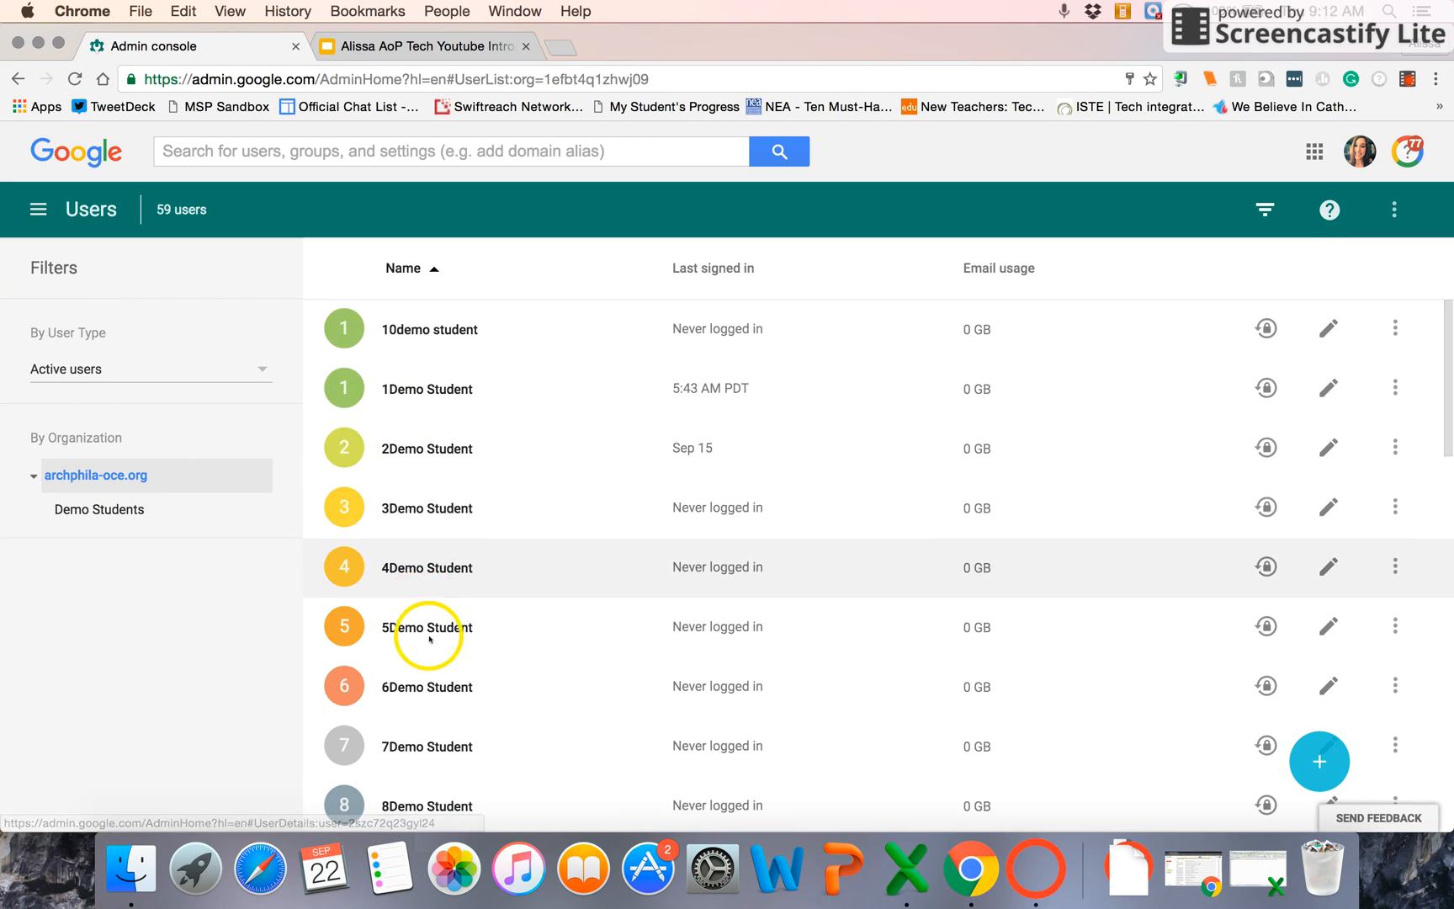
mouse_move(426, 364)
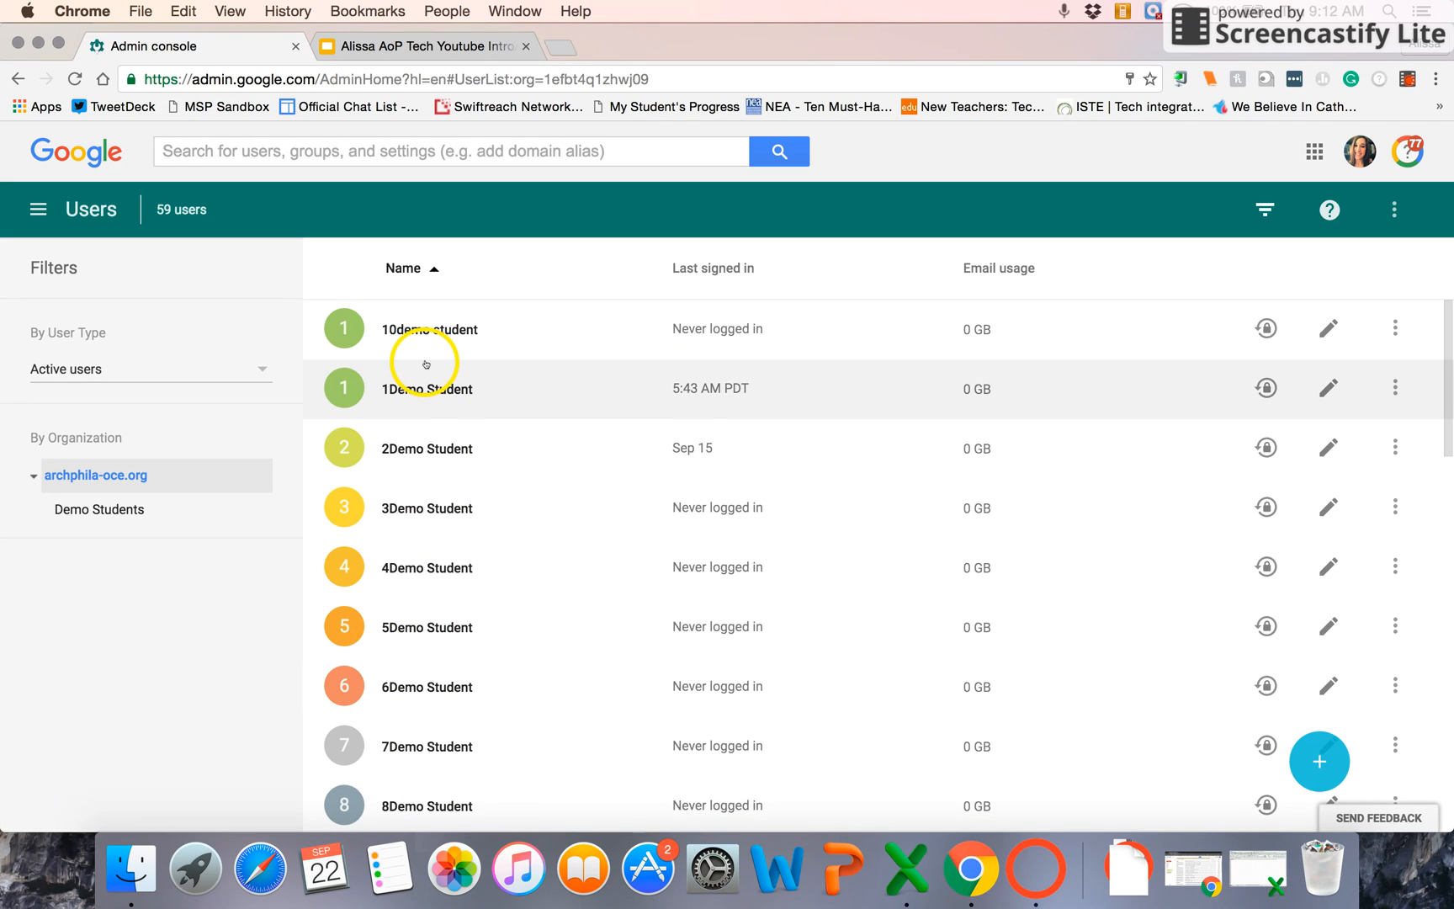
mouse_move(429, 329)
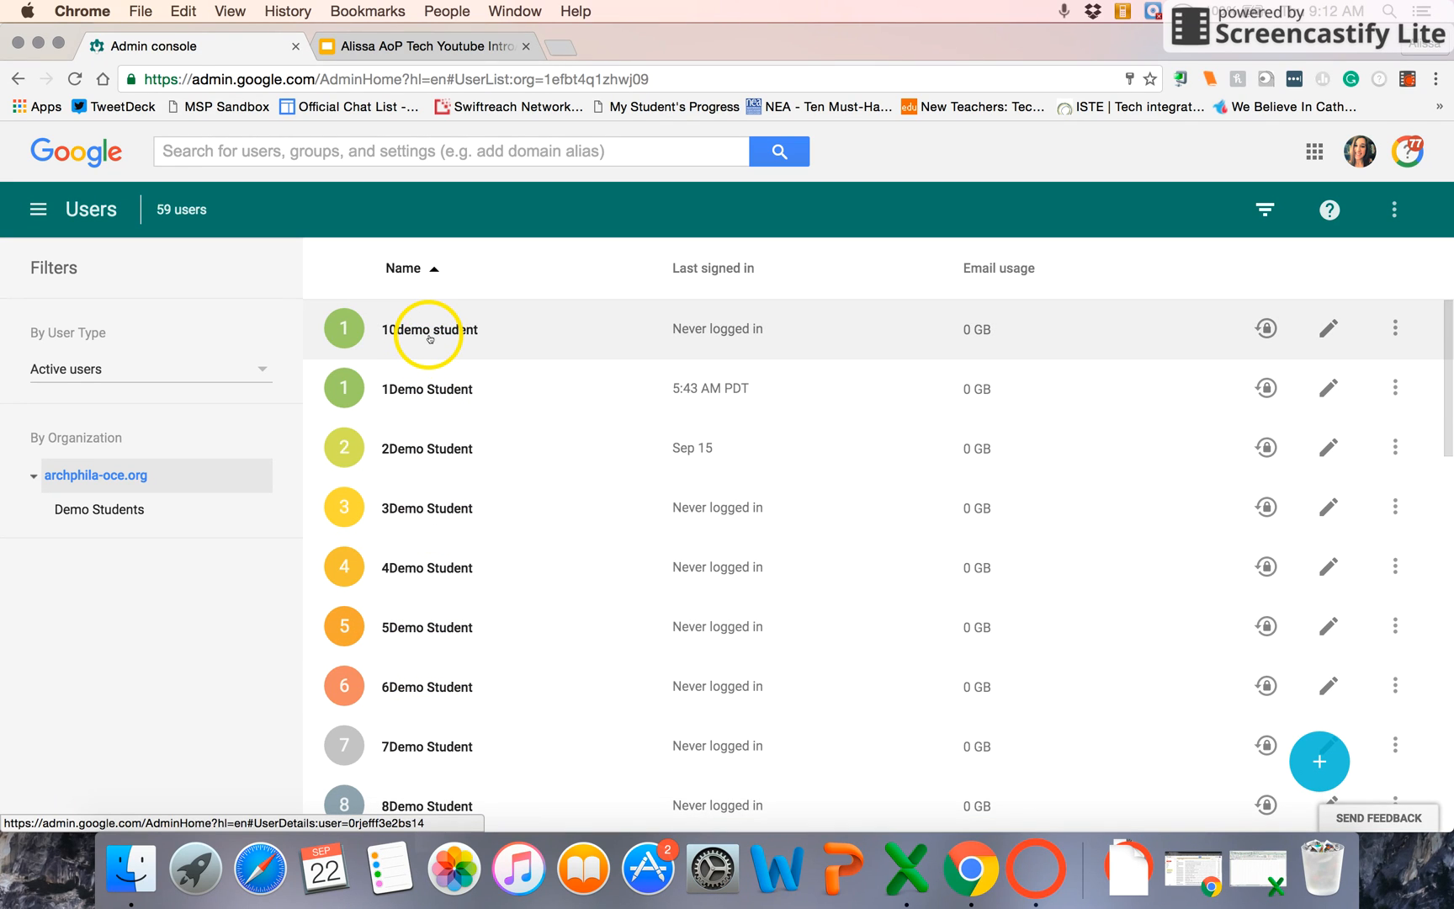
mouse_move(403, 389)
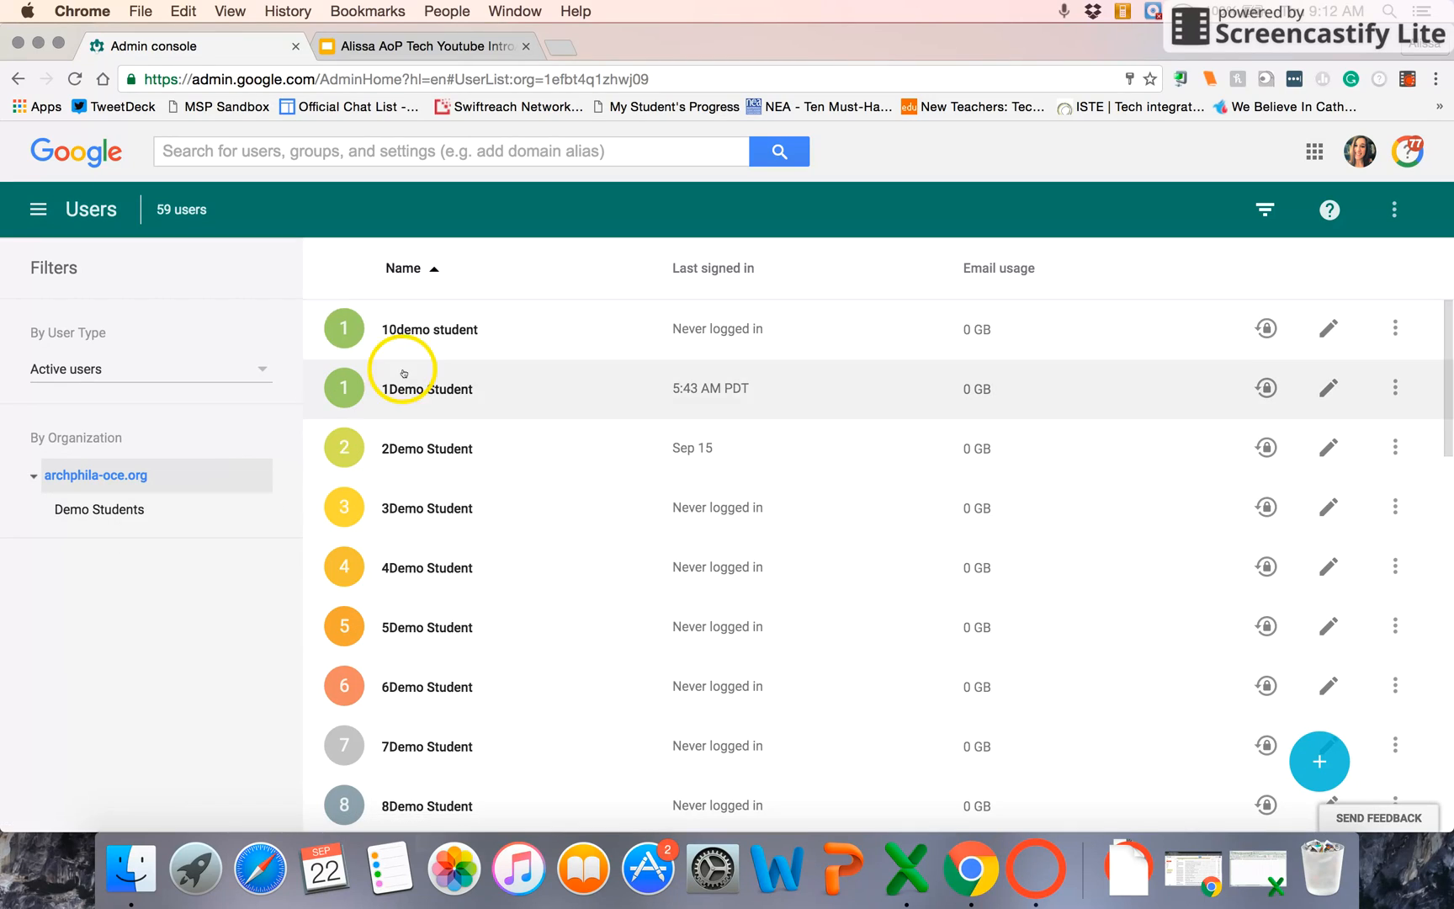
Step: Move 10demo student into Demo Students and go back to the Users list
click(425, 389)
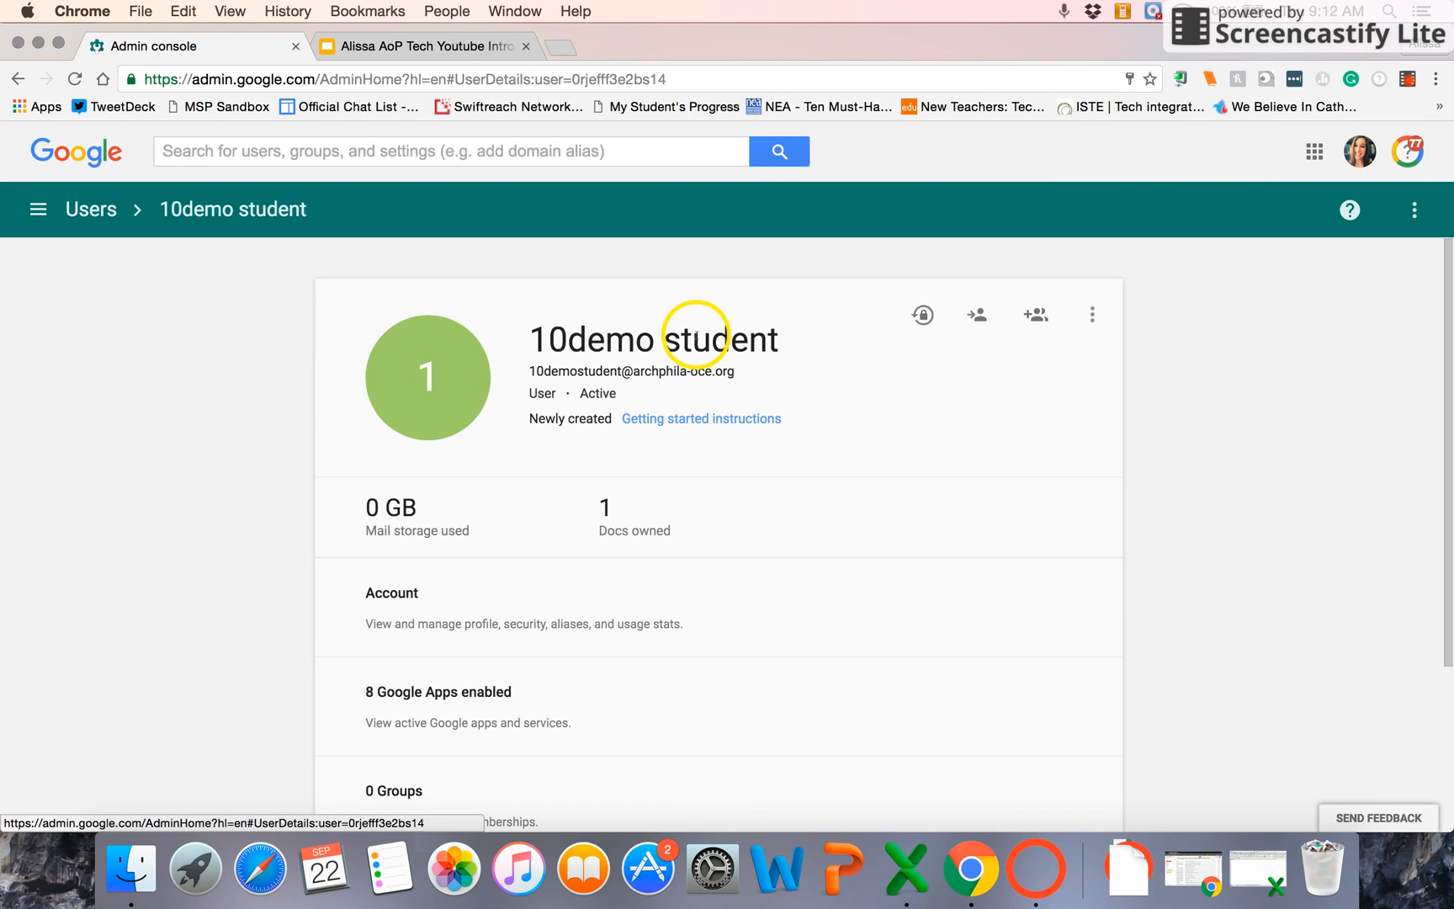
mouse_move(976, 315)
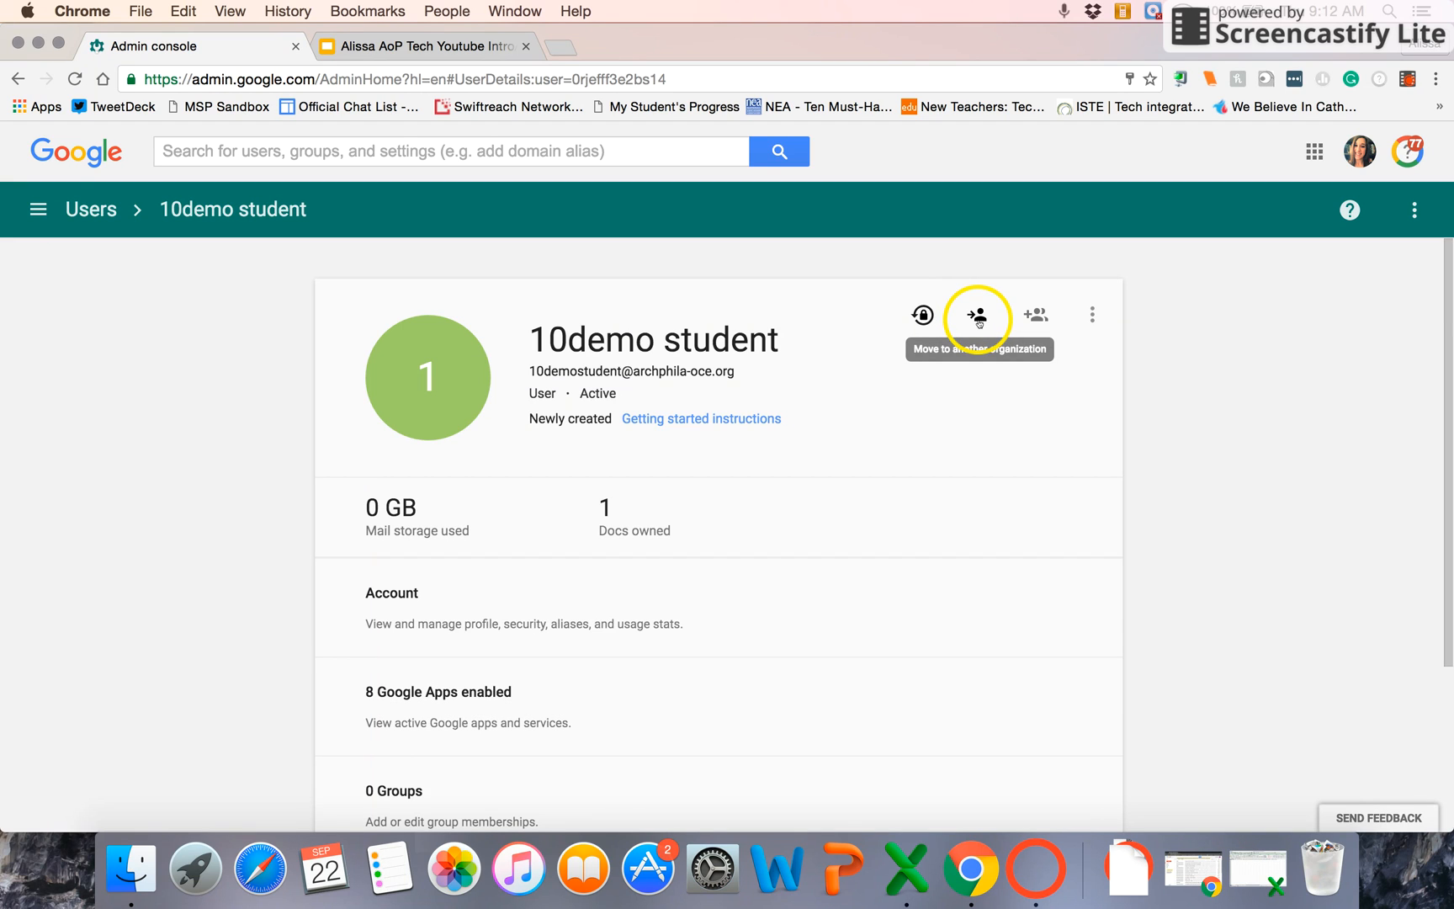
click(976, 315)
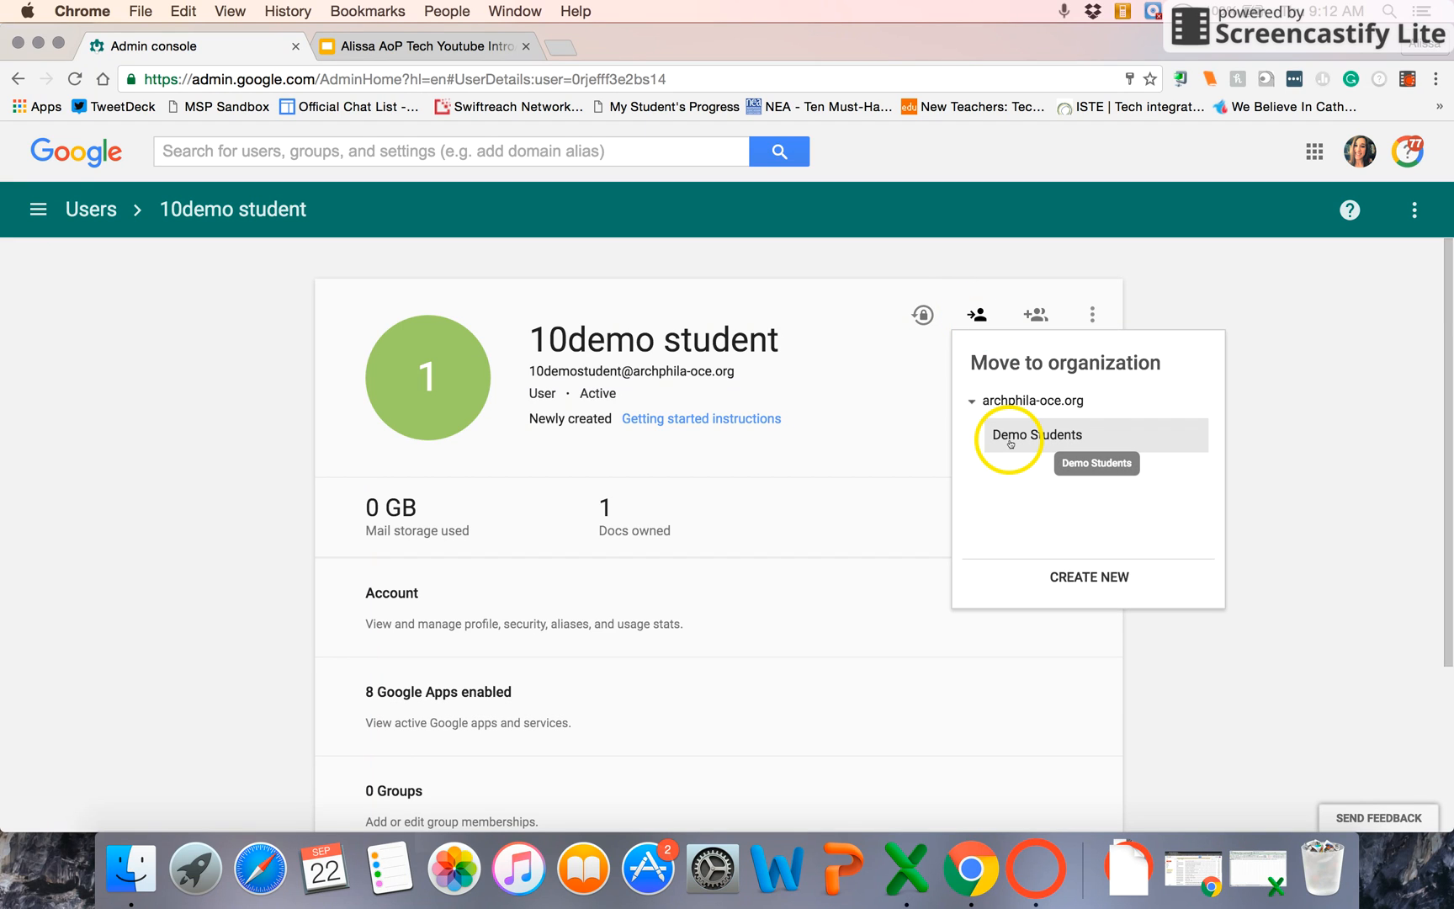
click(1035, 435)
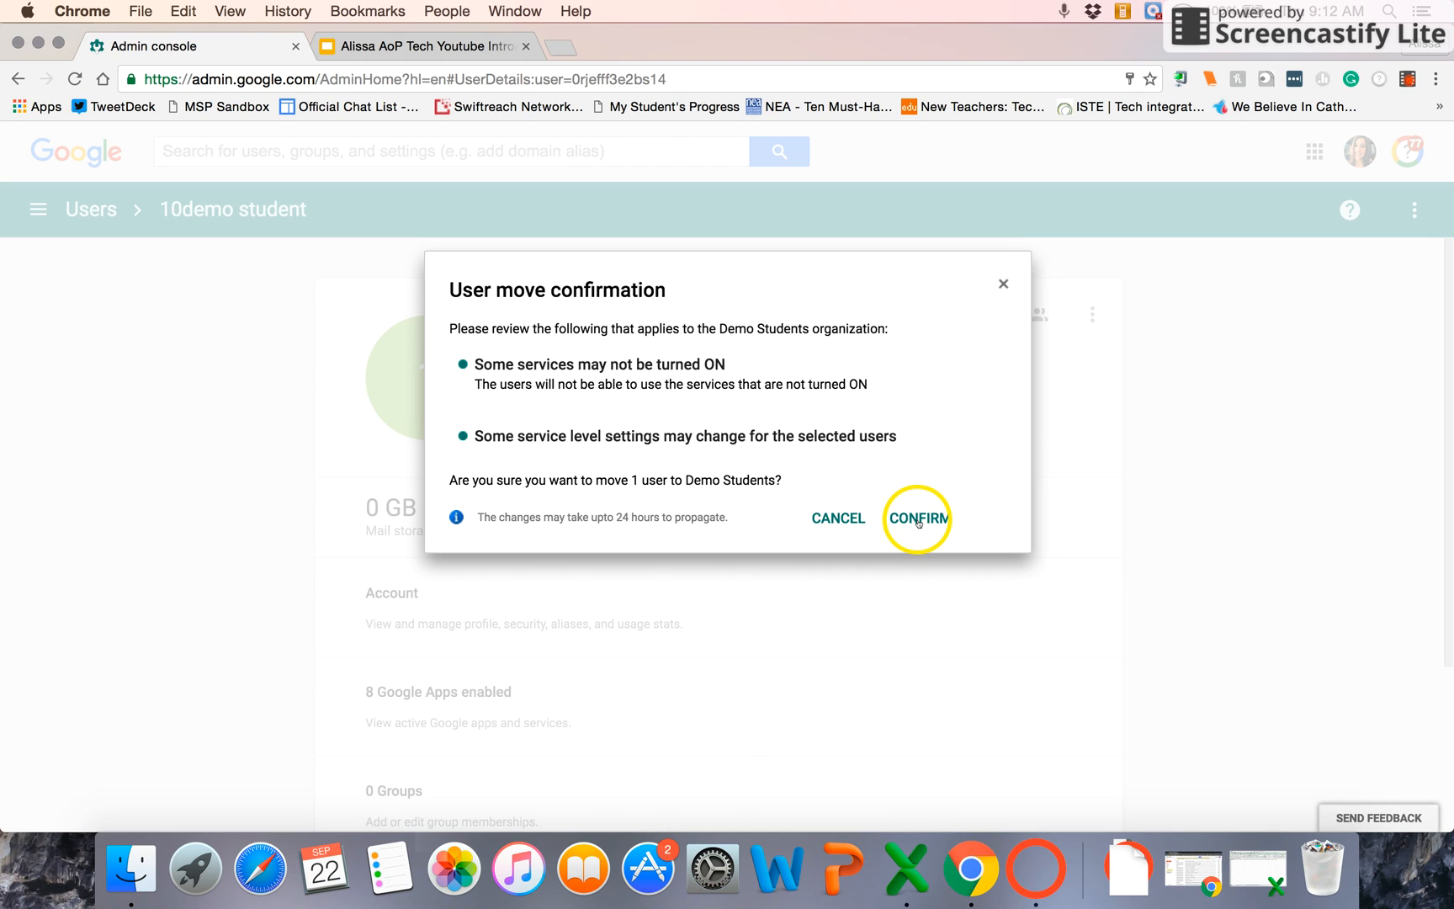
click(916, 517)
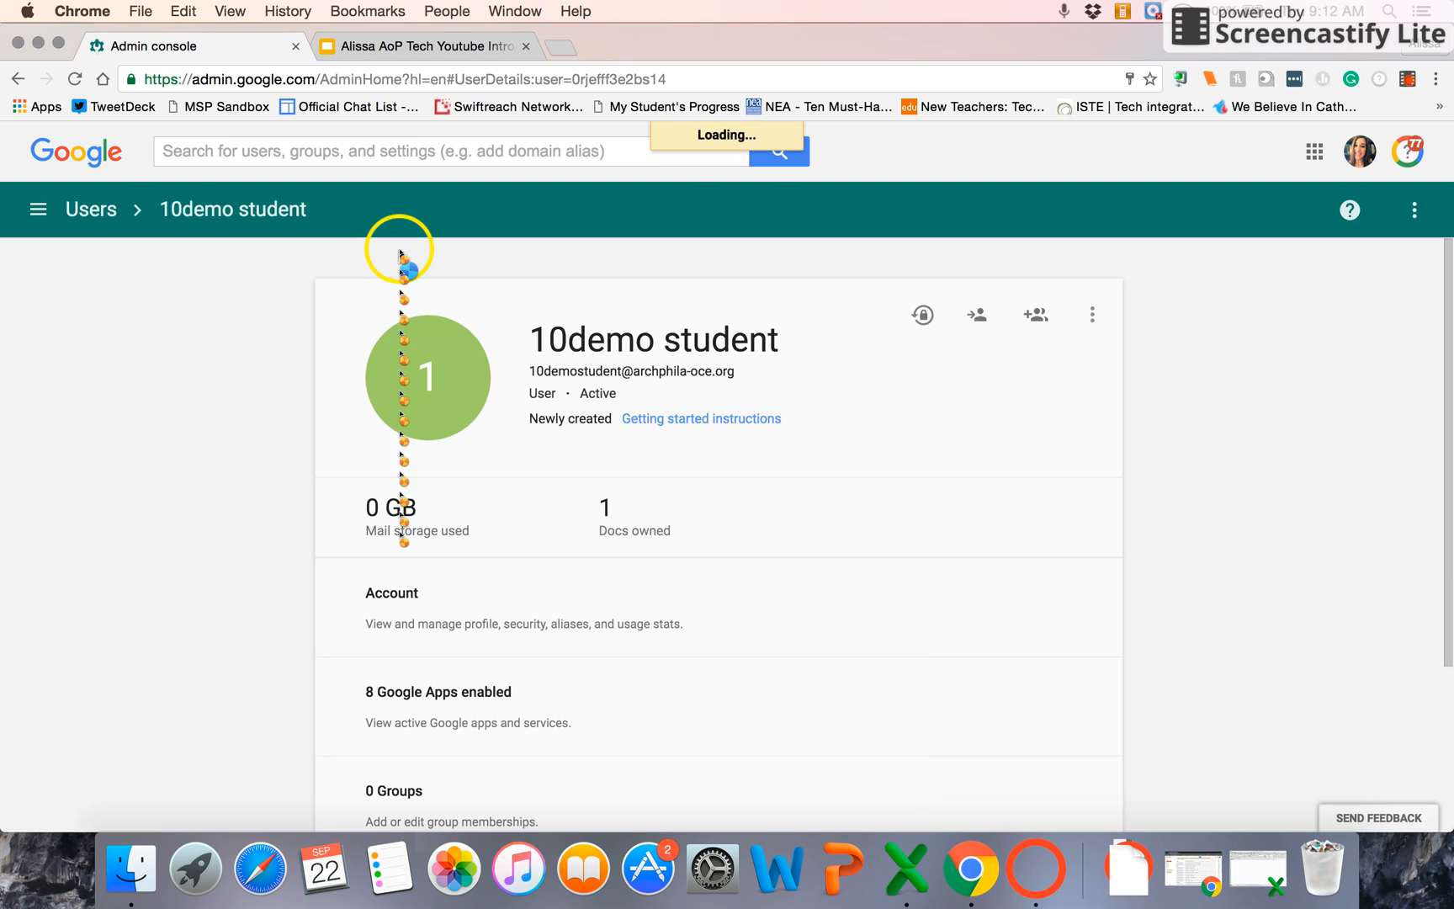
click(19, 79)
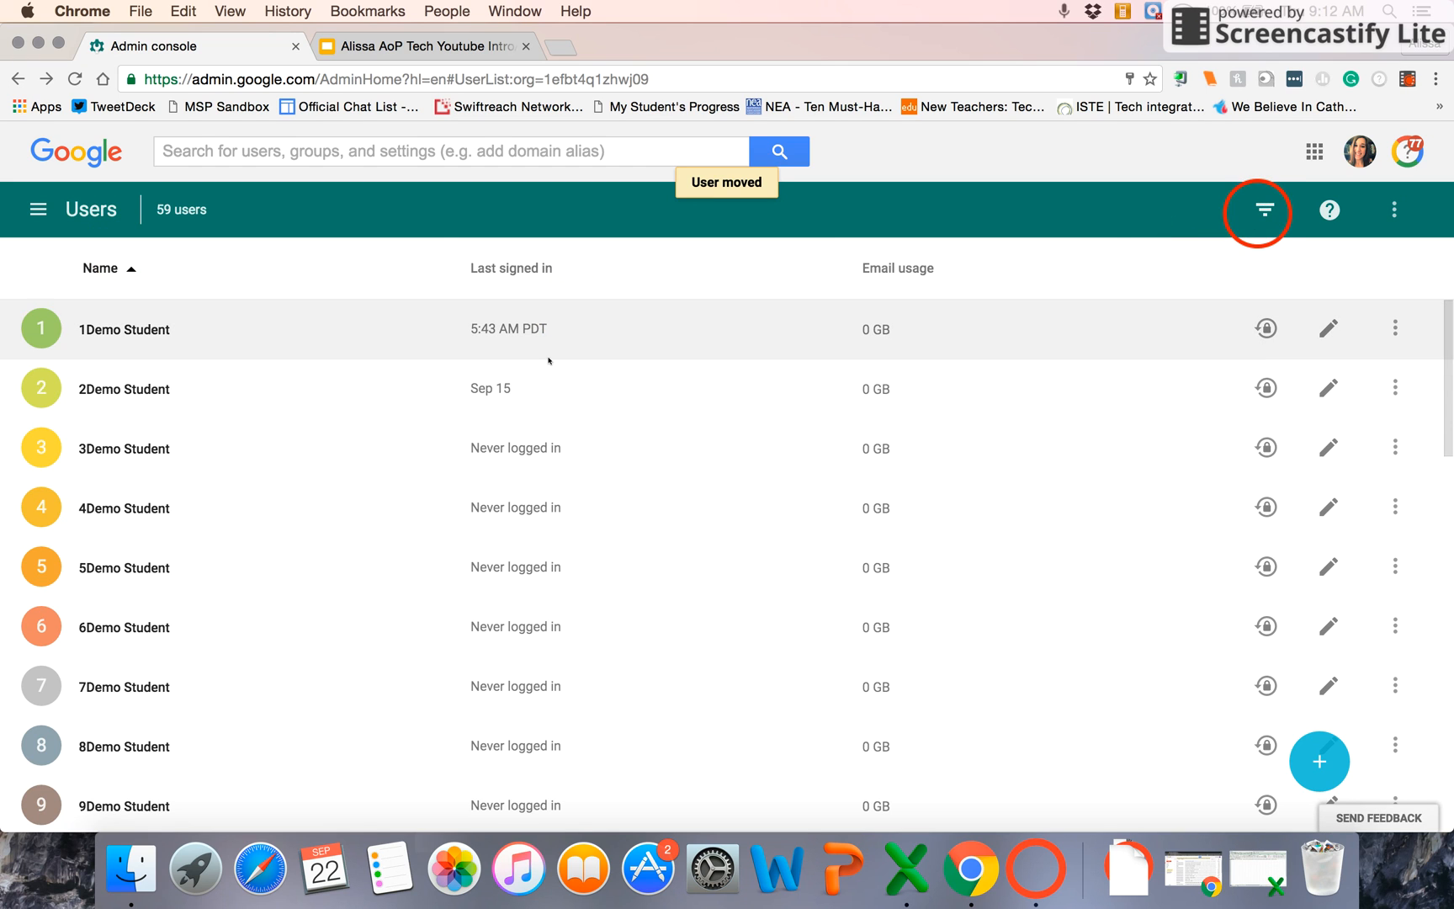
Step: Select 1Demo through 5Demo Student and move all five into Demo Students
click(1256, 210)
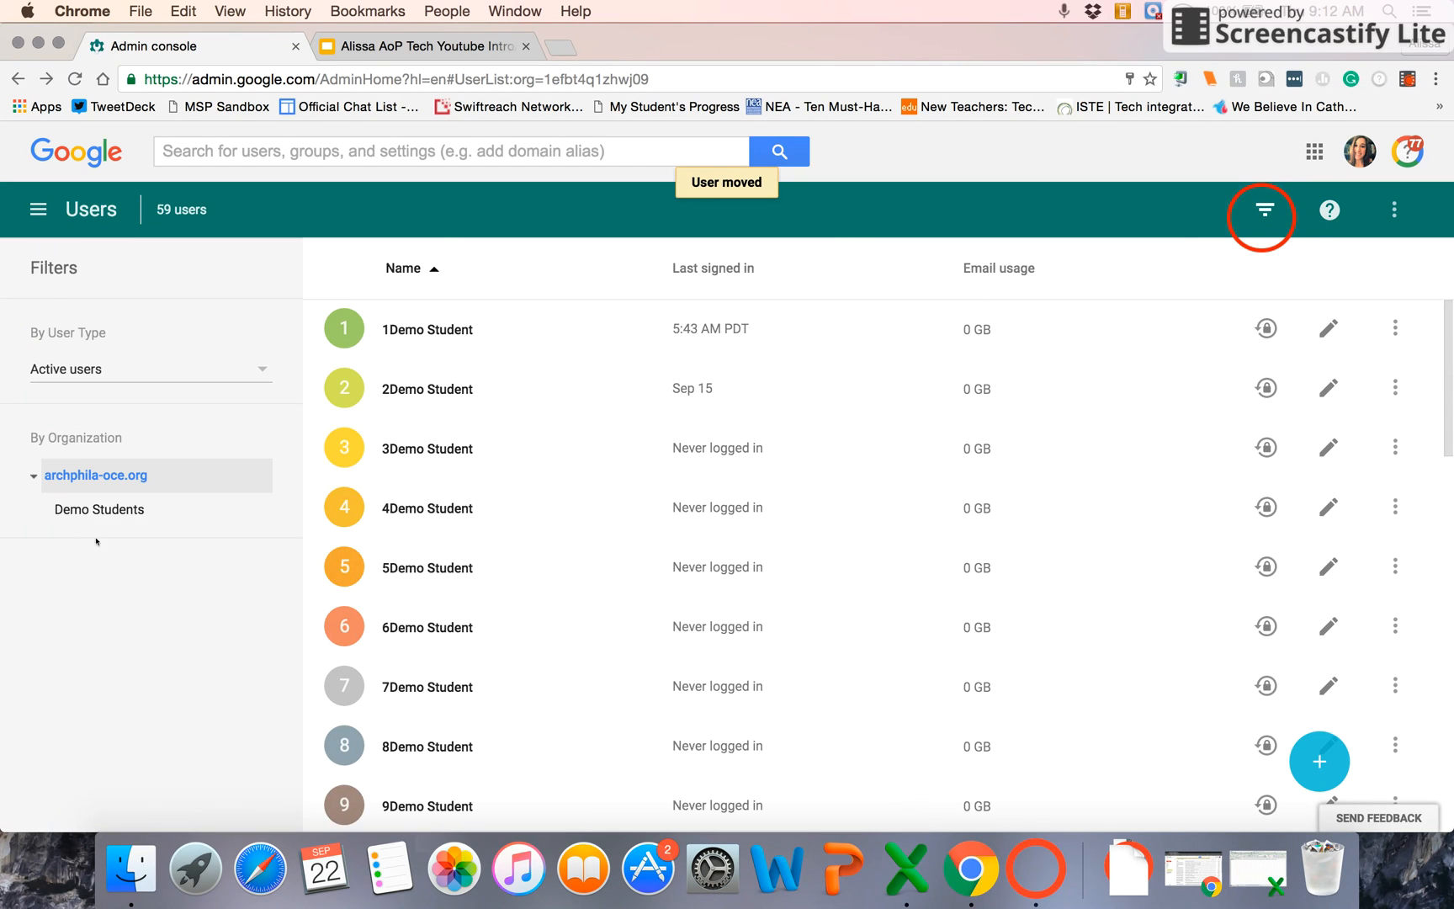
mouse_move(298, 560)
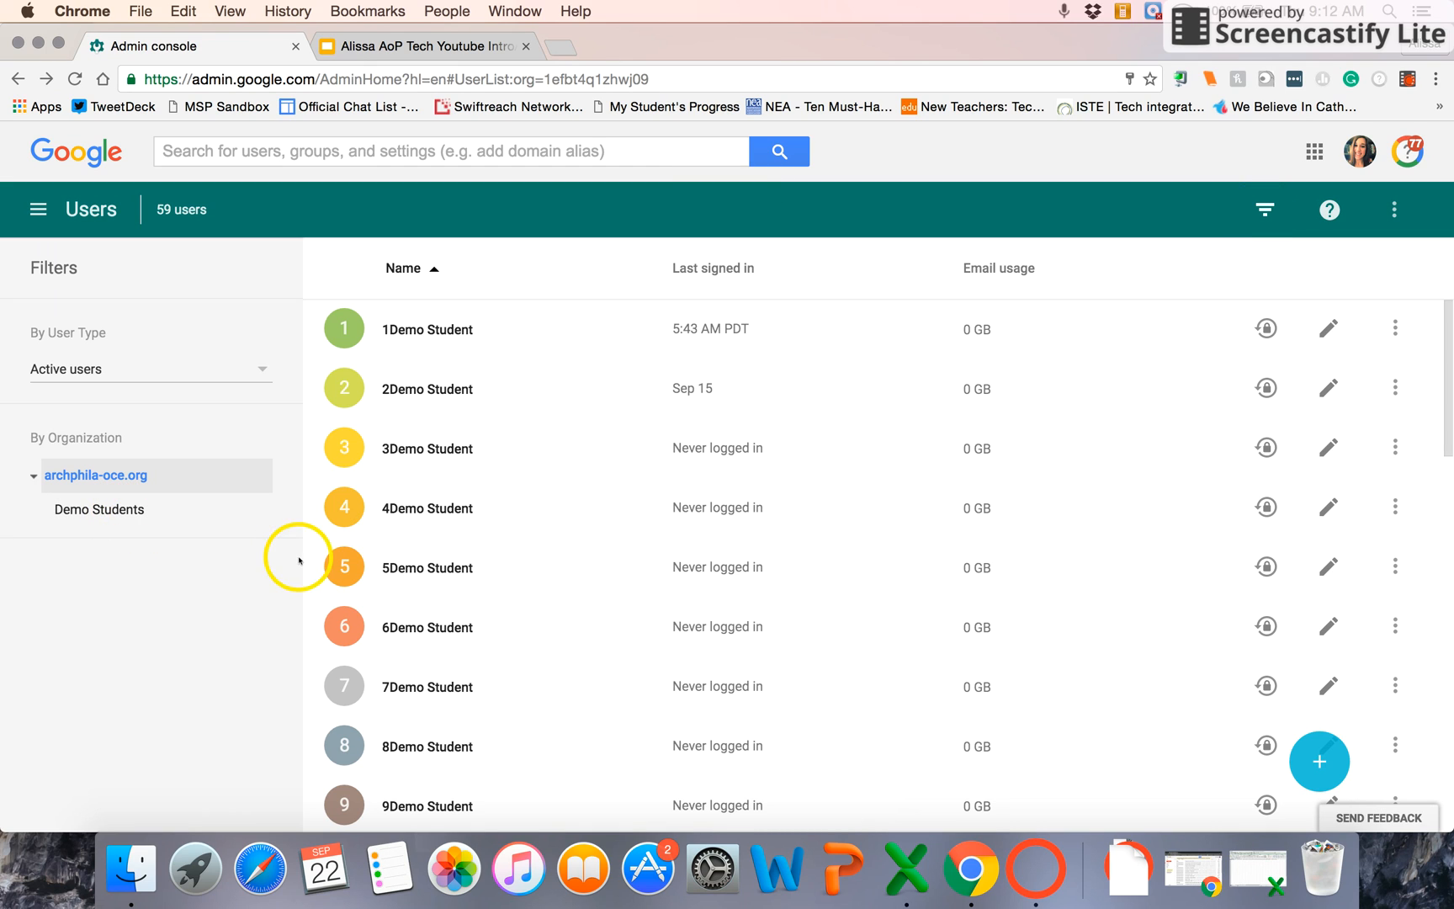
mouse_move(218, 582)
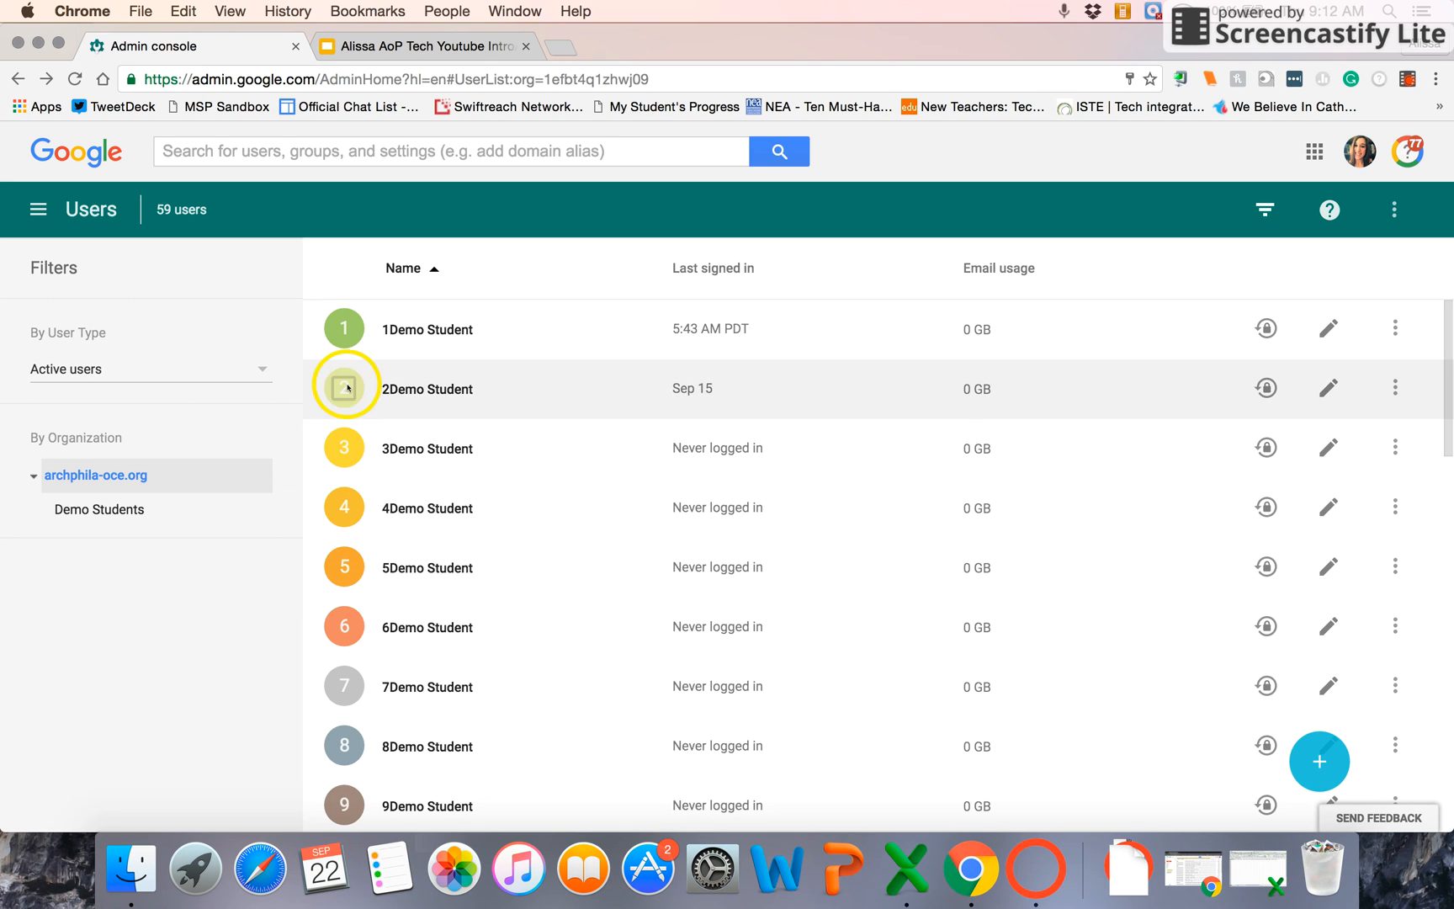
mouse_move(343, 334)
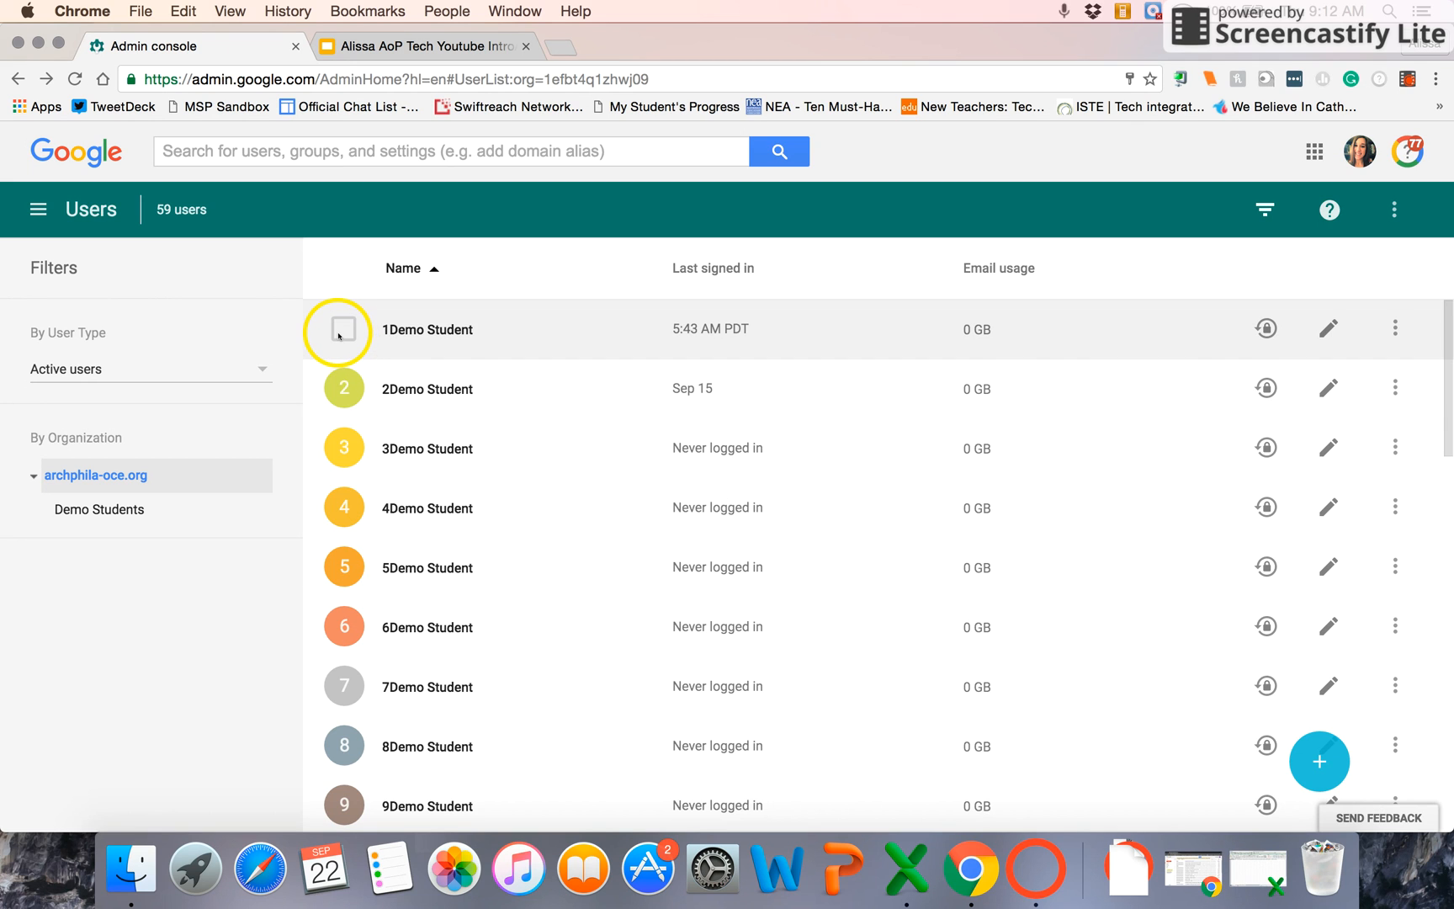
click(343, 328)
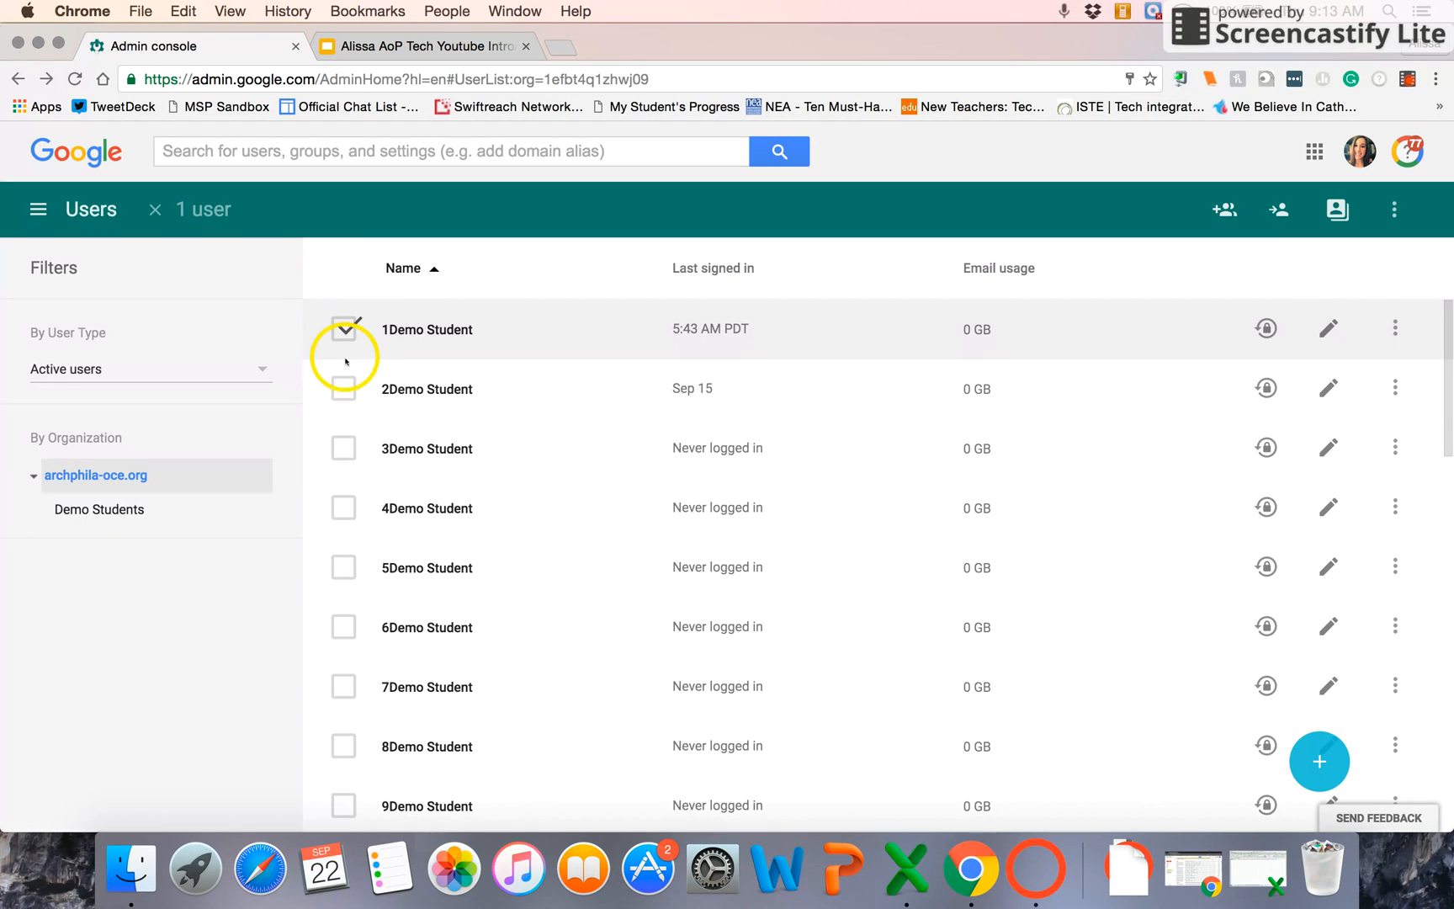
click(343, 389)
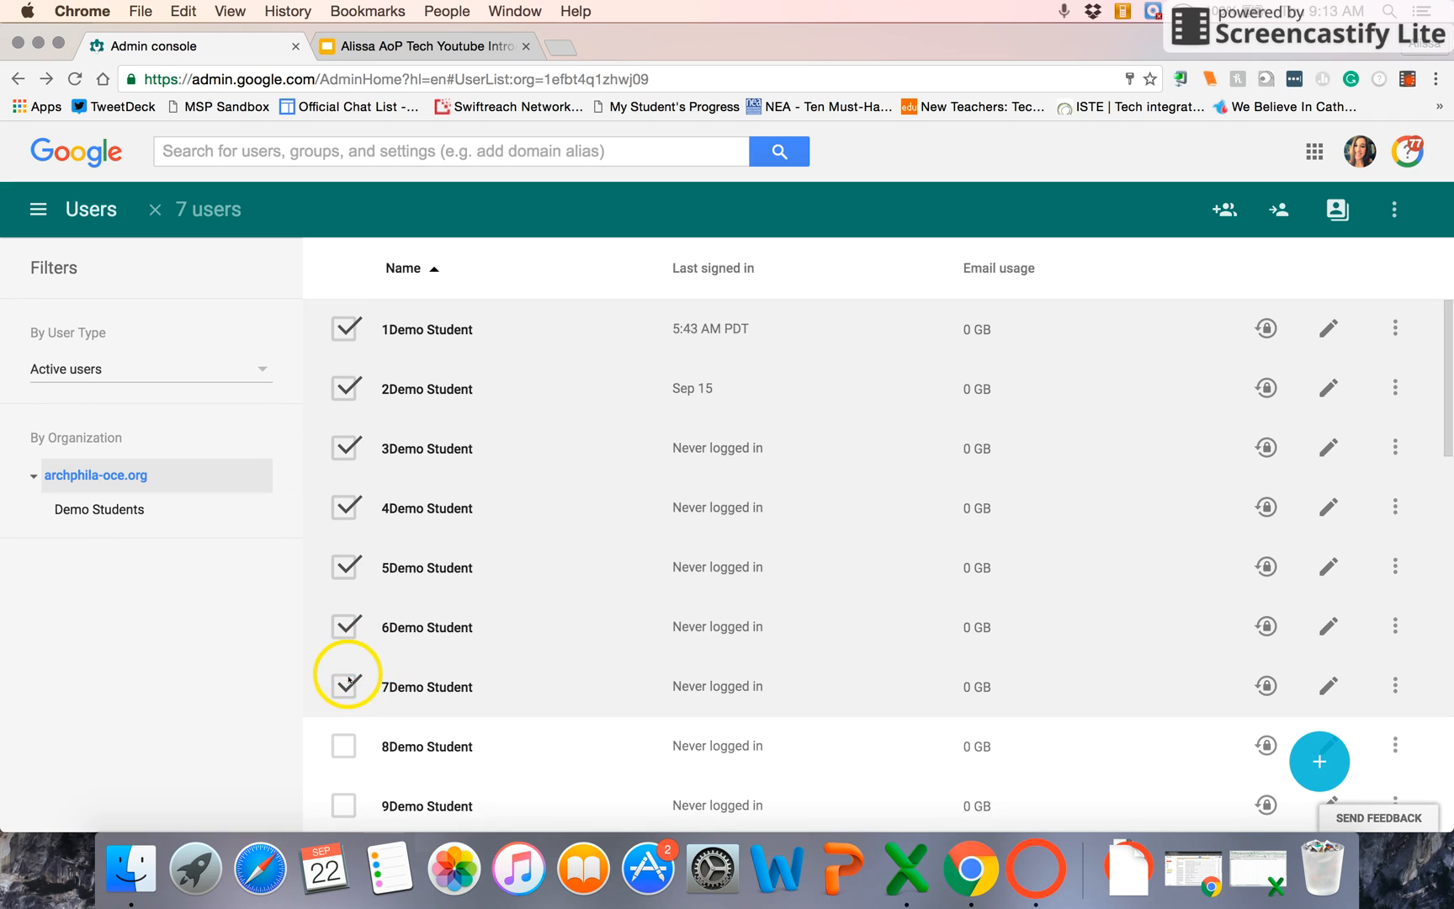
click(345, 627)
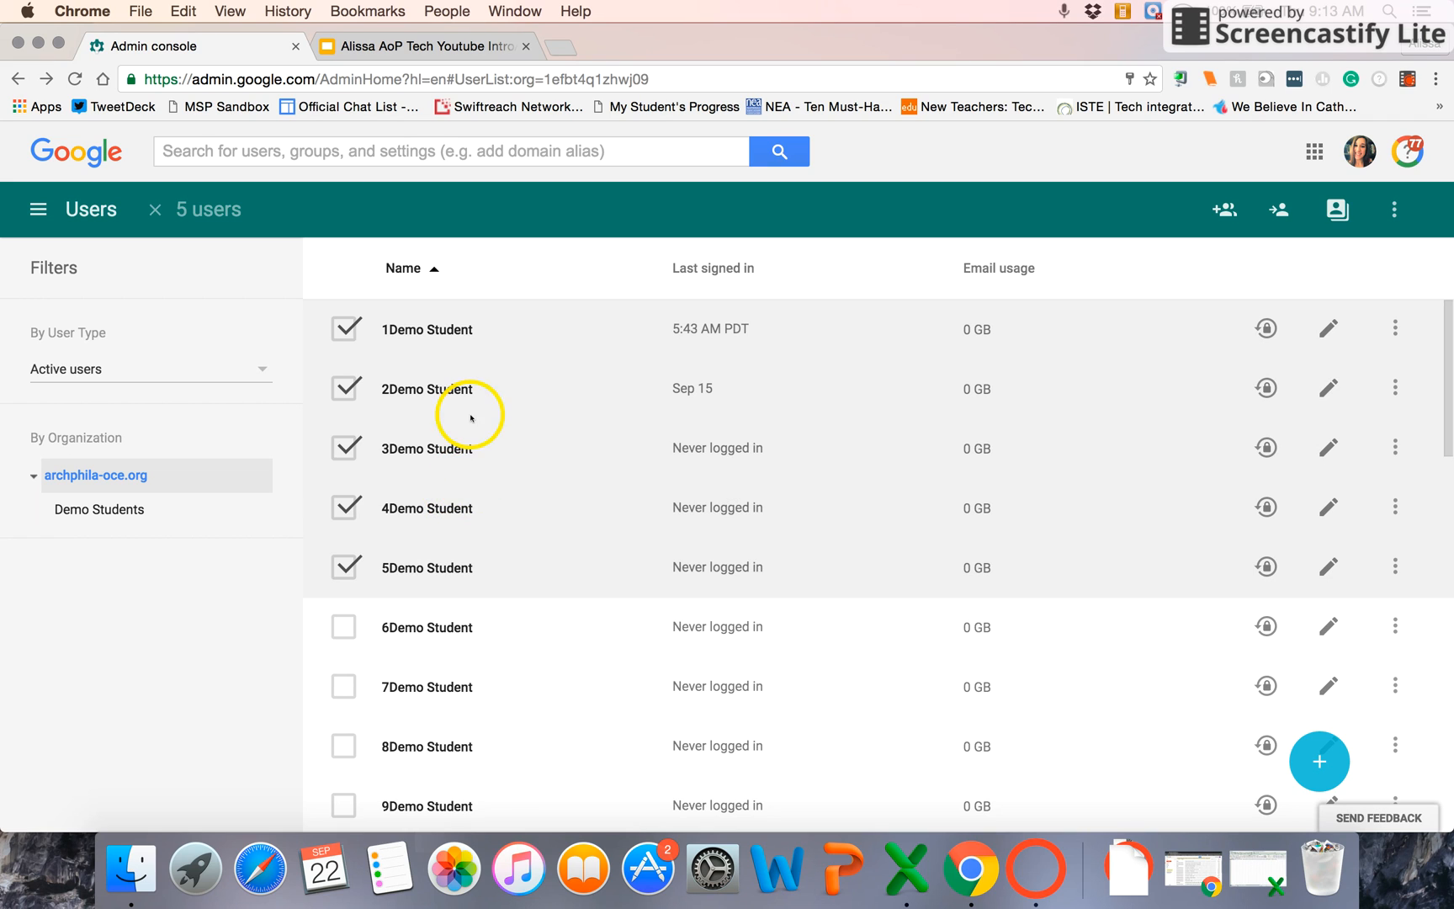
mouse_move(1074, 313)
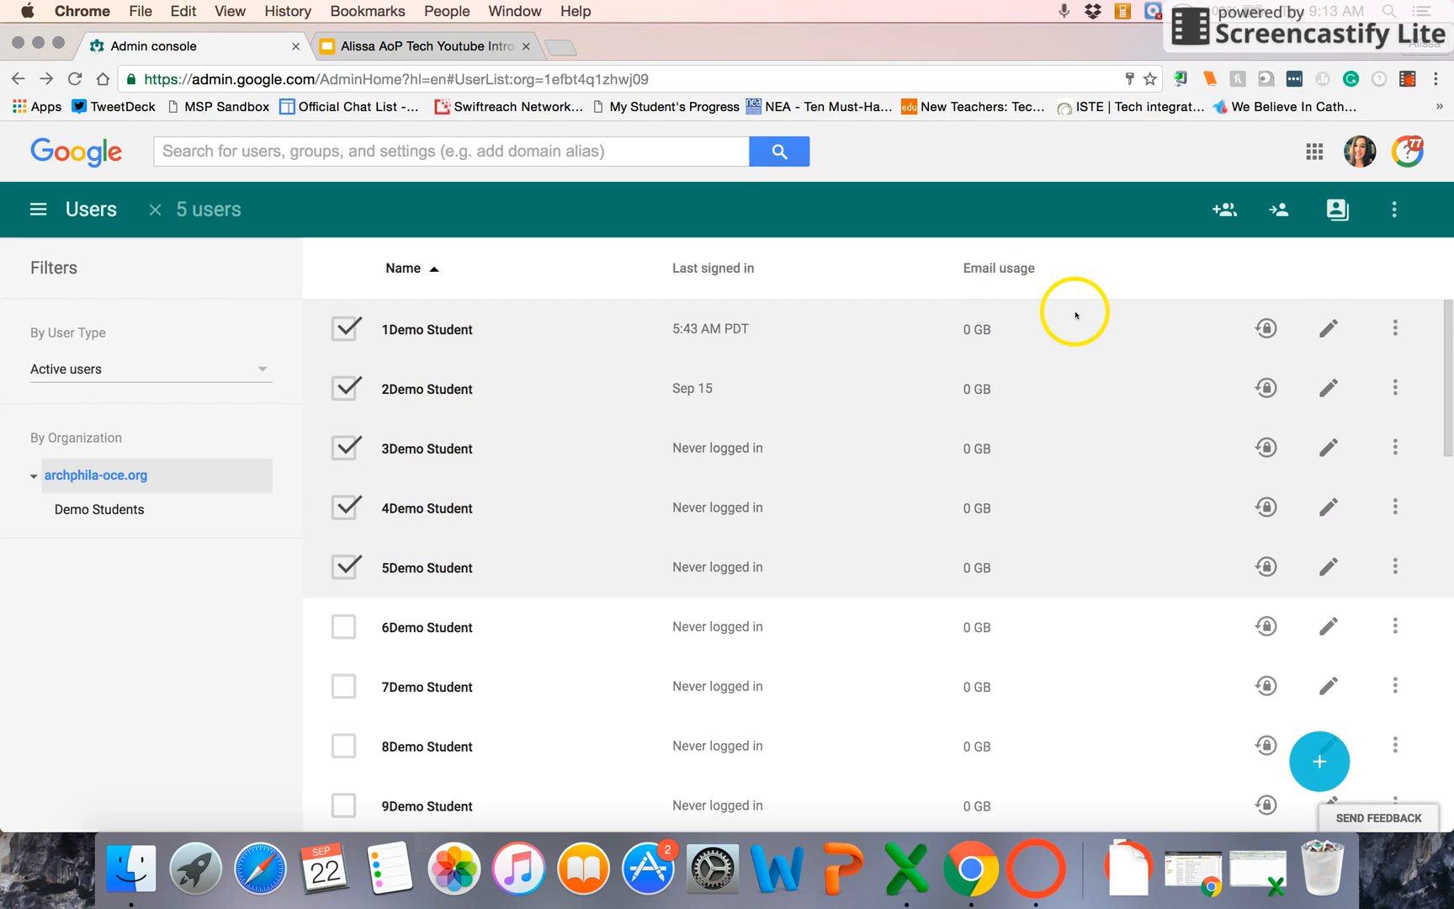
mouse_move(1224, 208)
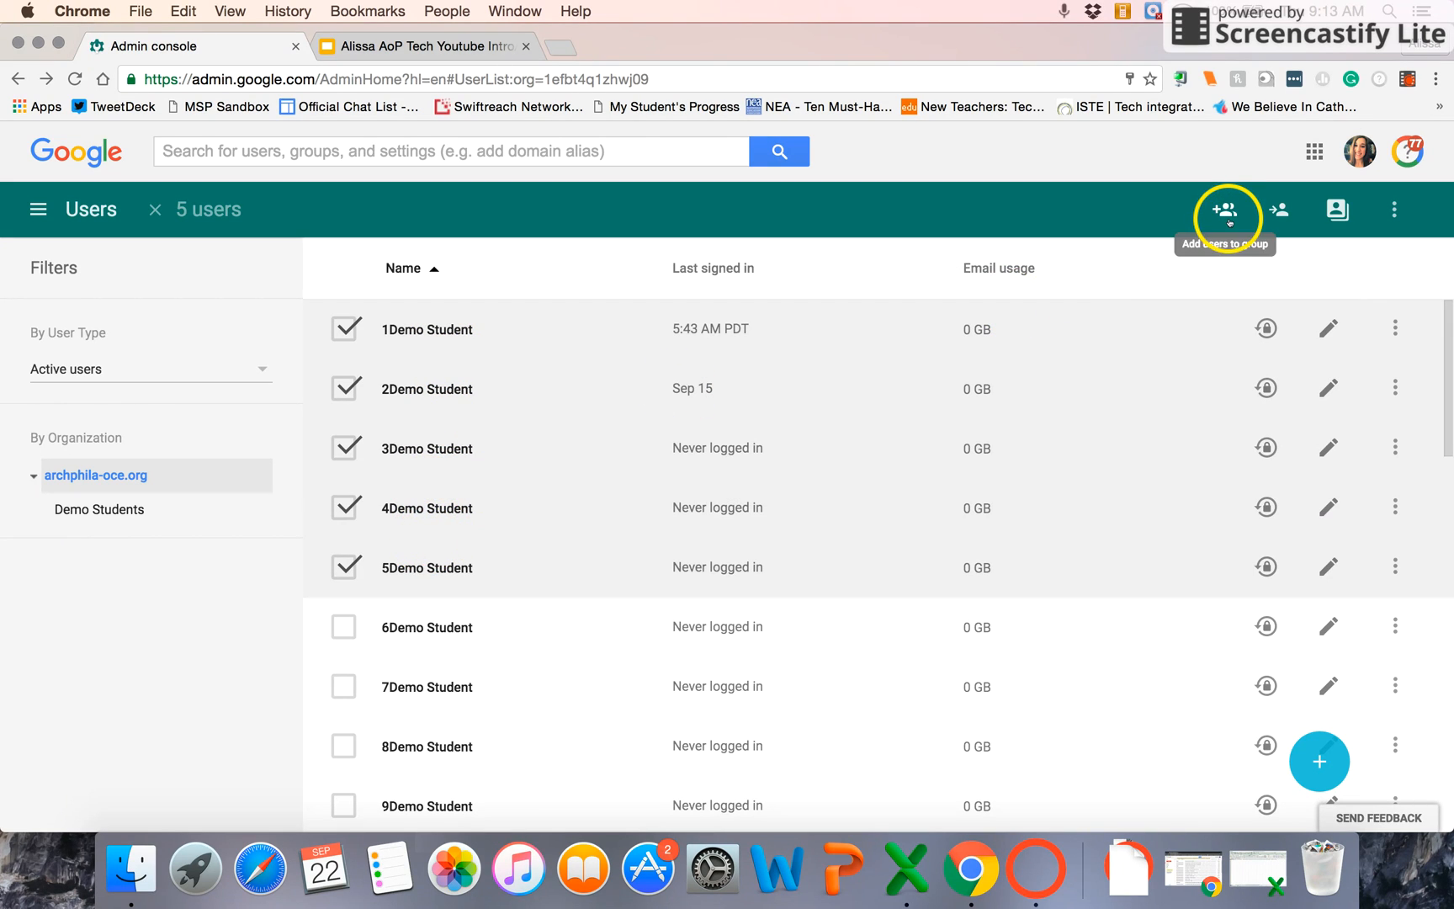
mouse_move(1281, 209)
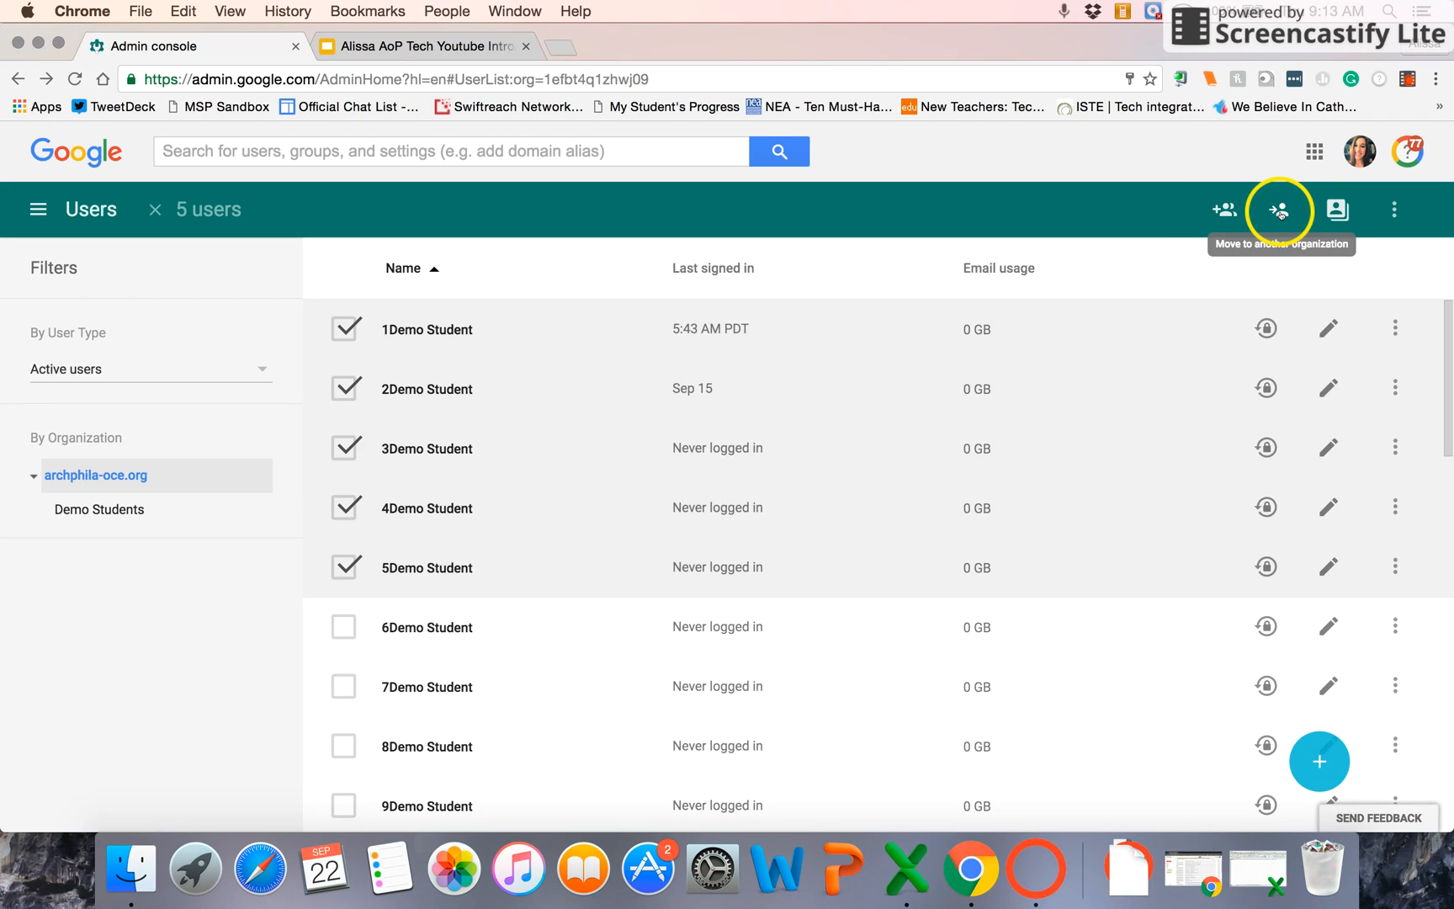
click(1281, 208)
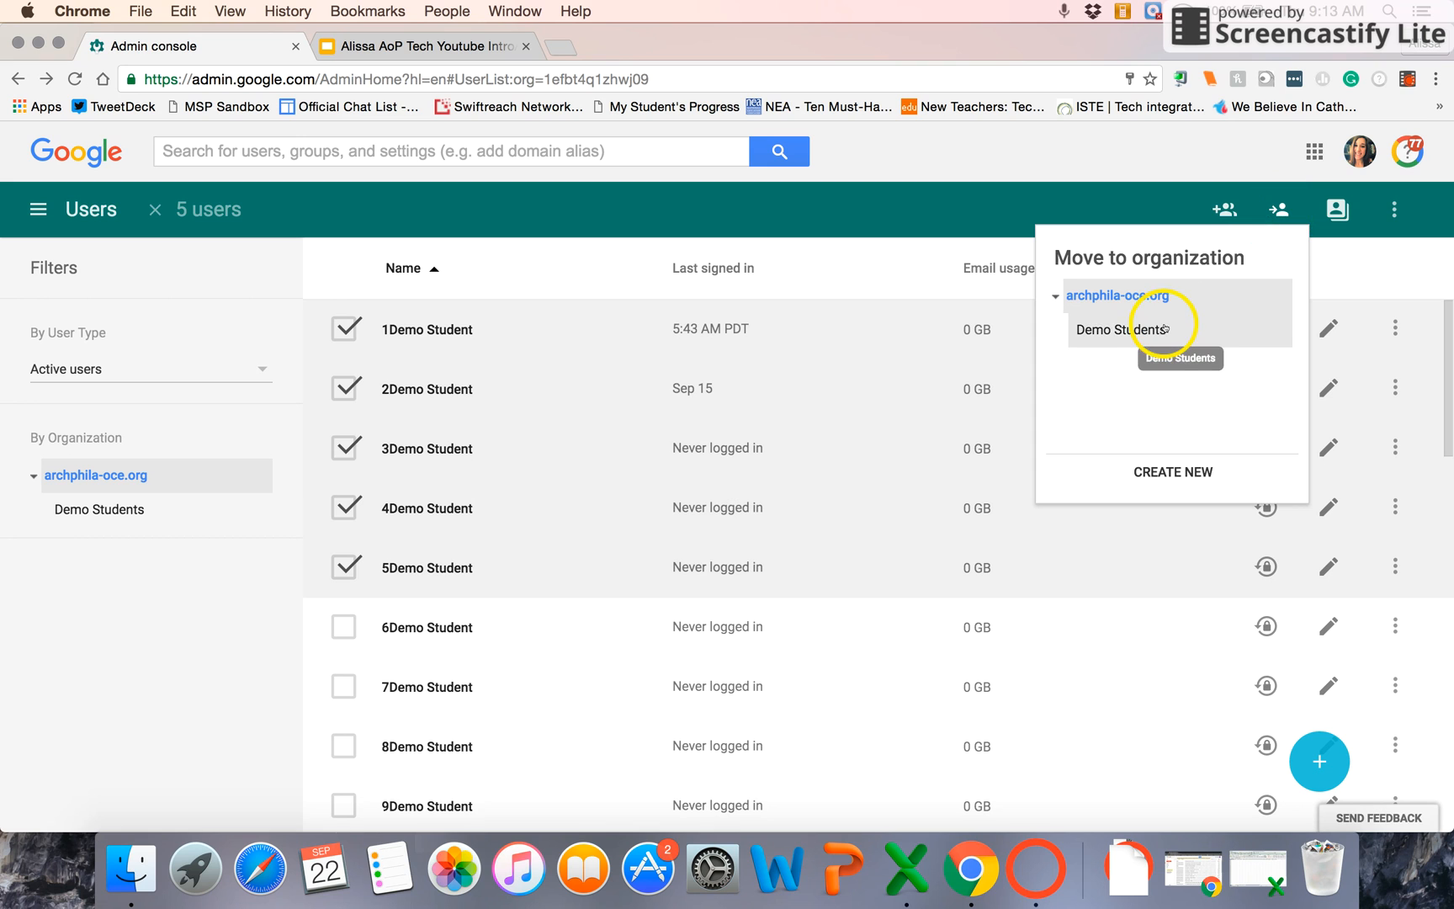
click(1123, 329)
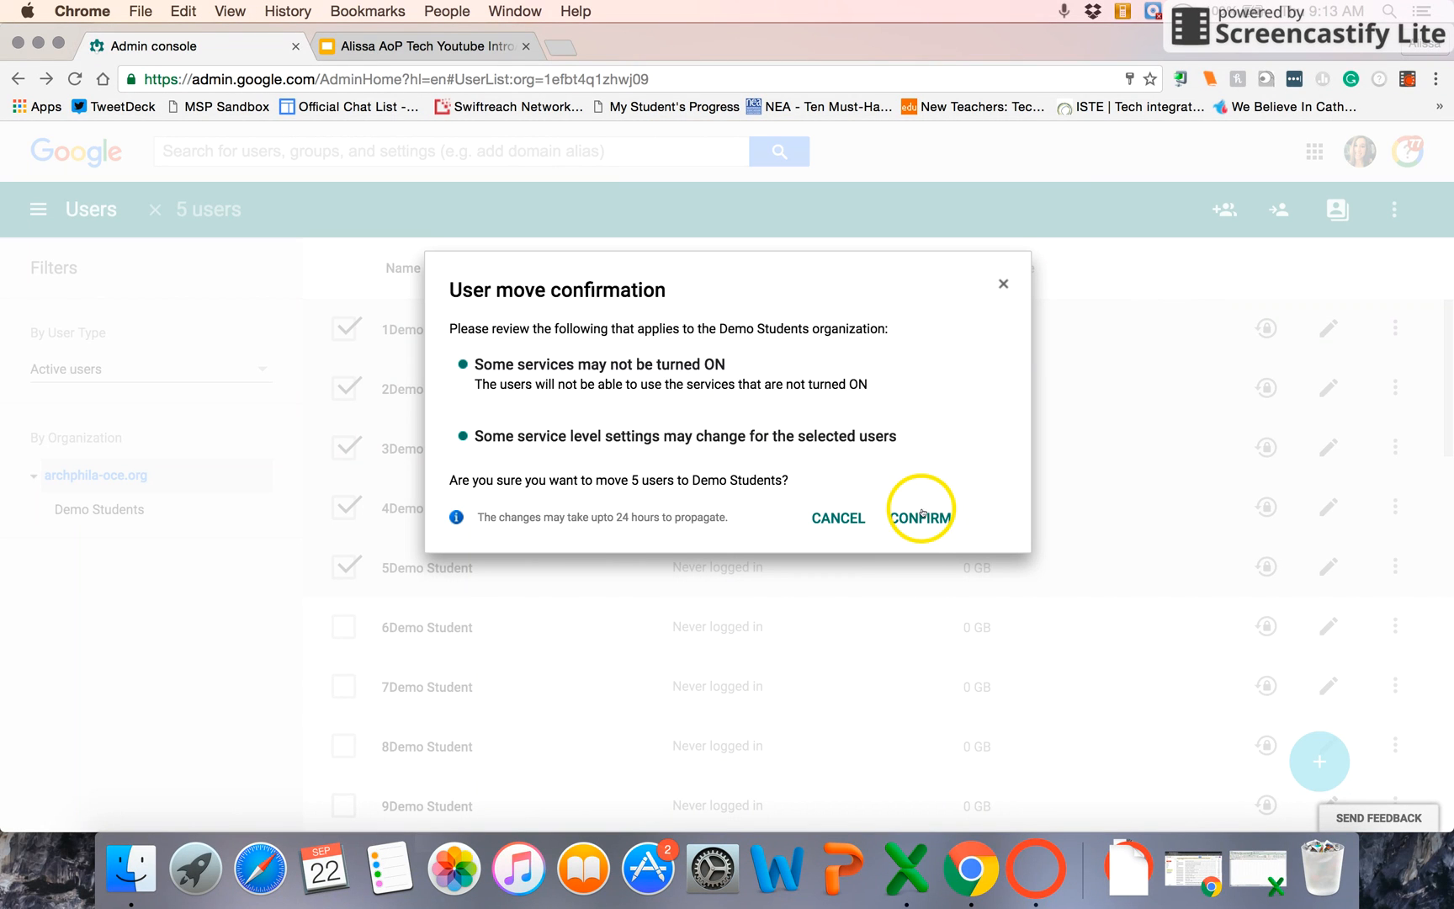
click(920, 508)
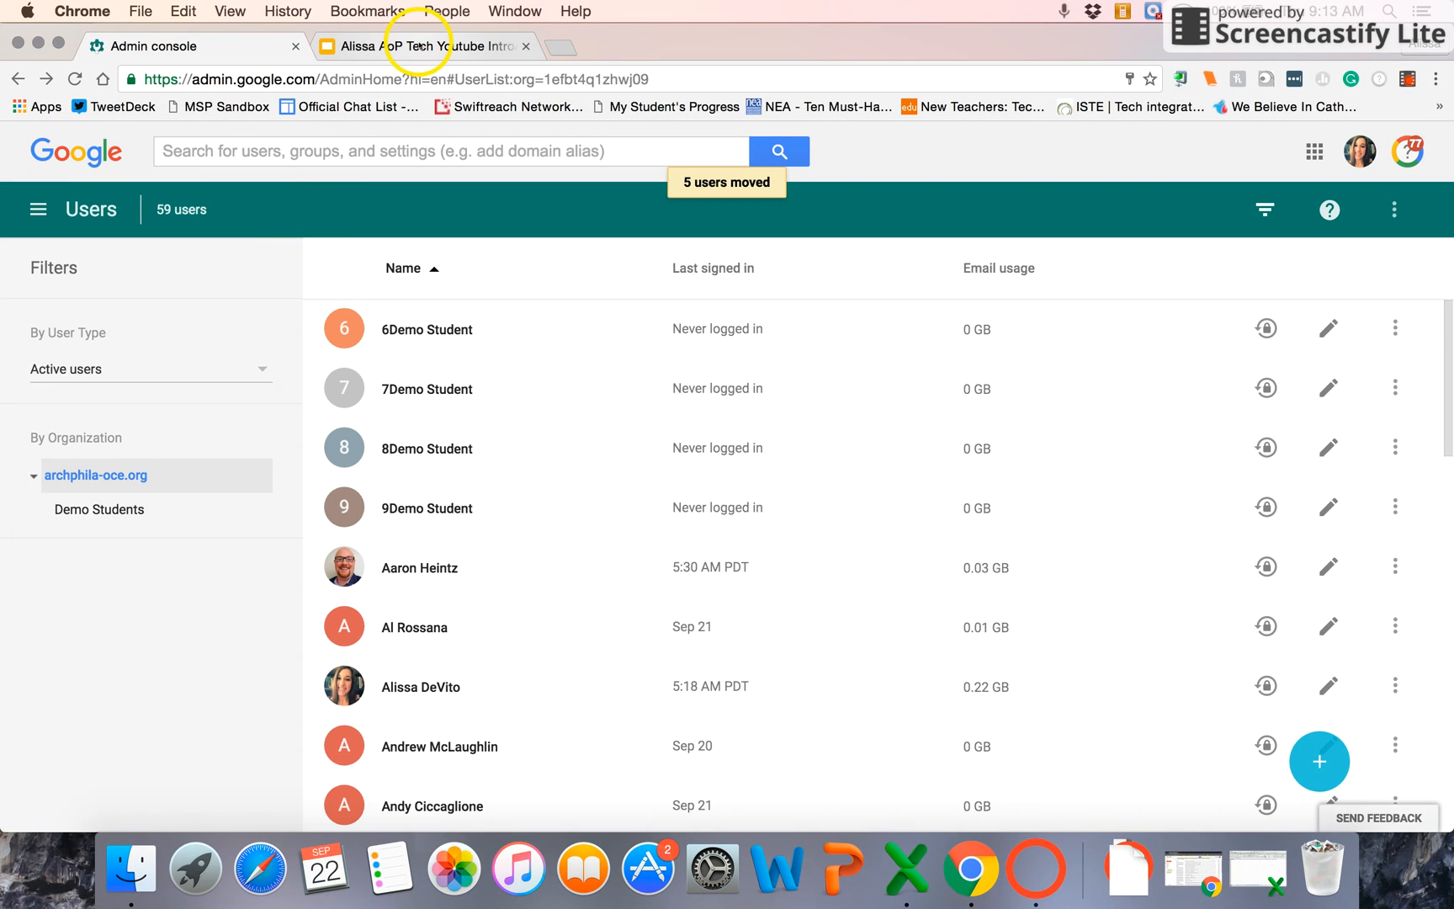
Step: Switch to Google Slides, showing the Google Admin Console: Users Overview title slide
click(422, 45)
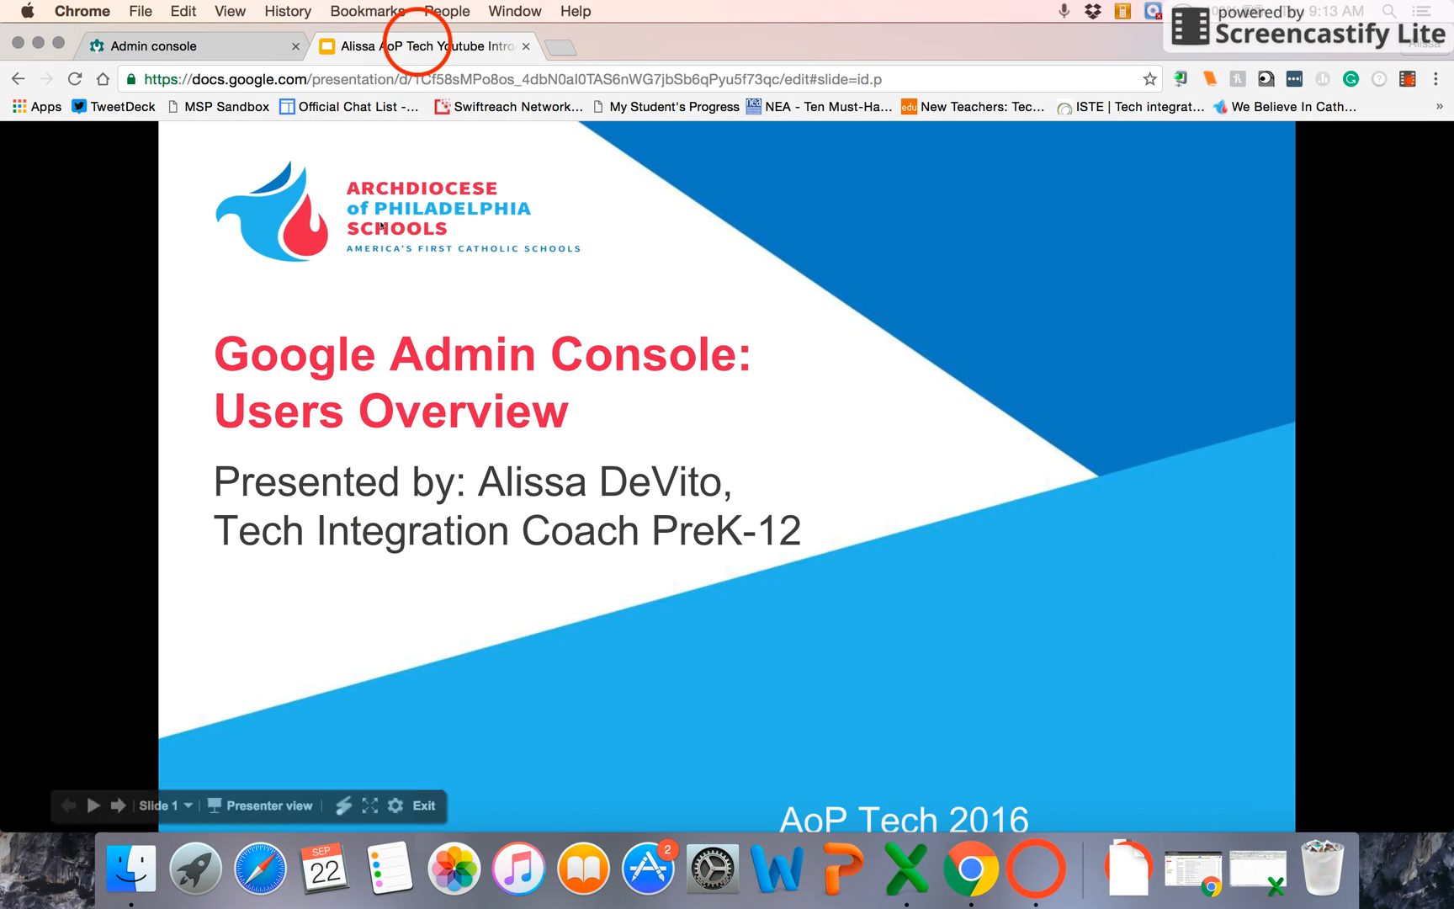
mouse_move(105, 319)
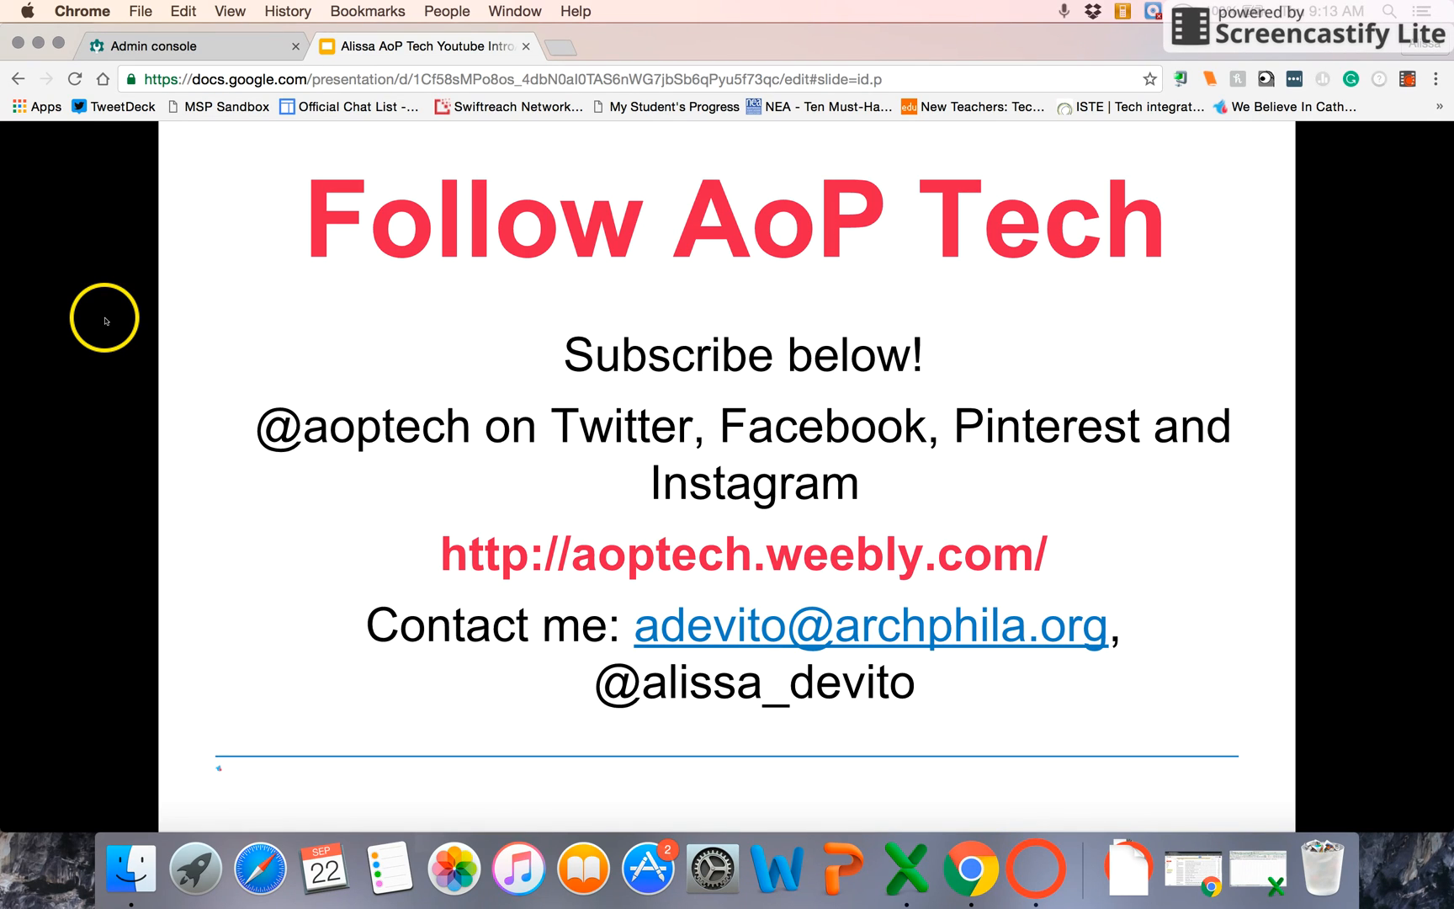
mouse_move(106, 442)
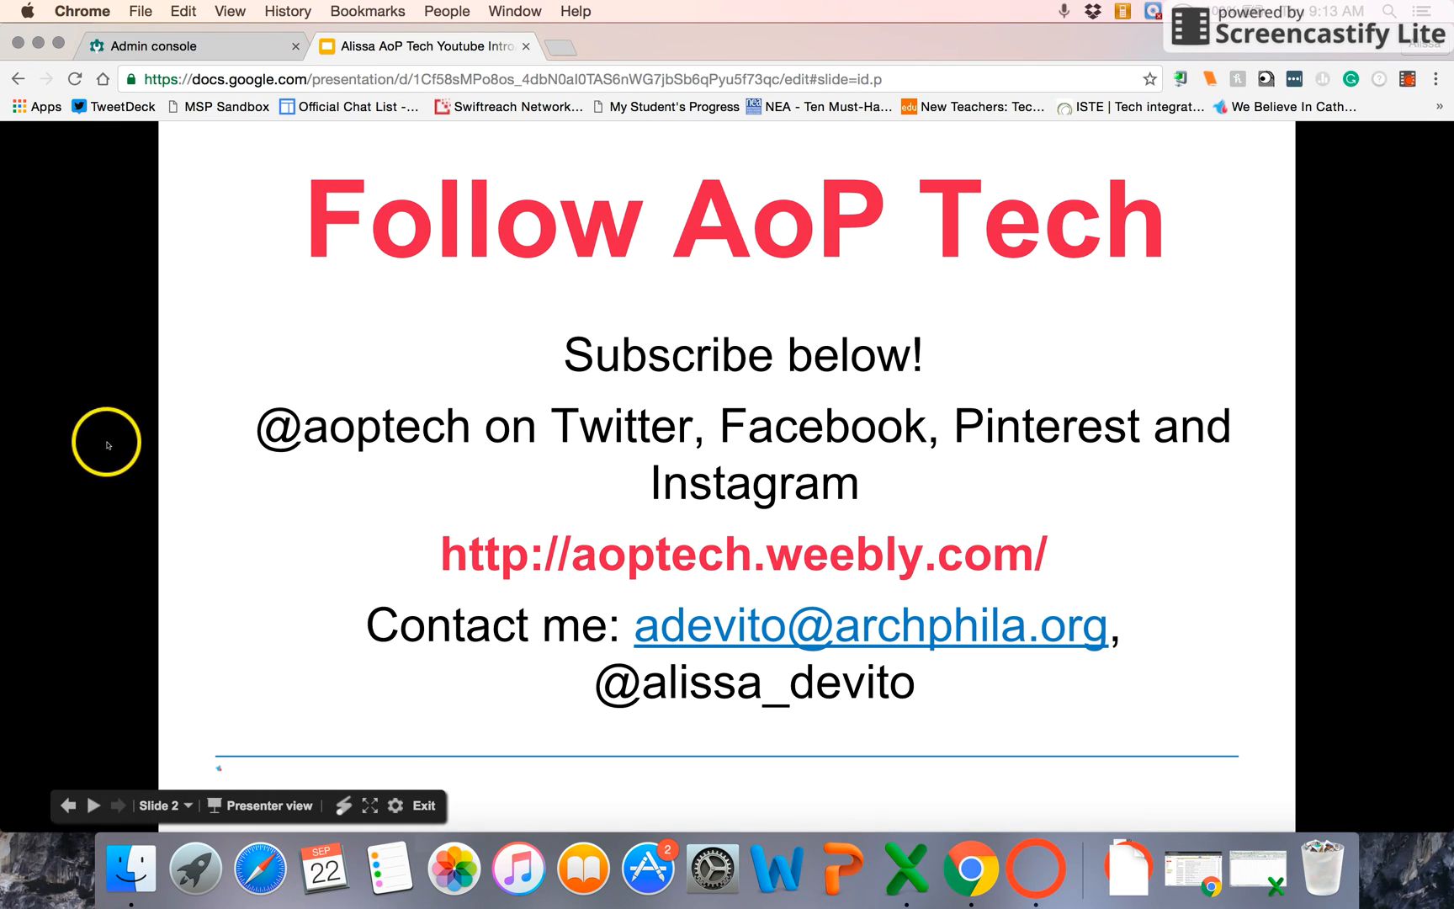
mouse_move(106, 559)
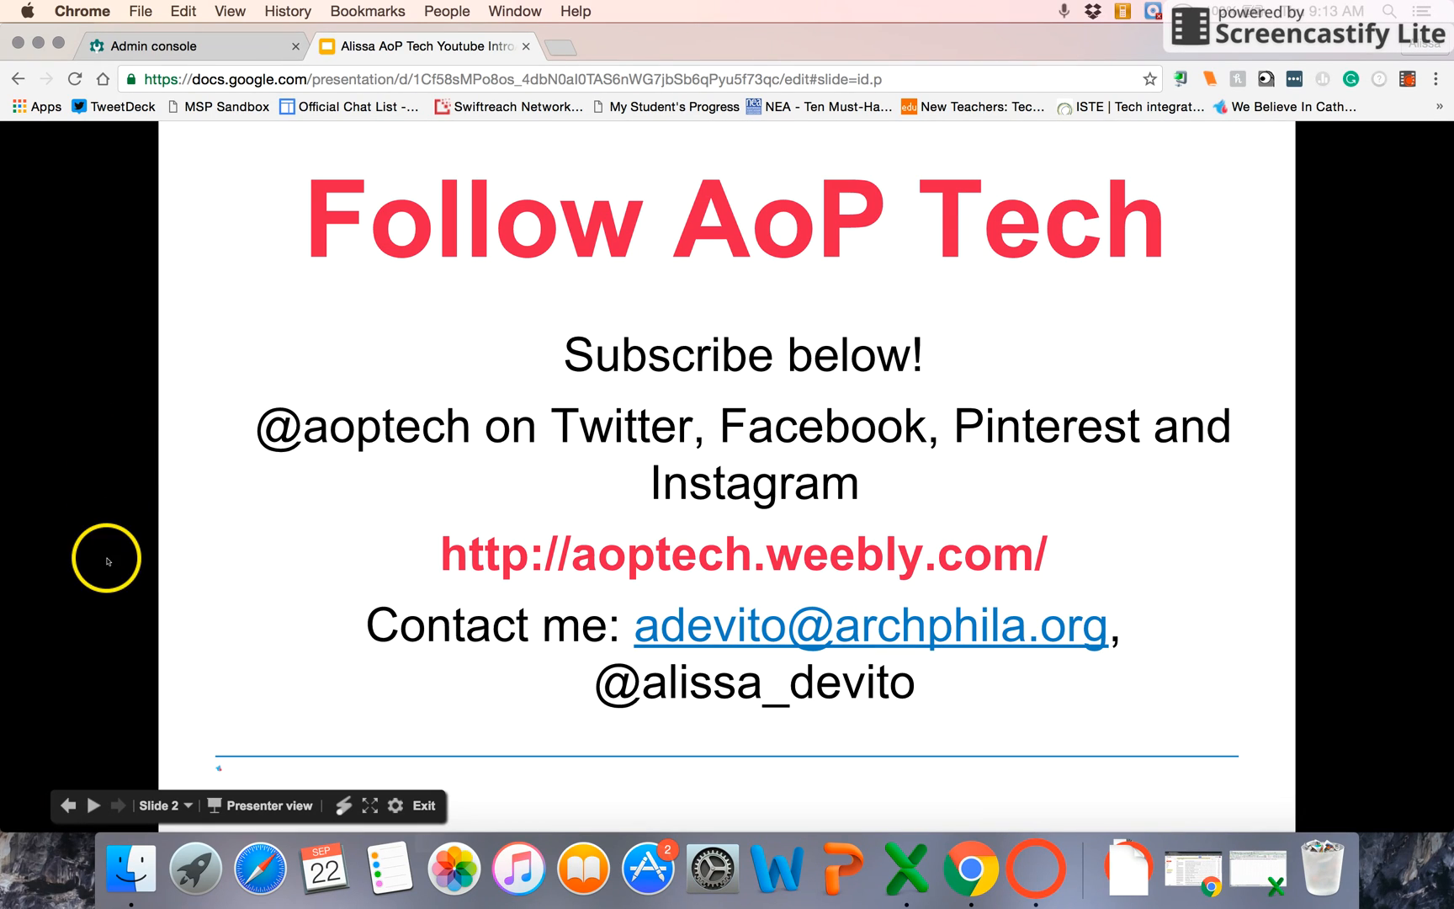
mouse_move(92, 707)
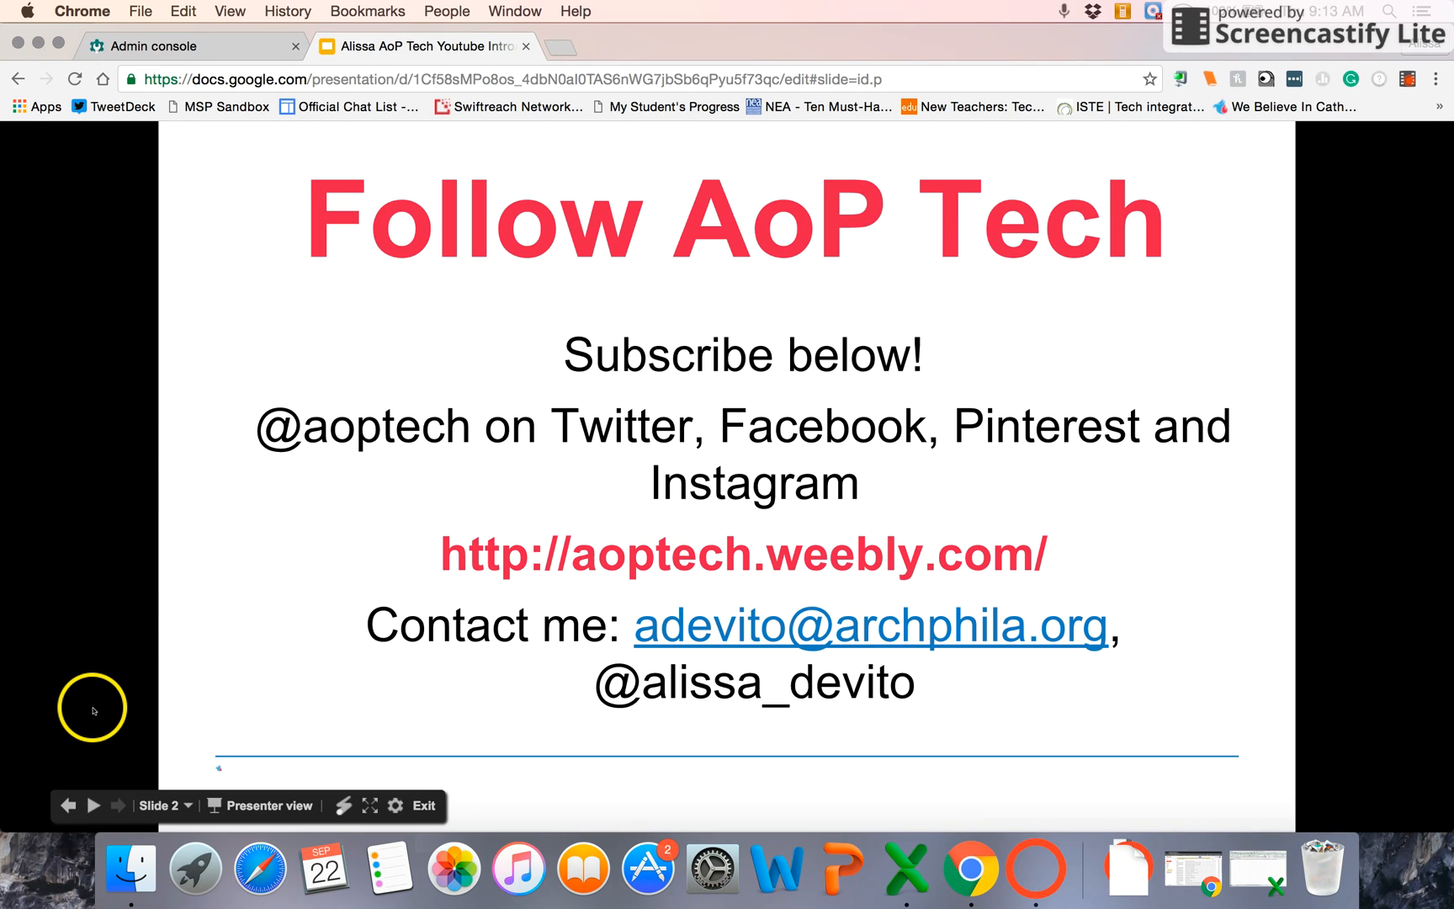
mouse_move(647, 799)
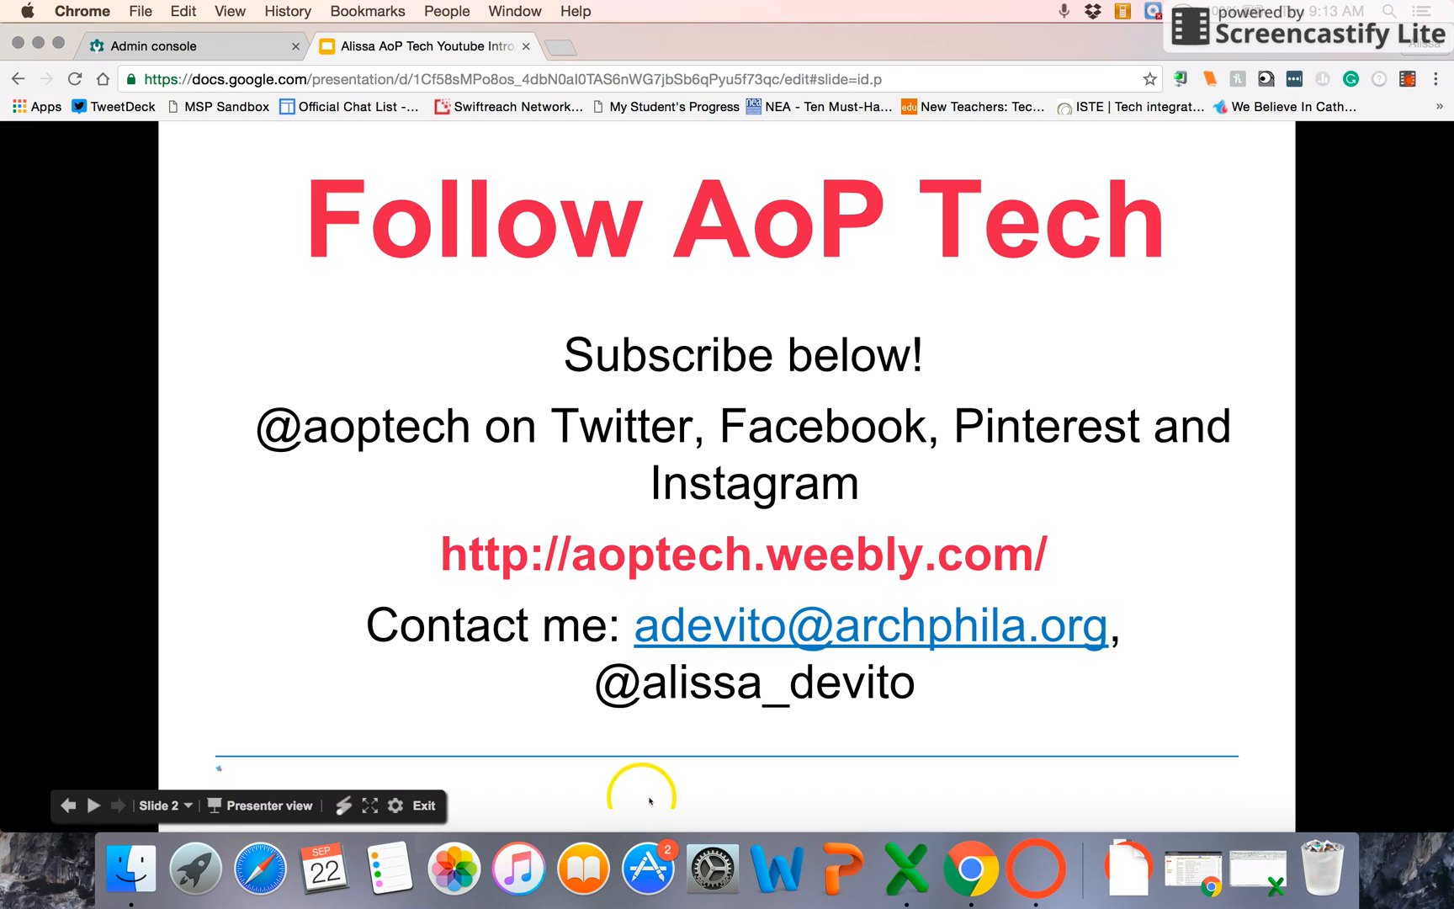
mouse_move(872, 820)
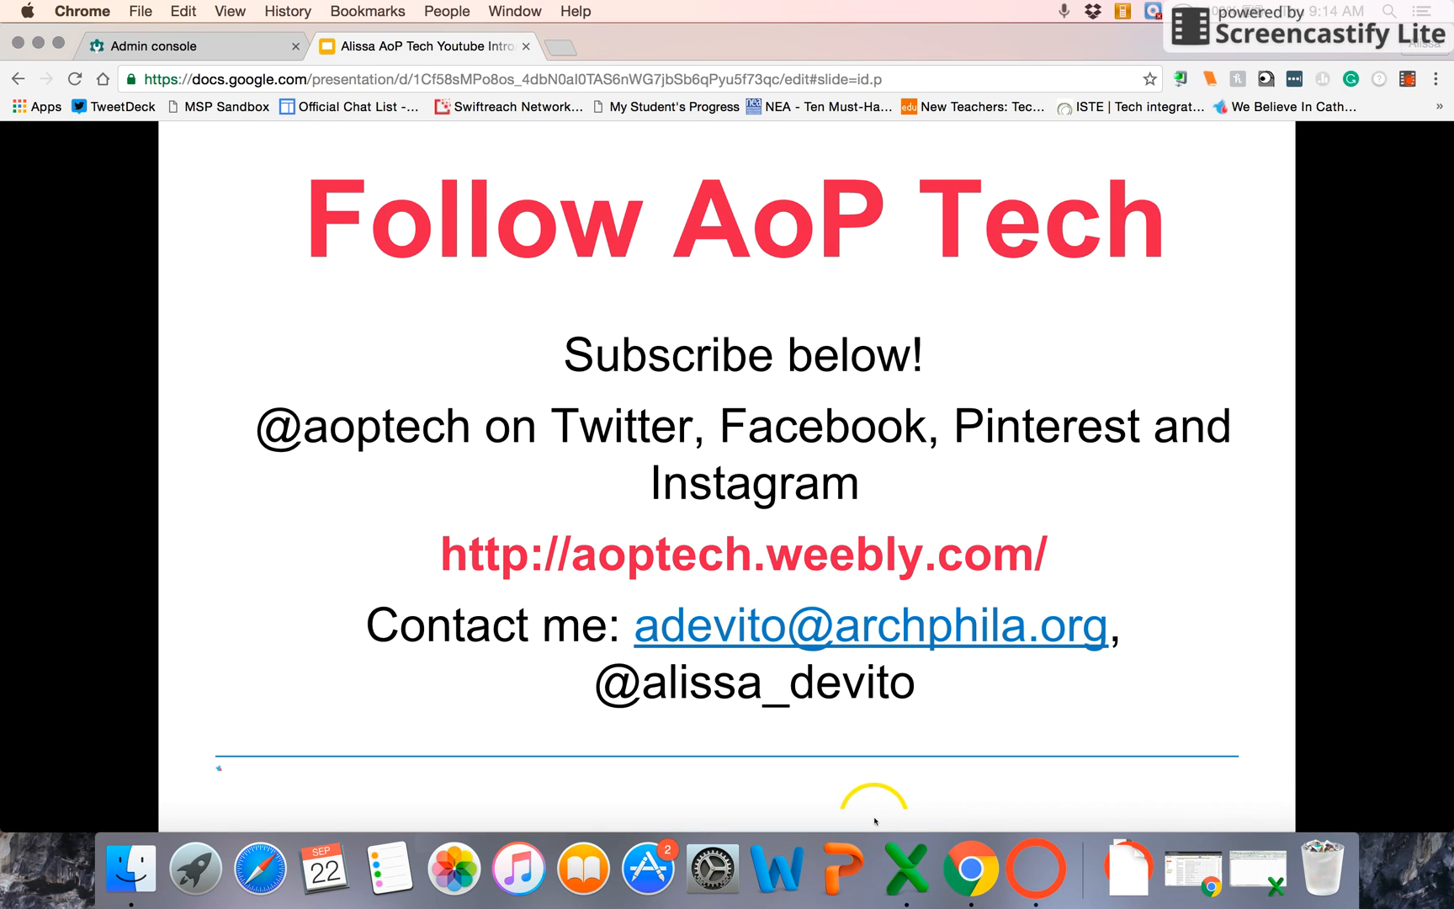
mouse_move(882, 818)
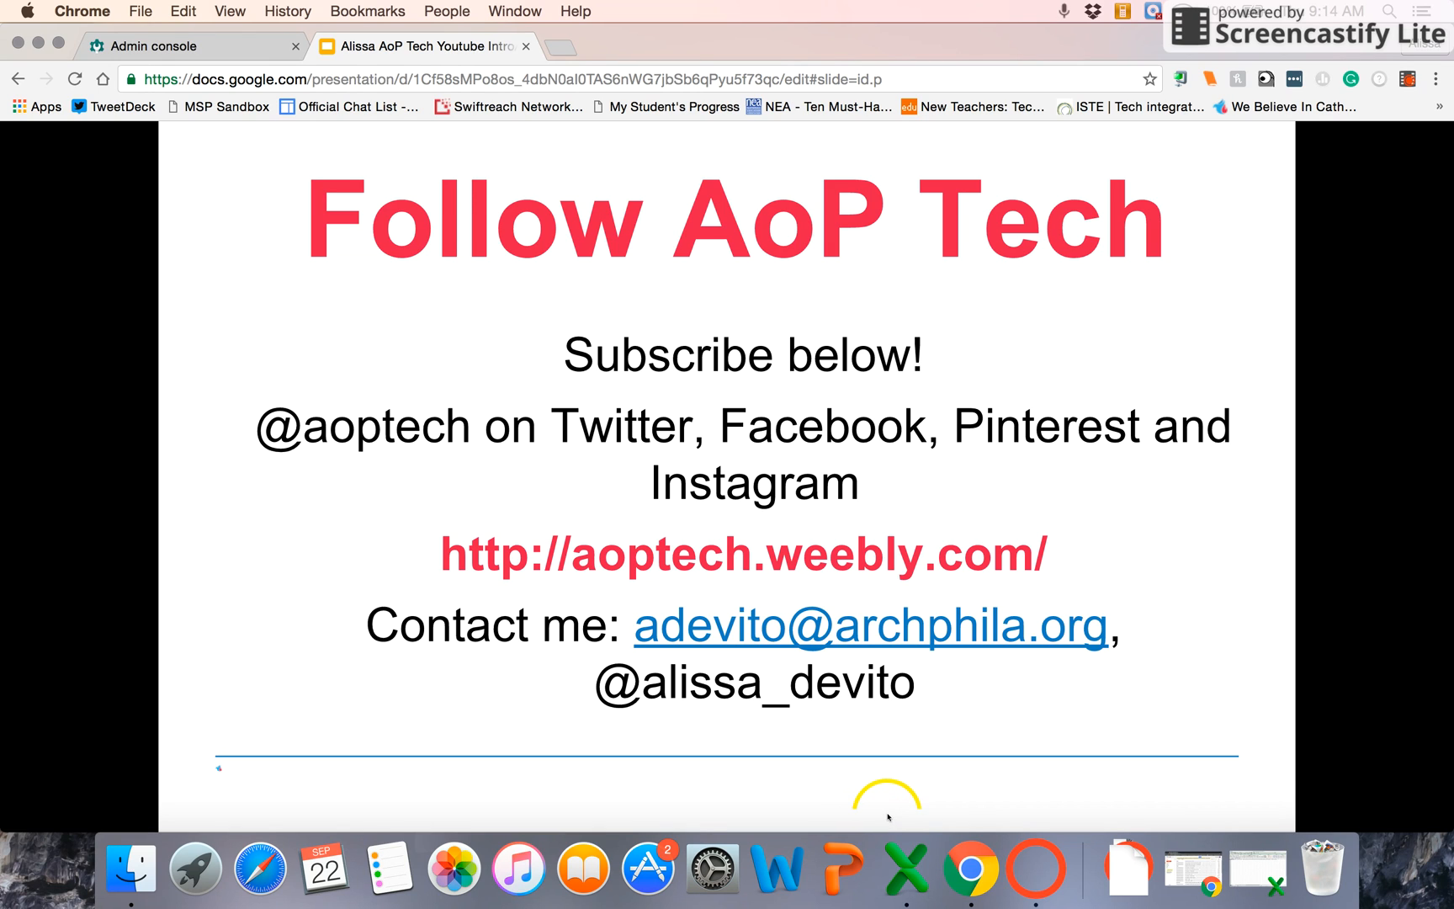